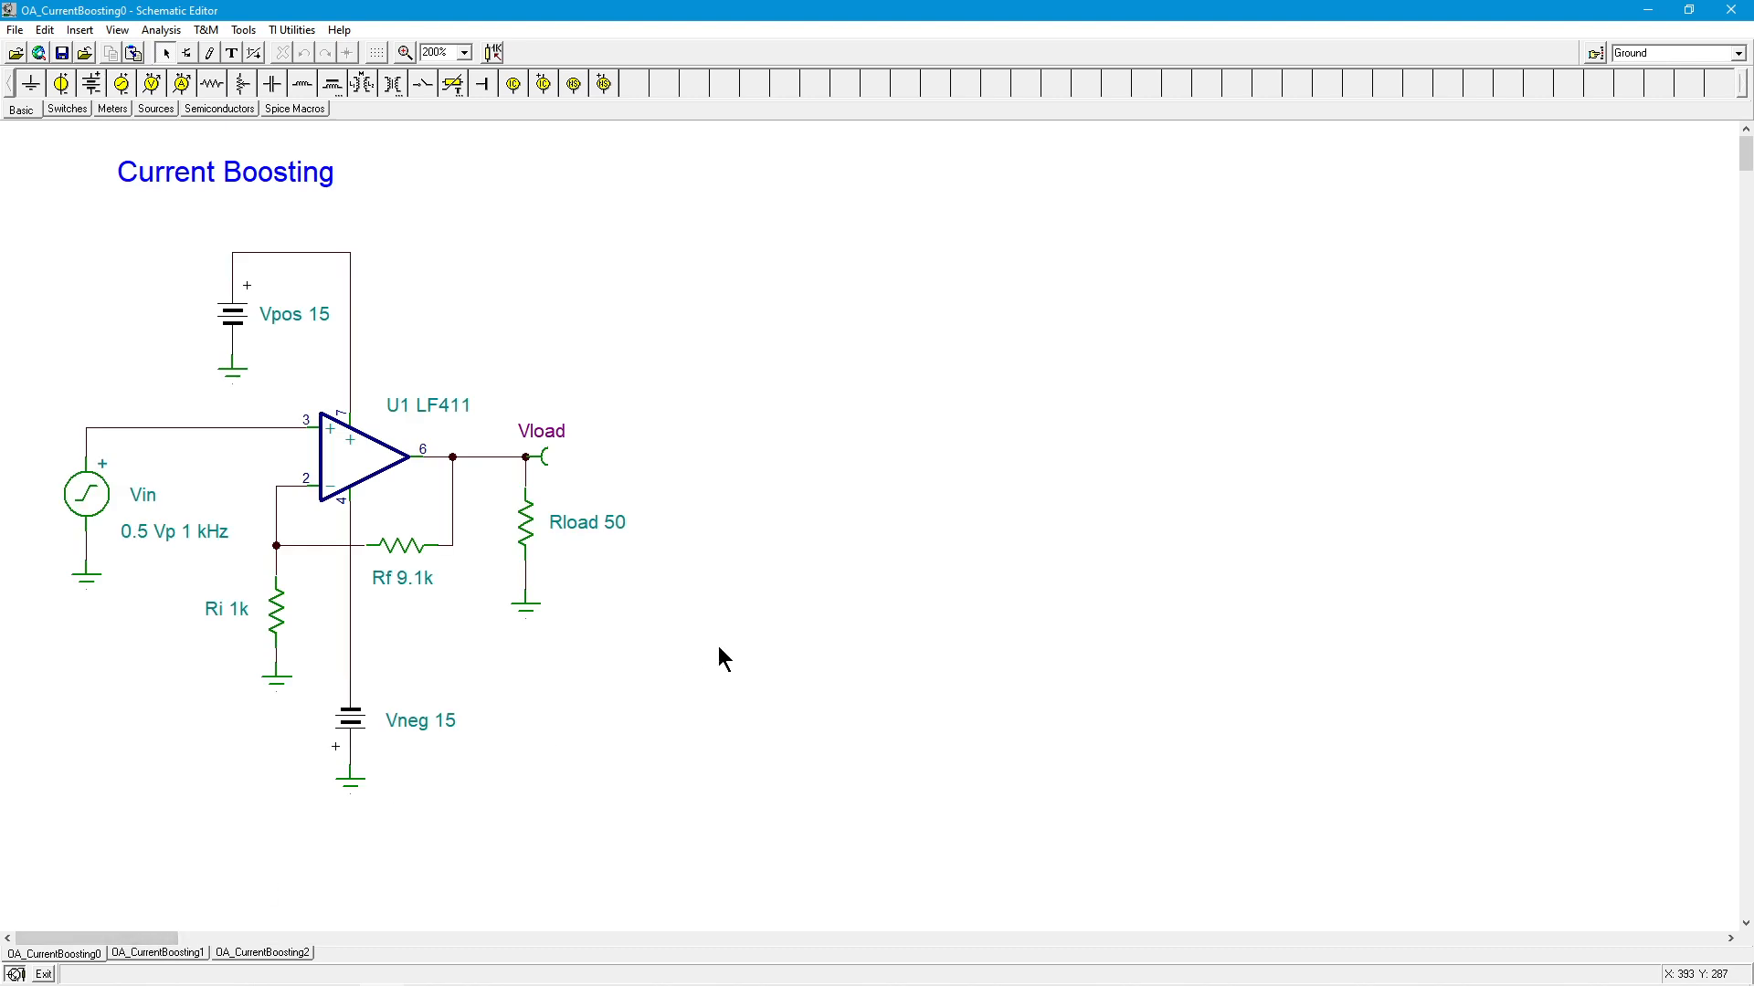
{"action": "mouse_move", "coordinate": [426, 435]}
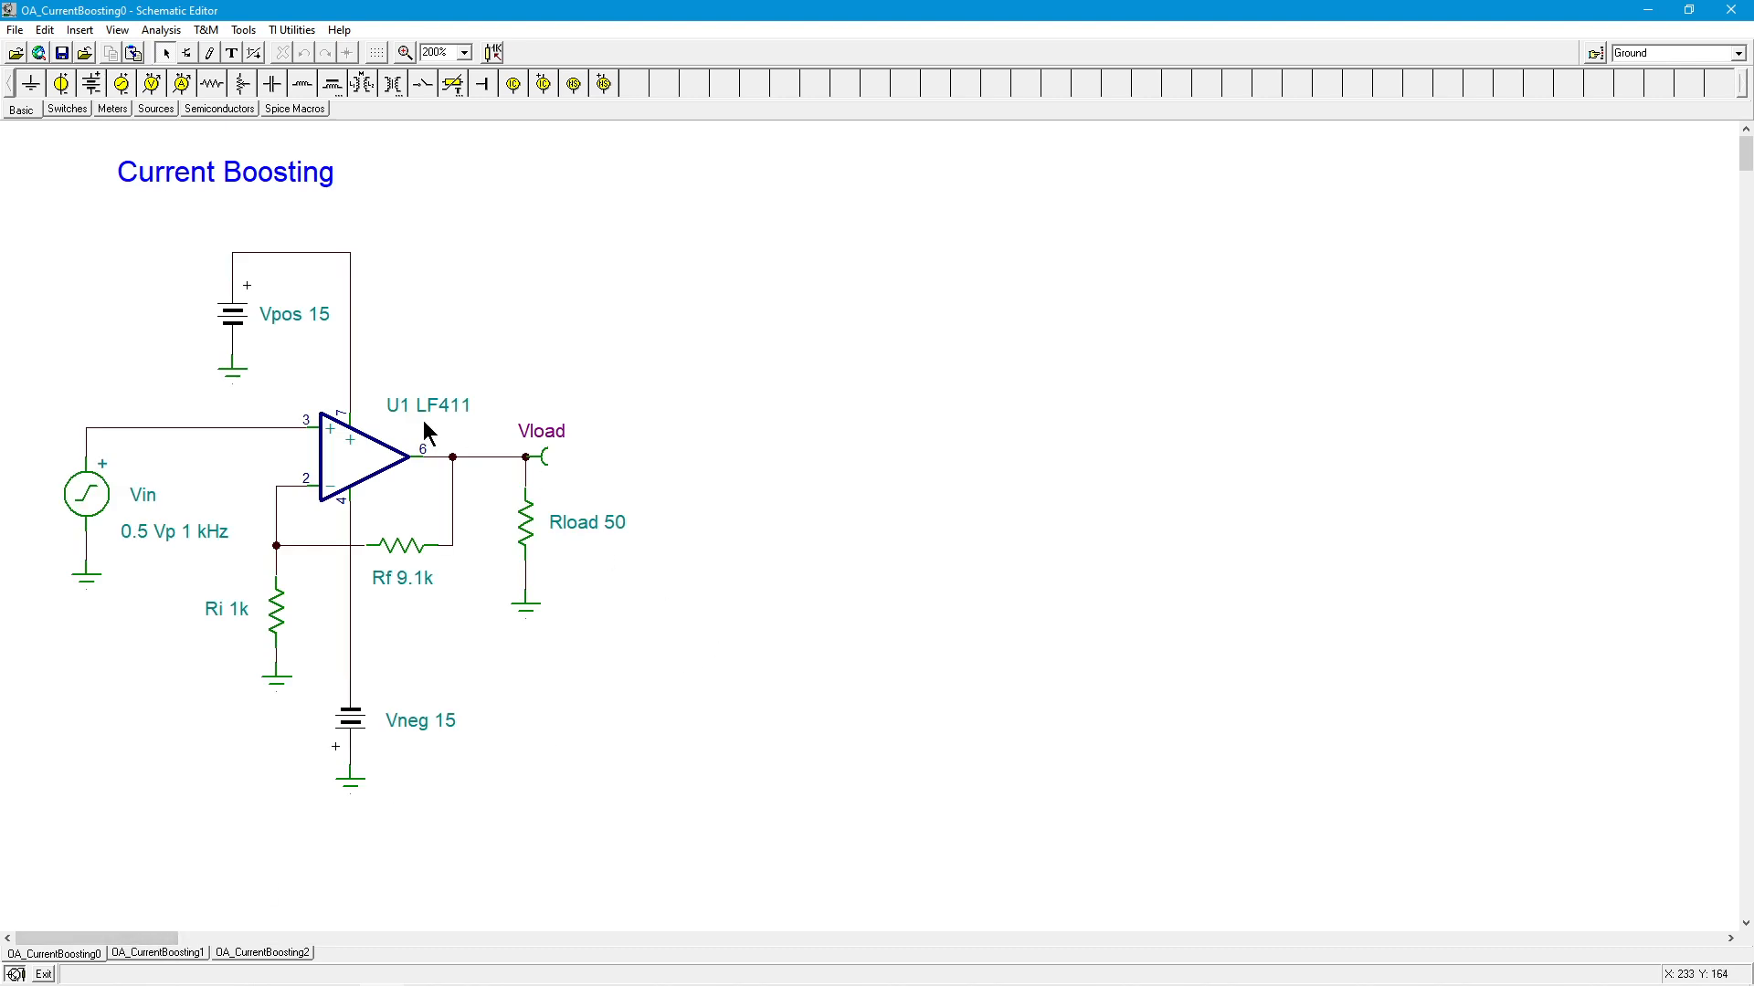
{"action": "mouse_move", "coordinate": [456, 386]}
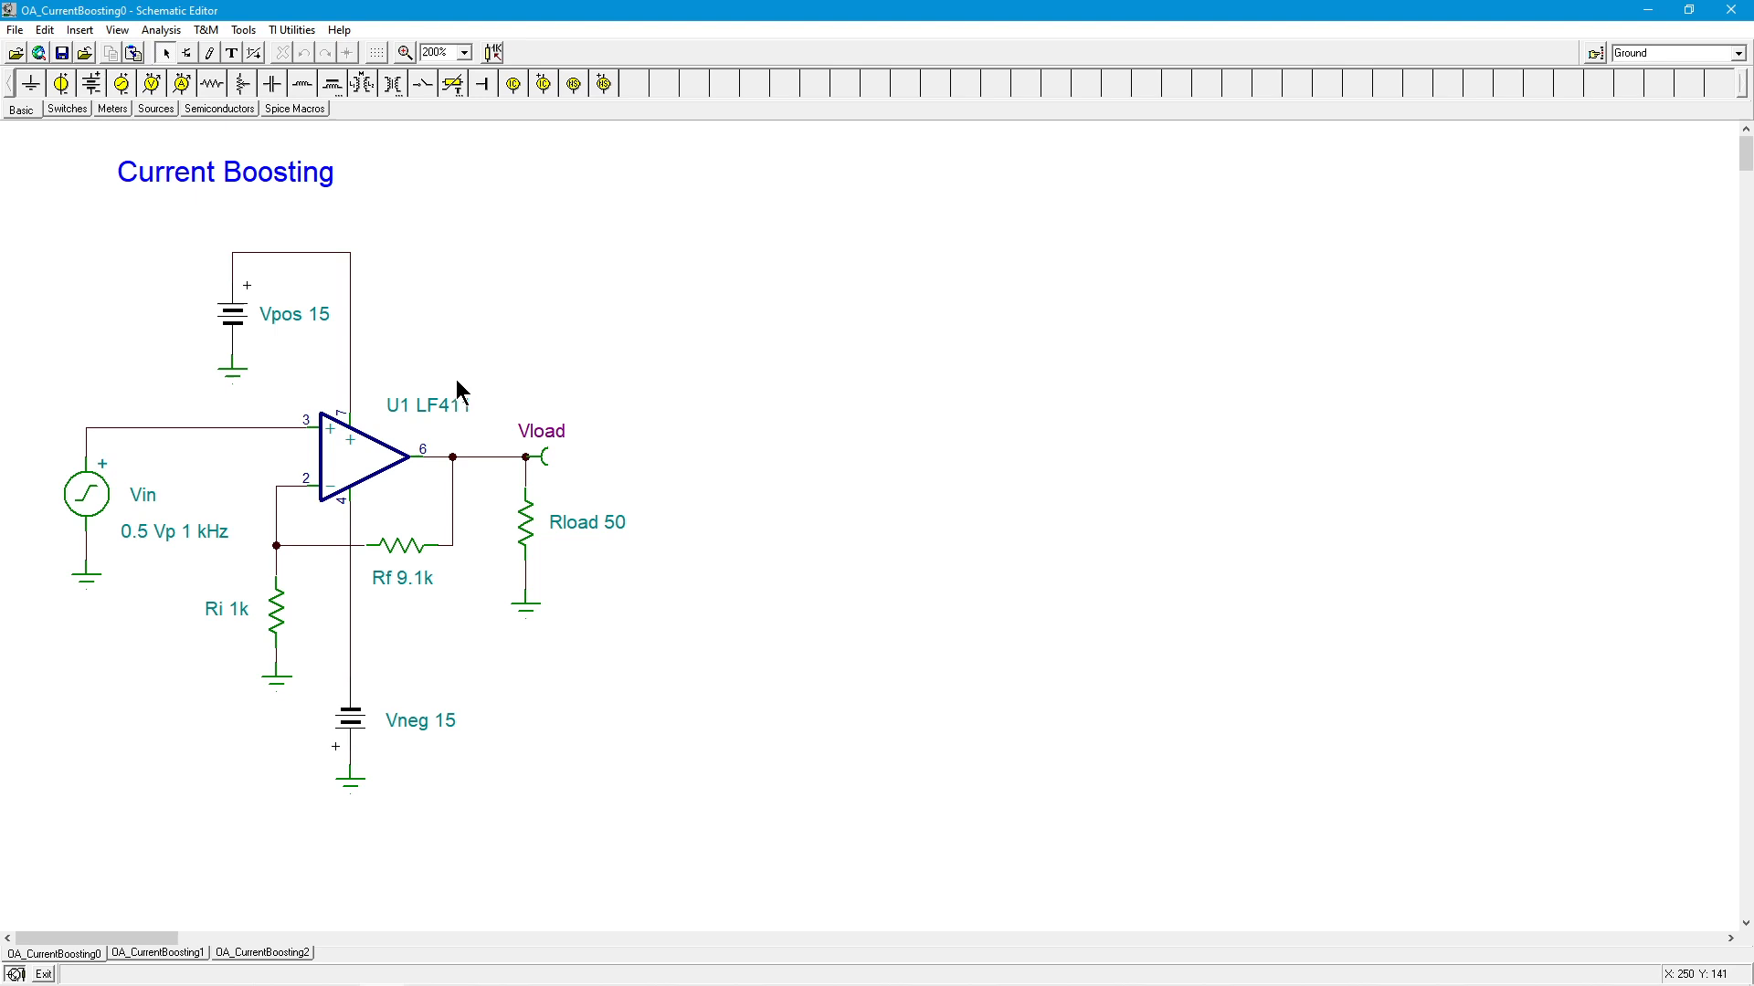
{"action": "mouse_move", "coordinate": [434, 574]}
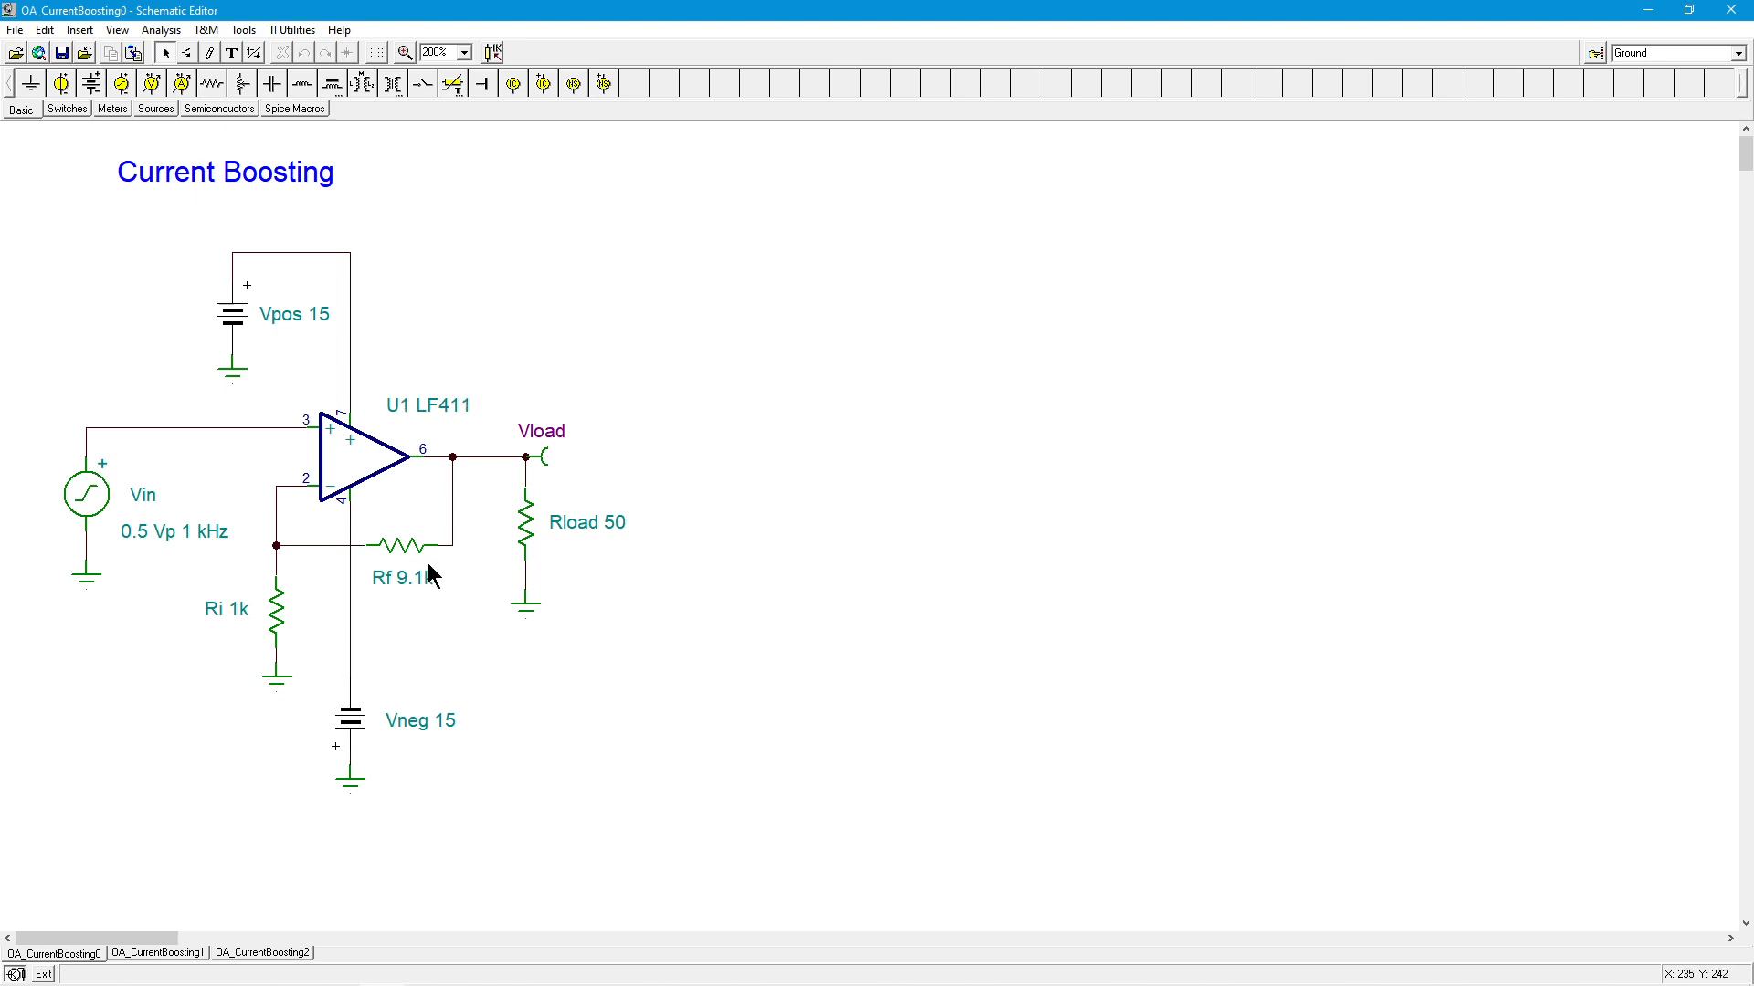
{"action": "mouse_move", "coordinate": [415, 577]}
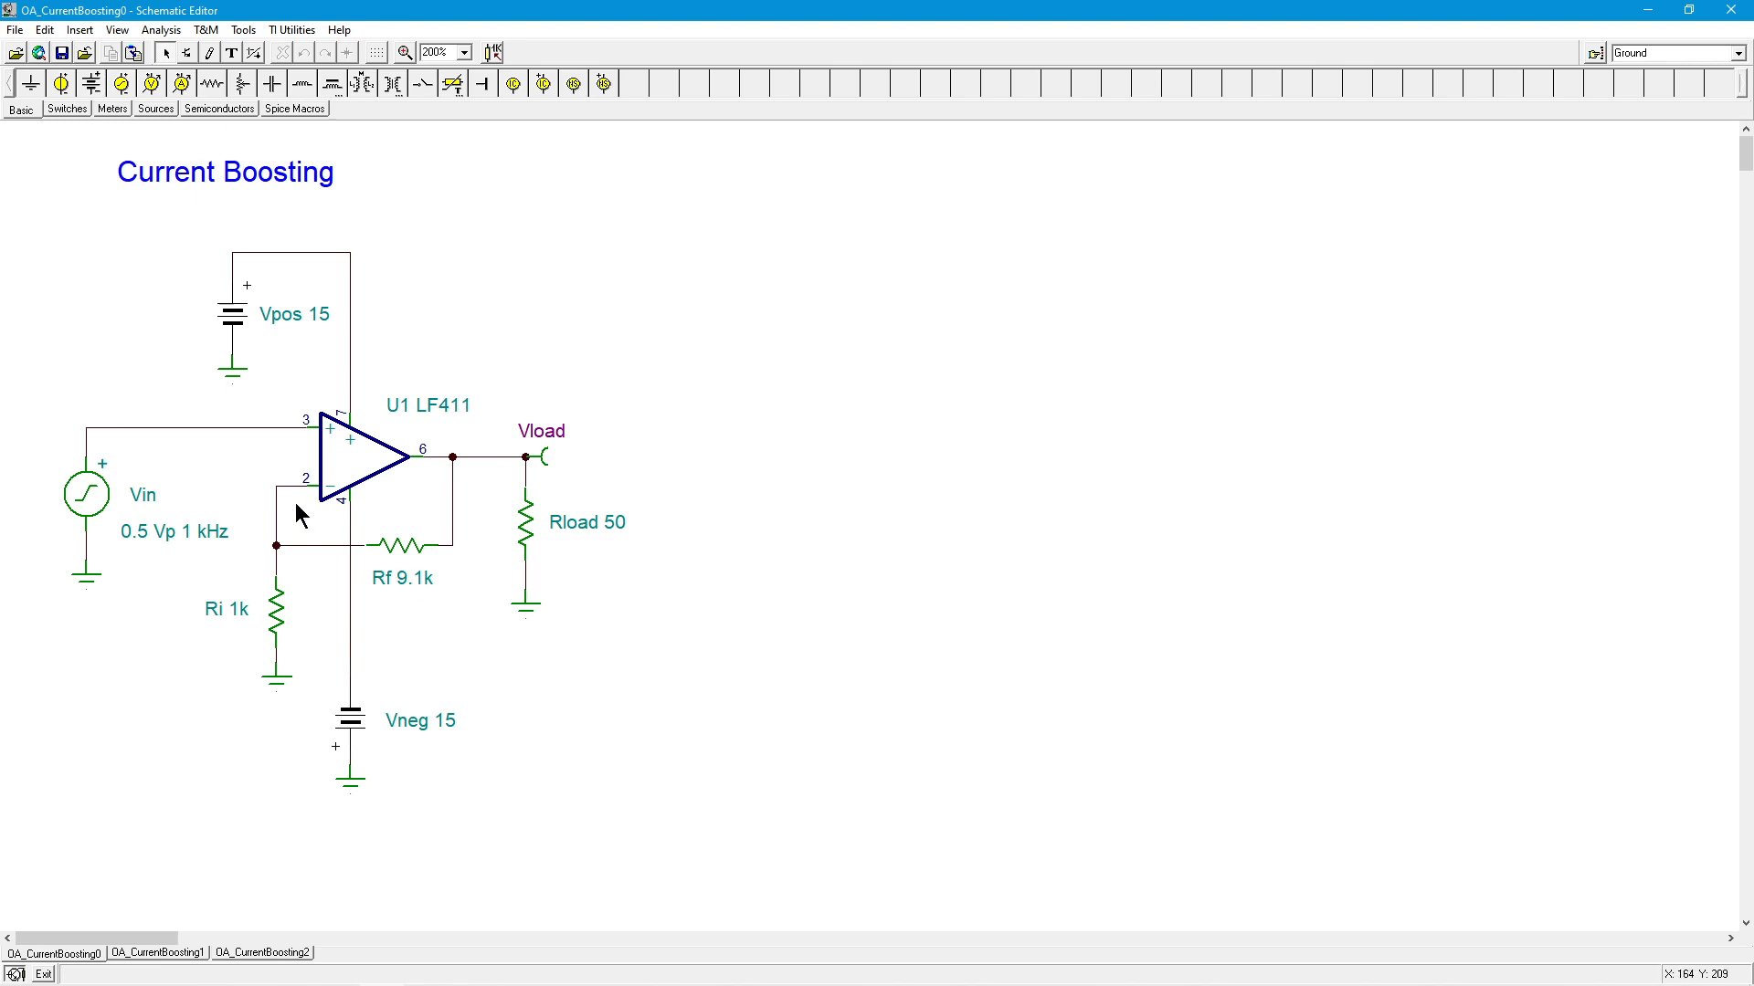
{"action": "mouse_move", "coordinate": [212, 548]}
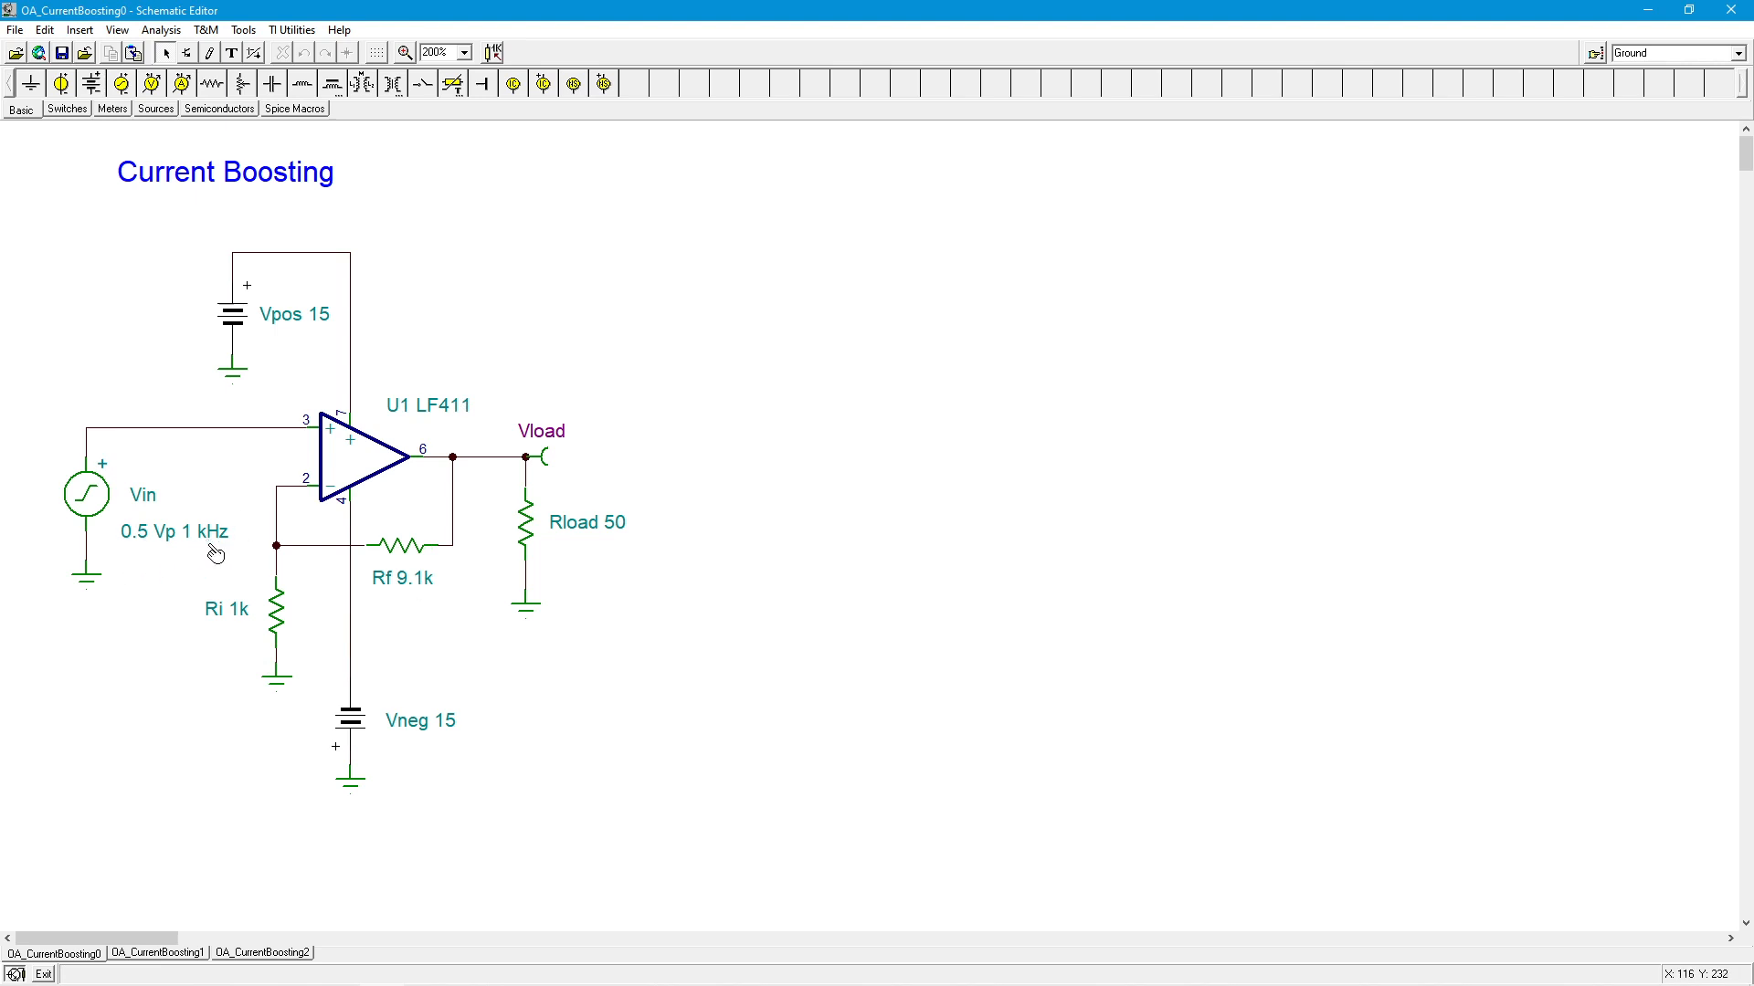
{"action": "mouse_move", "coordinate": [486, 522]}
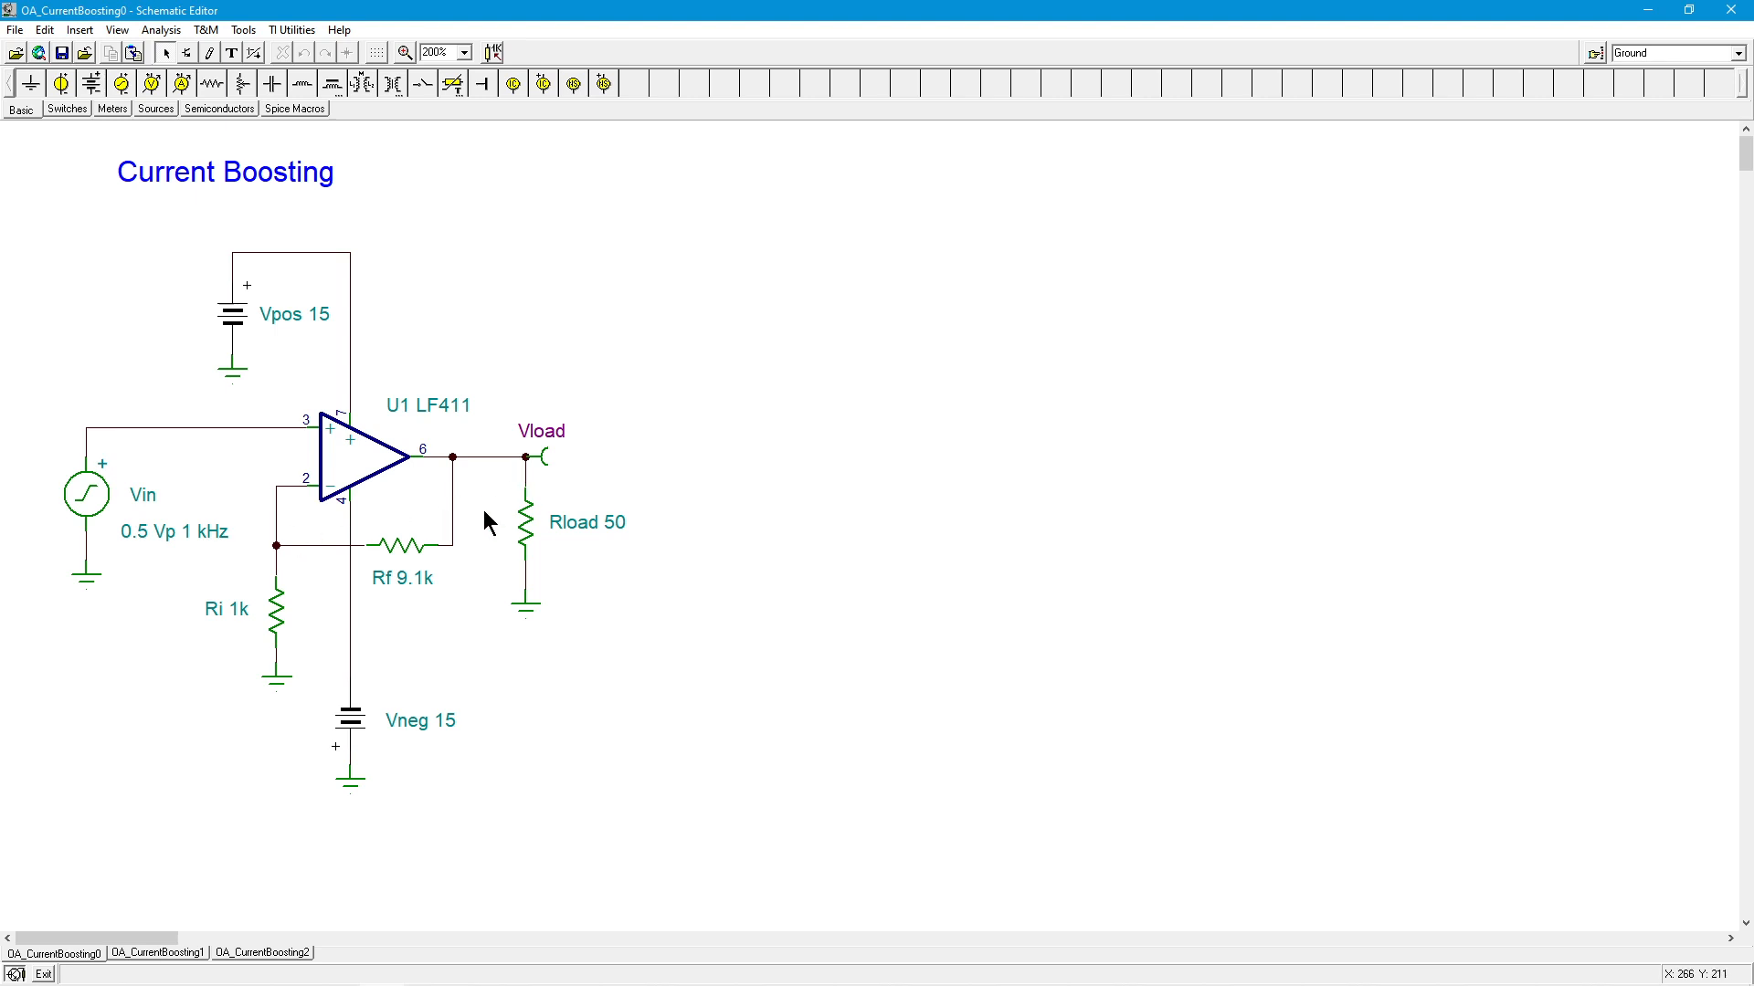
{"action": "mouse_move", "coordinate": [509, 562]}
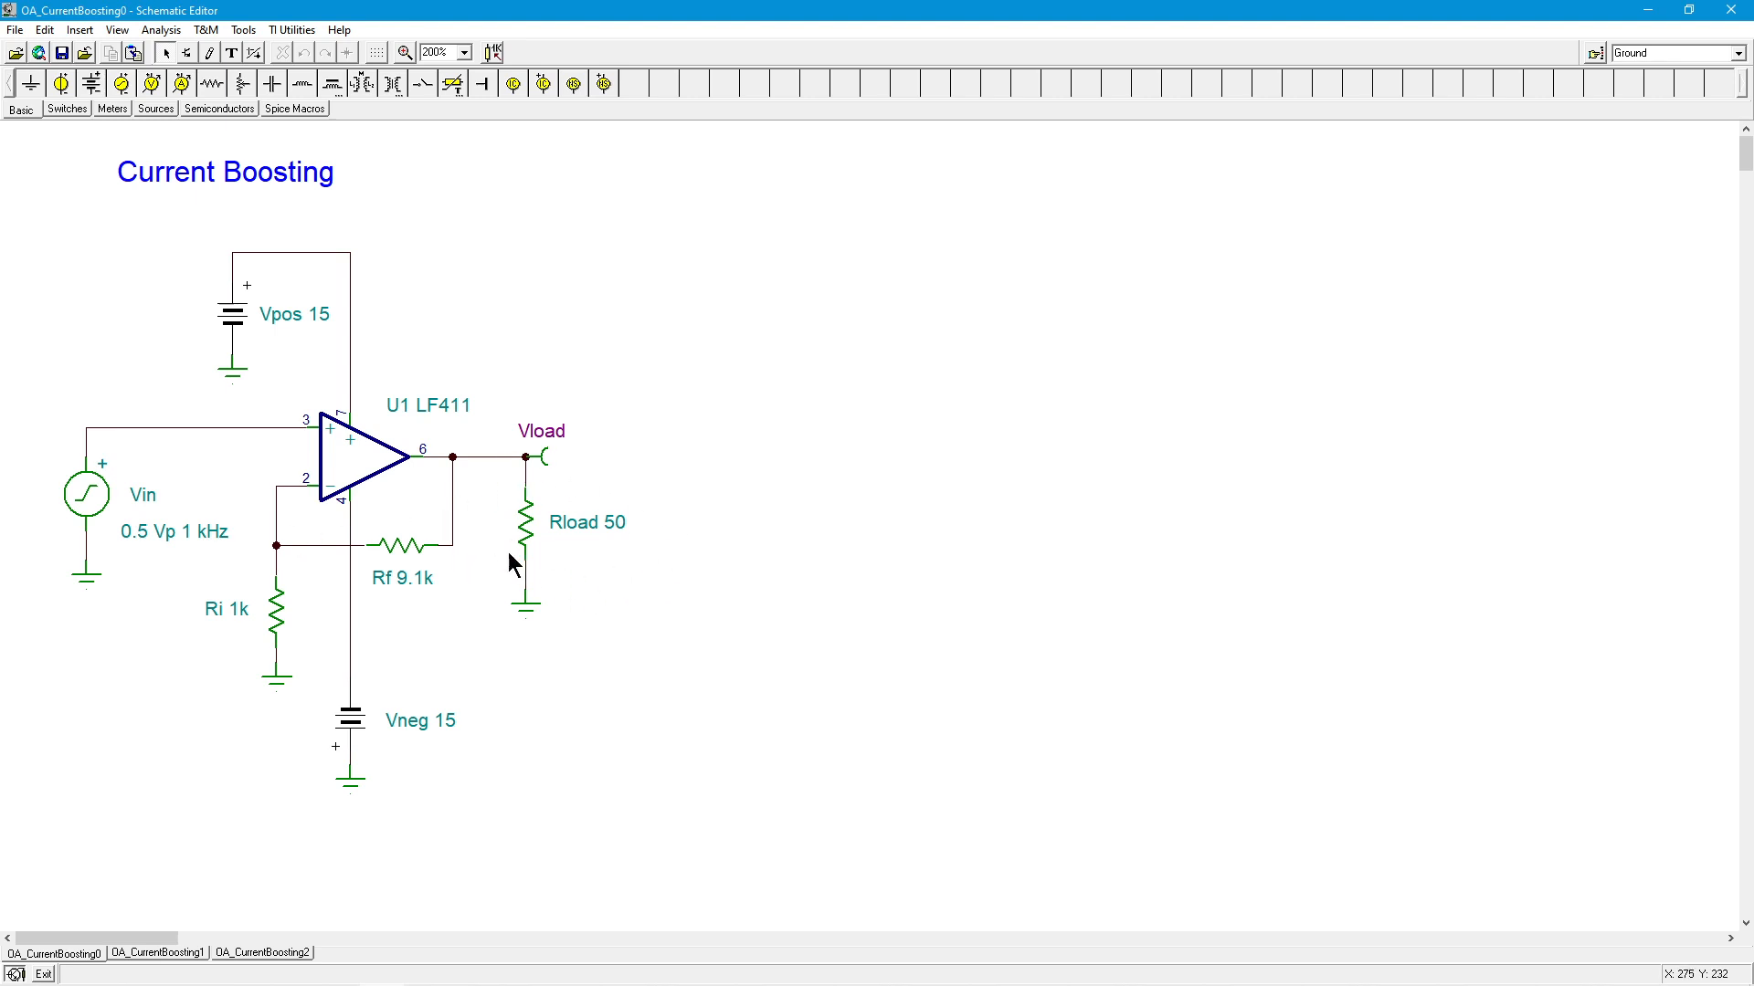
{"action": "mouse_move", "coordinate": [619, 558]}
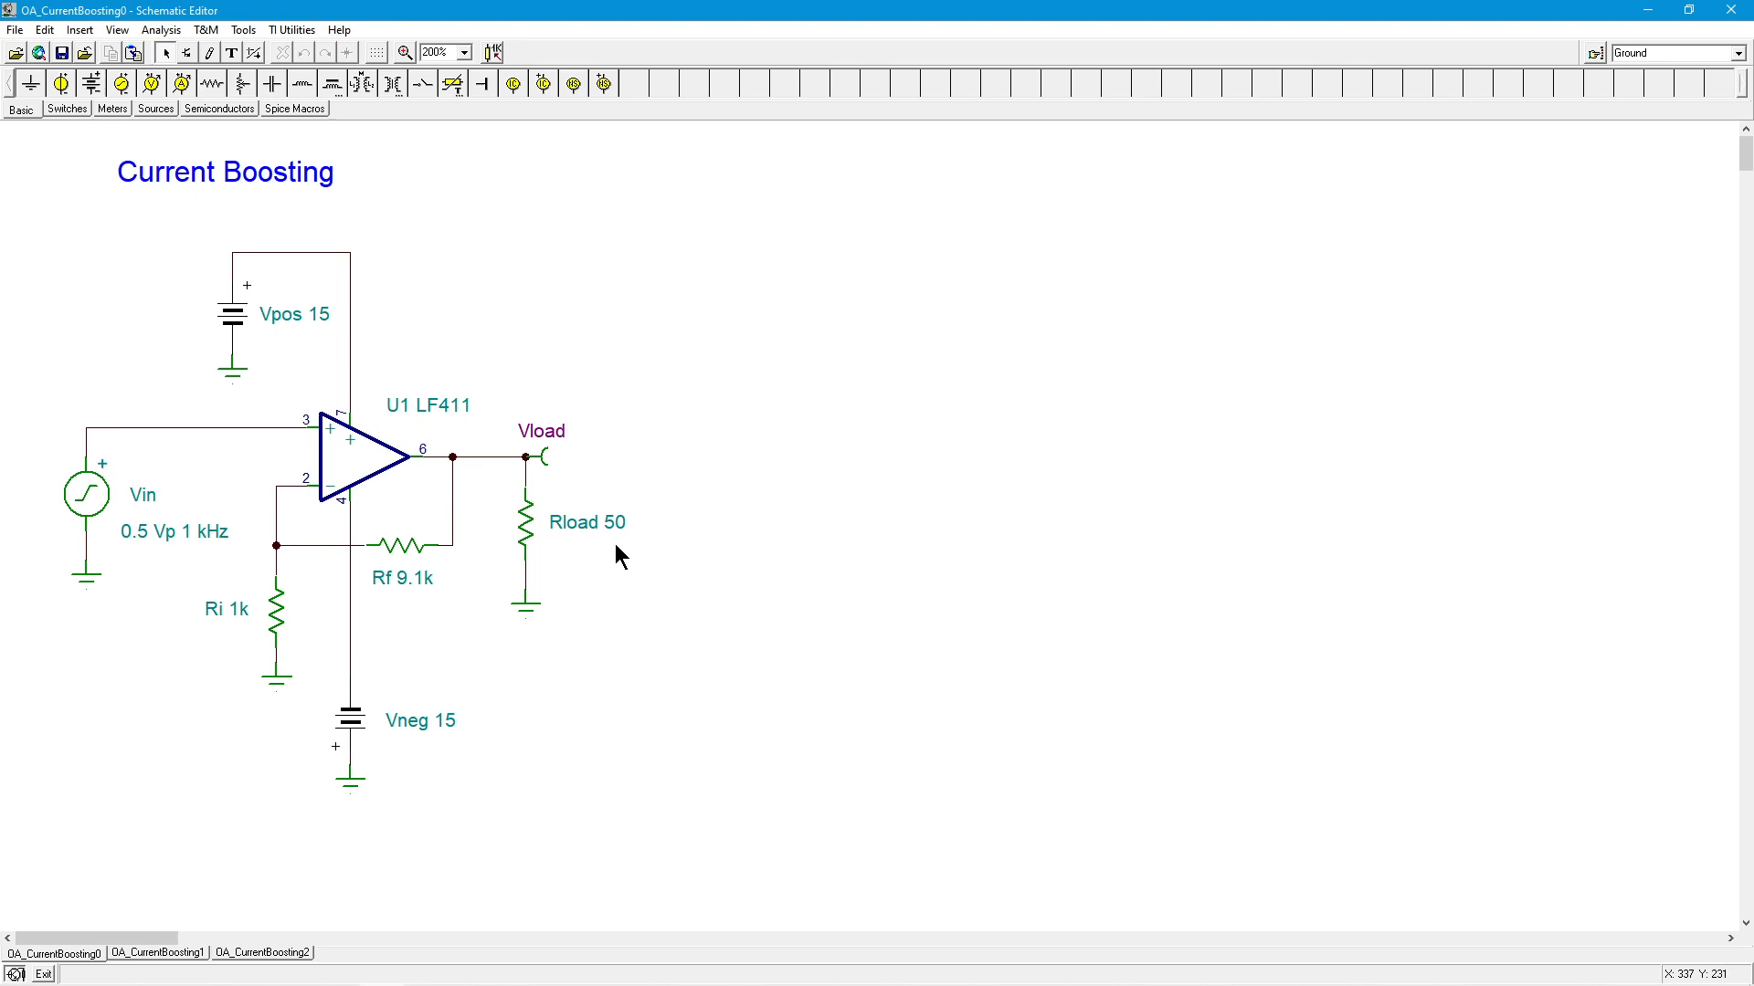
{"action": "mouse_move", "coordinate": [356, 480]}
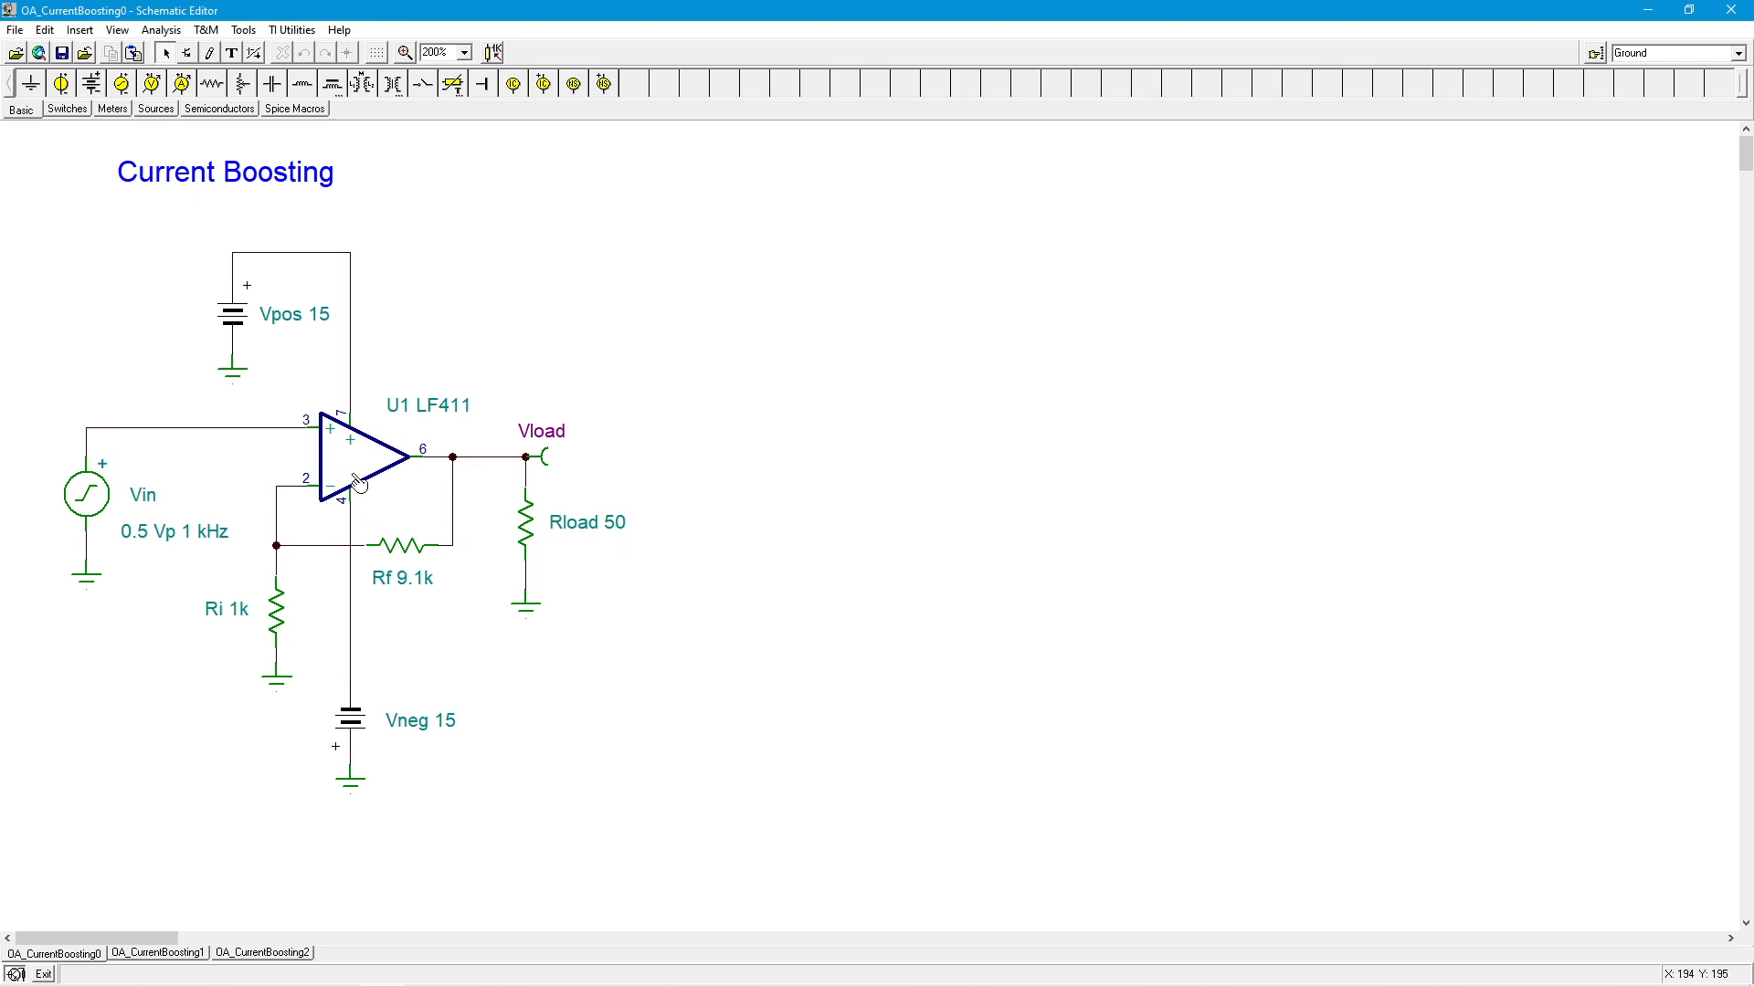
{"action": "mouse_move", "coordinate": [360, 464]}
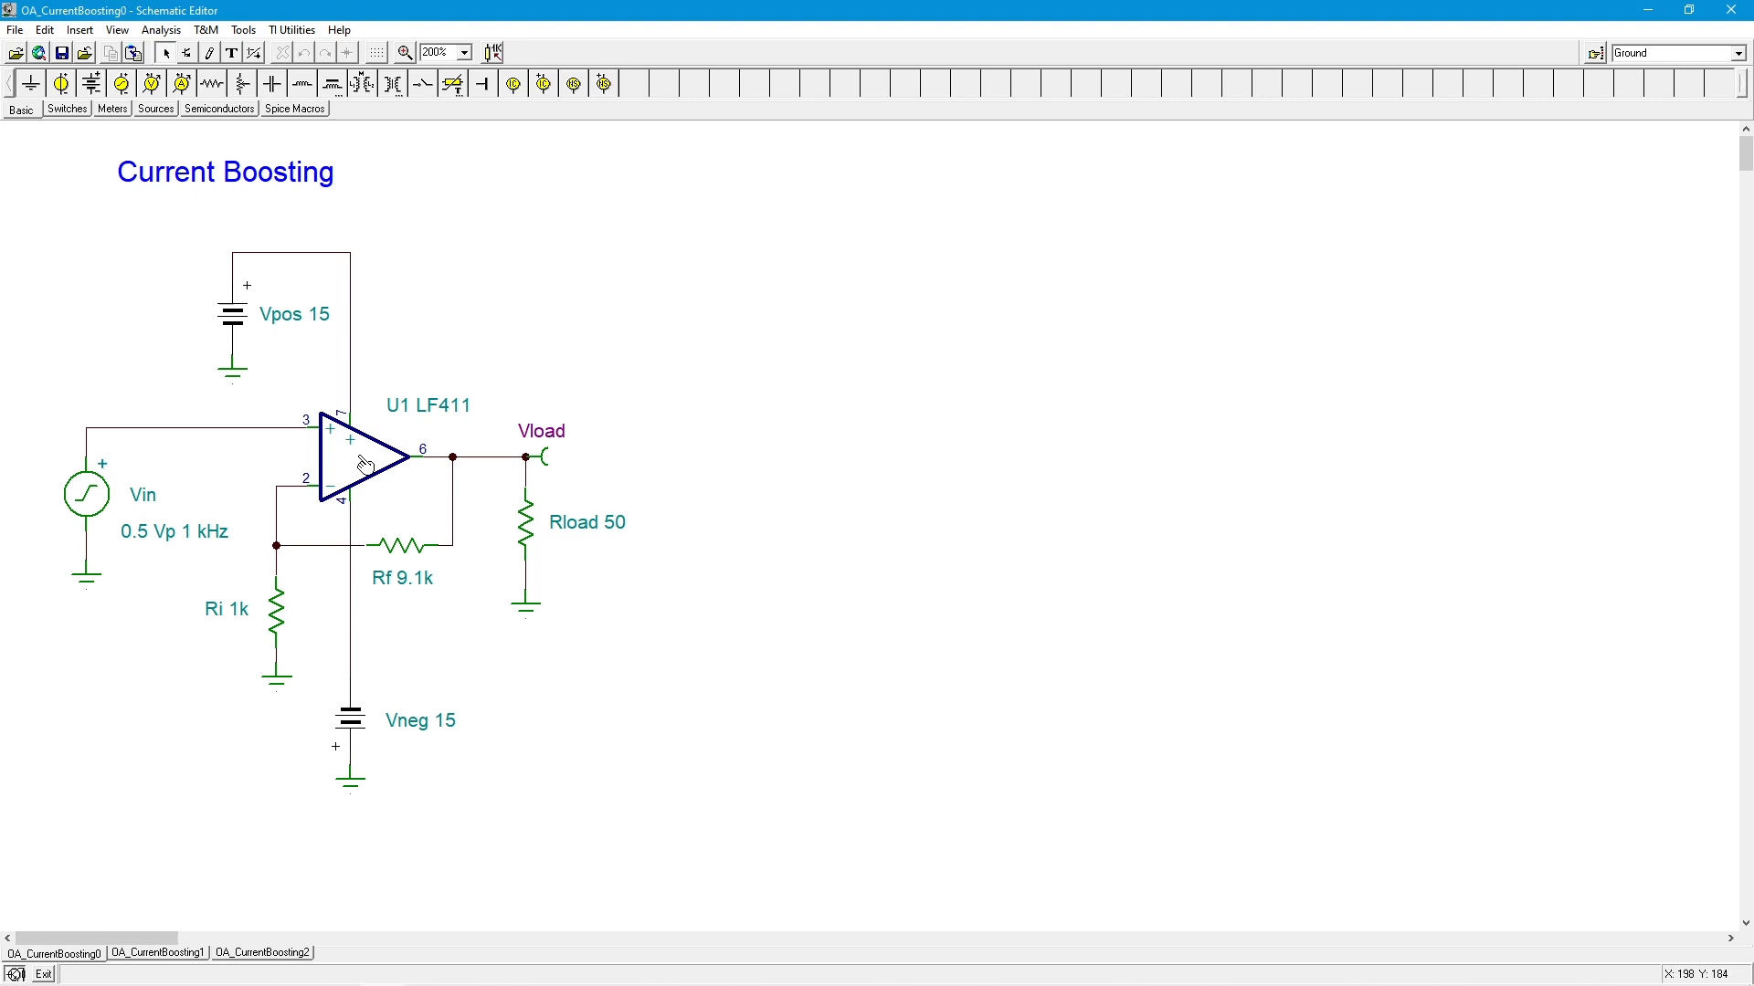
{"action": "mouse_move", "coordinate": [753, 370]}
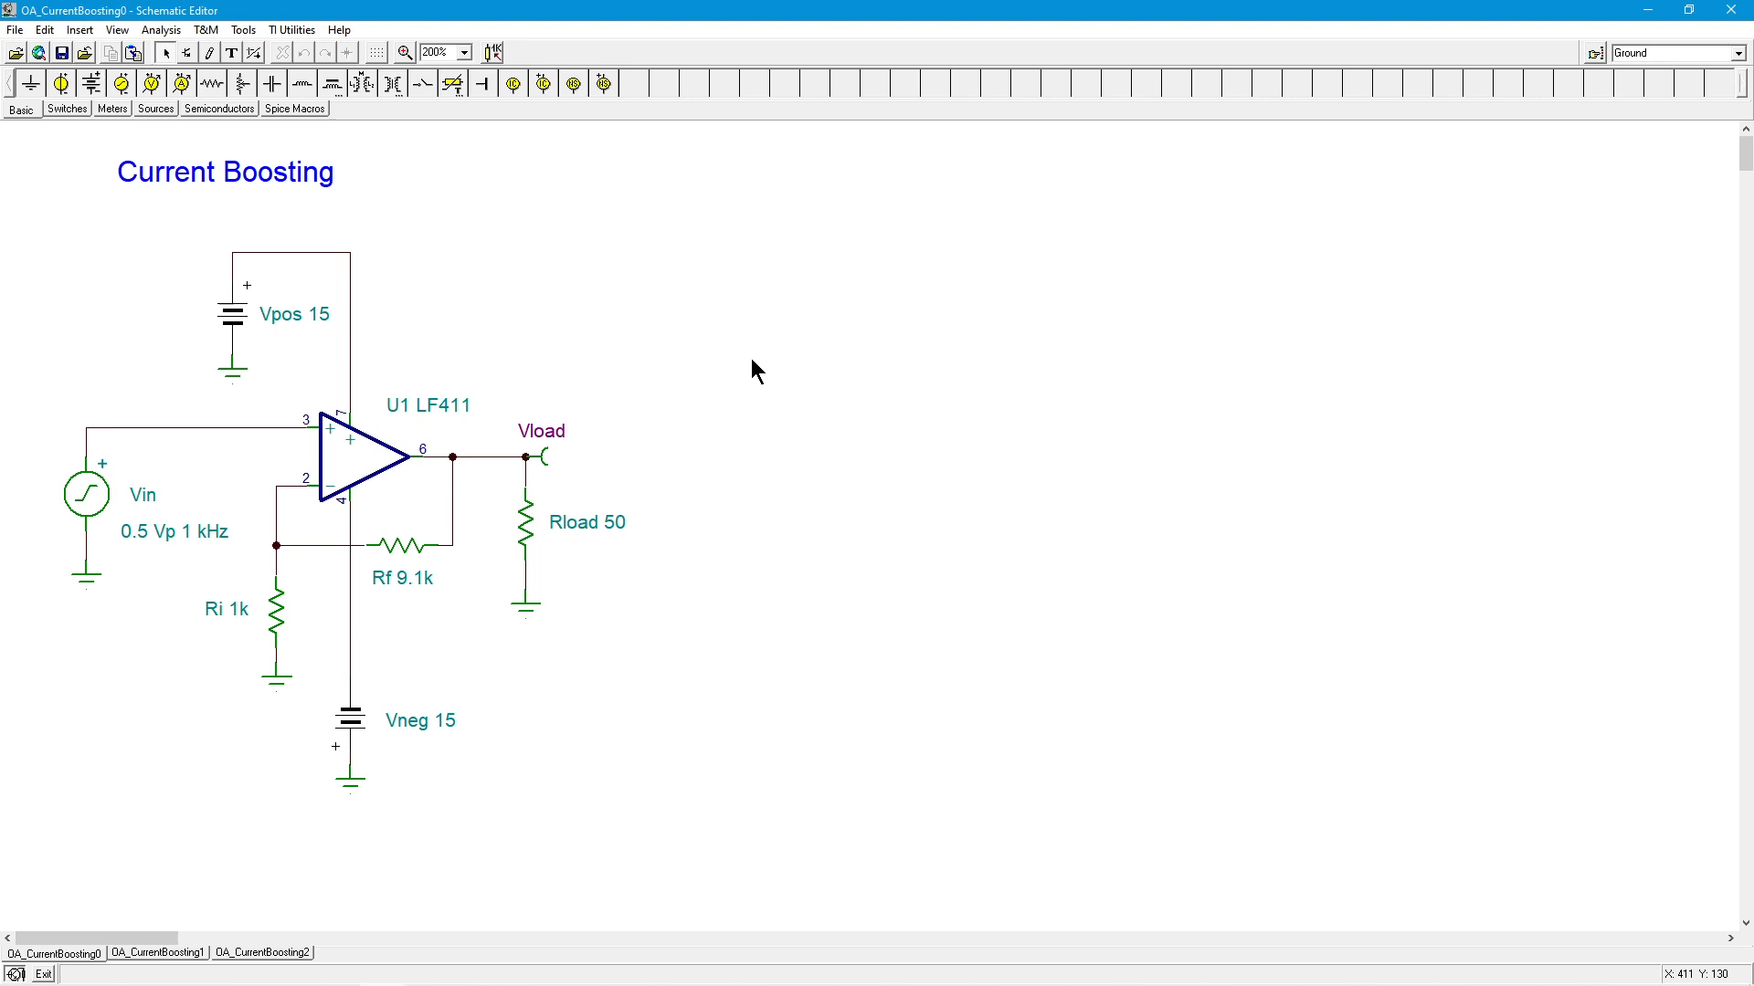
{"action": "mouse_move", "coordinate": [435, 438]}
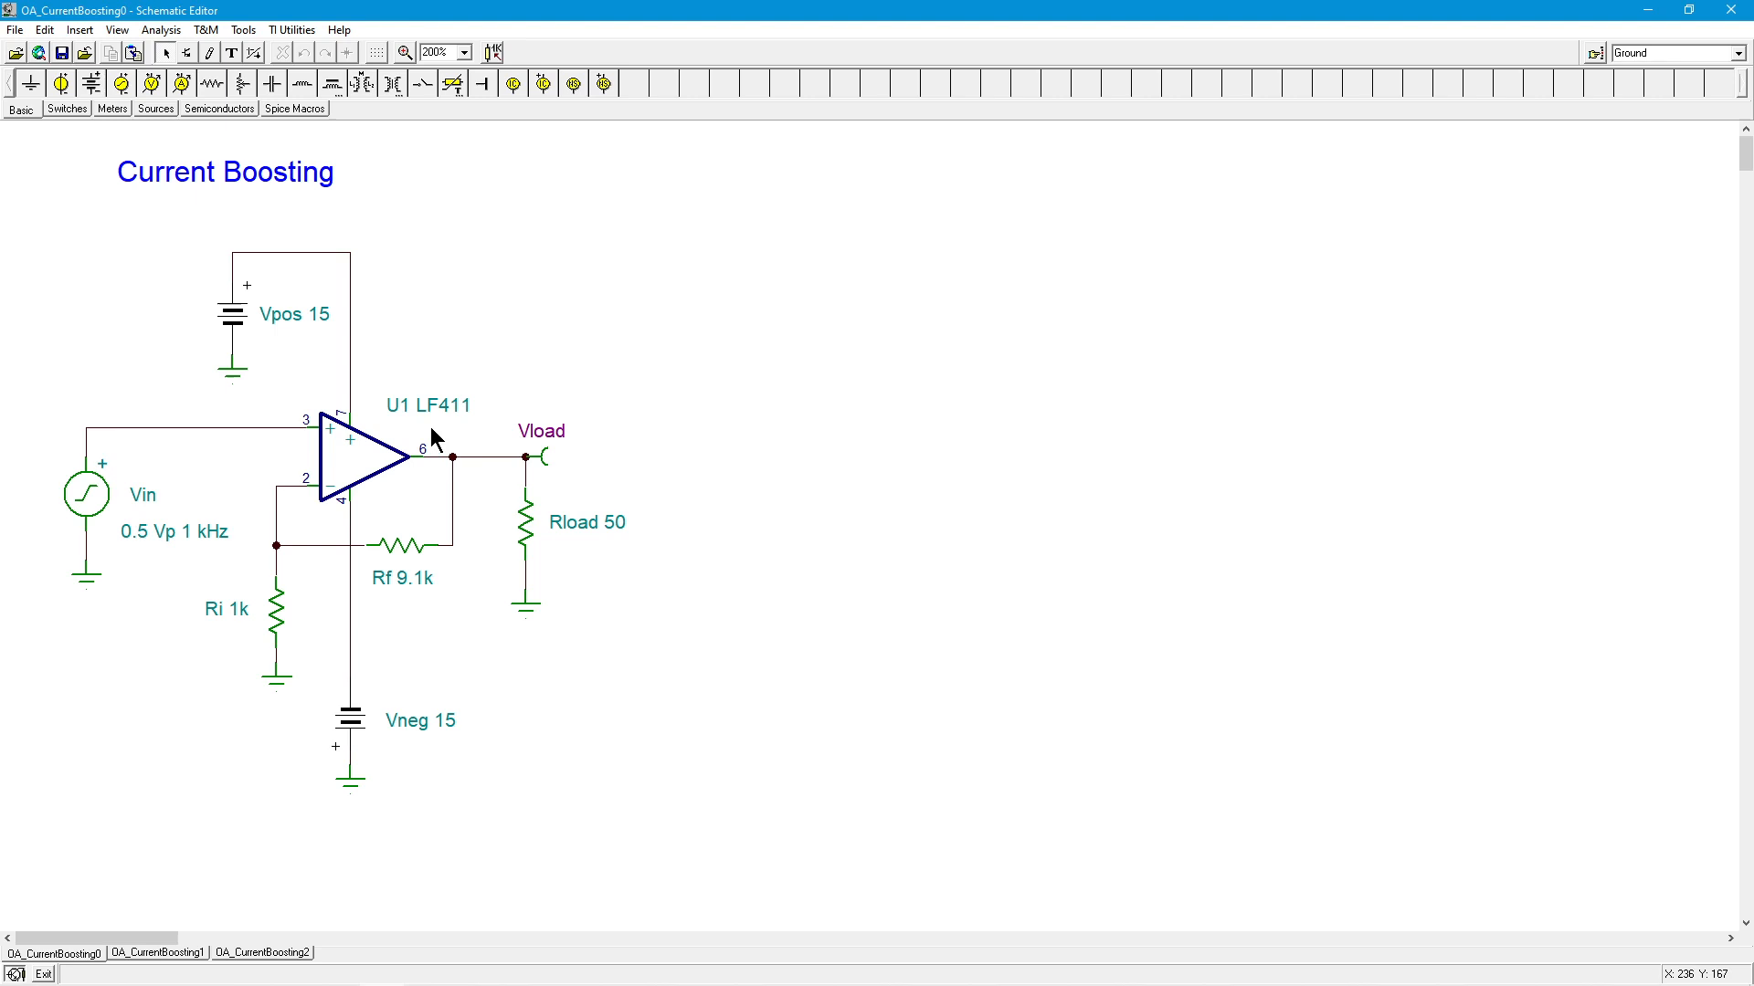
{"action": "mouse_move", "coordinate": [895, 515]}
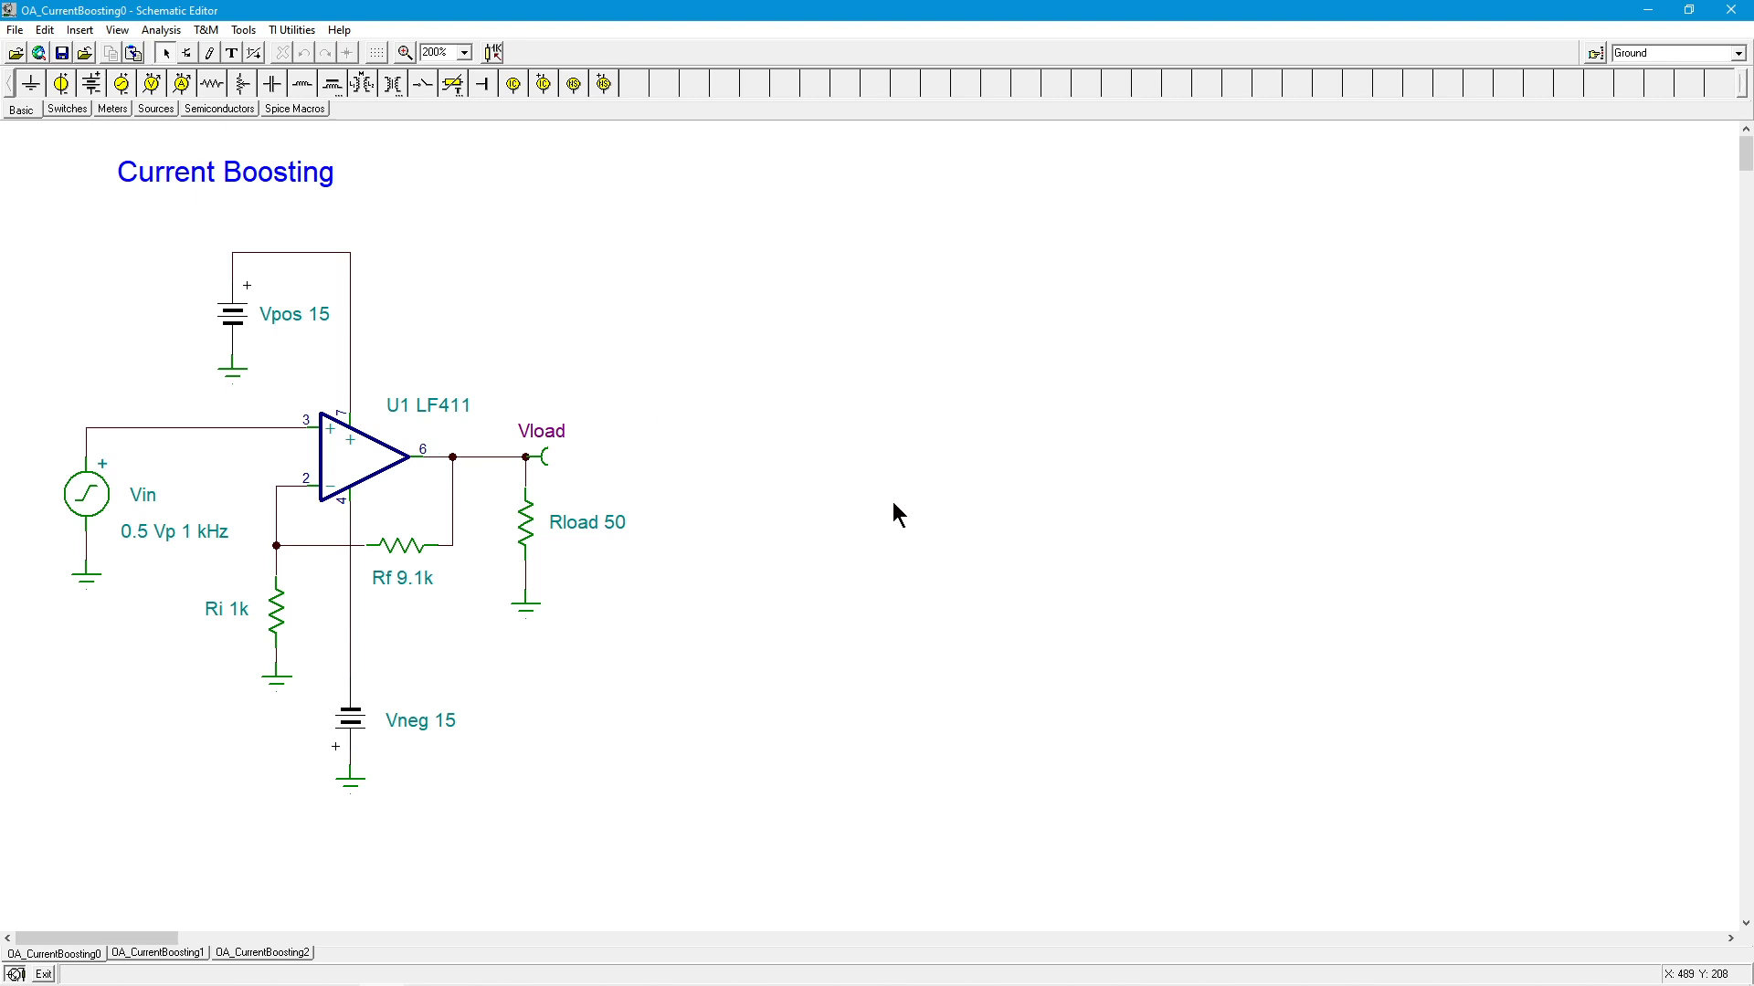
{"action": "mouse_move", "coordinate": [601, 555]}
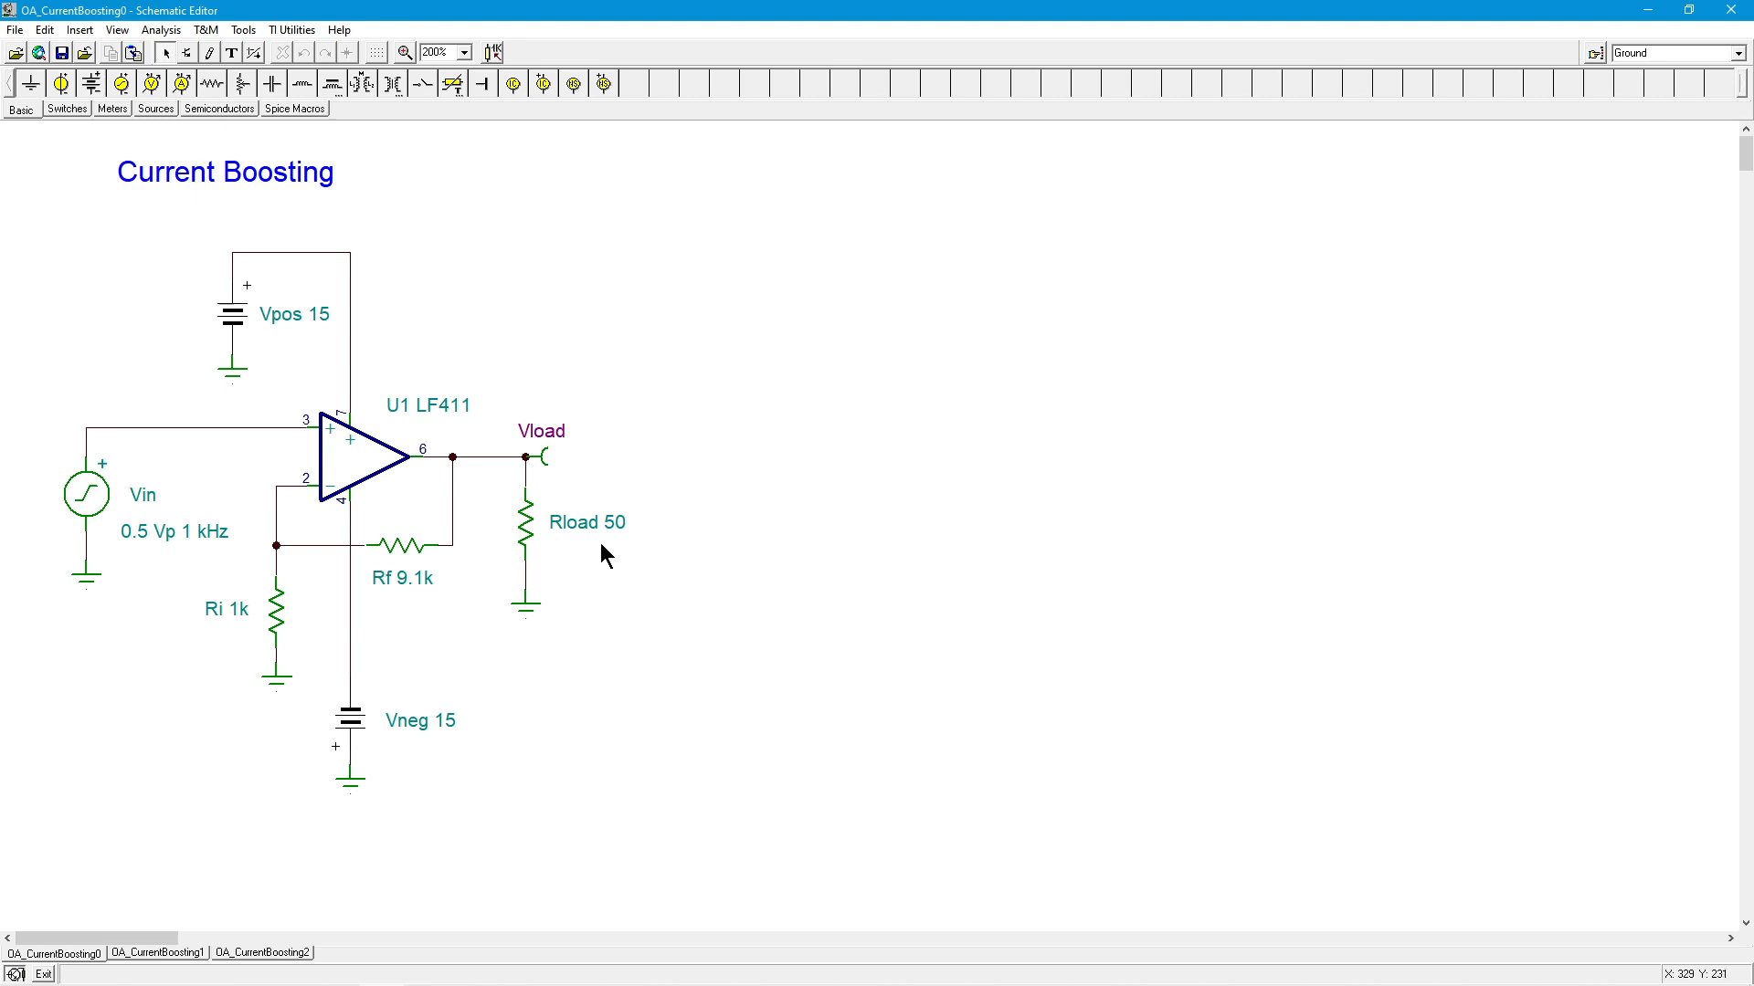
{"action": "mouse_move", "coordinate": [638, 517]}
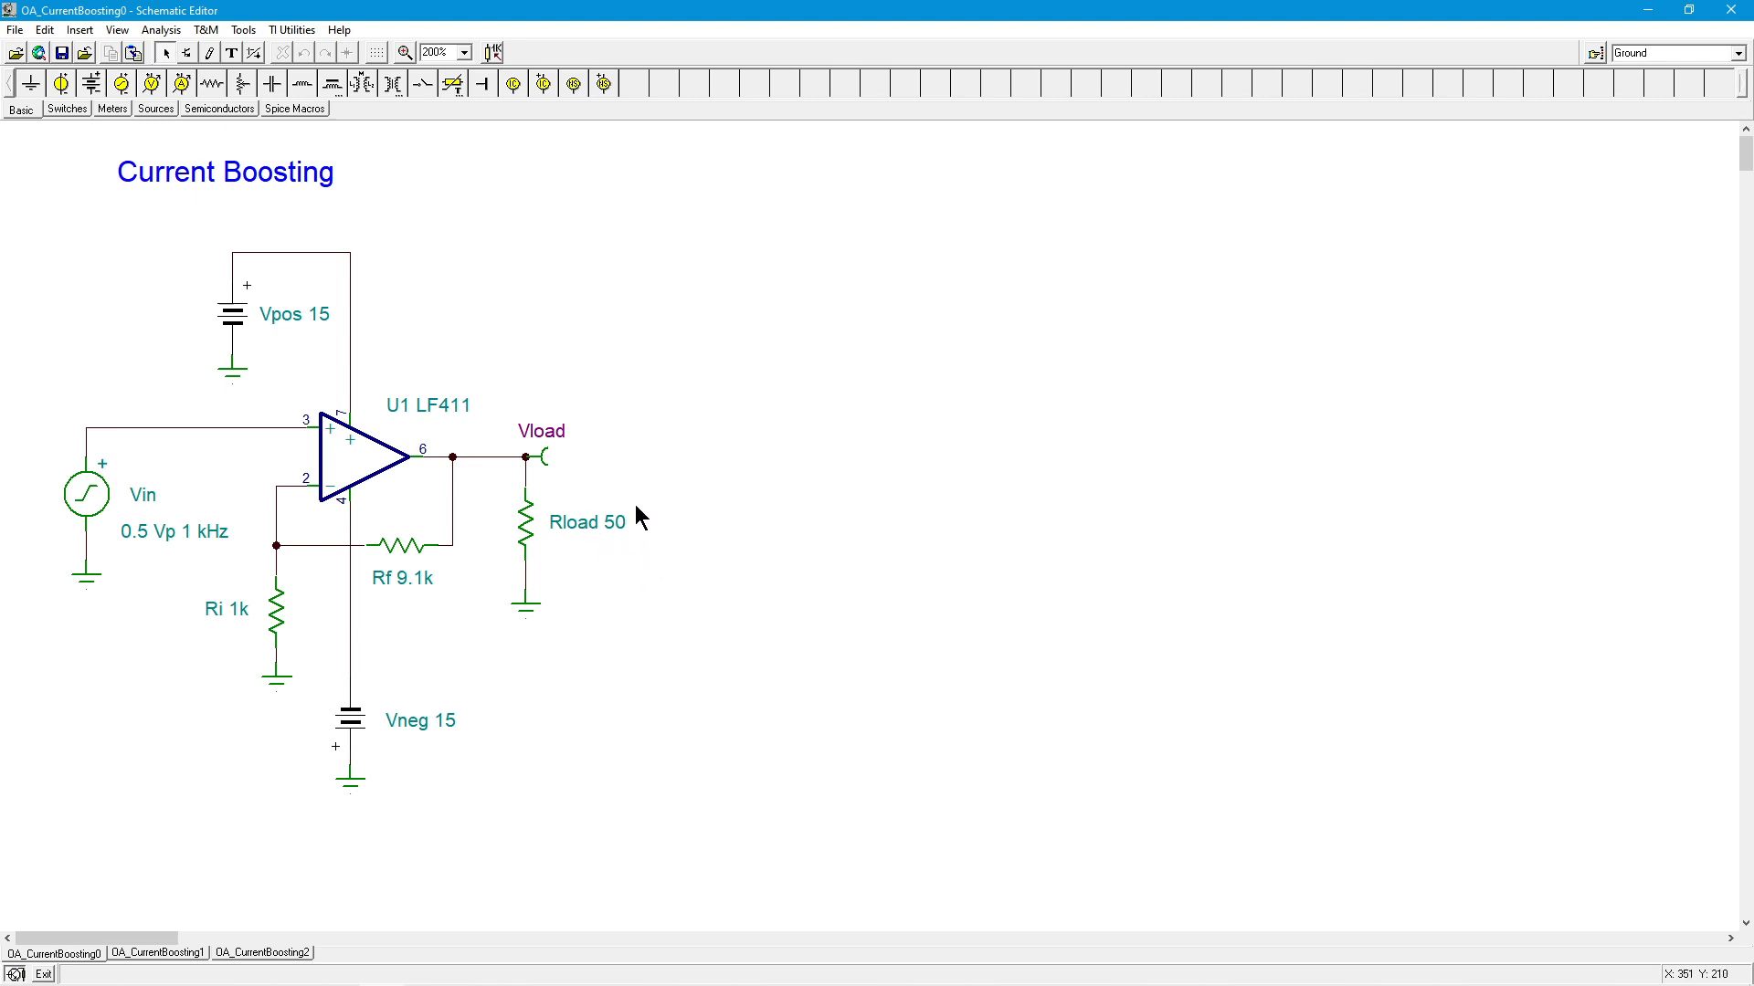
{"action": "mouse_move", "coordinate": [621, 560]}
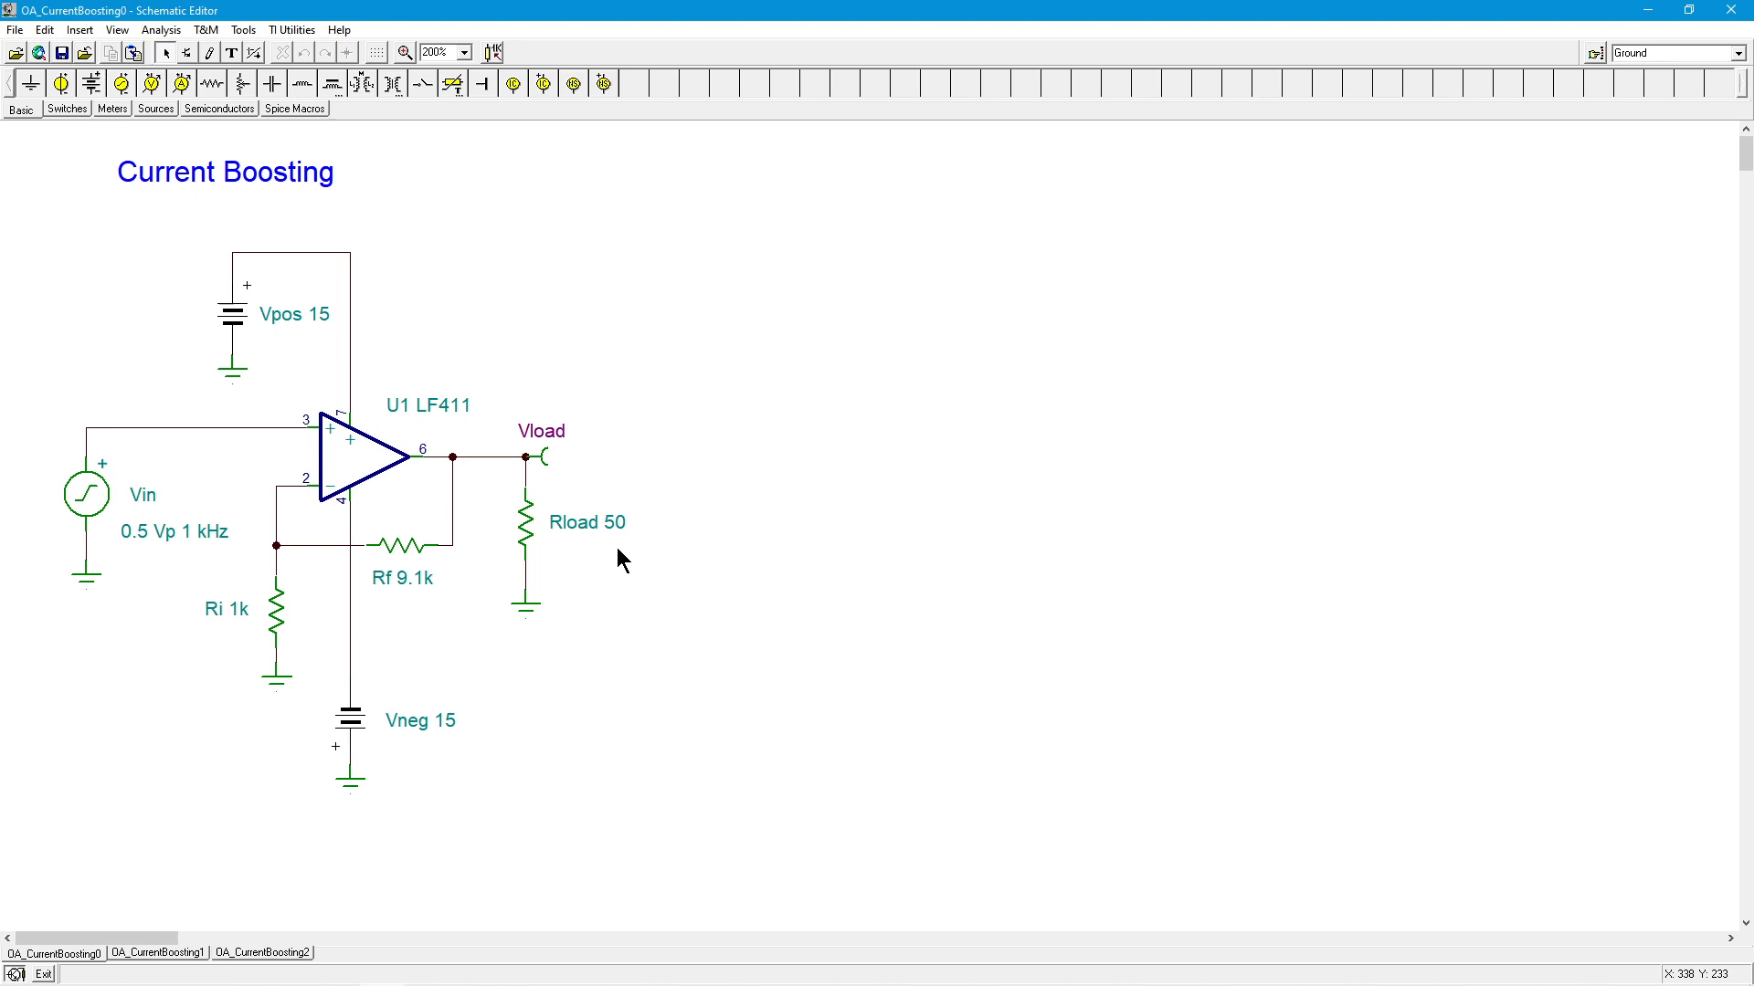
{"action": "mouse_move", "coordinate": [654, 544]}
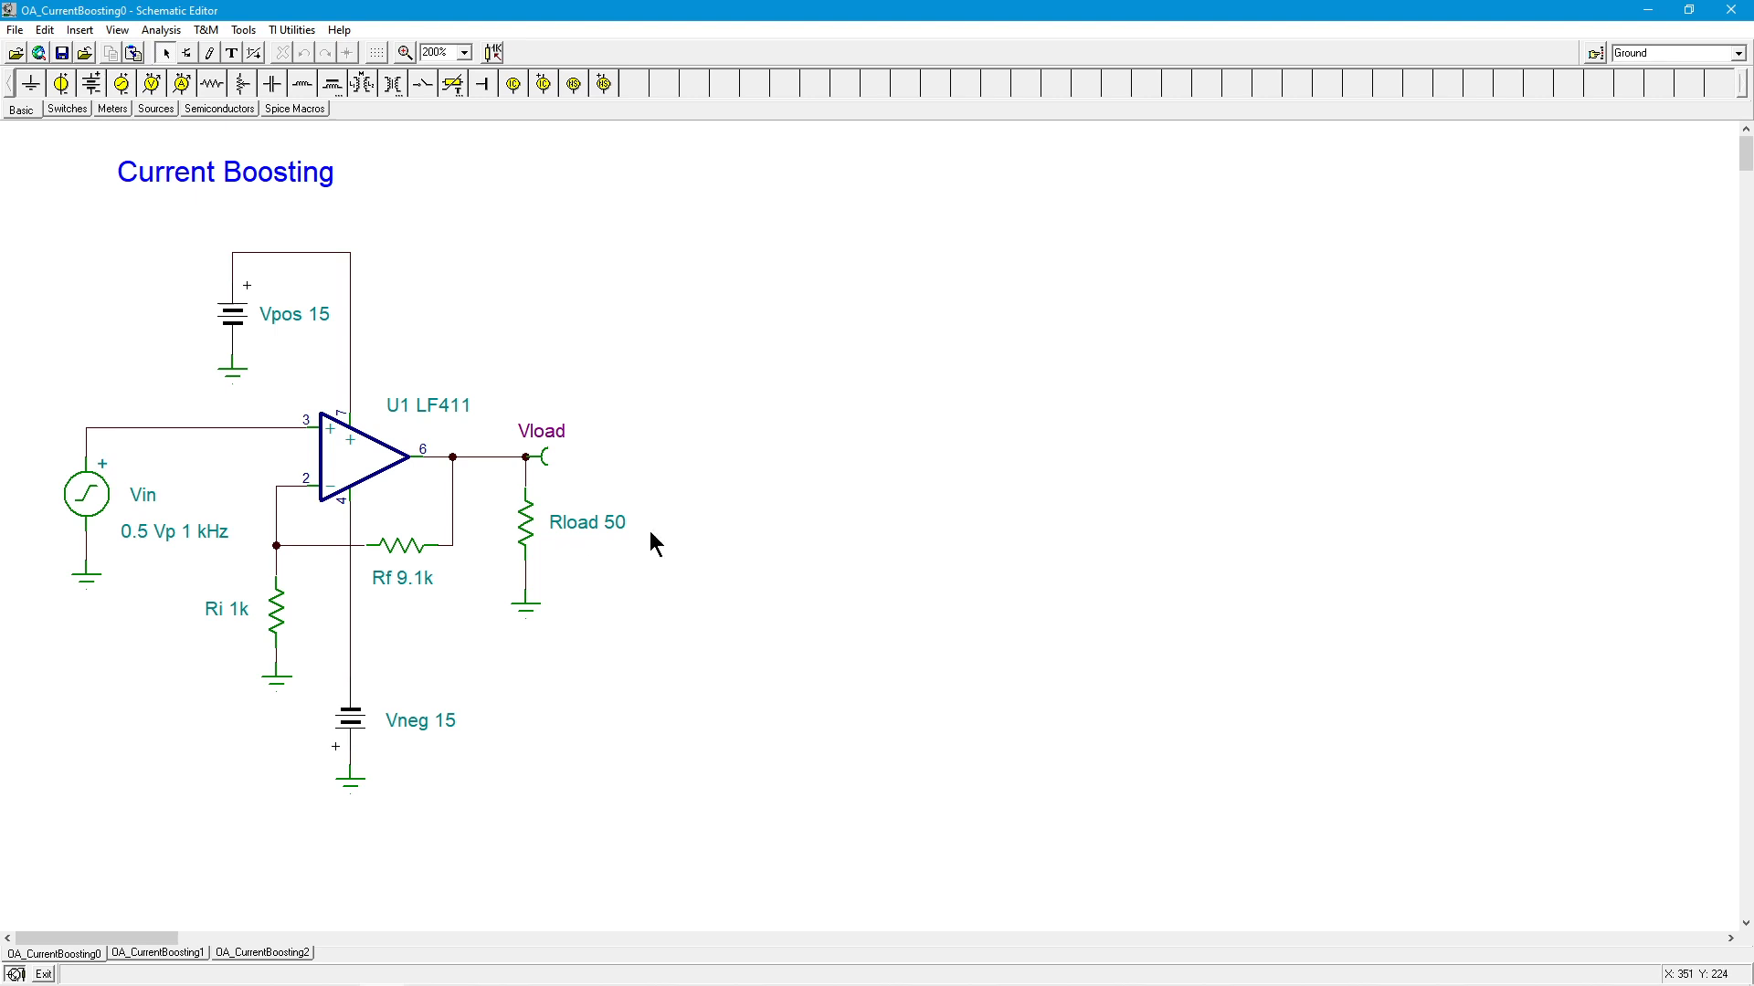
{"action": "mouse_move", "coordinate": [654, 547]}
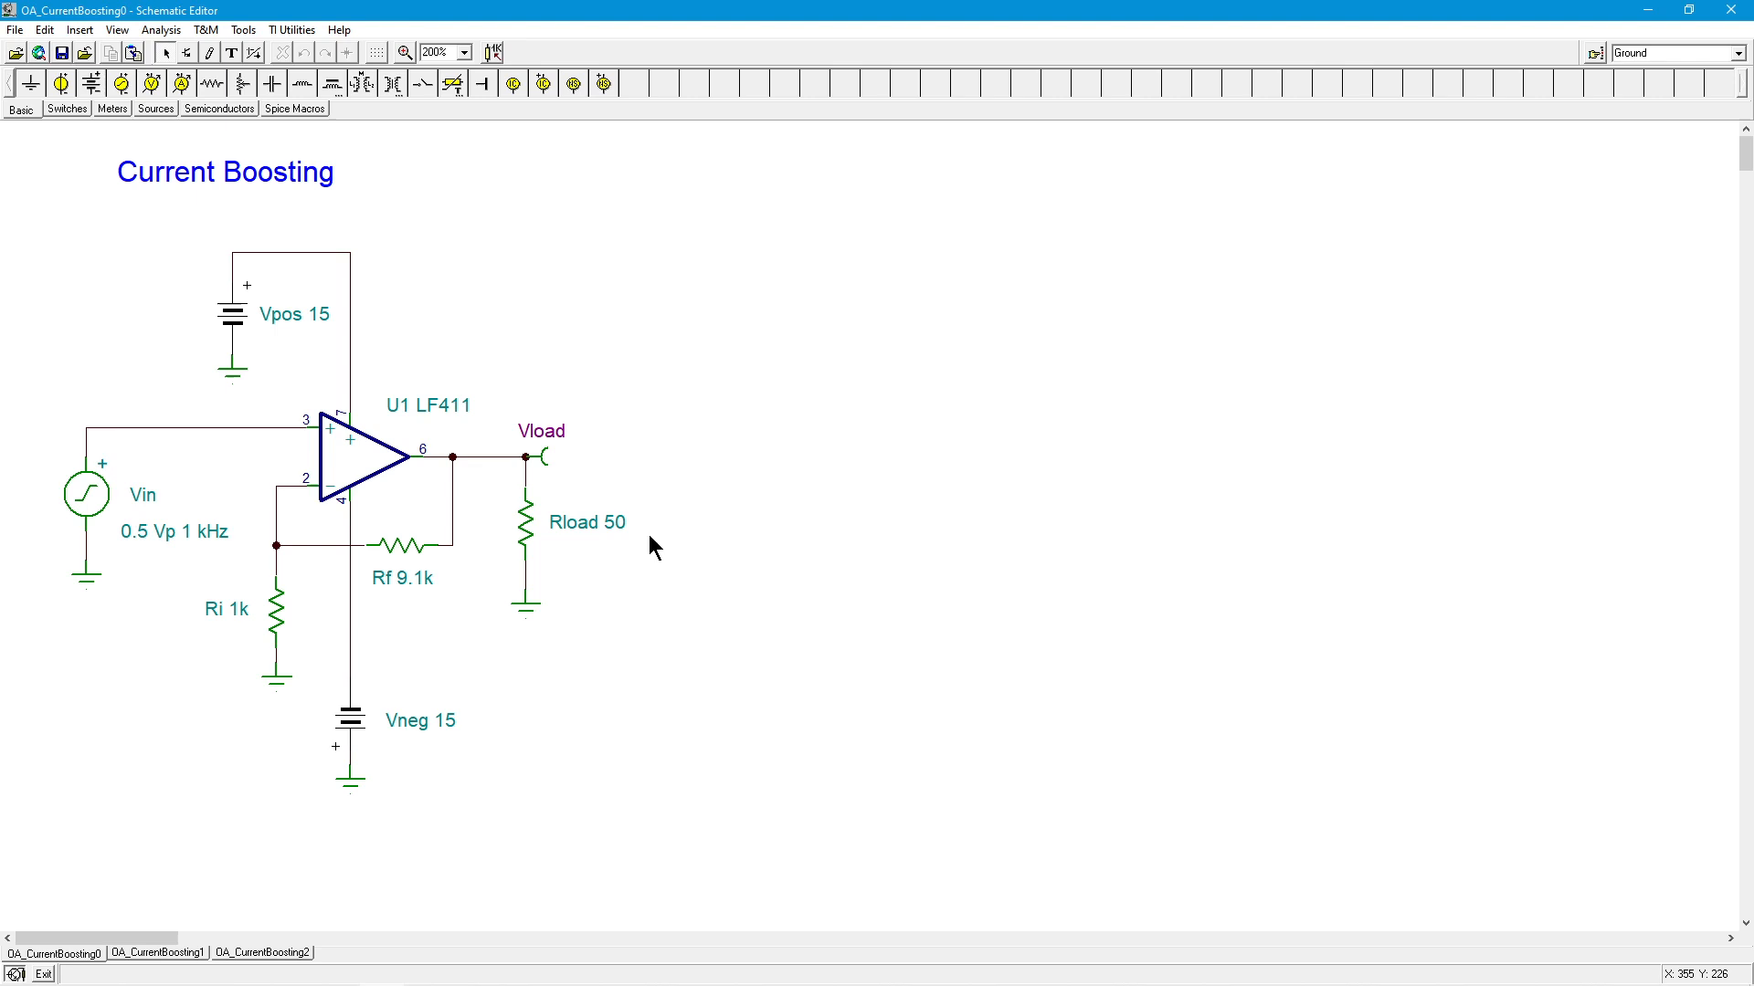
{"action": "mouse_move", "coordinate": [614, 550]}
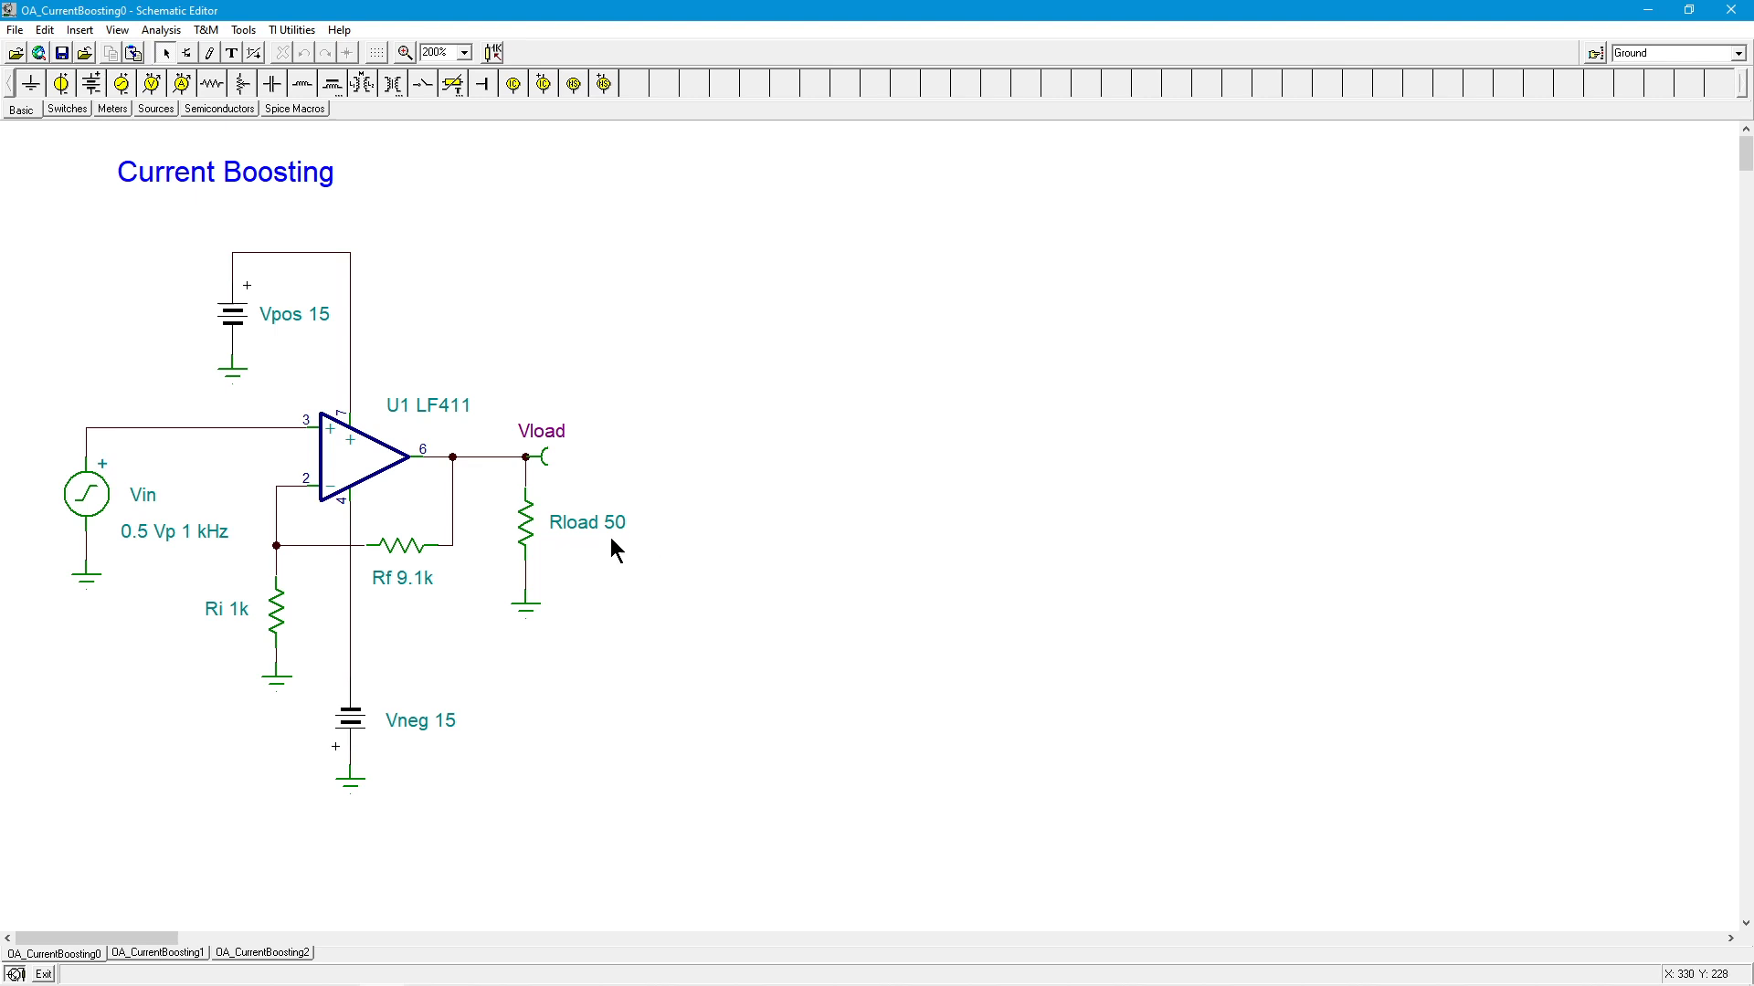
{"action": "mouse_move", "coordinate": [419, 517]}
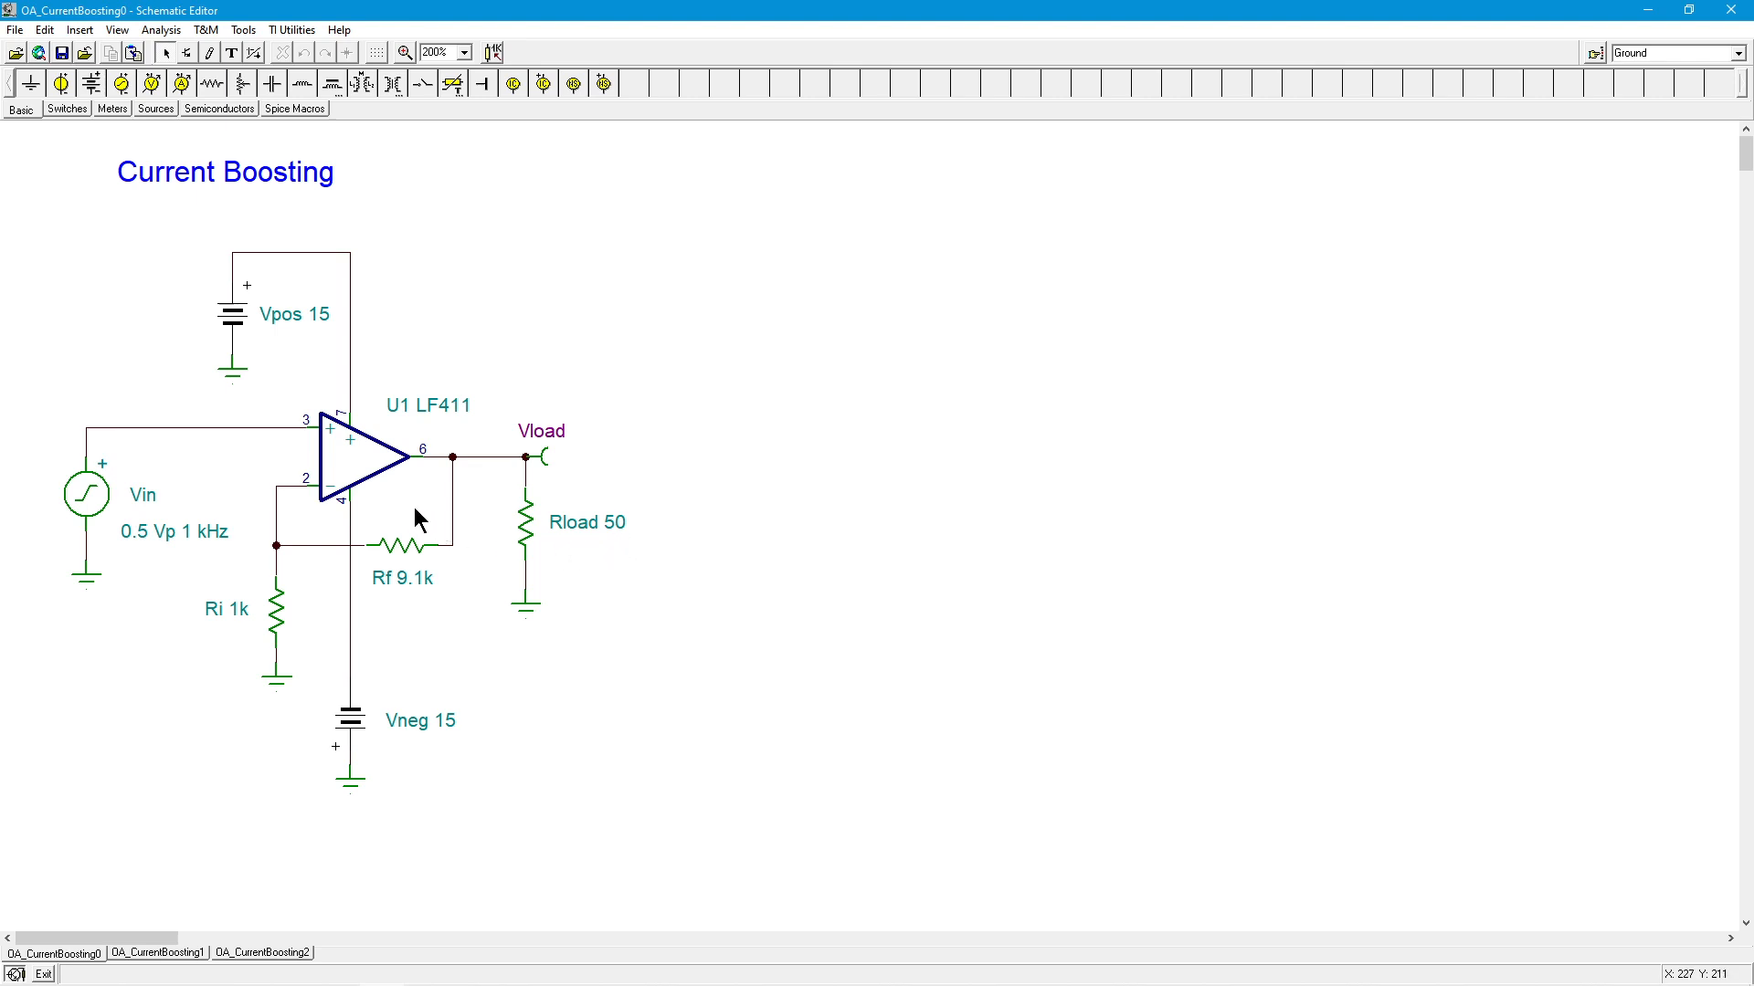
{"action": "mouse_move", "coordinate": [605, 548]}
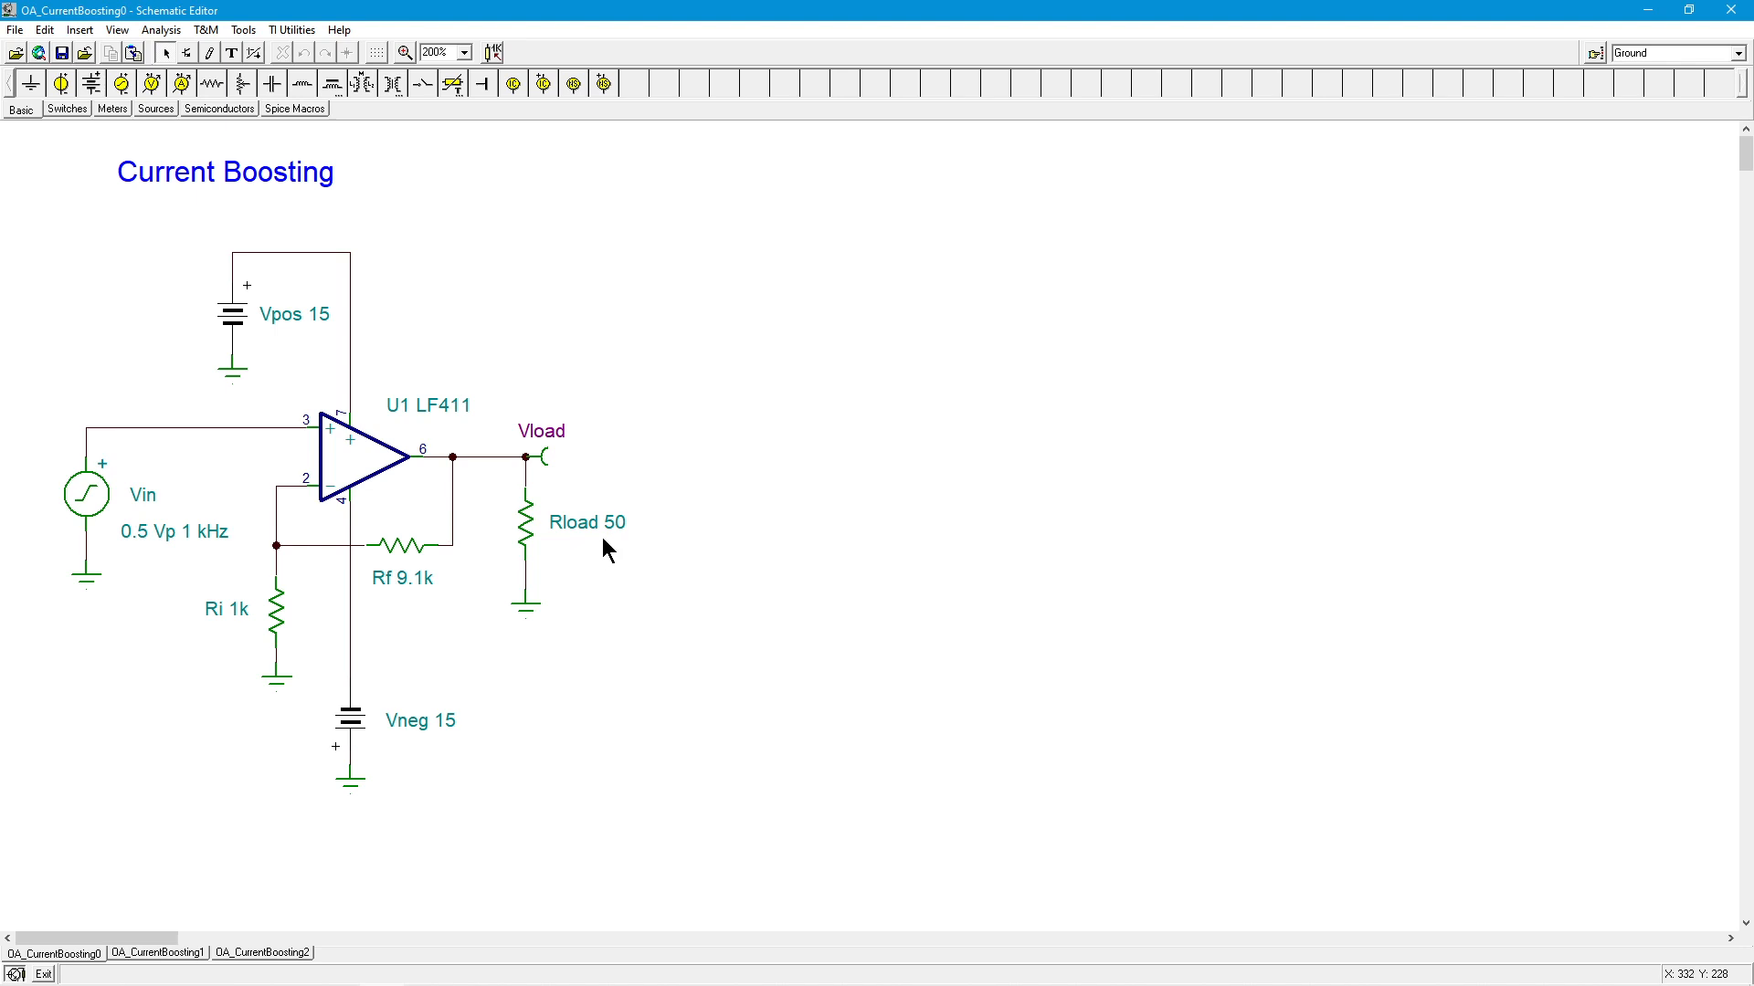
{"action": "mouse_move", "coordinate": [647, 548]}
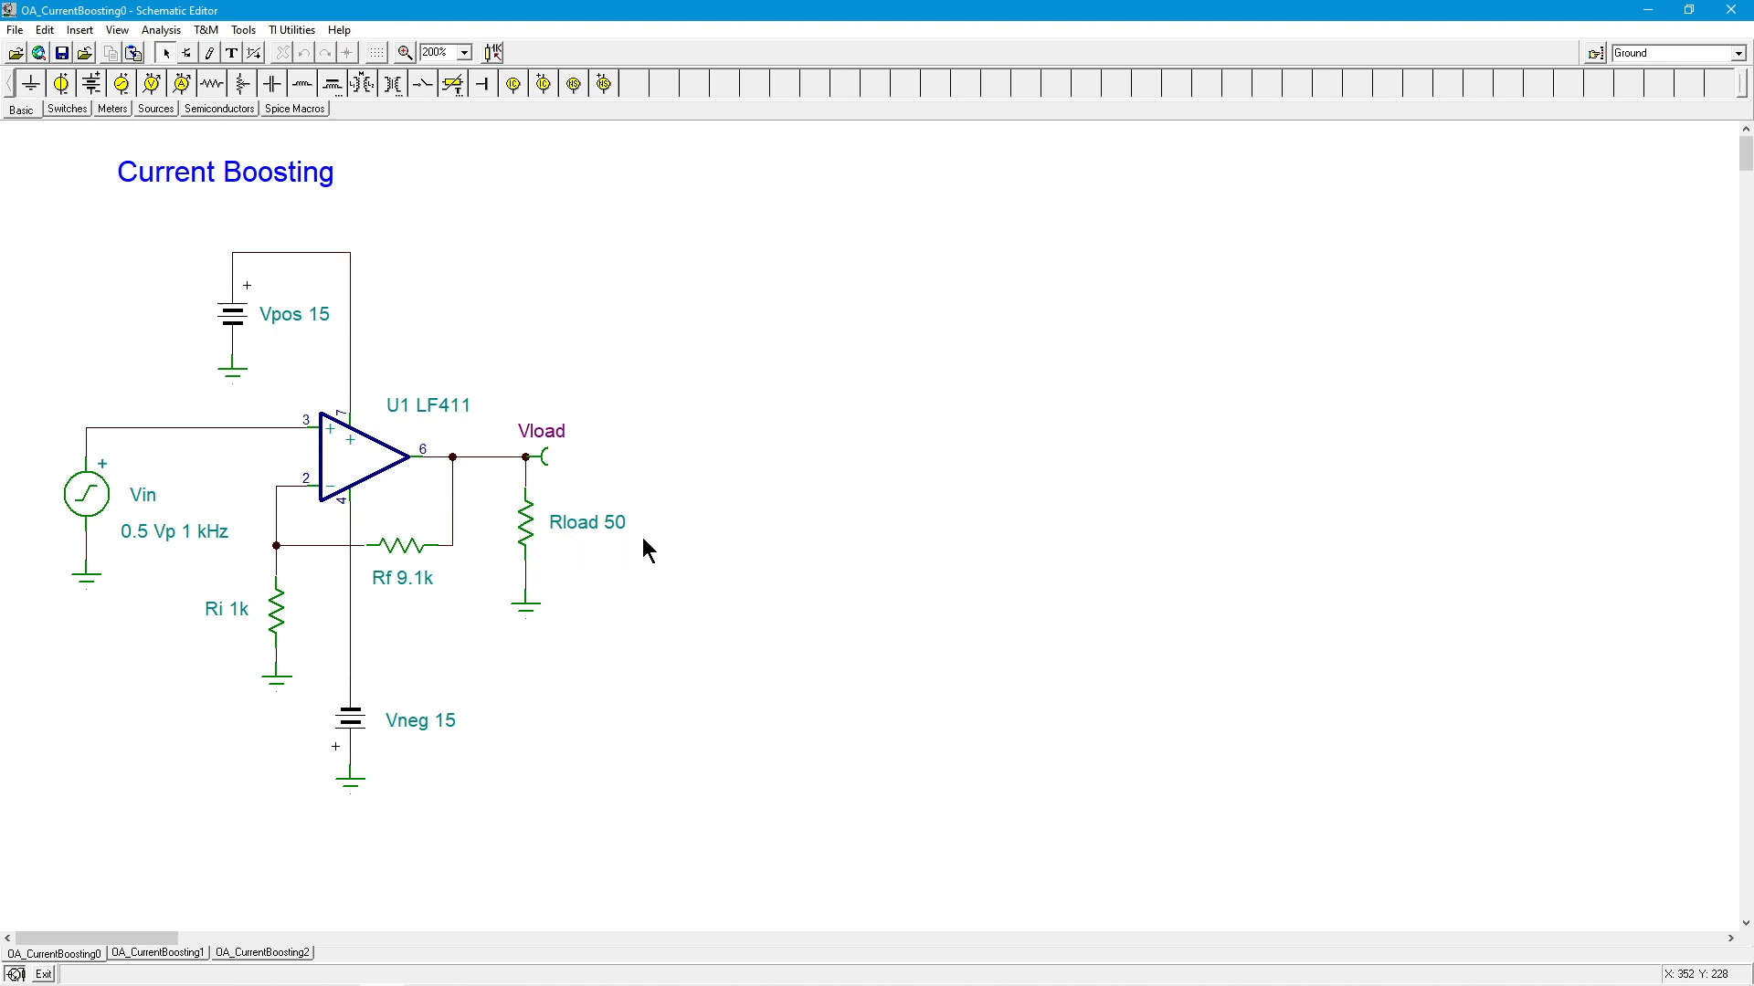
{"action": "mouse_move", "coordinate": [601, 556]}
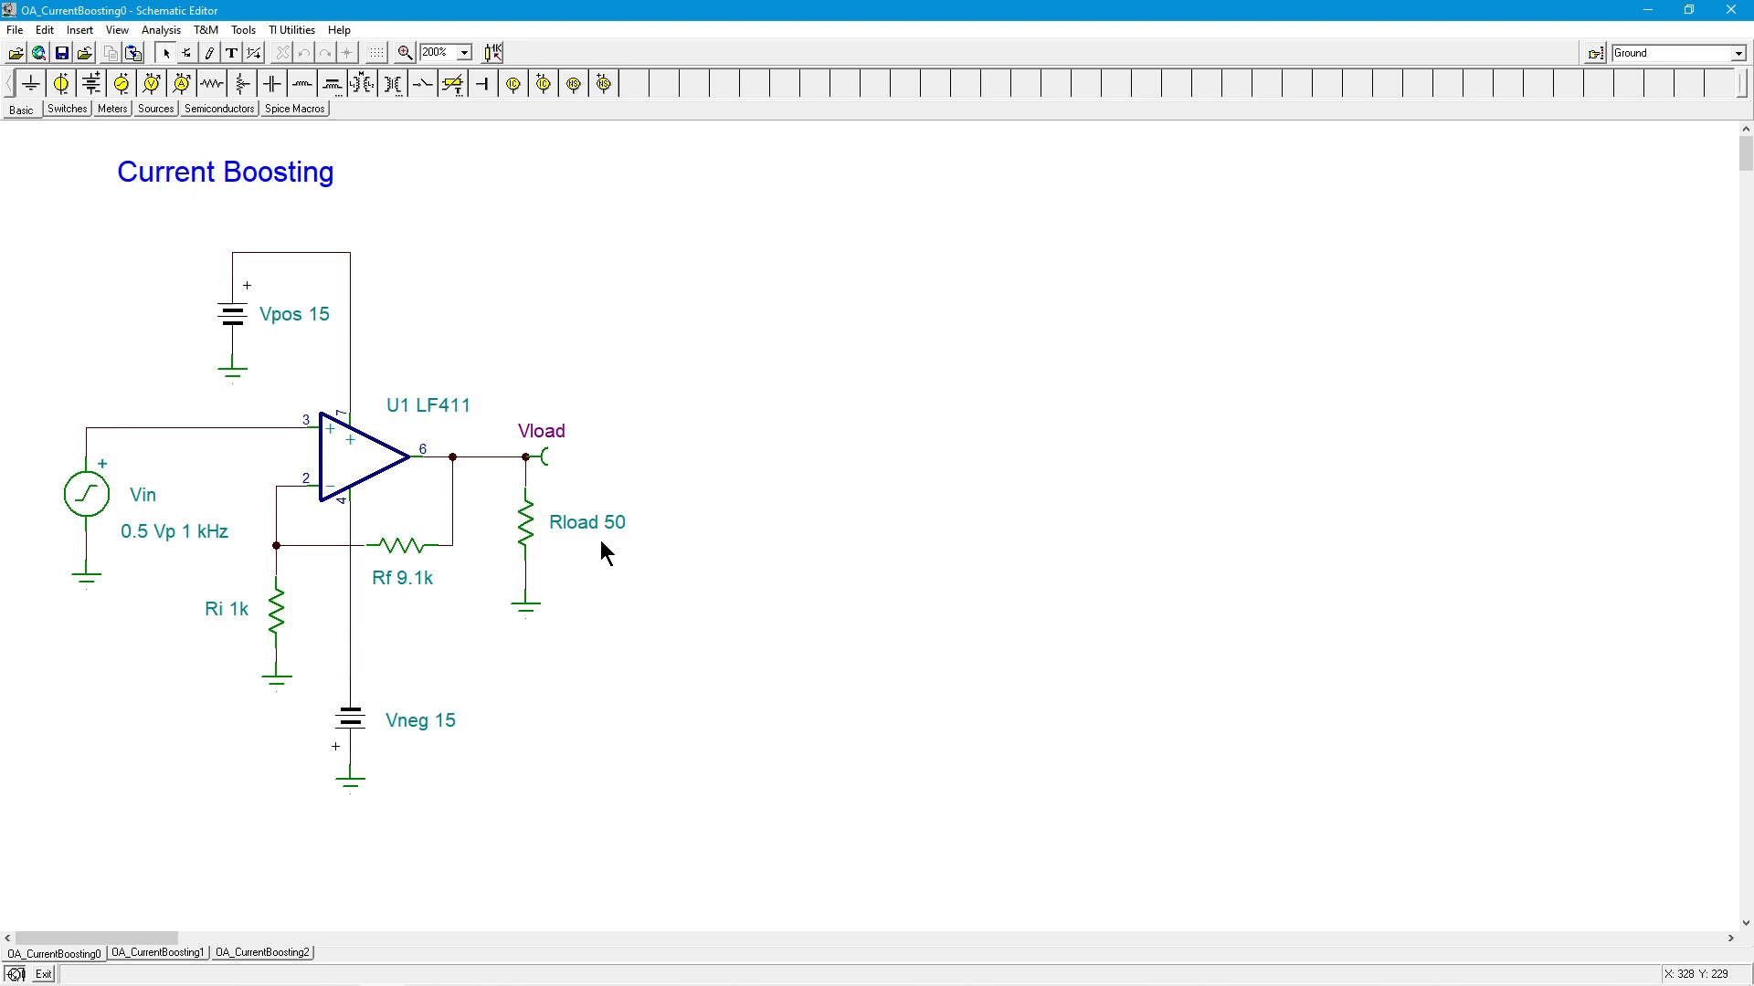
{"action": "mouse_move", "coordinate": [622, 559]}
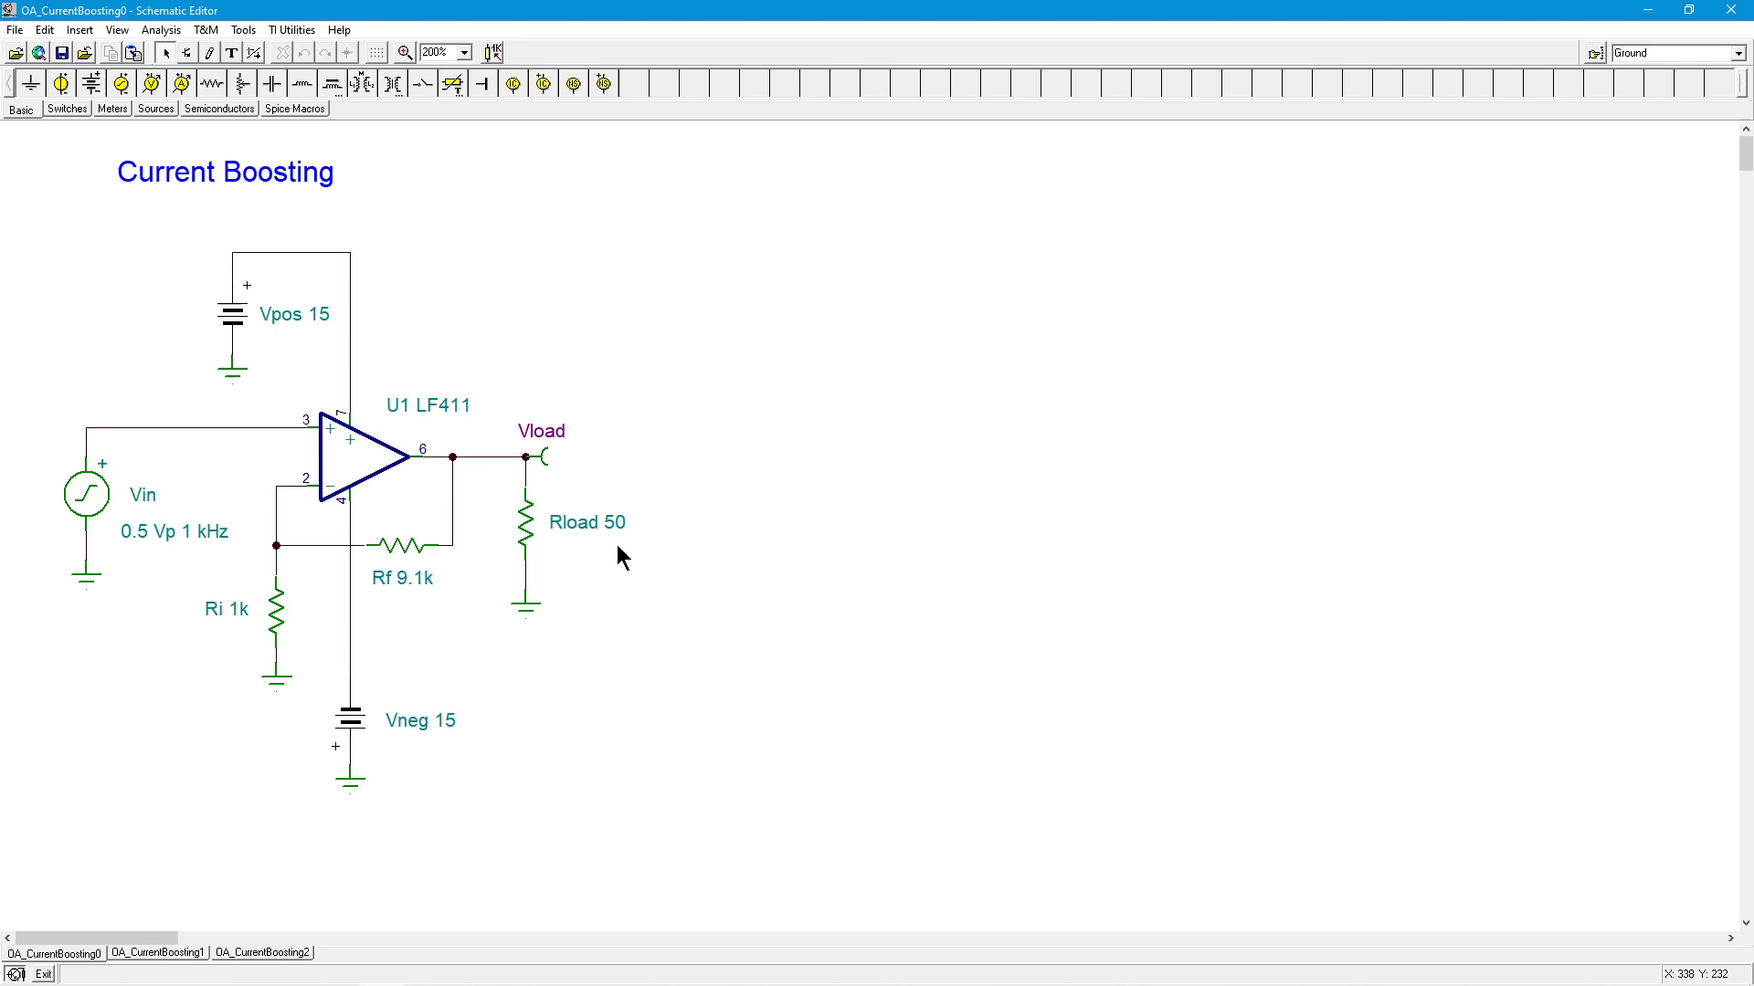
{"action": "mouse_move", "coordinate": [621, 559]}
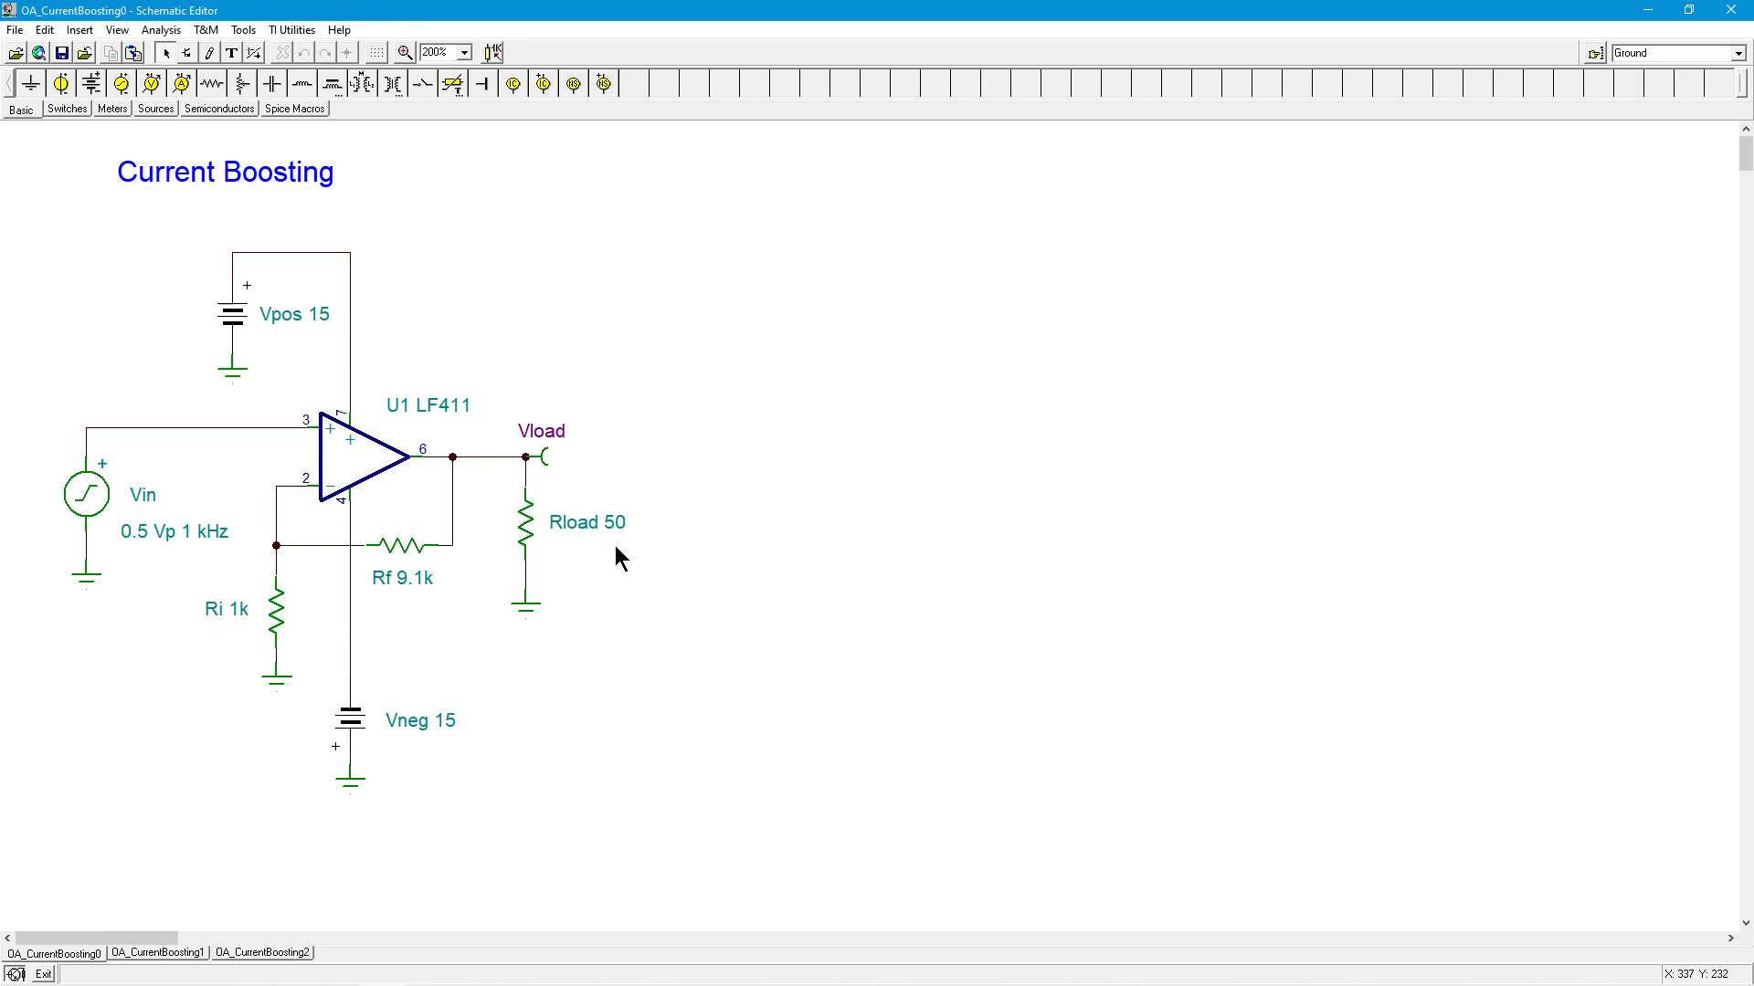
{"action": "mouse_move", "coordinate": [616, 561]}
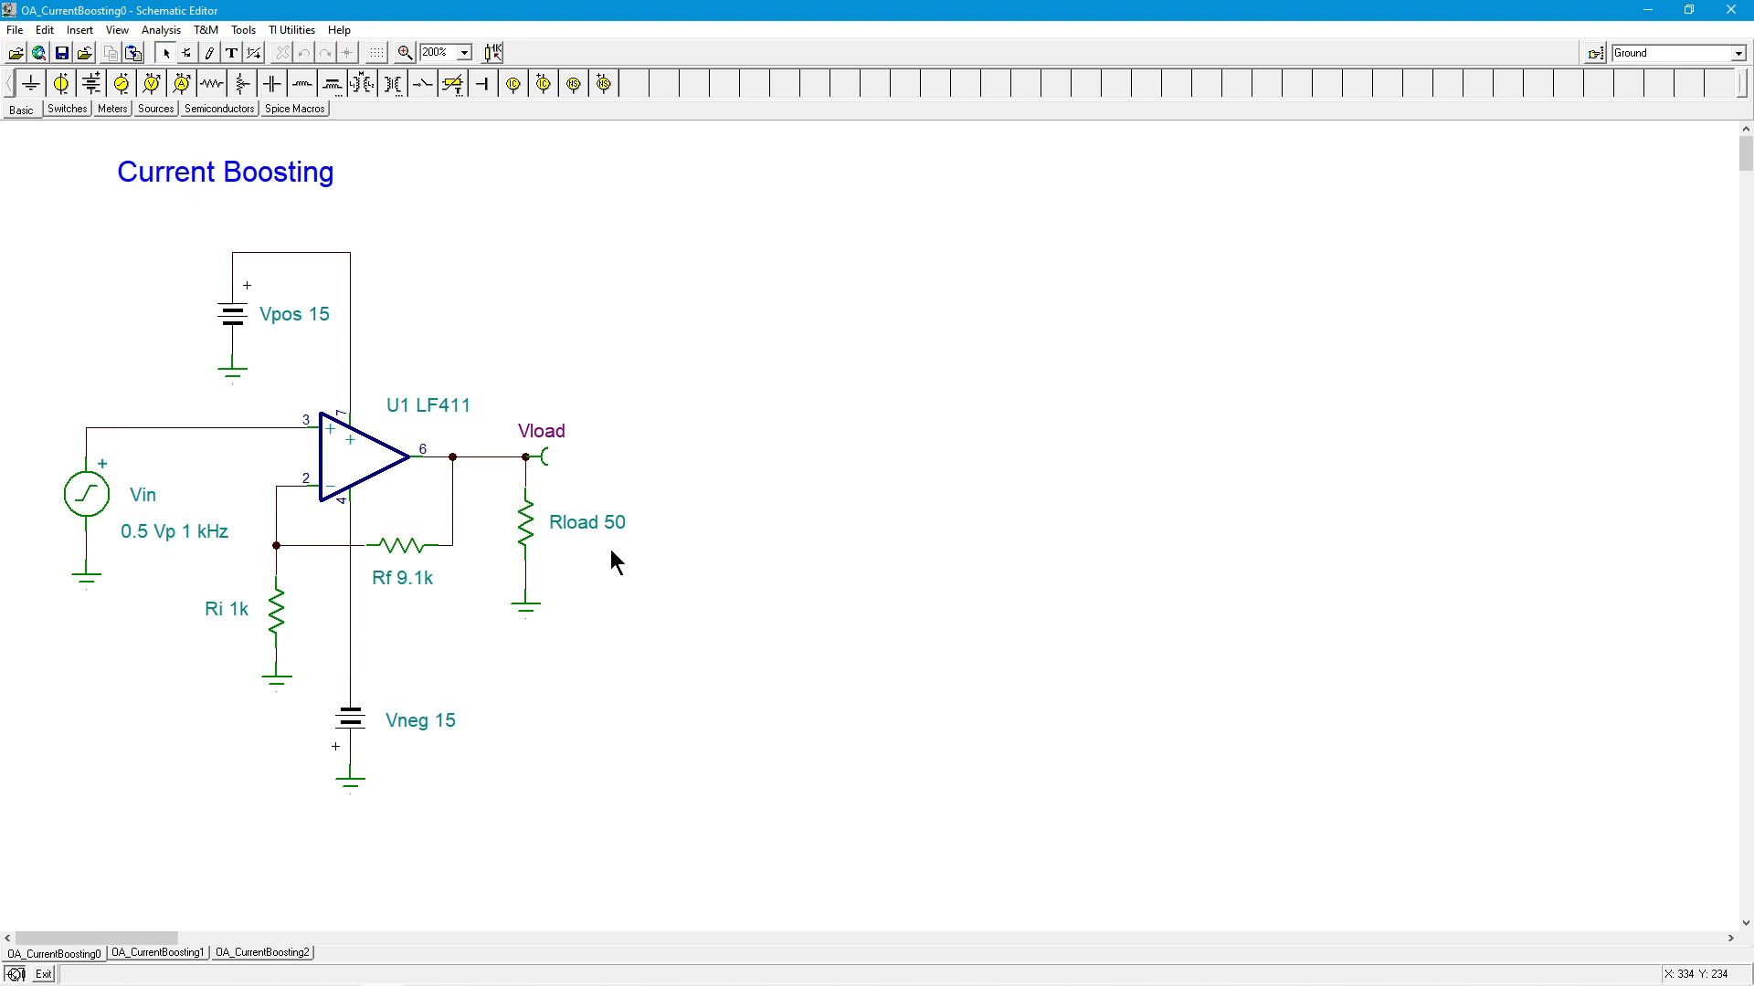
{"action": "mouse_move", "coordinate": [411, 245]}
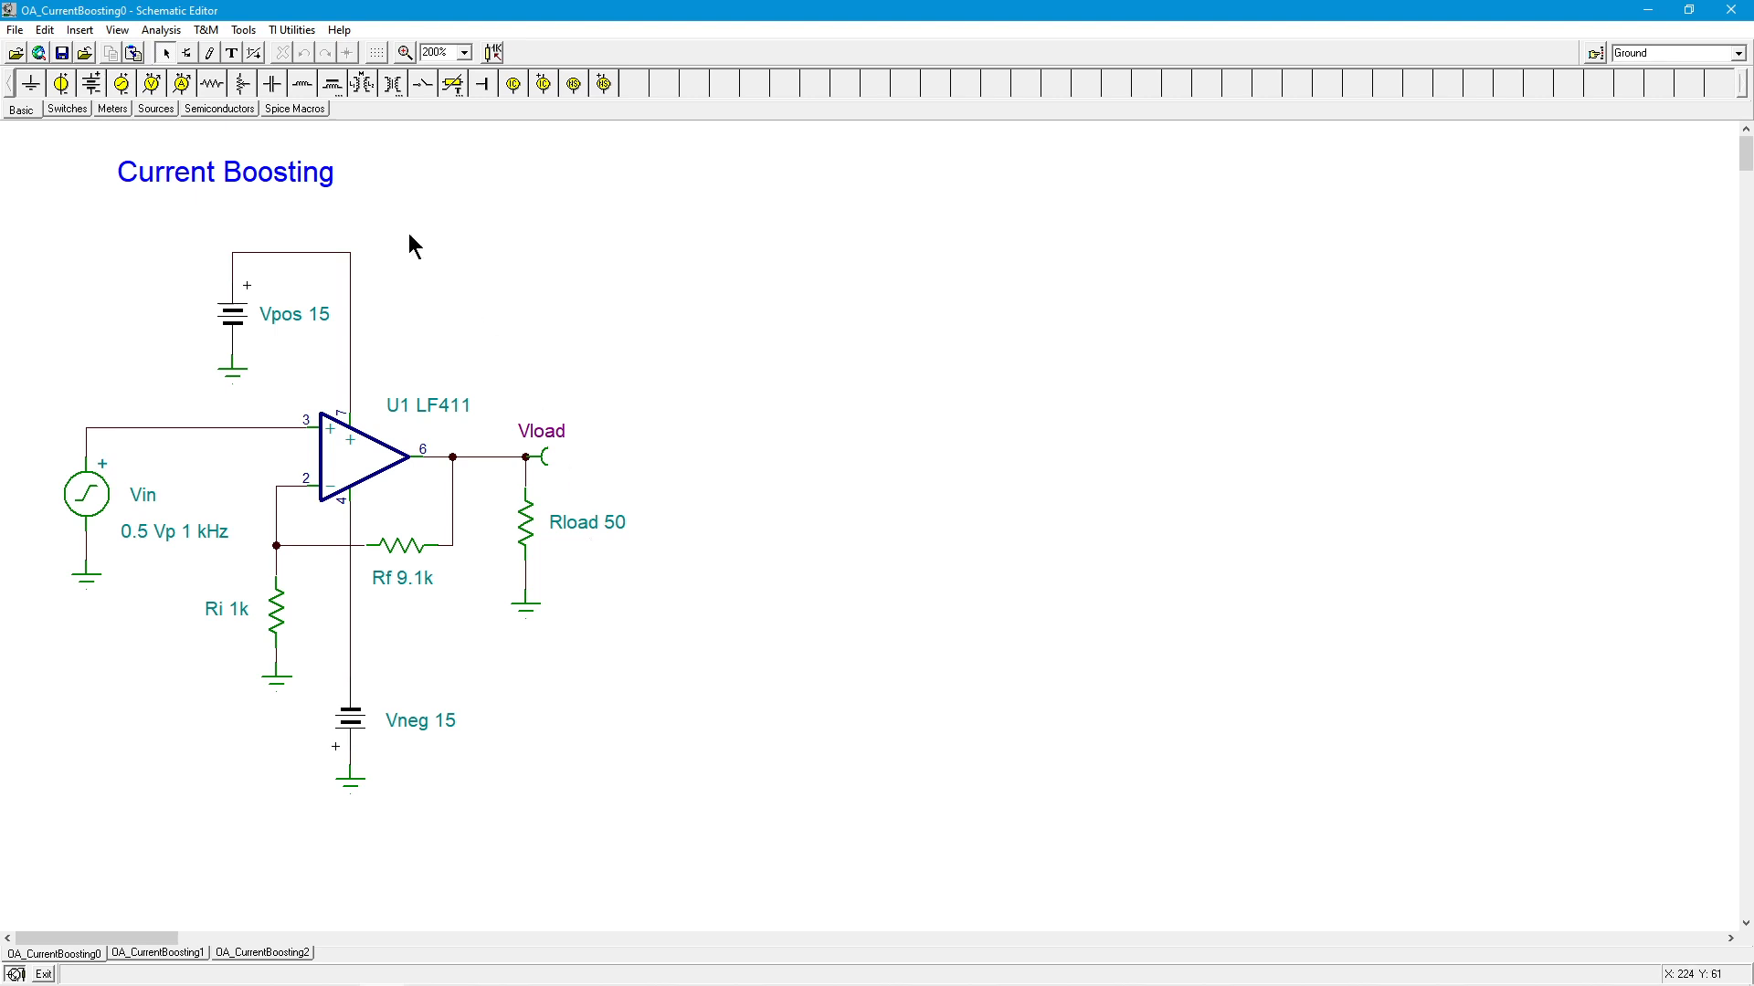
- Run a transient analysis over 2m–4m, review Vload clipping near ±1.2 V, then close the result graph
{"action": "left_click", "coordinate": [161, 30]}
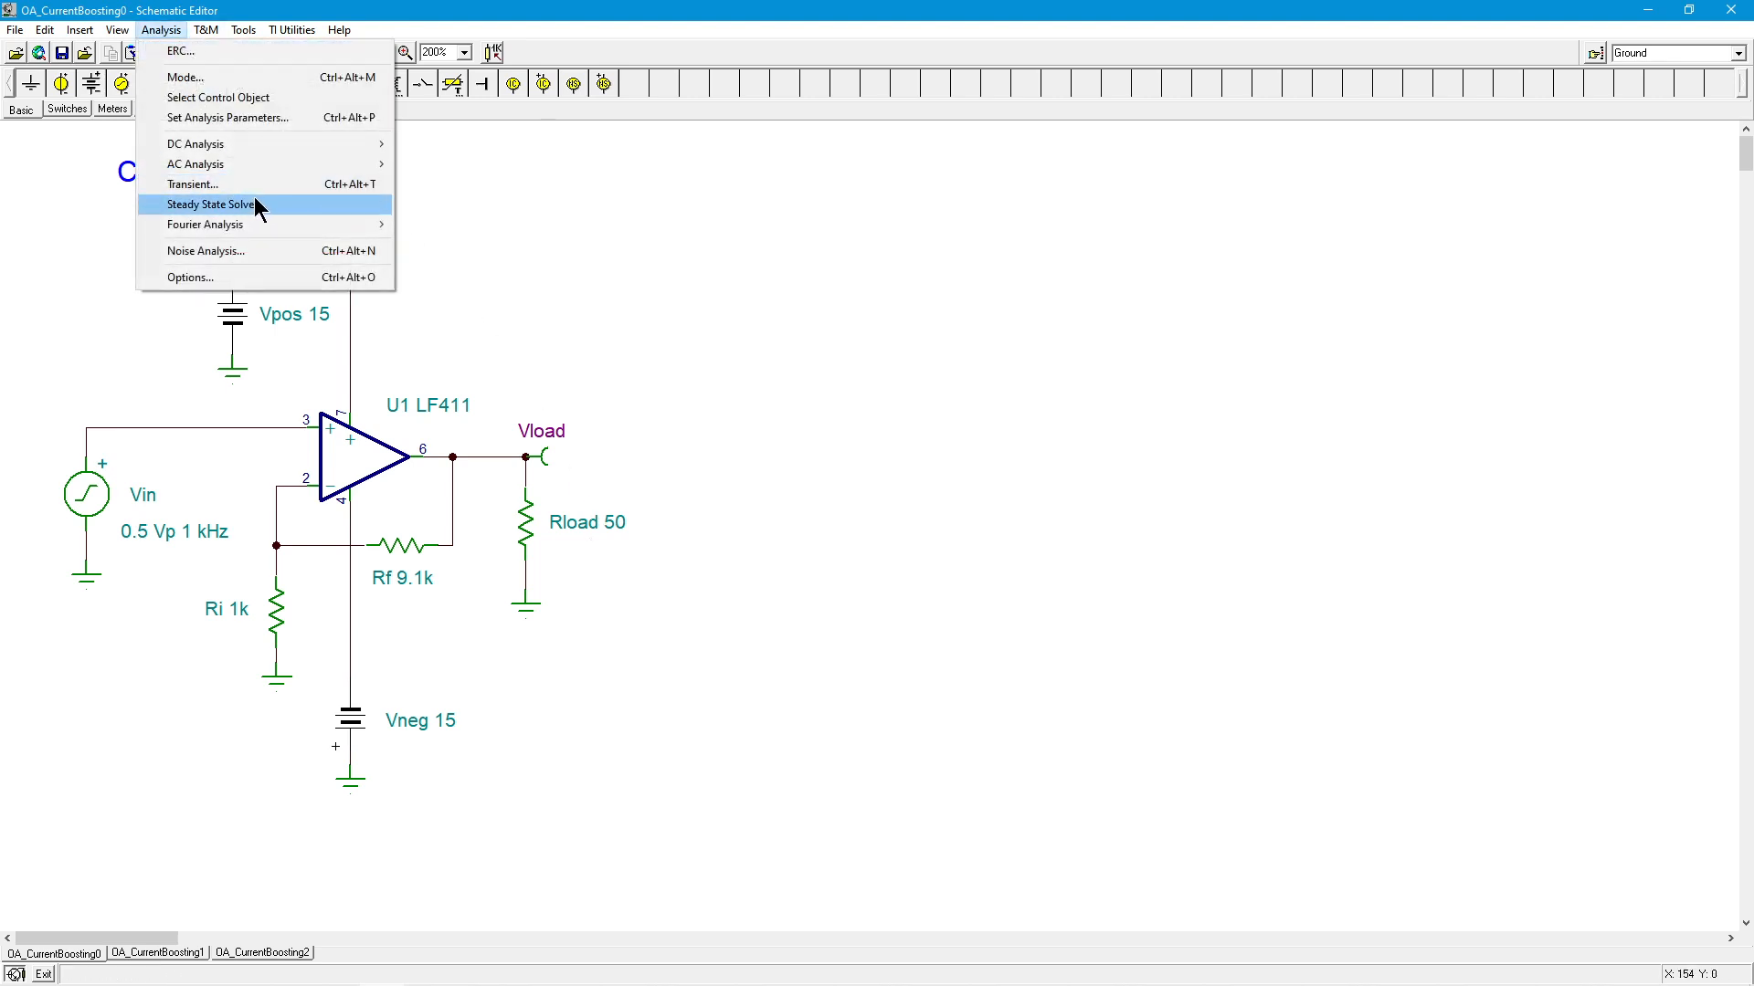
{"action": "left_click", "coordinate": [192, 183]}
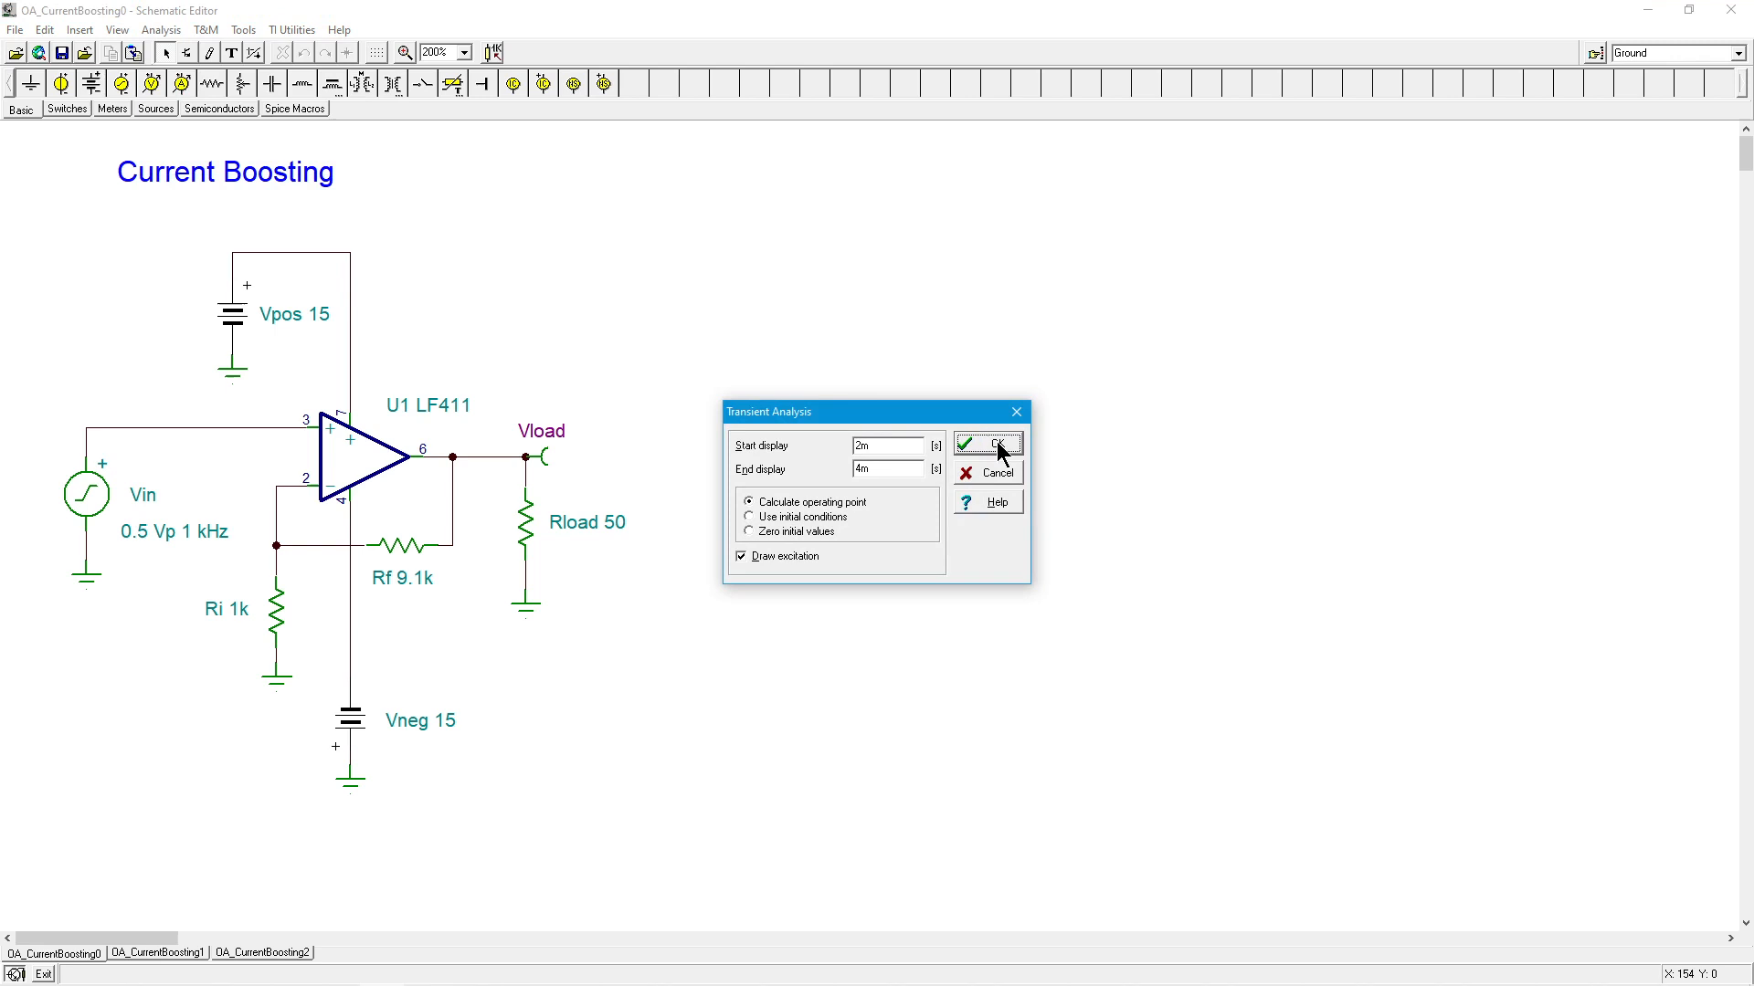
{"action": "left_click", "coordinate": [985, 445]}
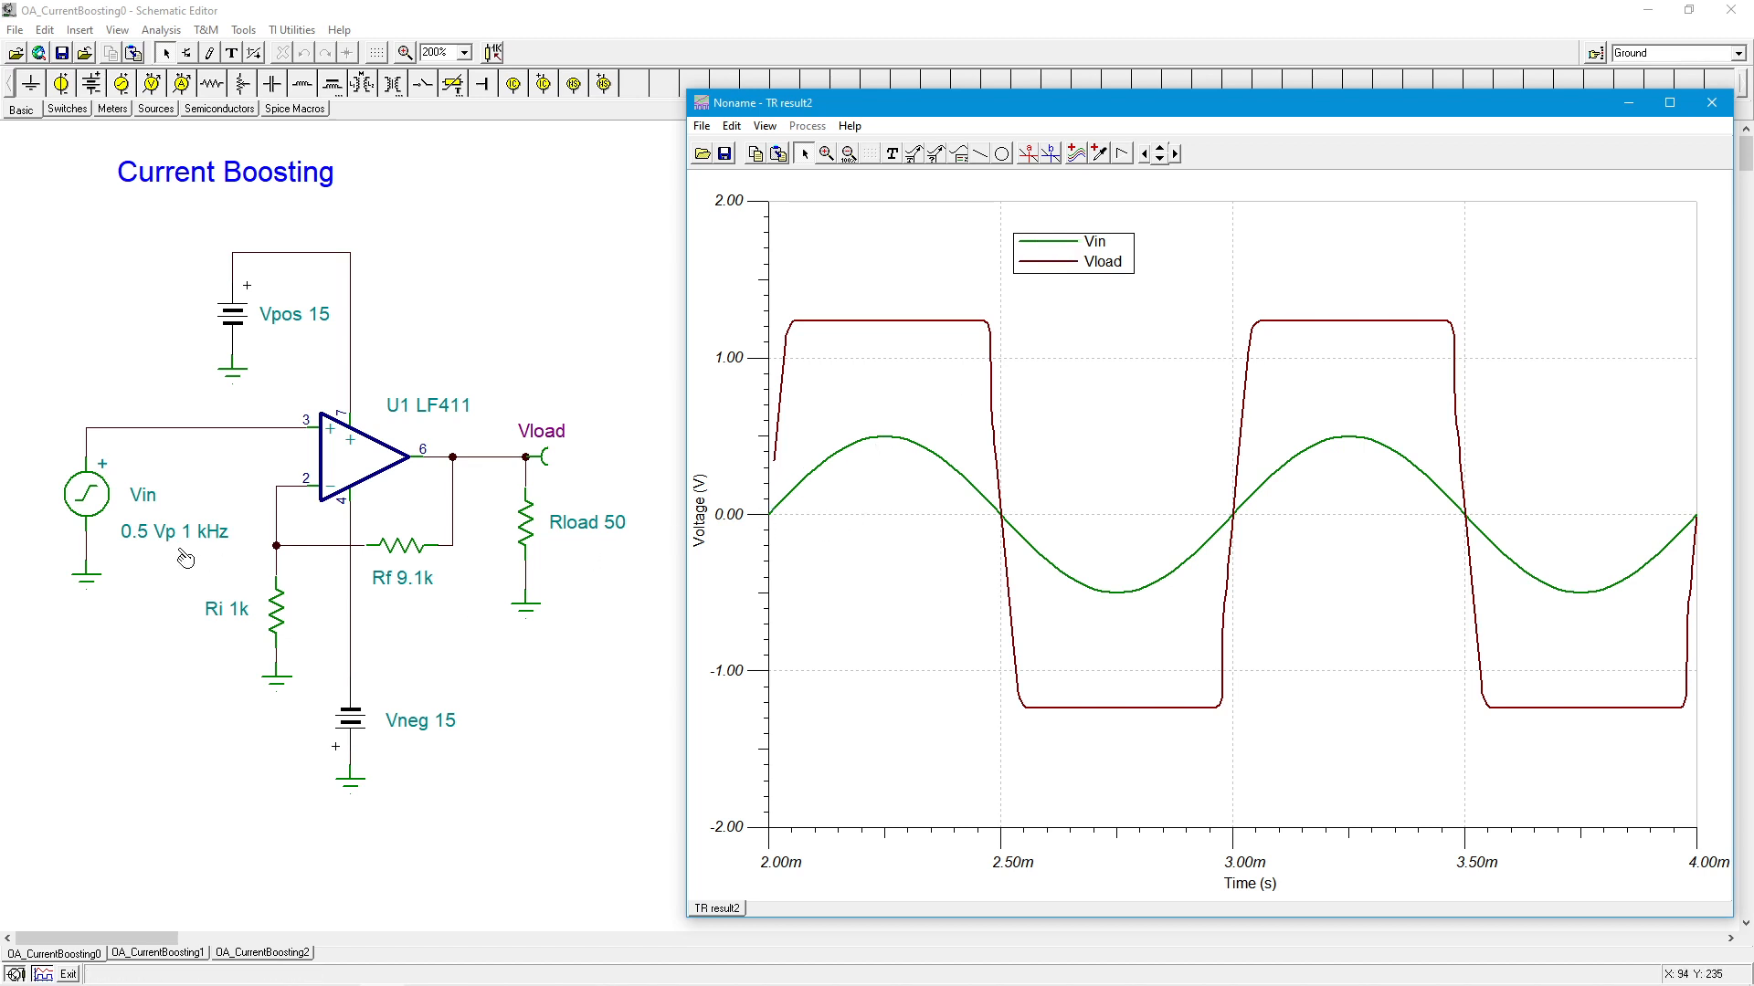
{"action": "mouse_move", "coordinate": [1392, 486]}
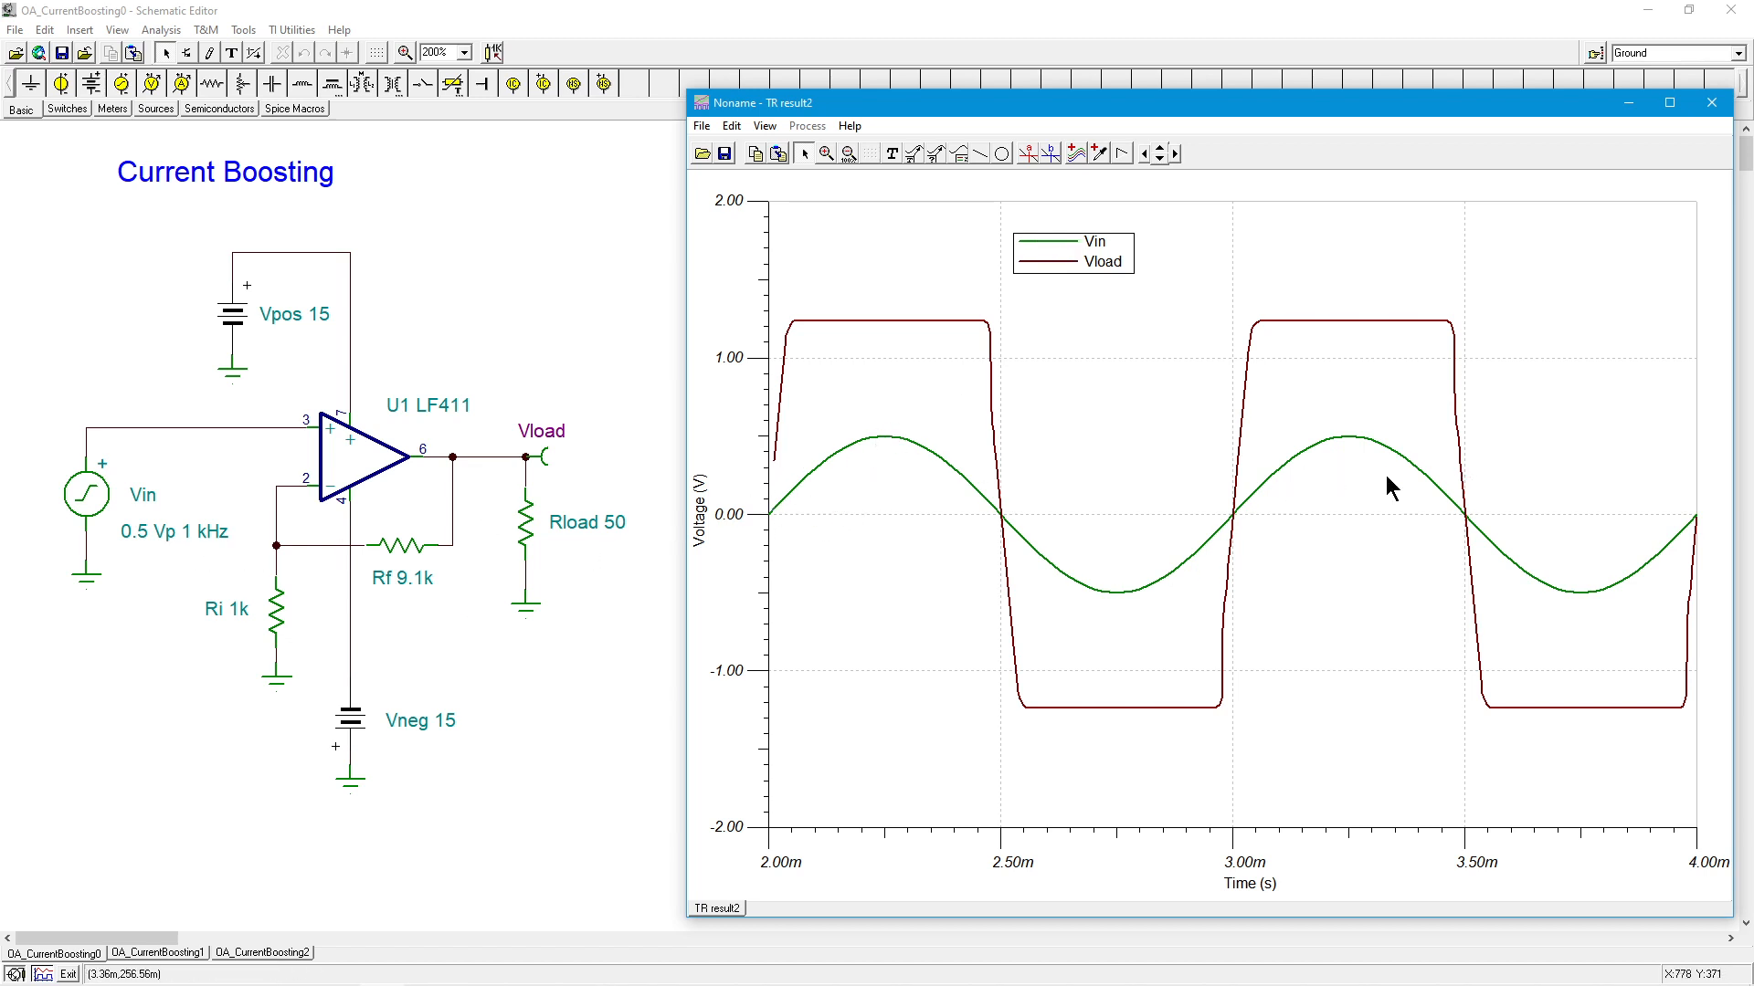
{"action": "mouse_move", "coordinate": [1070, 480]}
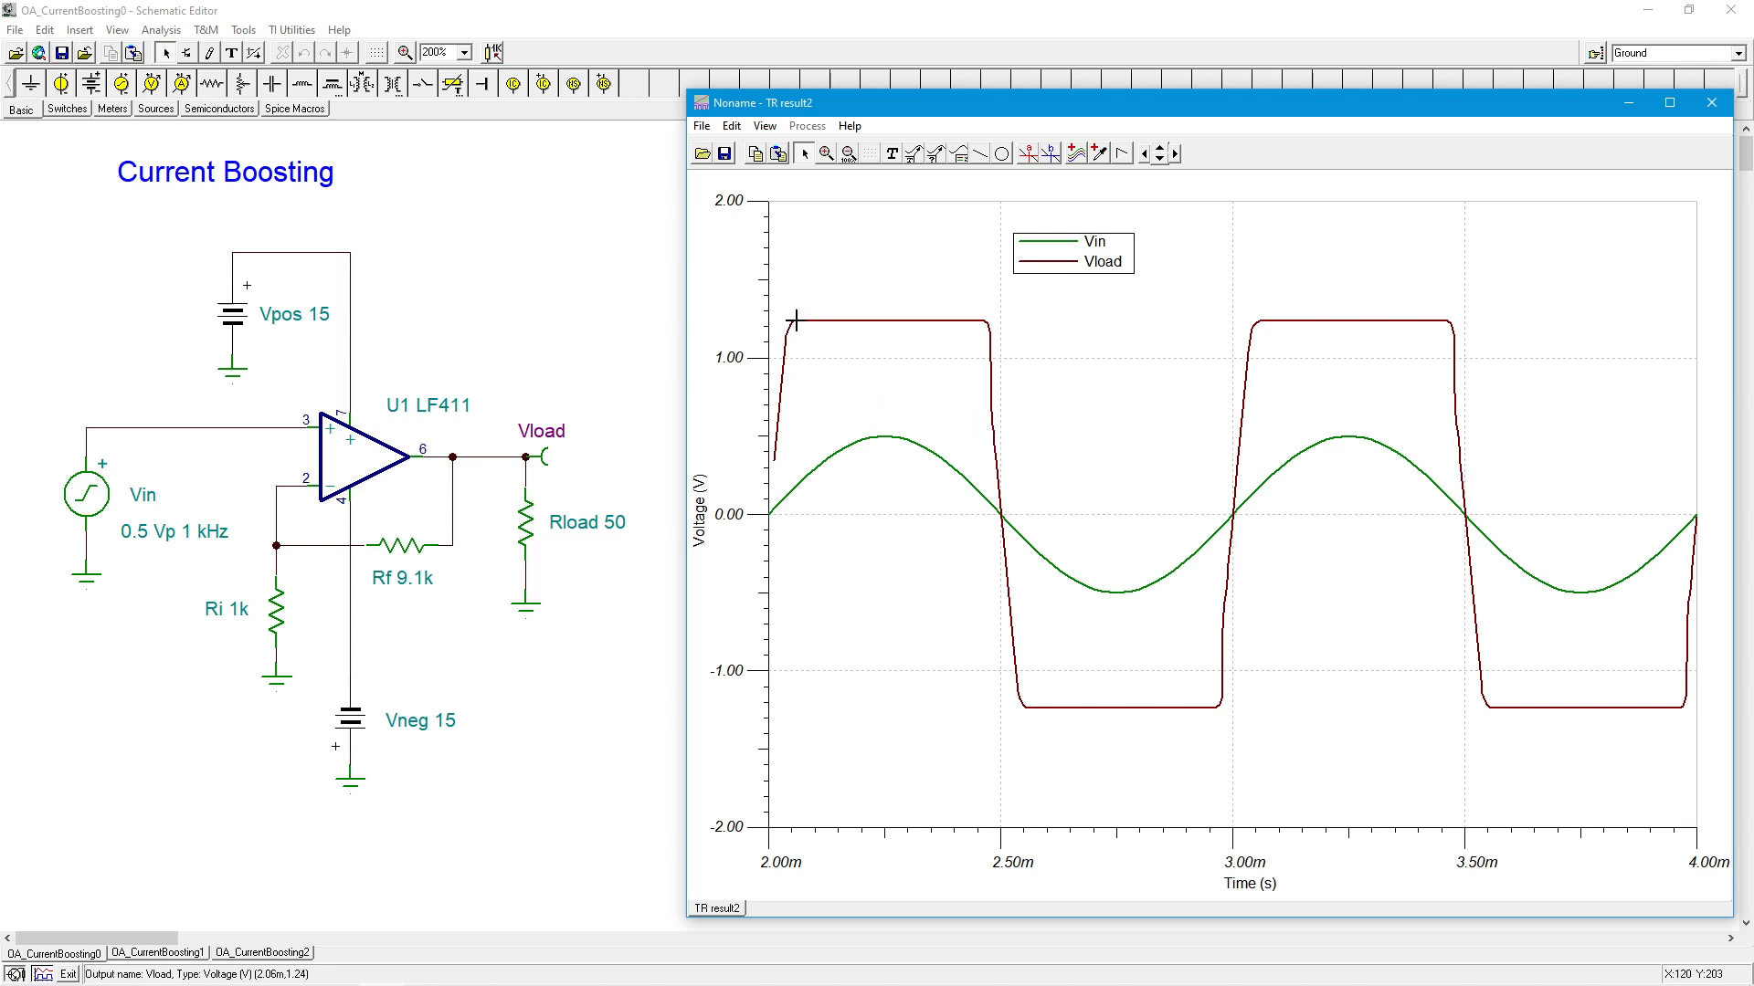
{"action": "mouse_move", "coordinate": [784, 316]}
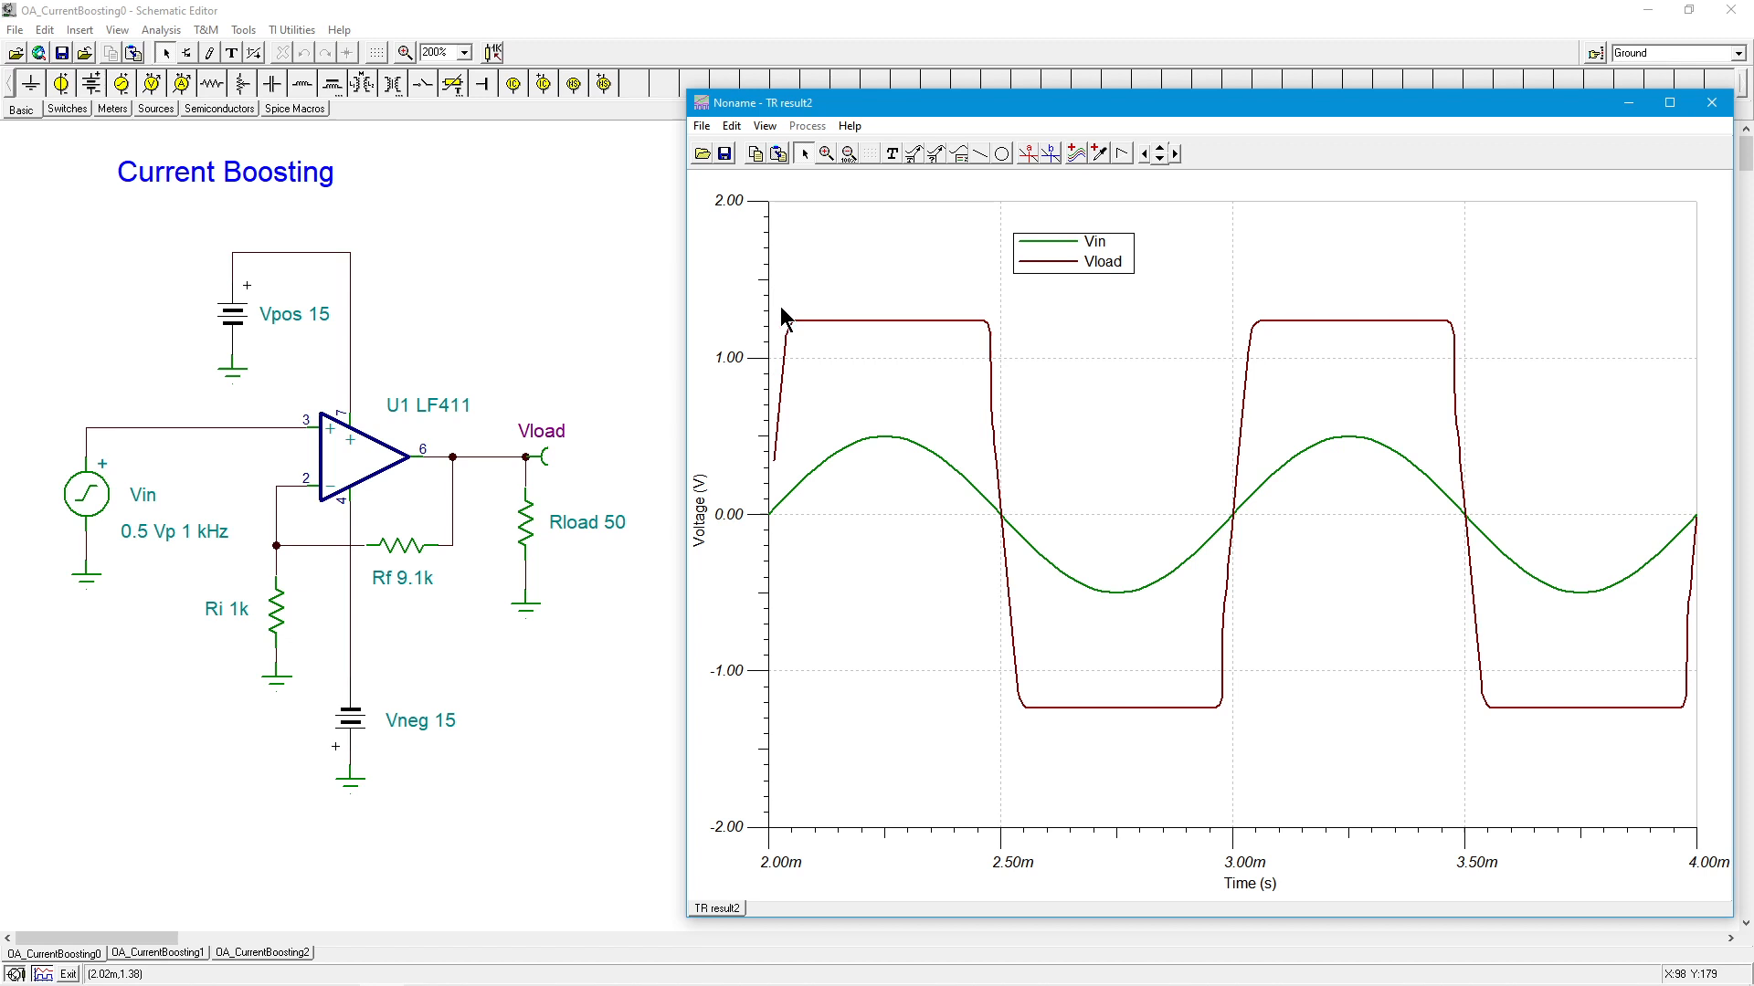
{"action": "mouse_move", "coordinate": [956, 343]}
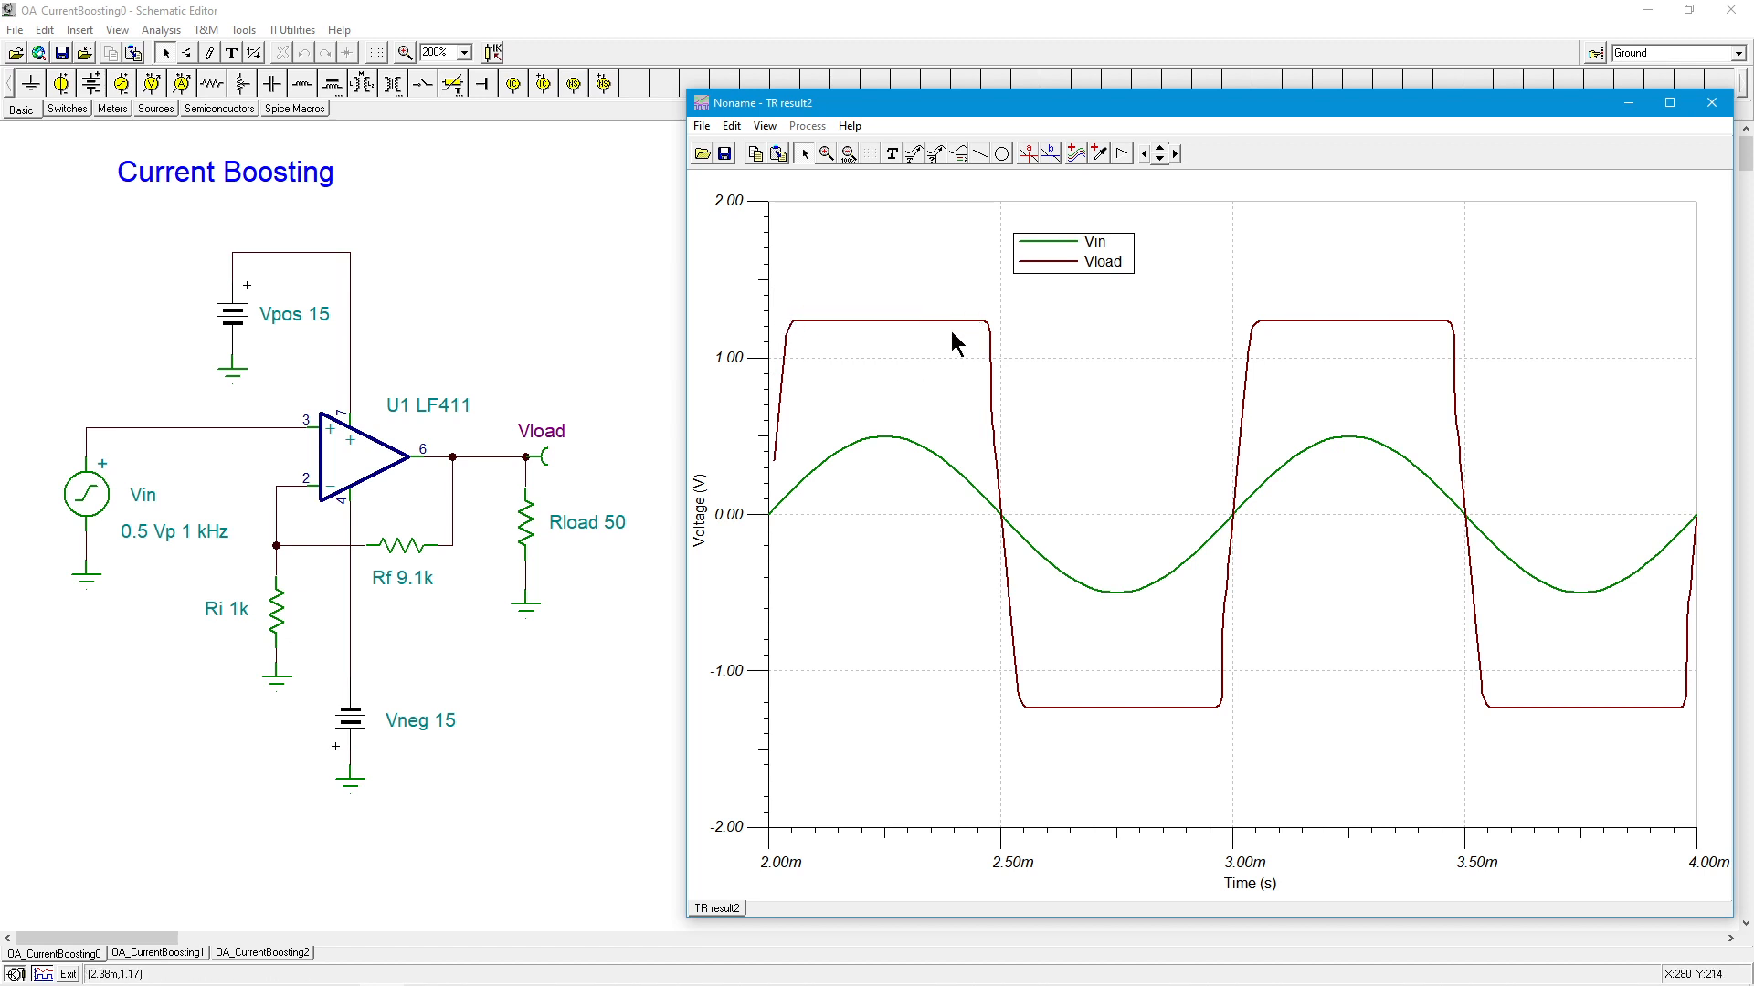
{"action": "mouse_move", "coordinate": [1073, 369]}
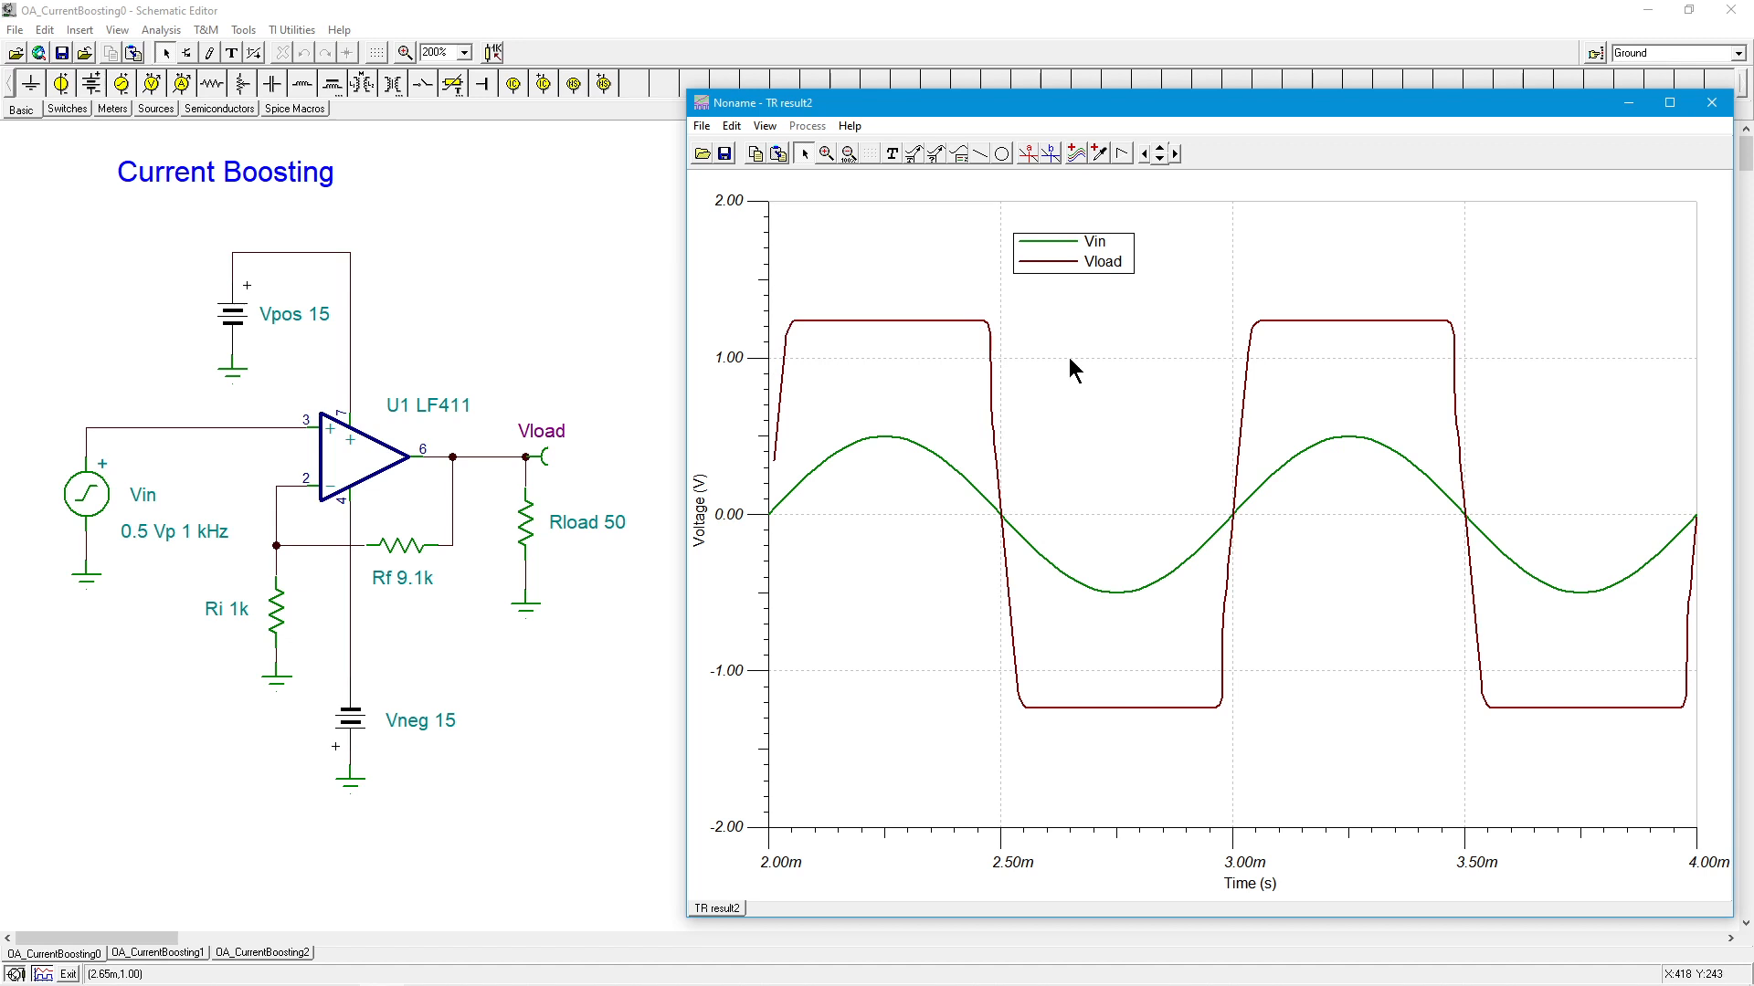
{"action": "left_click", "coordinate": [1710, 103]}
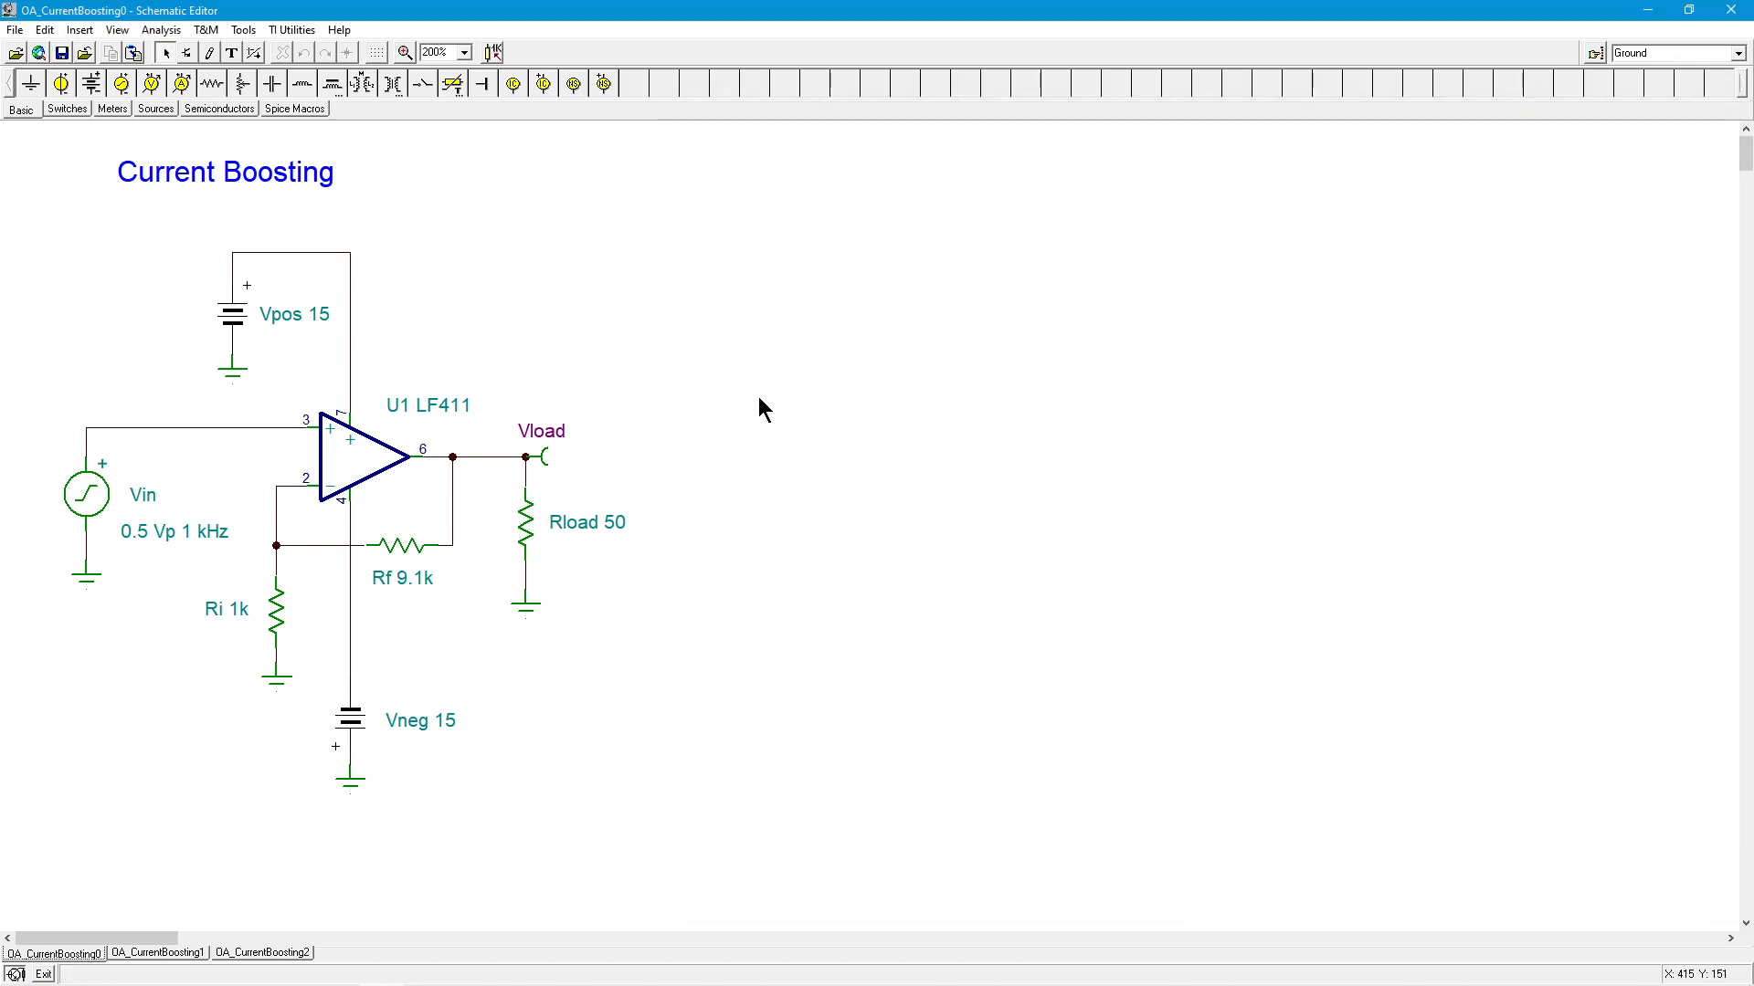
{"action": "mouse_move", "coordinate": [495, 477]}
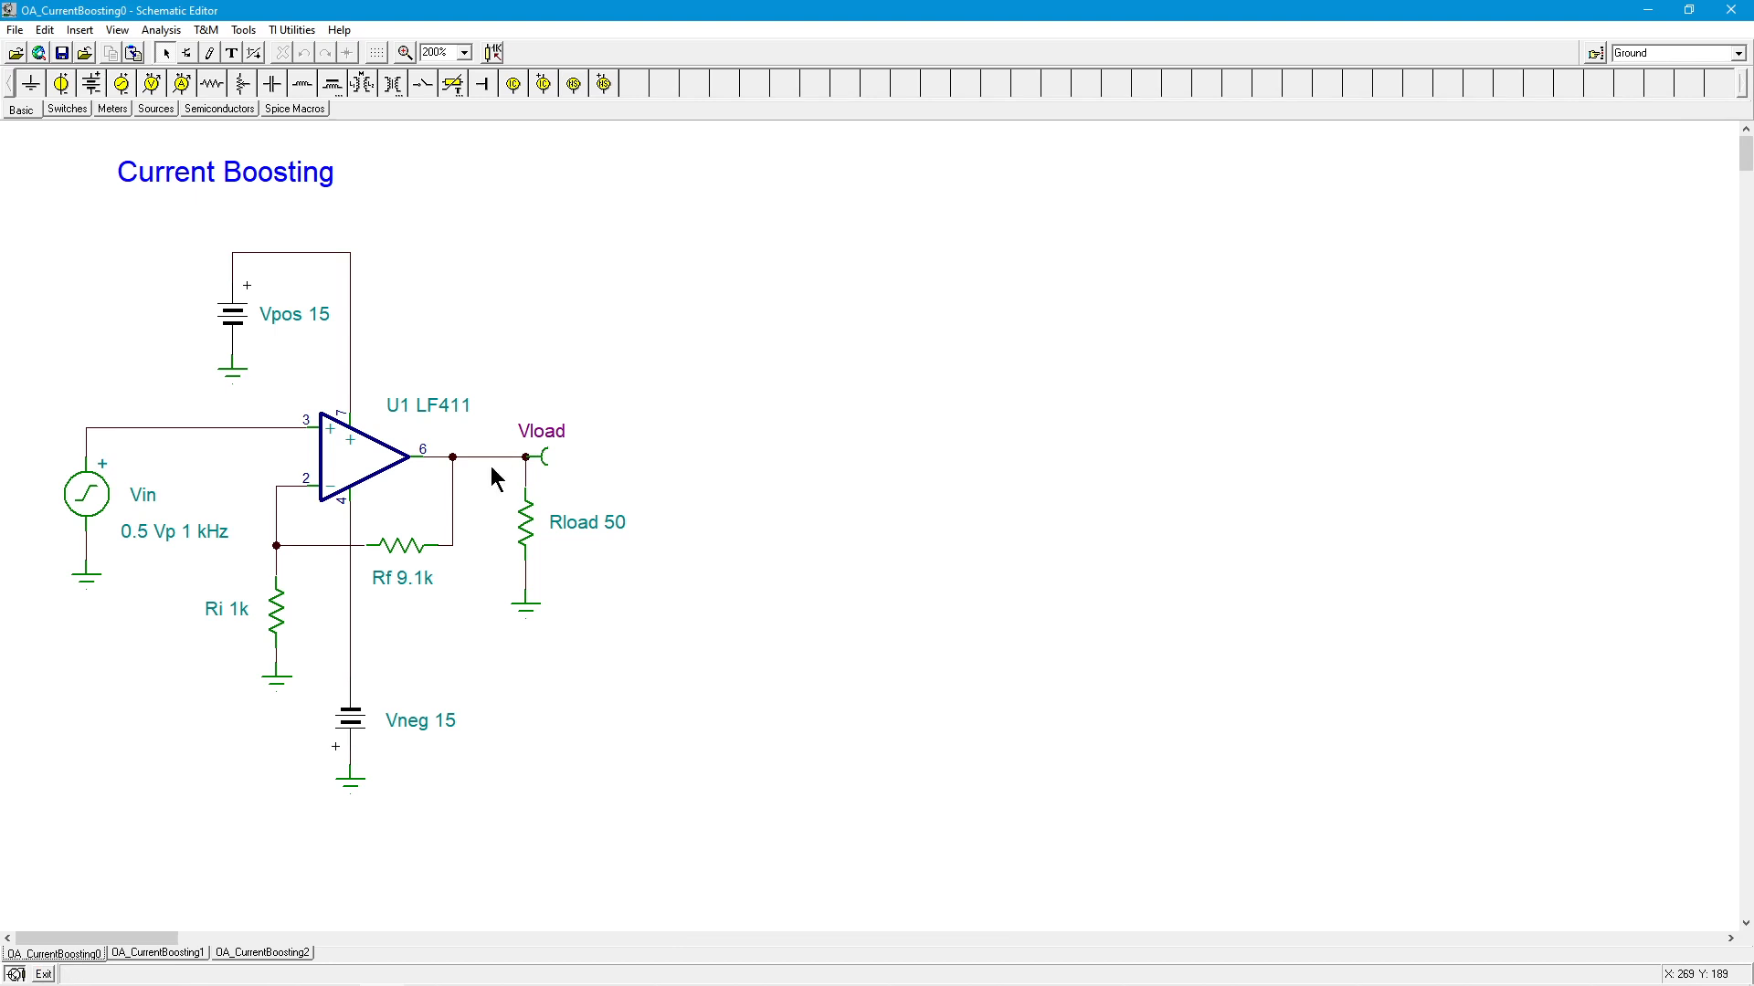
{"action": "mouse_move", "coordinate": [358, 464]}
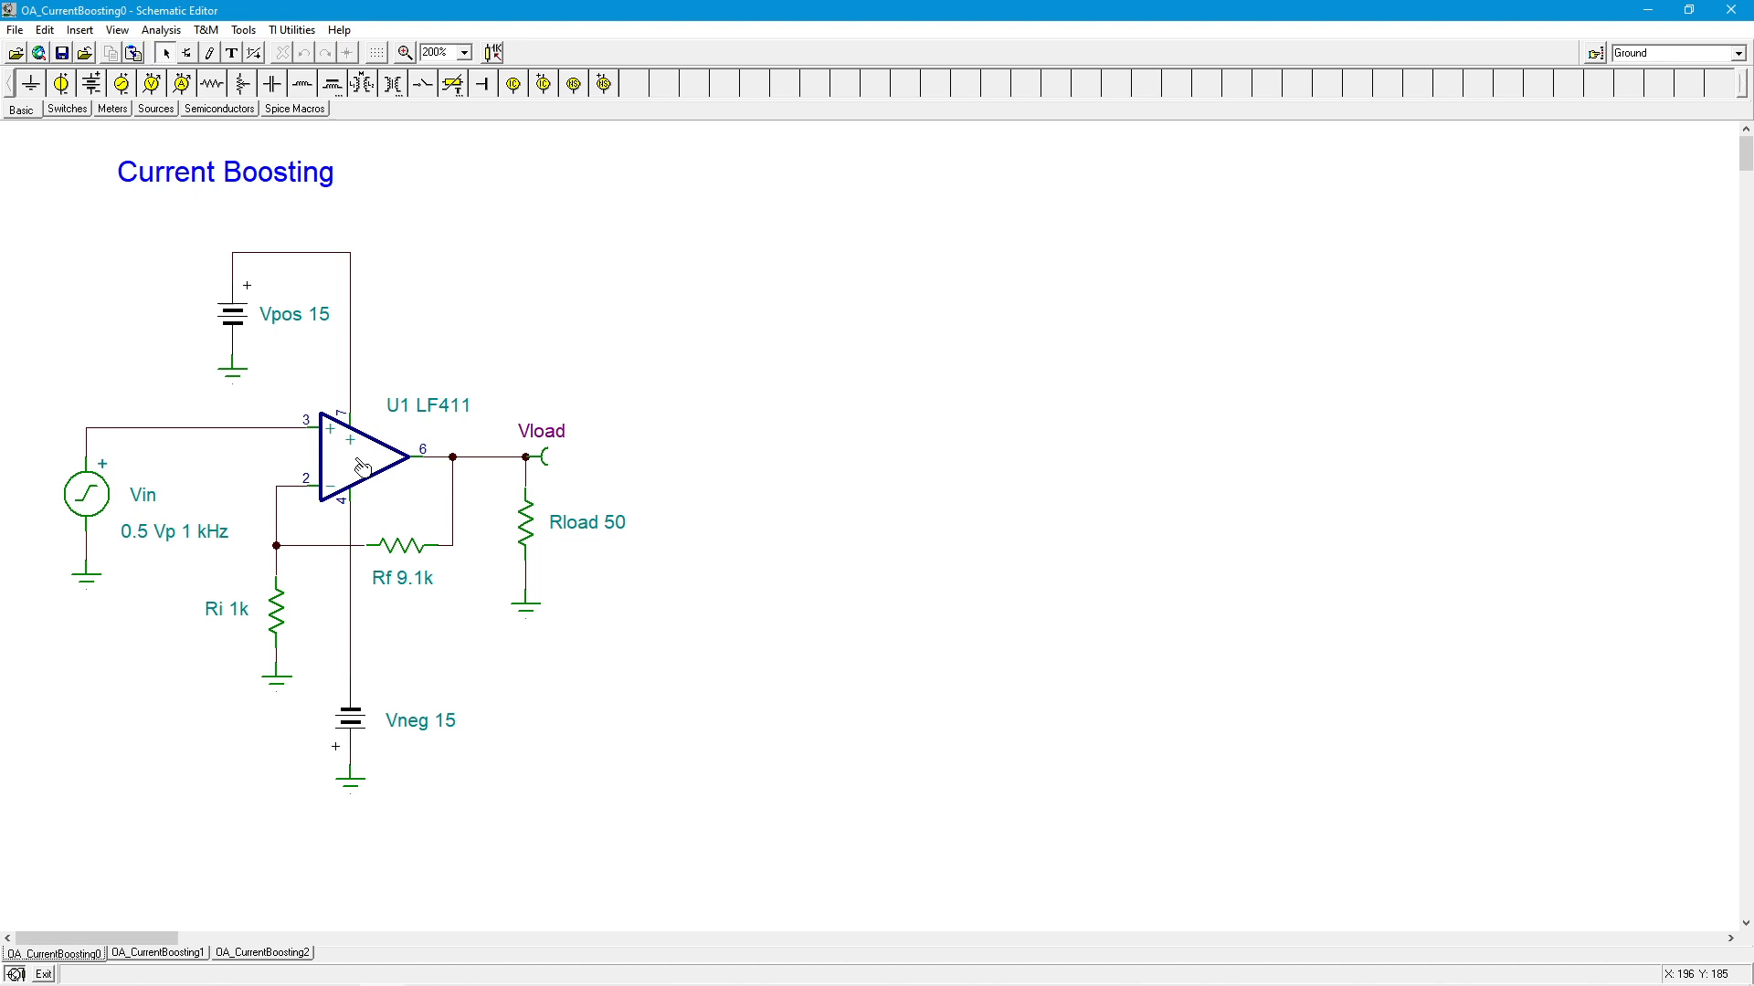
{"action": "mouse_move", "coordinate": [414, 524]}
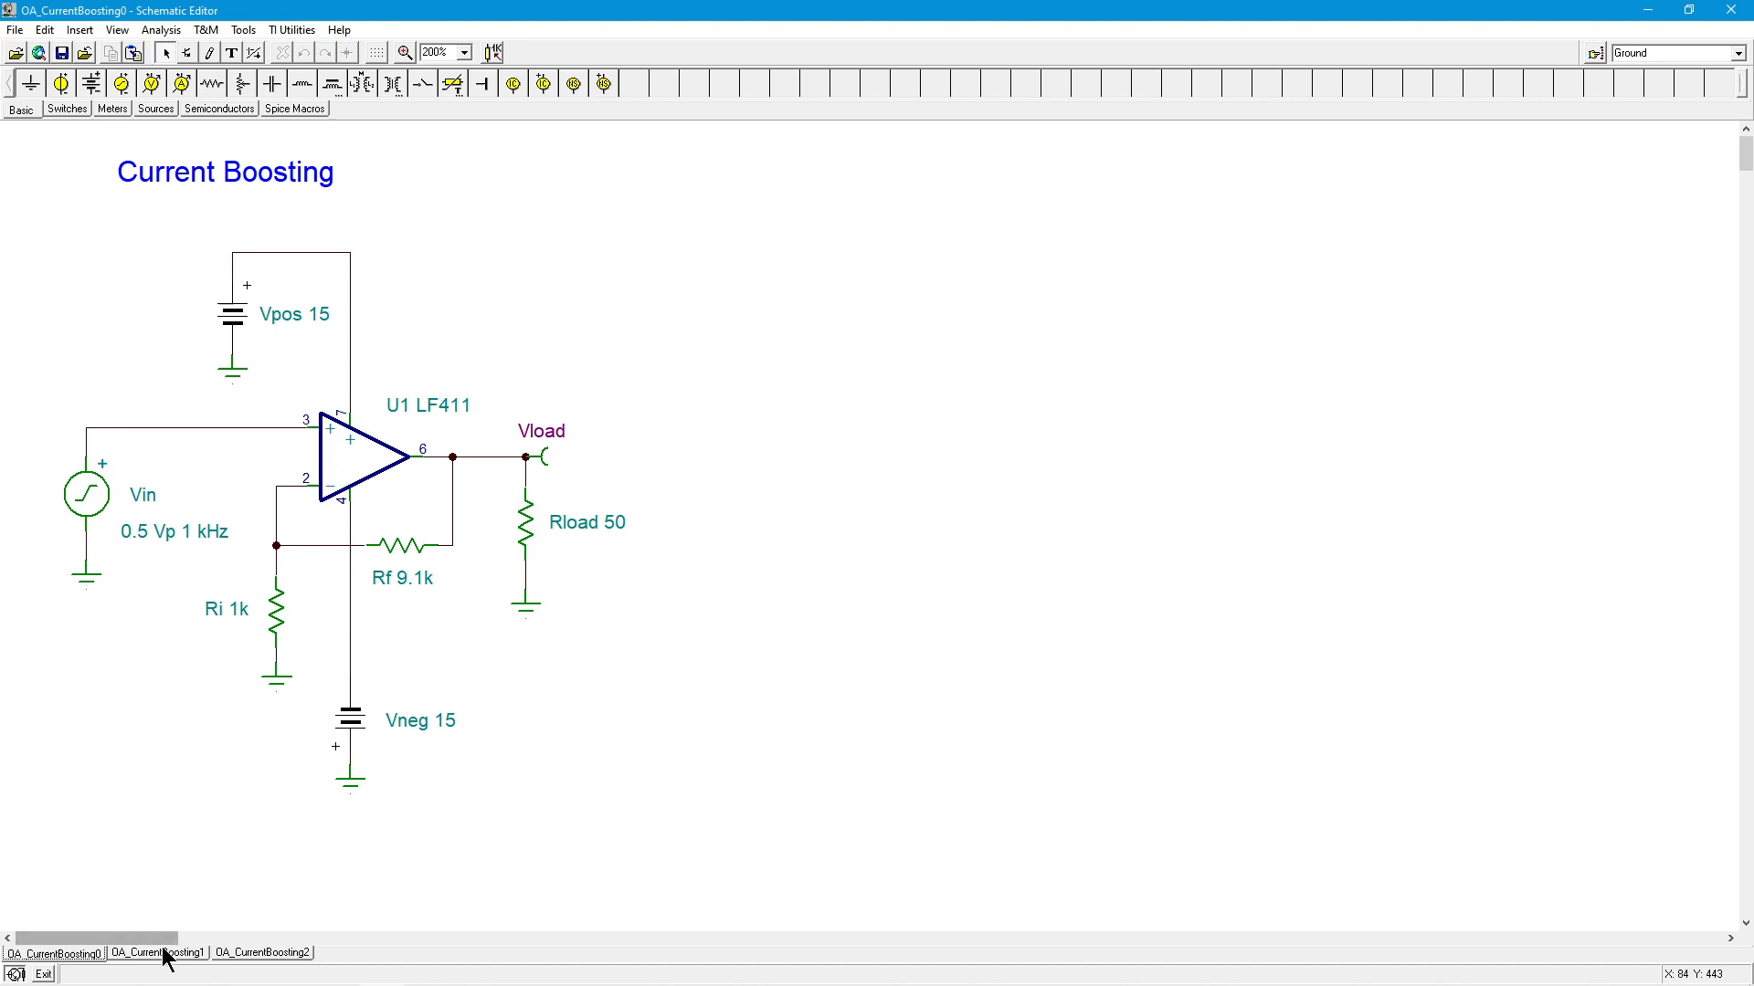
- Switch to the OA_CurrentBoosting1 circuit with the diode-biased transistor follower
{"action": "left_click", "coordinate": [157, 952]}
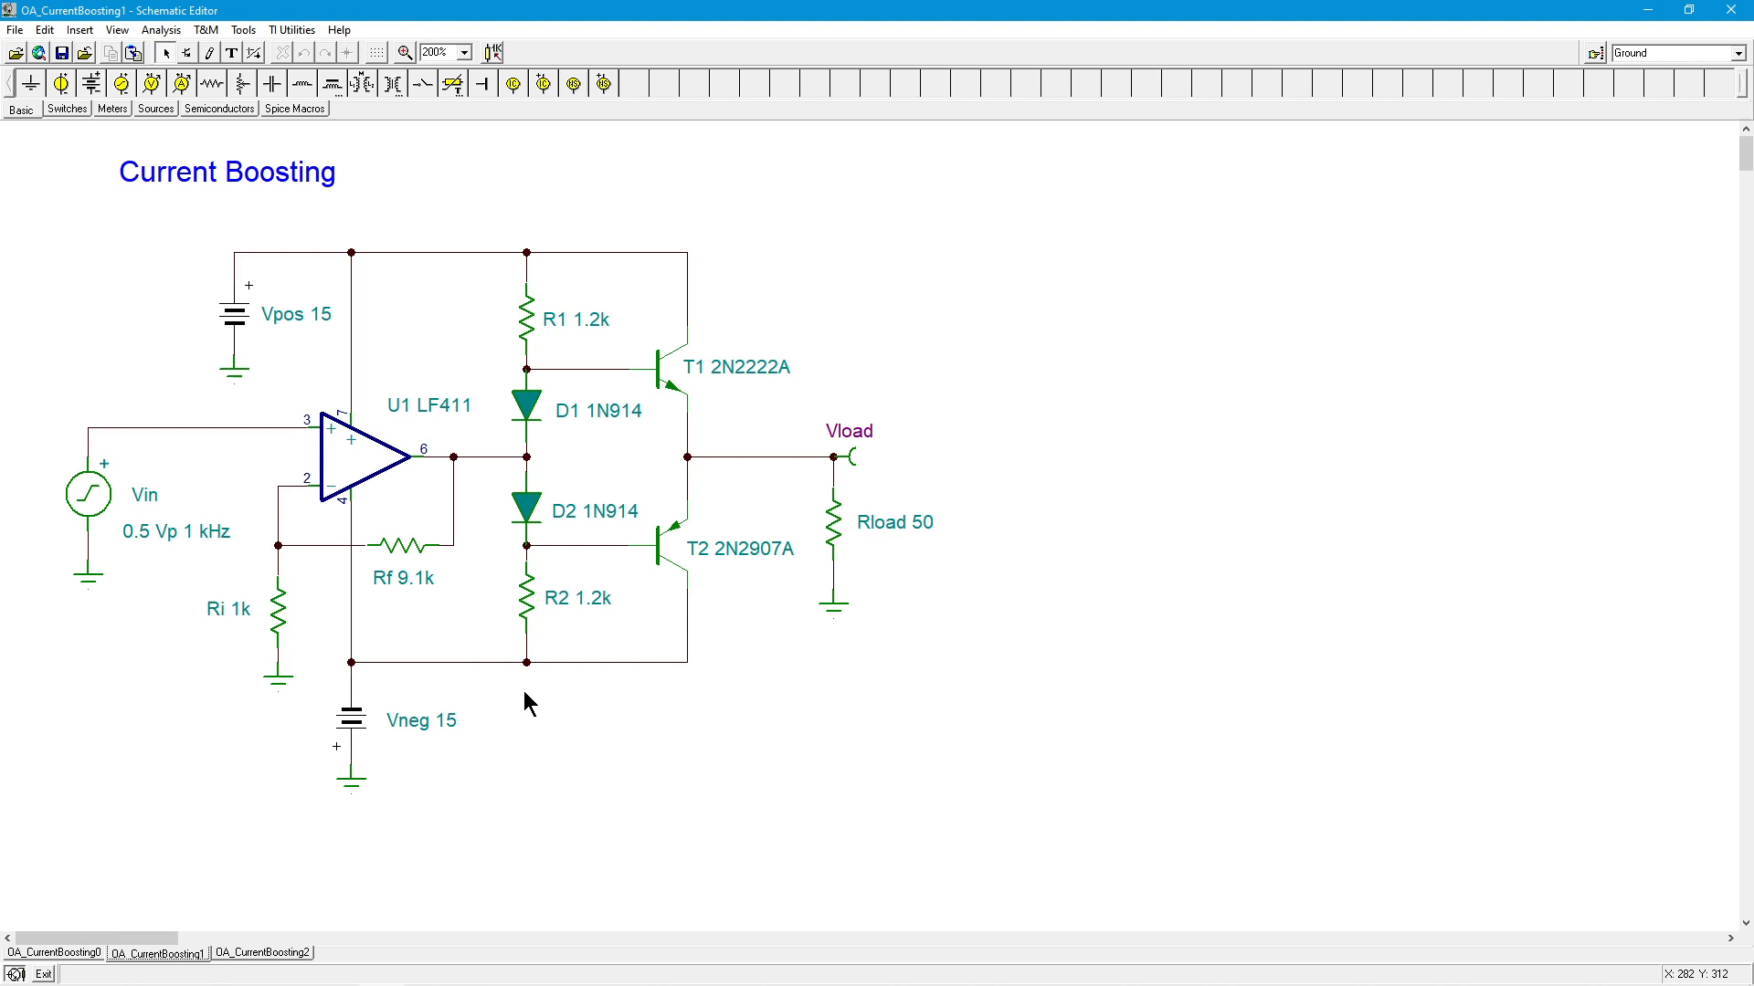
{"action": "mouse_move", "coordinate": [751, 579]}
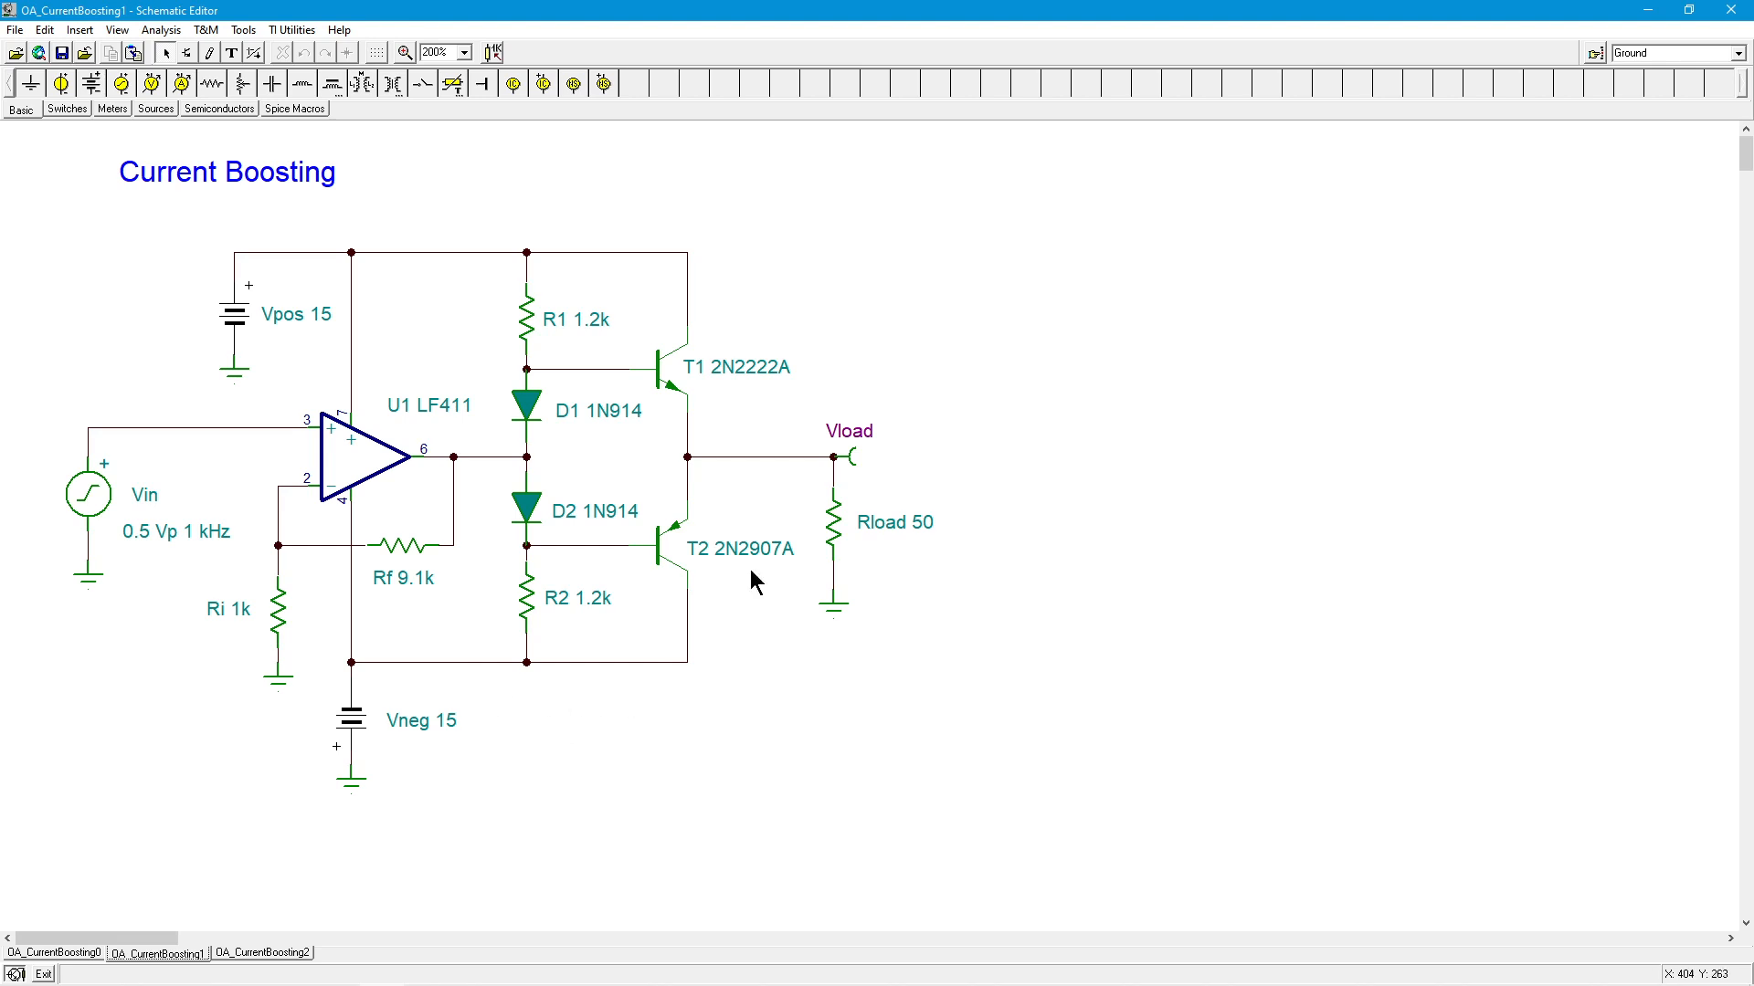
{"action": "mouse_move", "coordinate": [634, 593]}
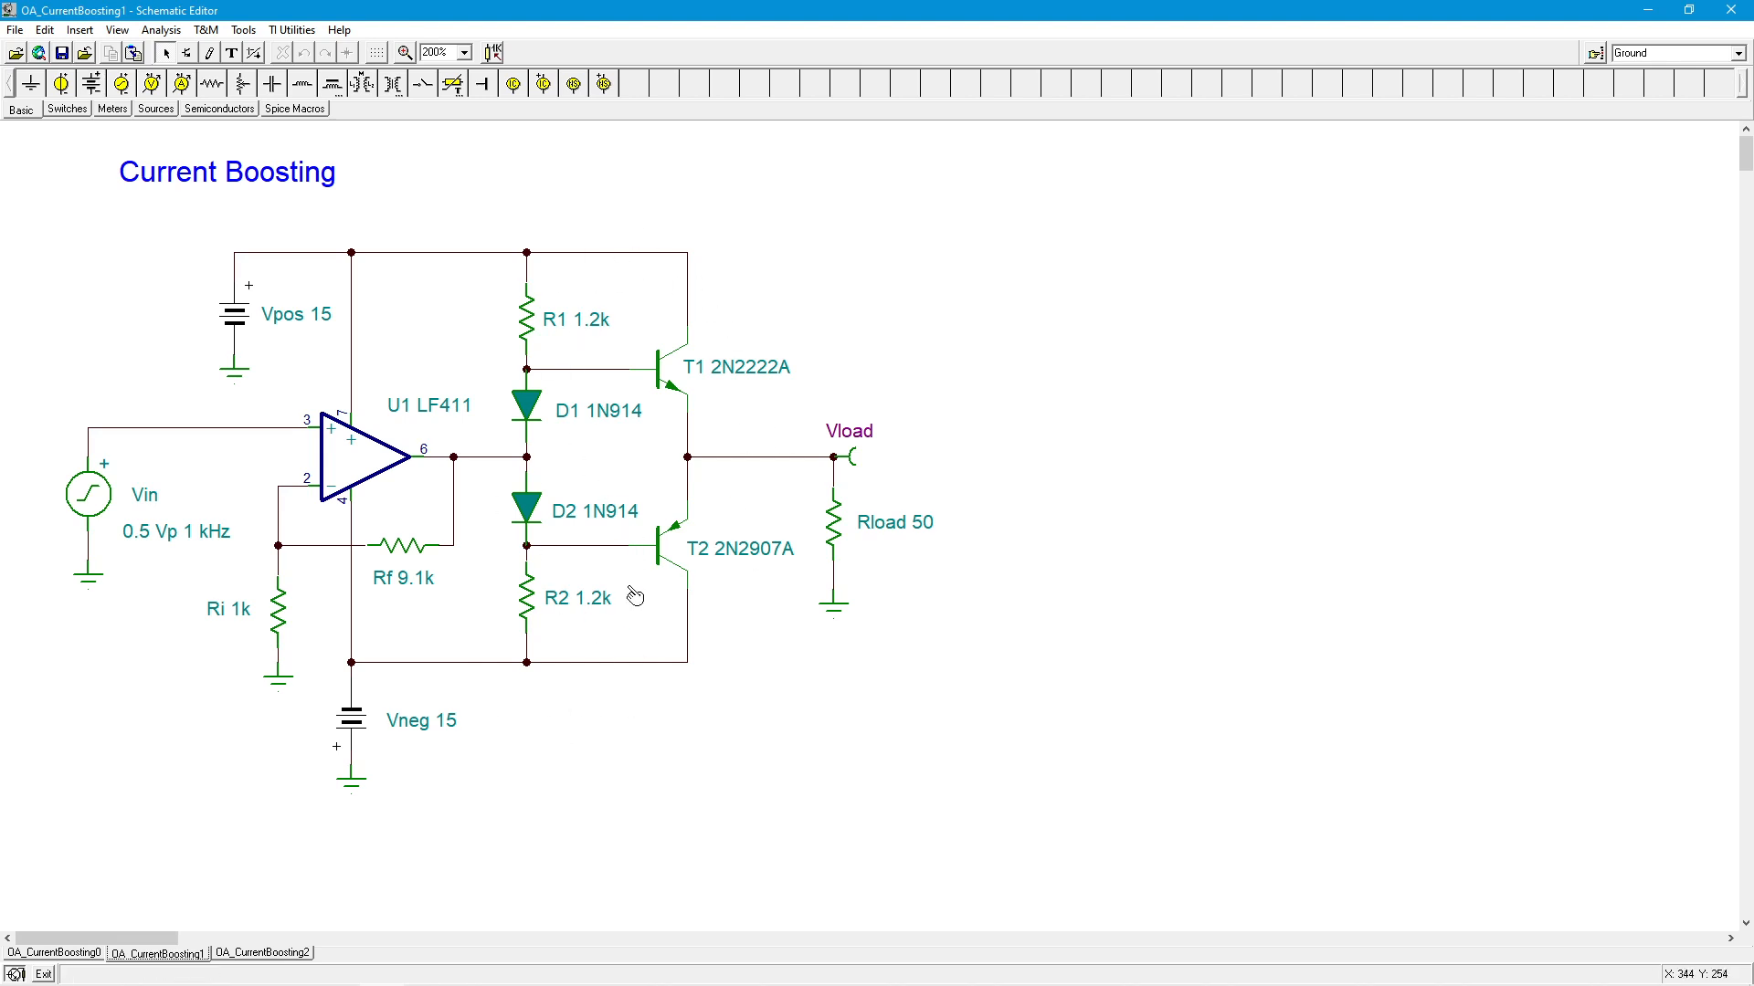
{"action": "mouse_move", "coordinate": [725, 367]}
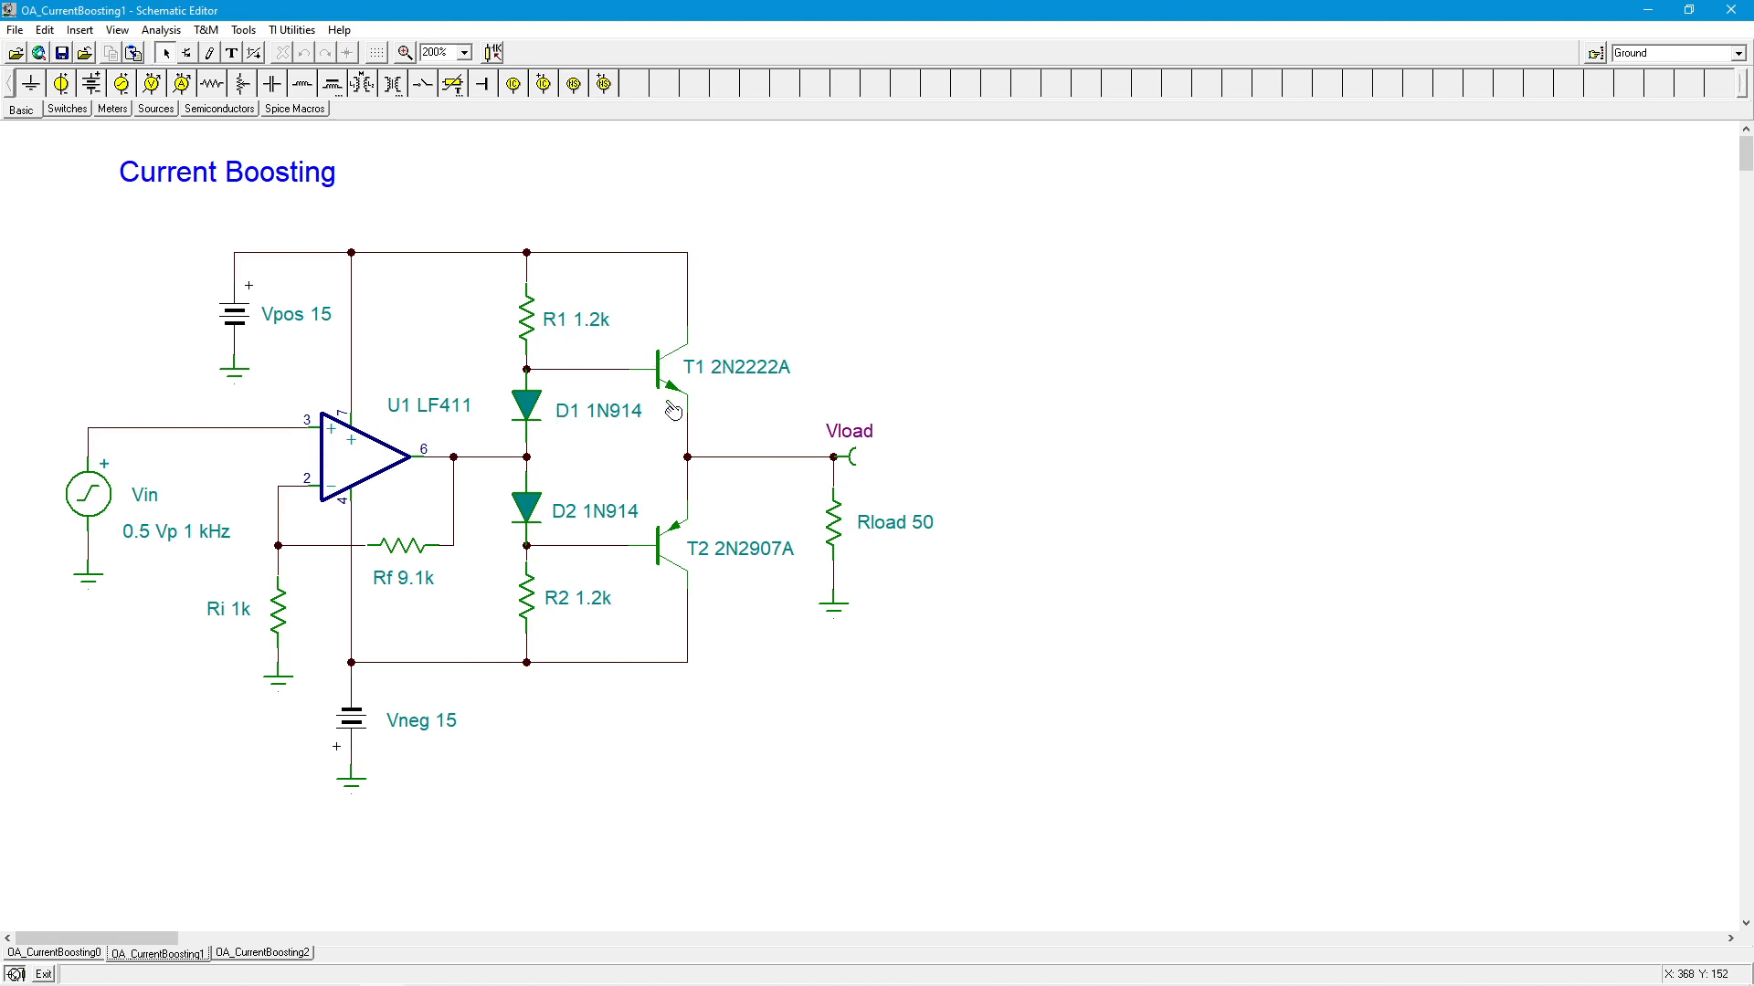
{"action": "mouse_move", "coordinate": [610, 448]}
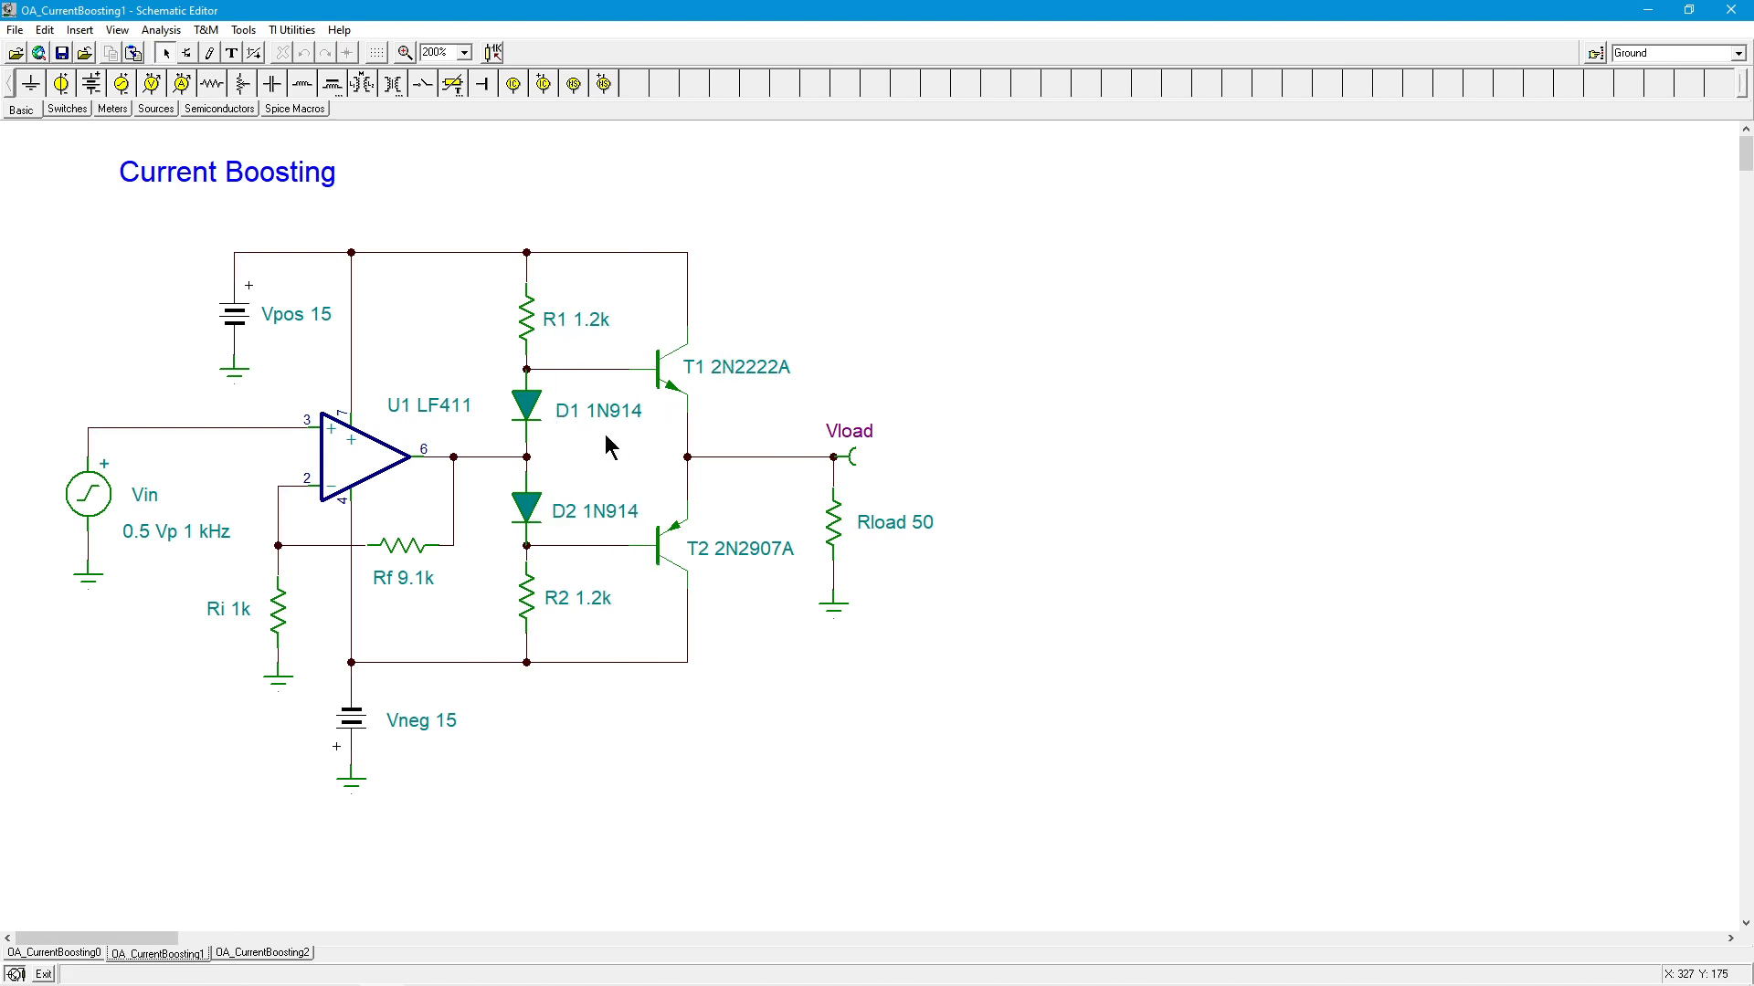
{"action": "mouse_move", "coordinate": [755, 594]}
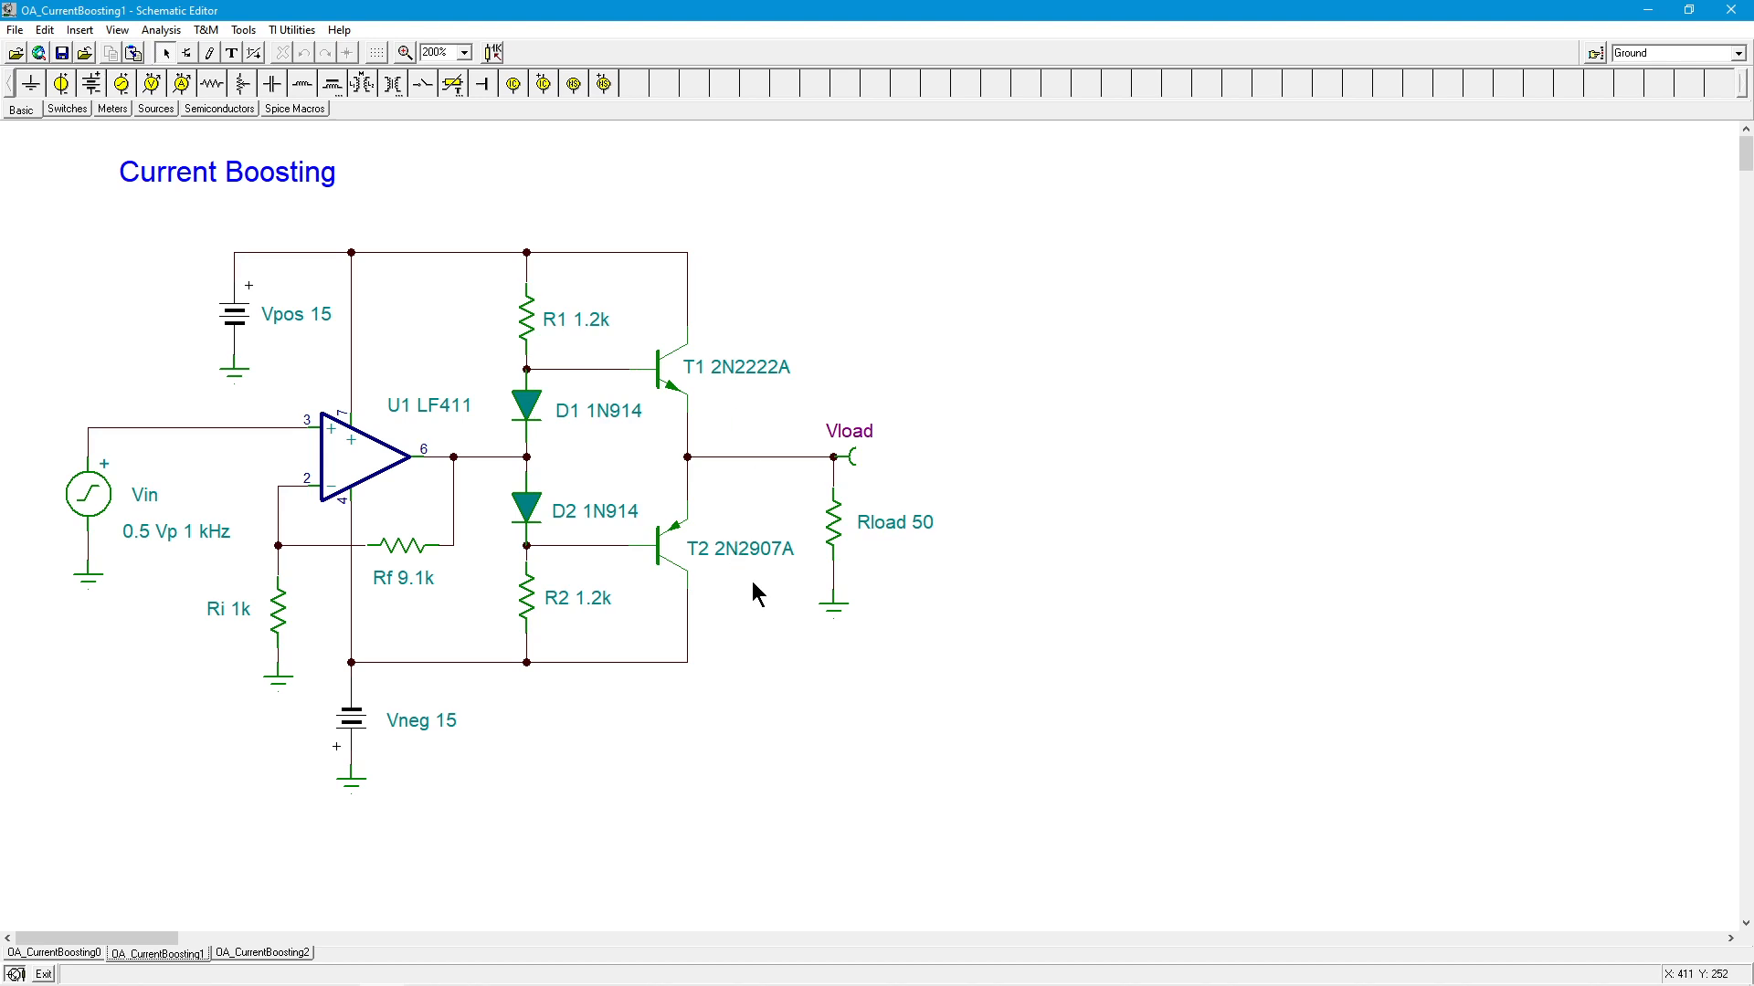
{"action": "mouse_move", "coordinate": [521, 380]}
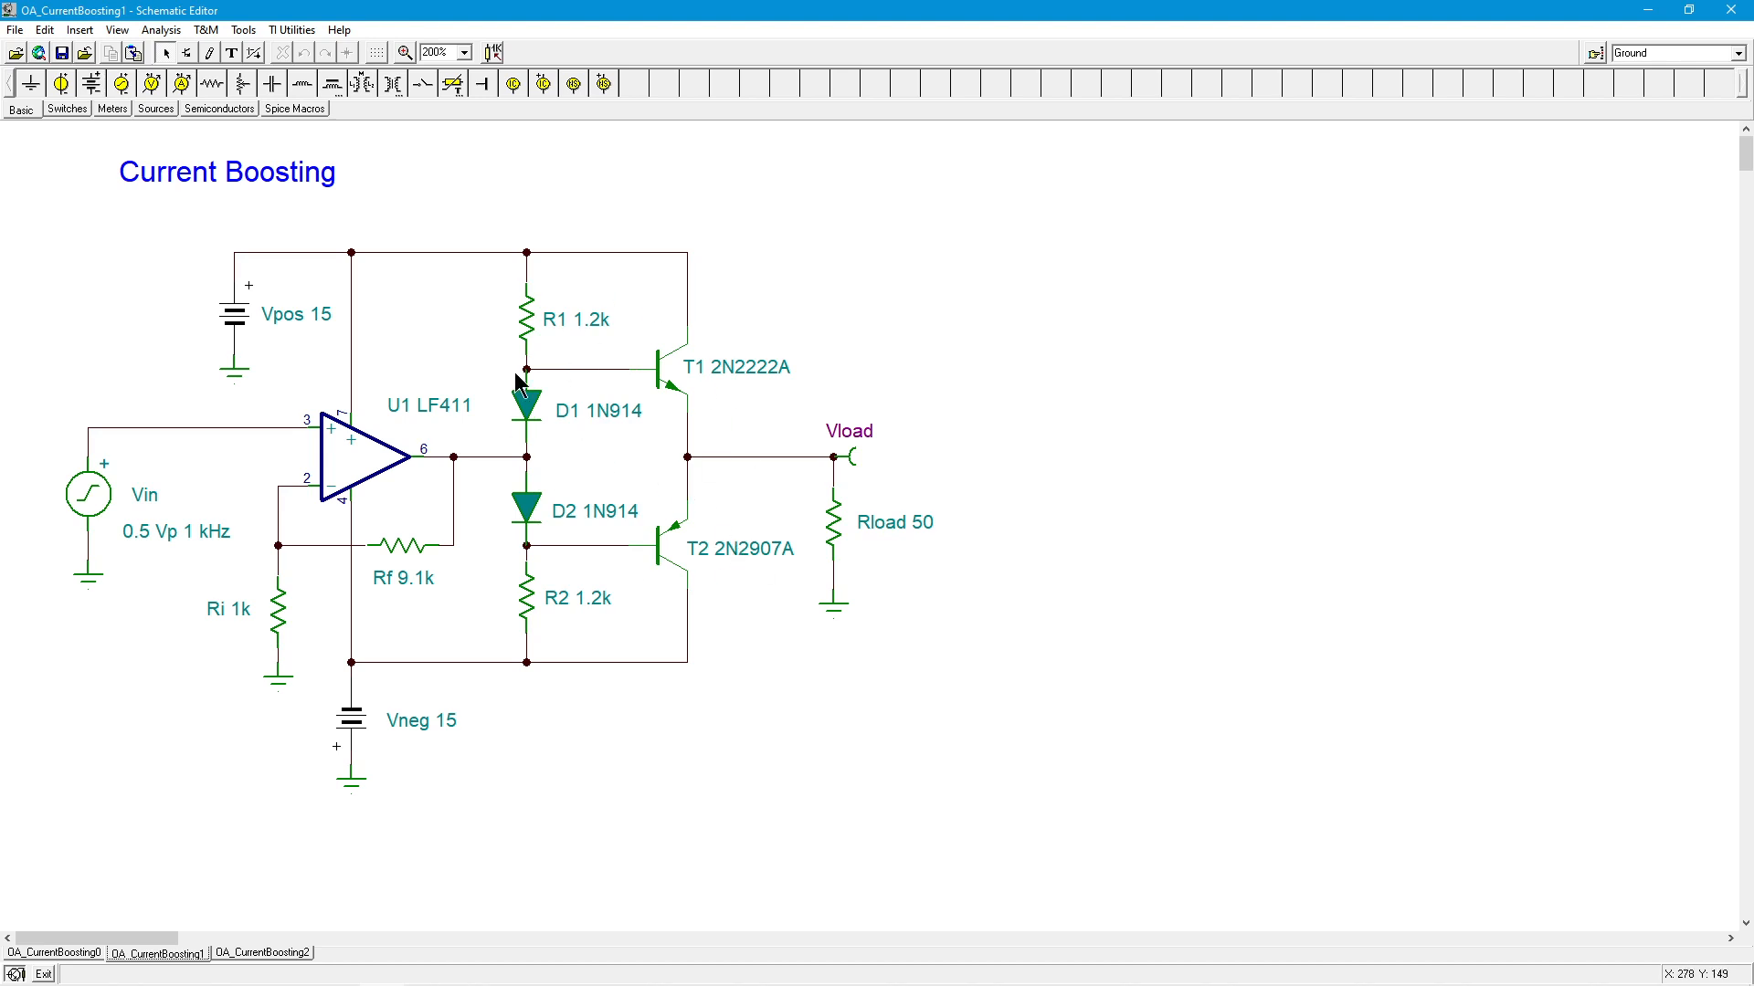
{"action": "mouse_move", "coordinate": [670, 478]}
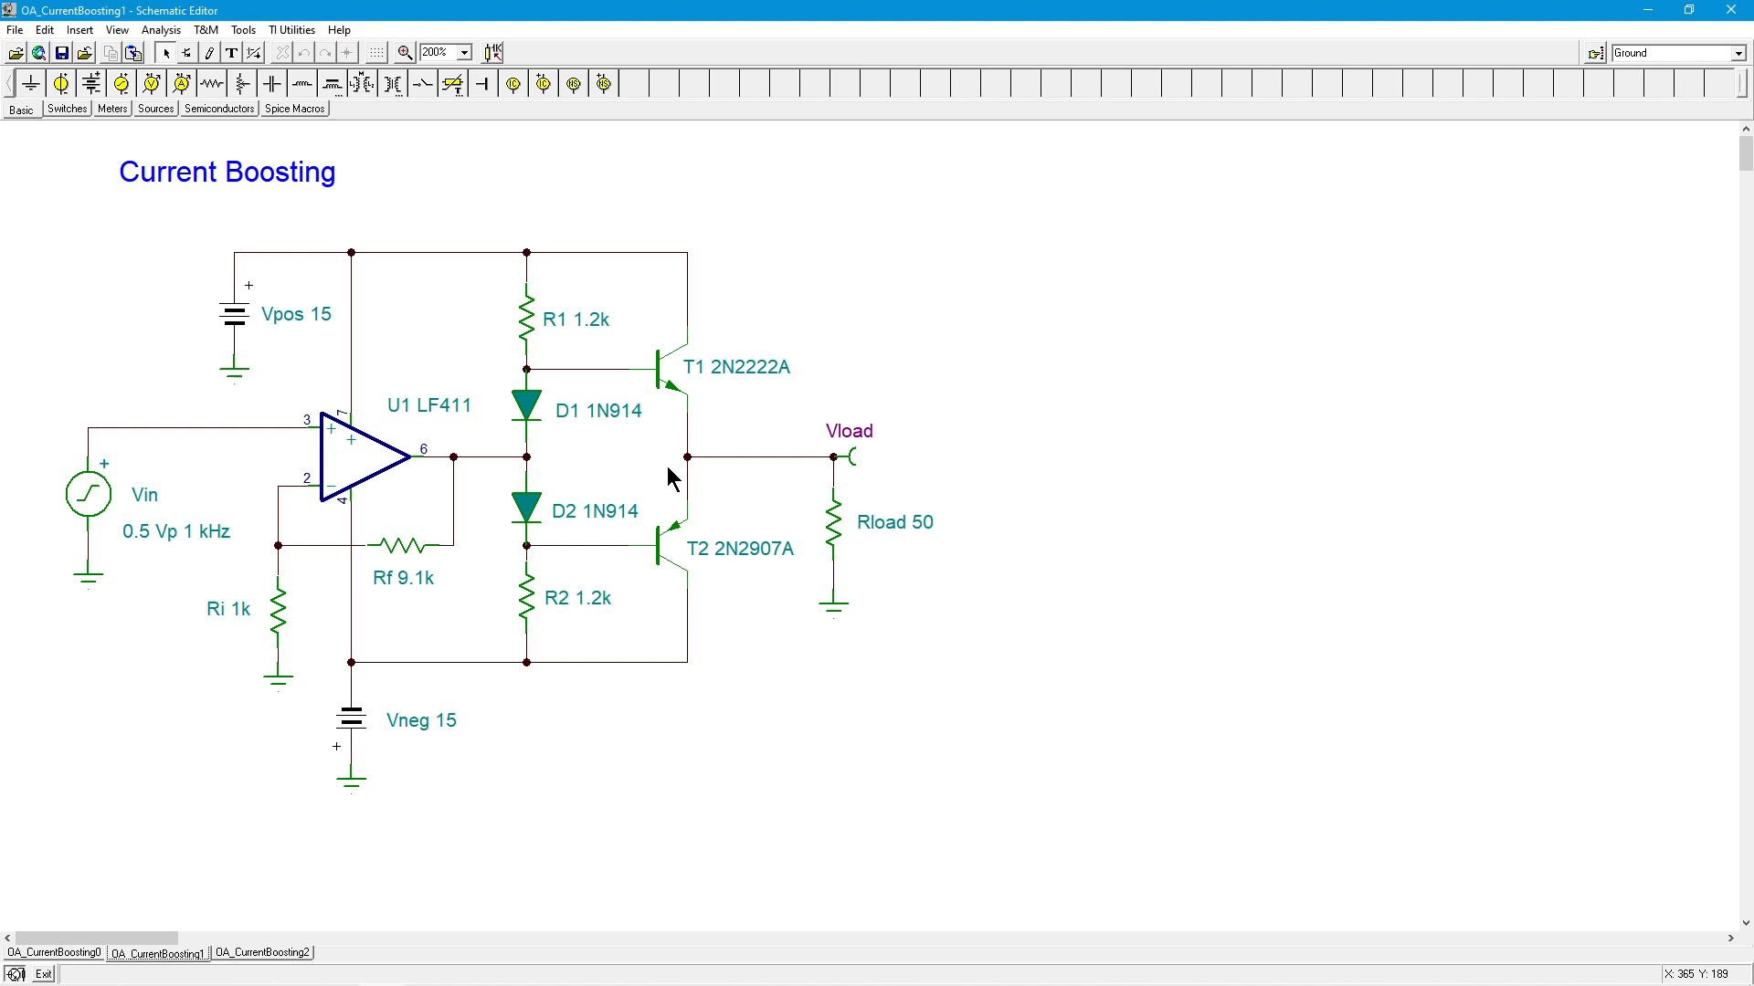
{"action": "mouse_move", "coordinate": [811, 525]}
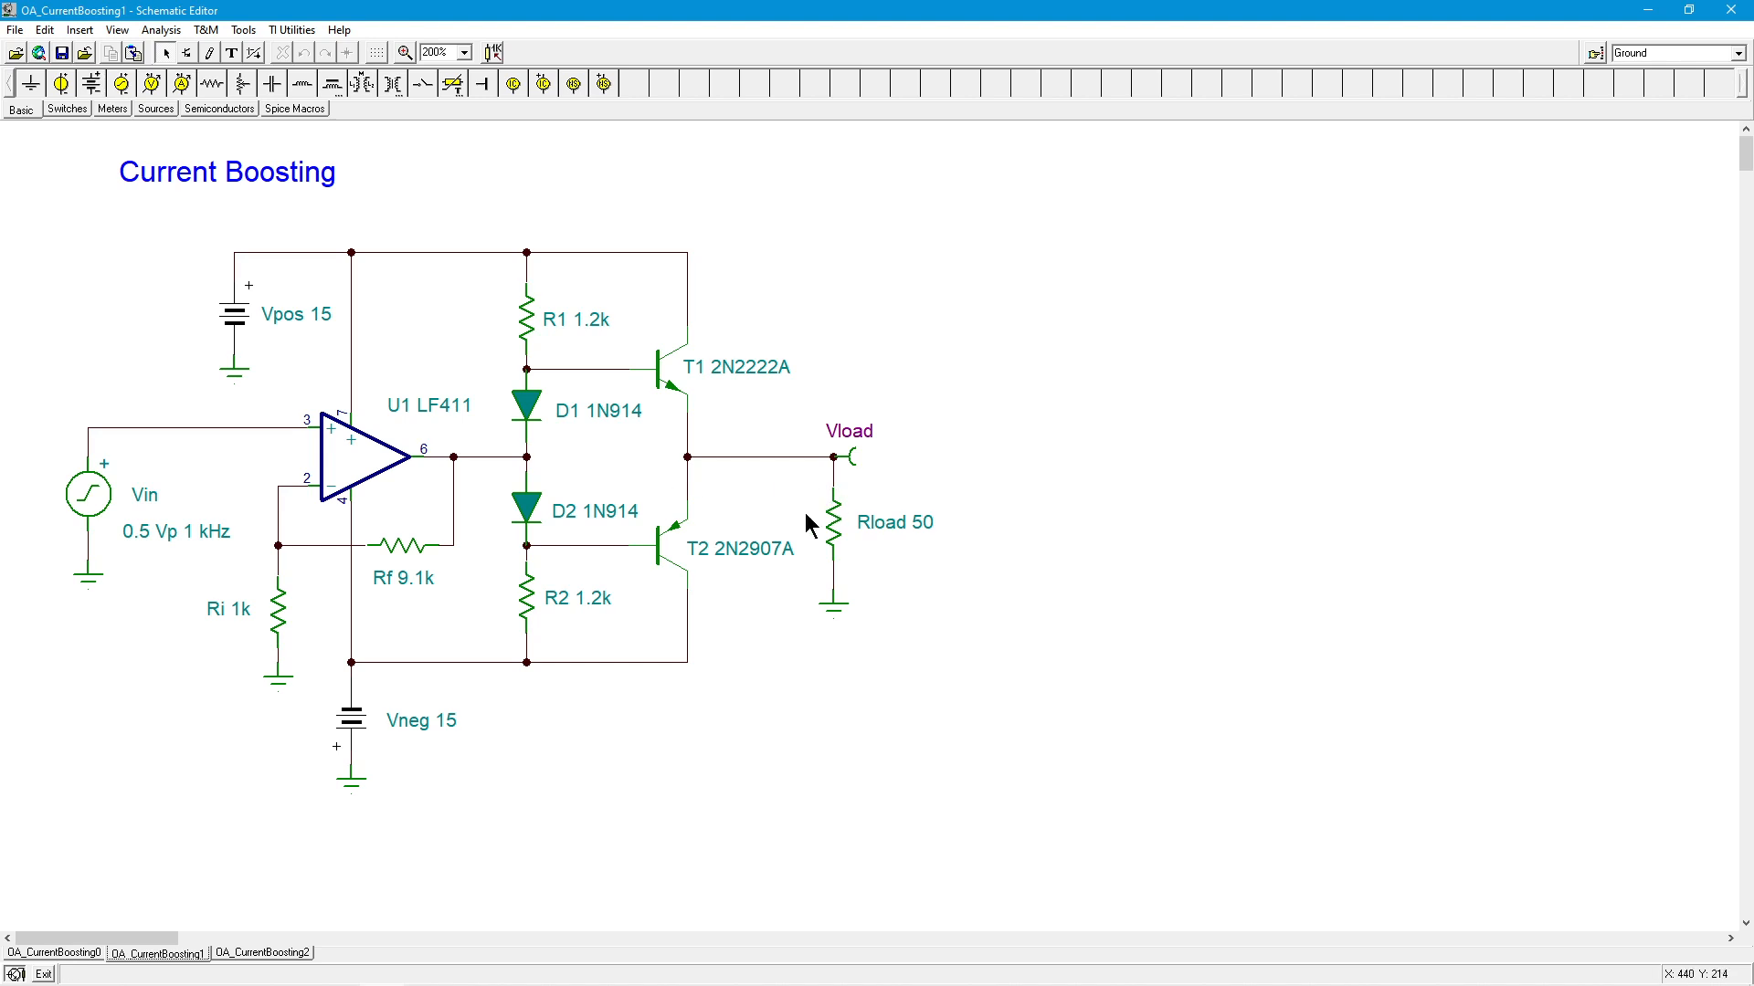
{"action": "mouse_move", "coordinate": [733, 579]}
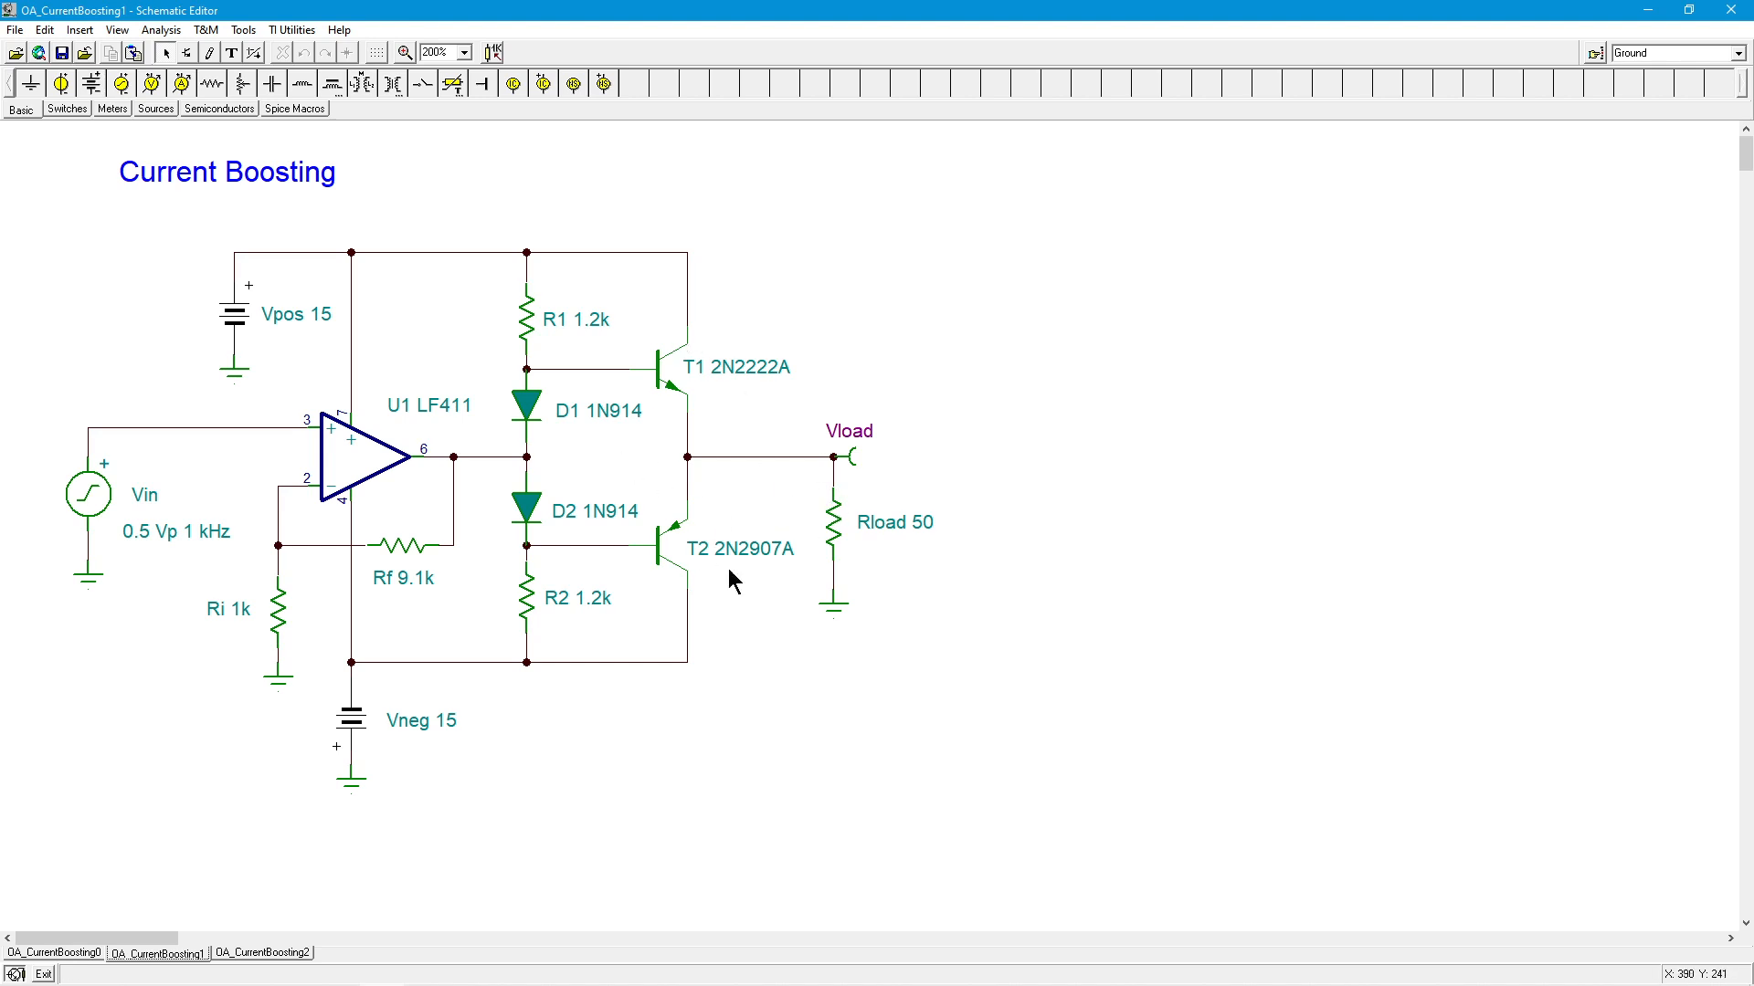
{"action": "mouse_move", "coordinate": [875, 515]}
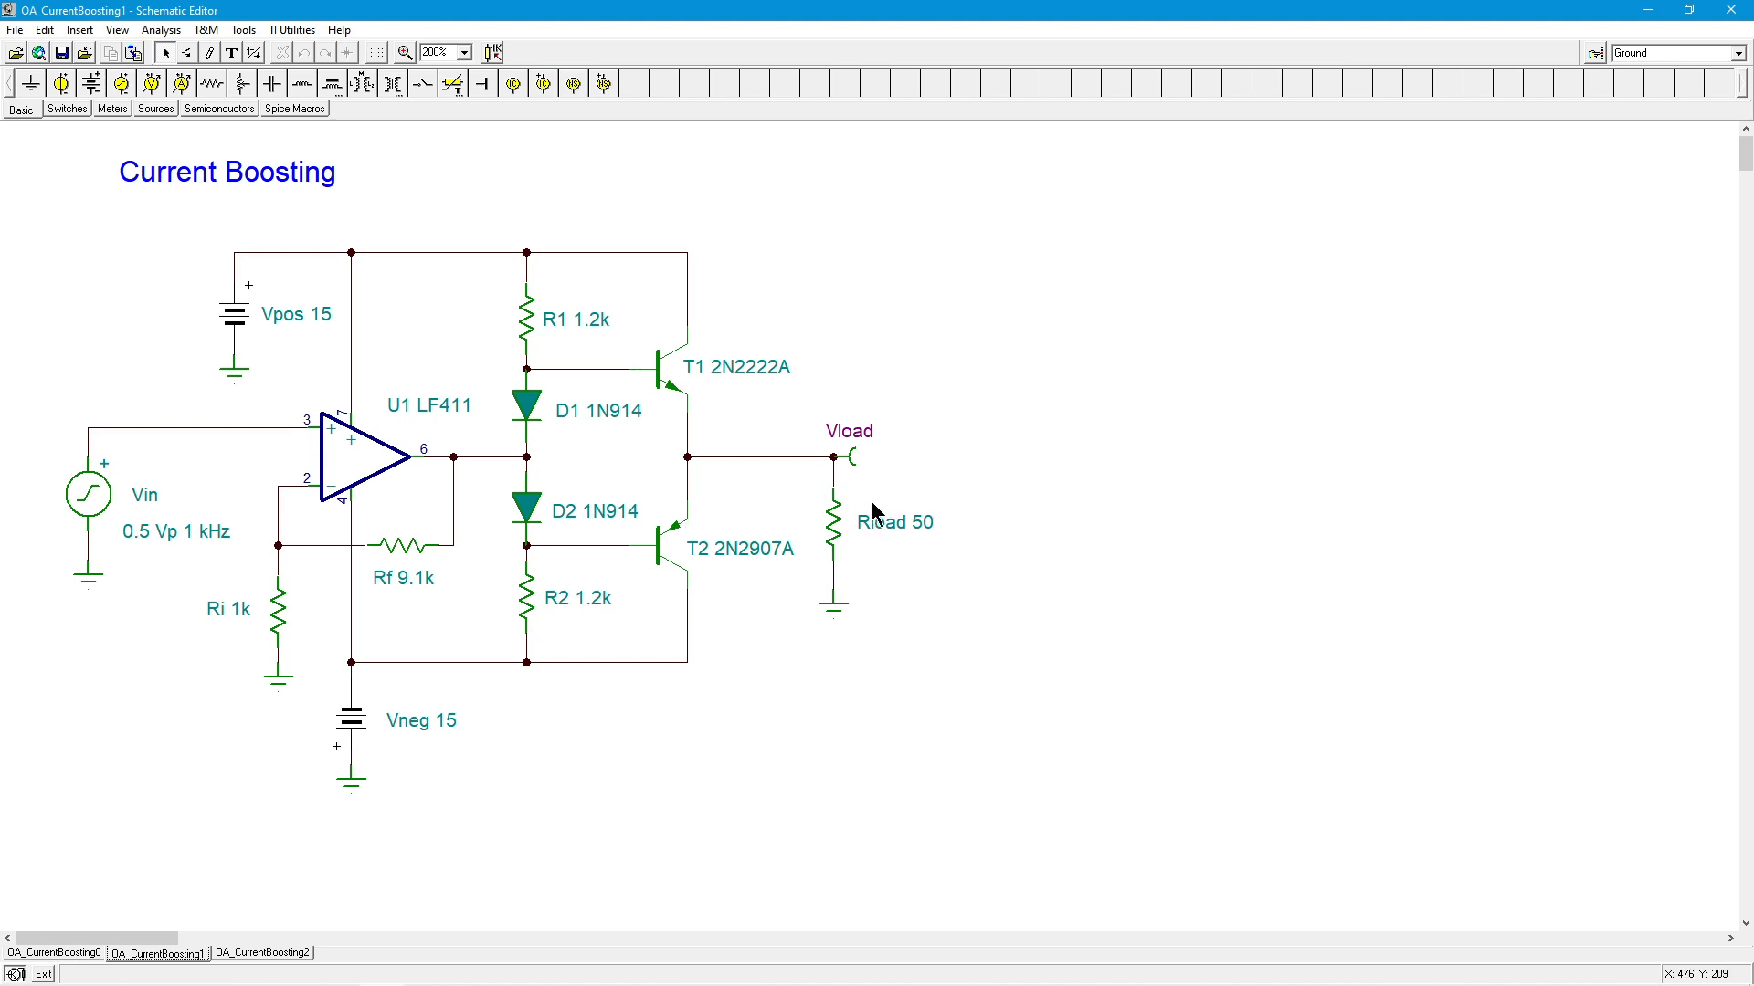
{"action": "mouse_move", "coordinate": [884, 510]}
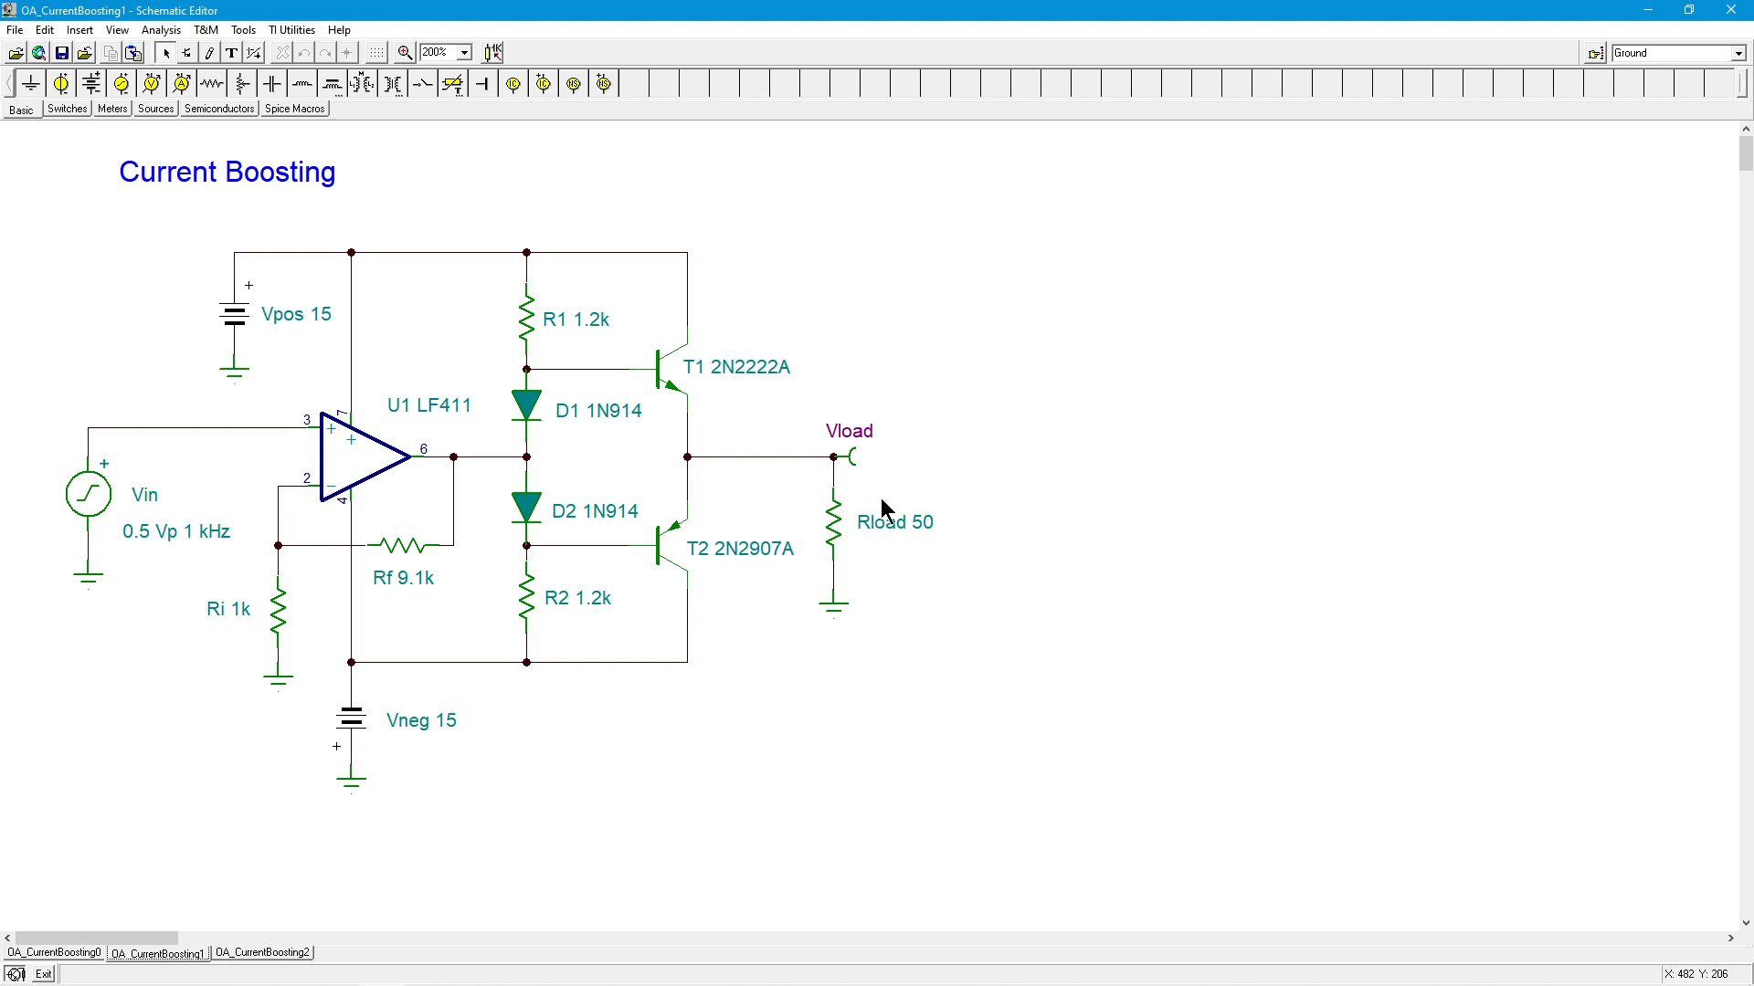
{"action": "mouse_move", "coordinate": [505, 475]}
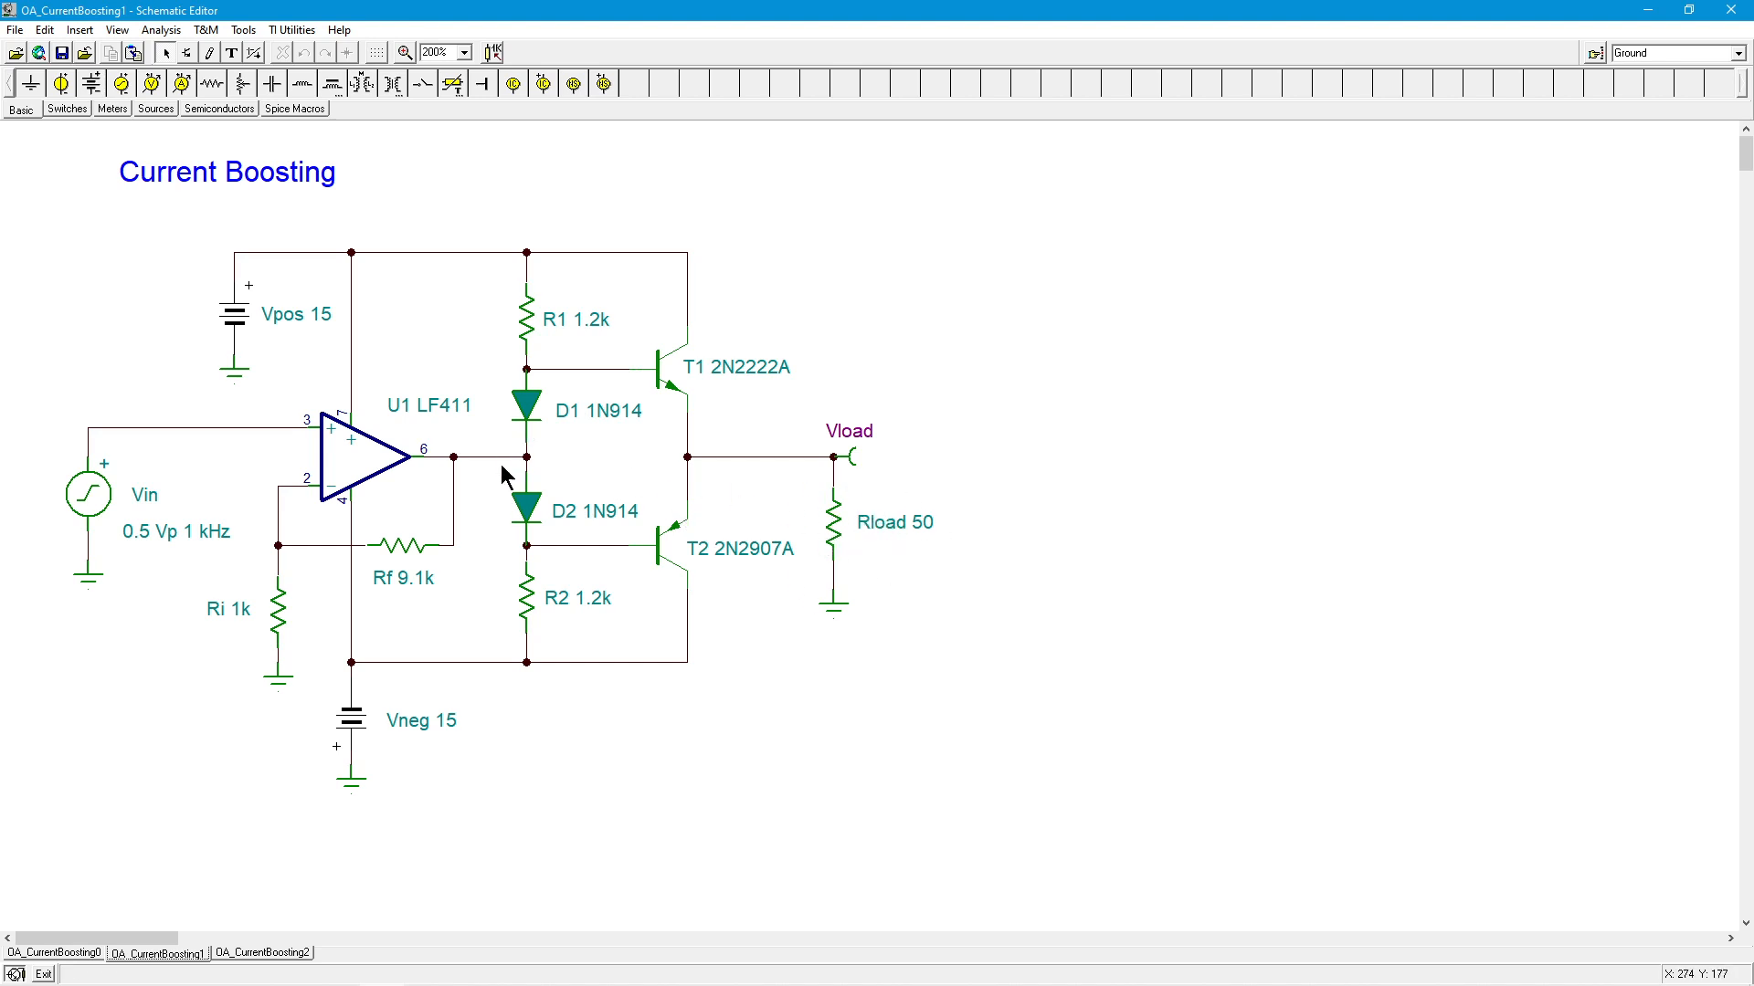
{"action": "mouse_move", "coordinate": [694, 462]}
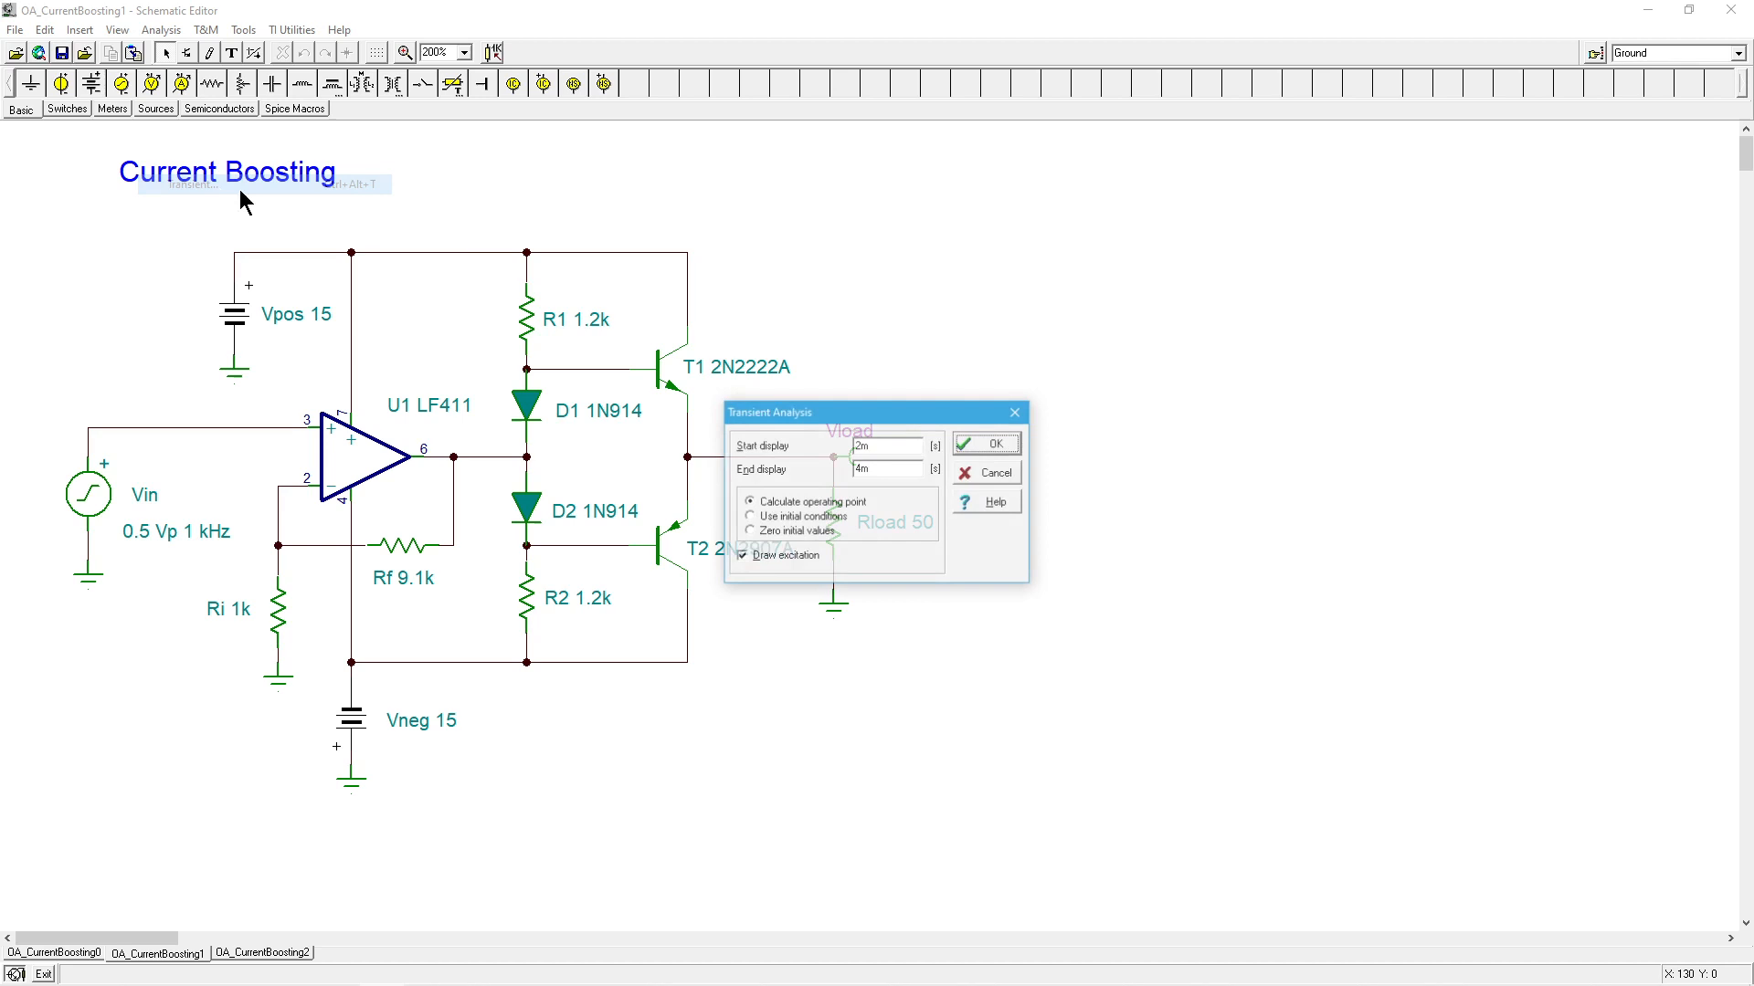
{"action": "left_click", "coordinate": [984, 442]}
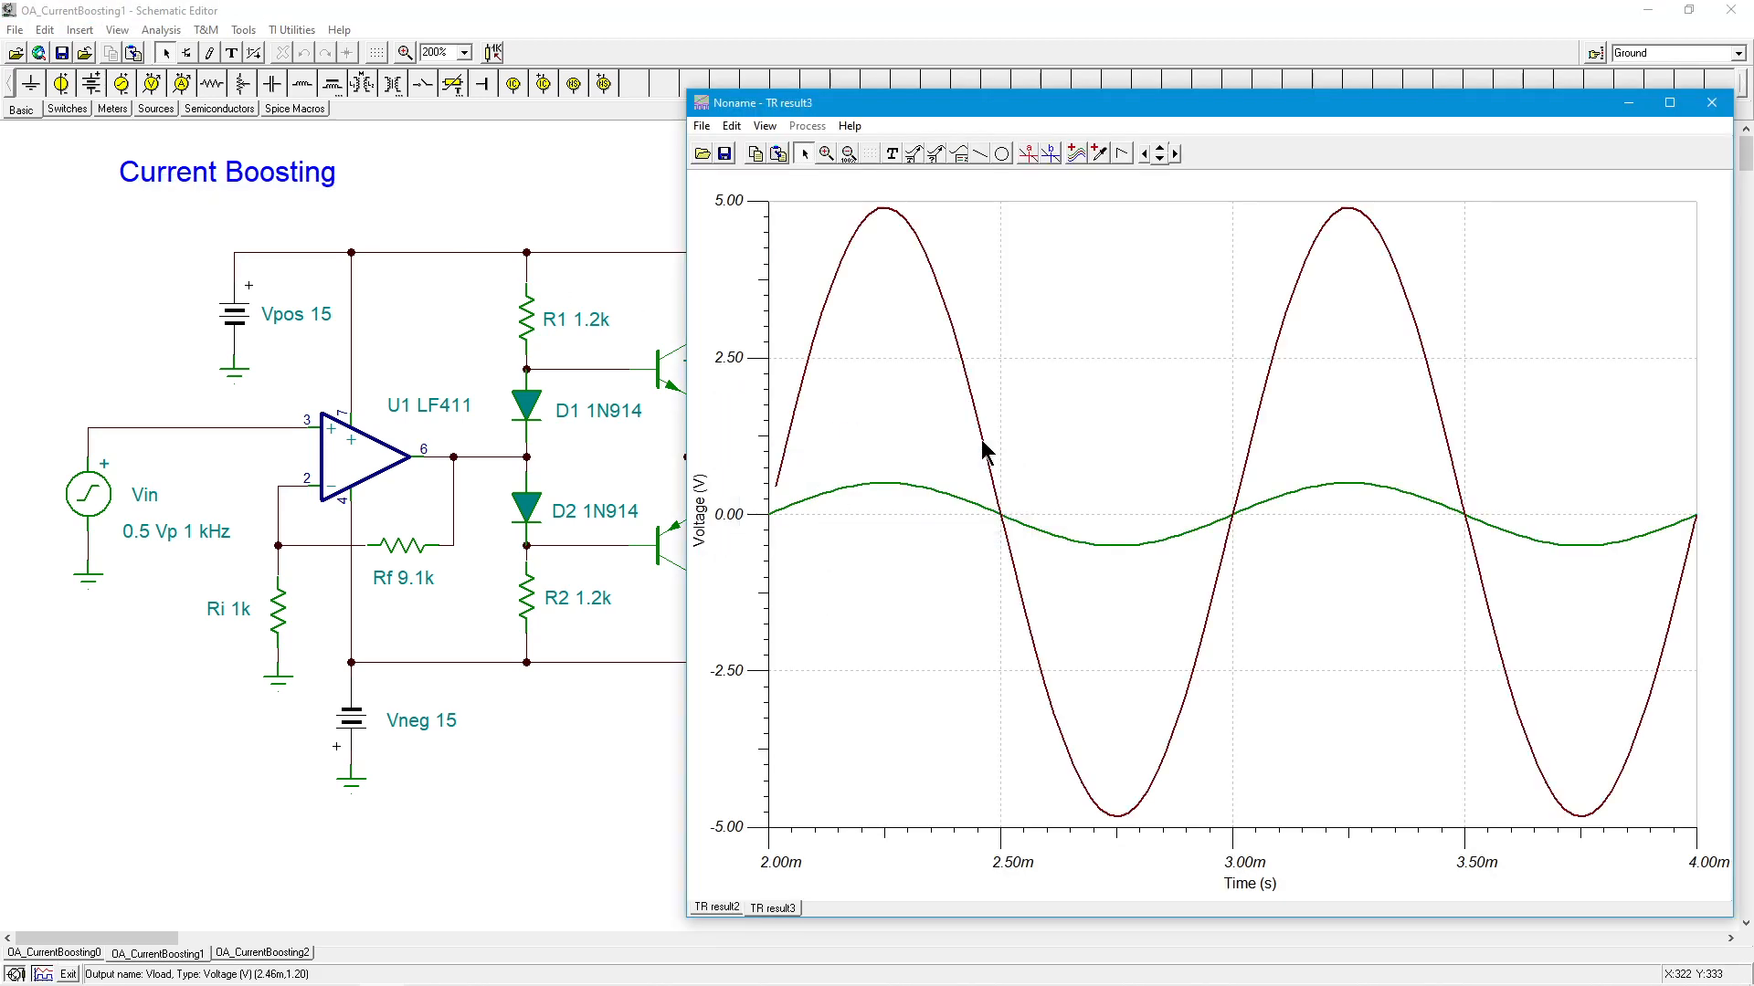
{"action": "mouse_move", "coordinate": [888, 221]}
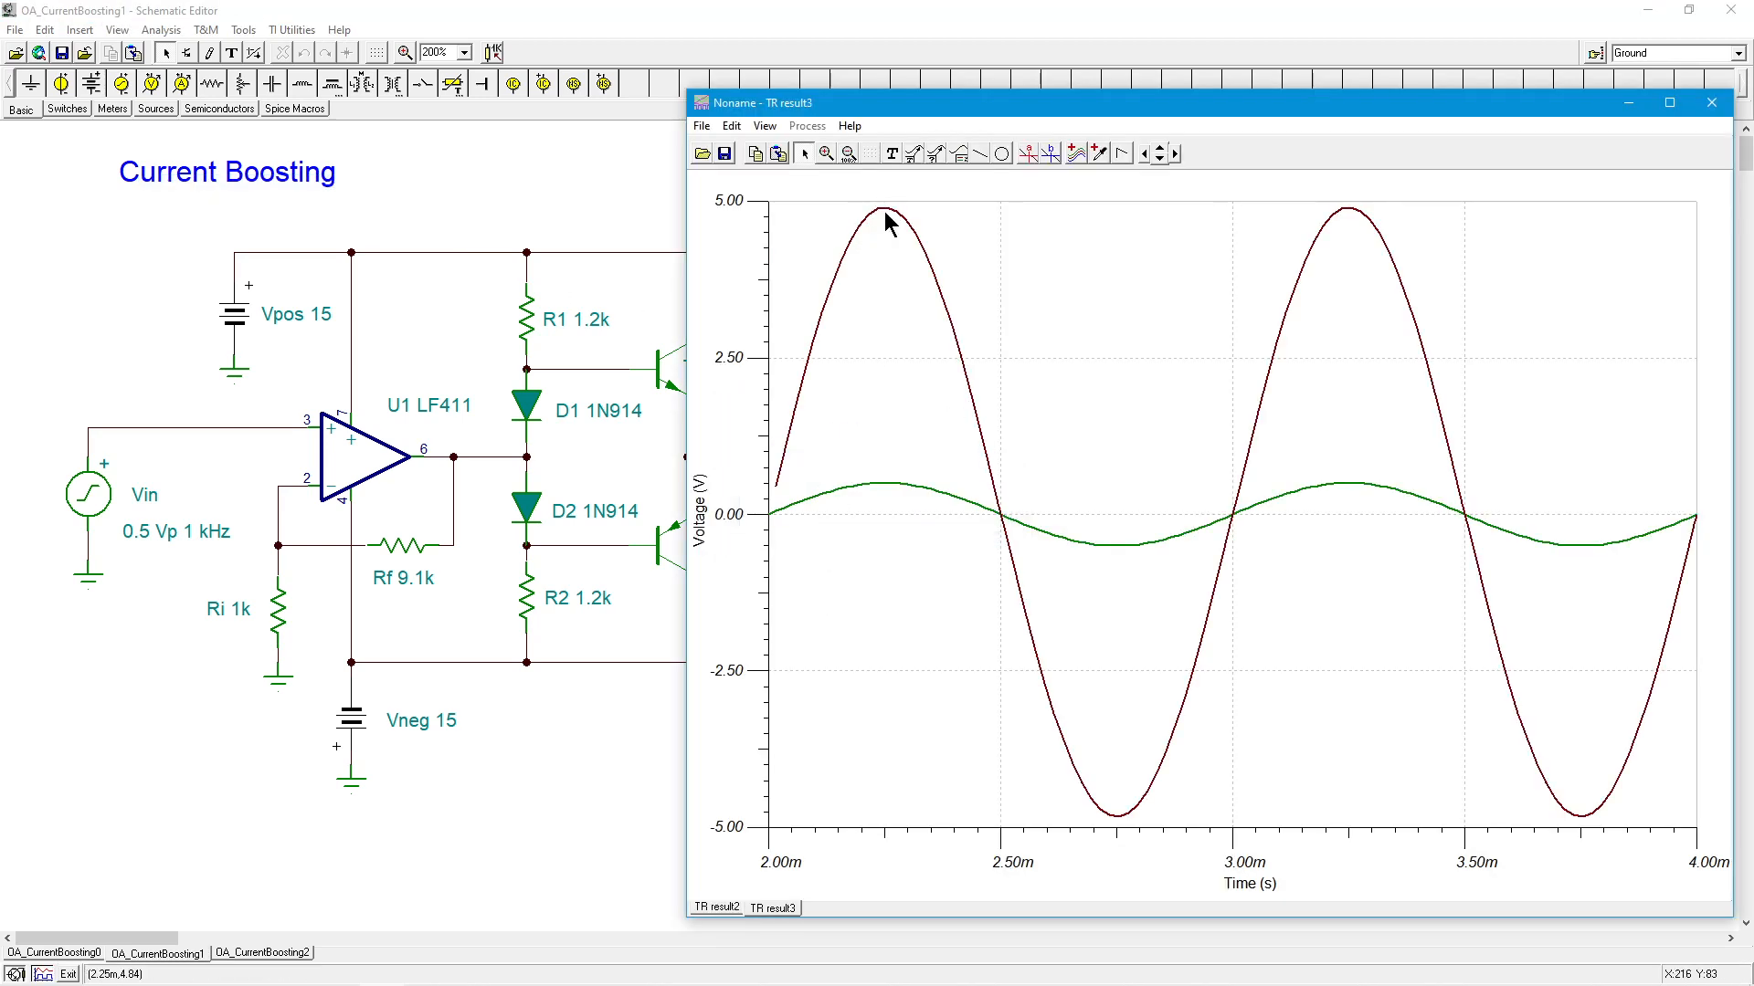
{"action": "mouse_move", "coordinate": [901, 219]}
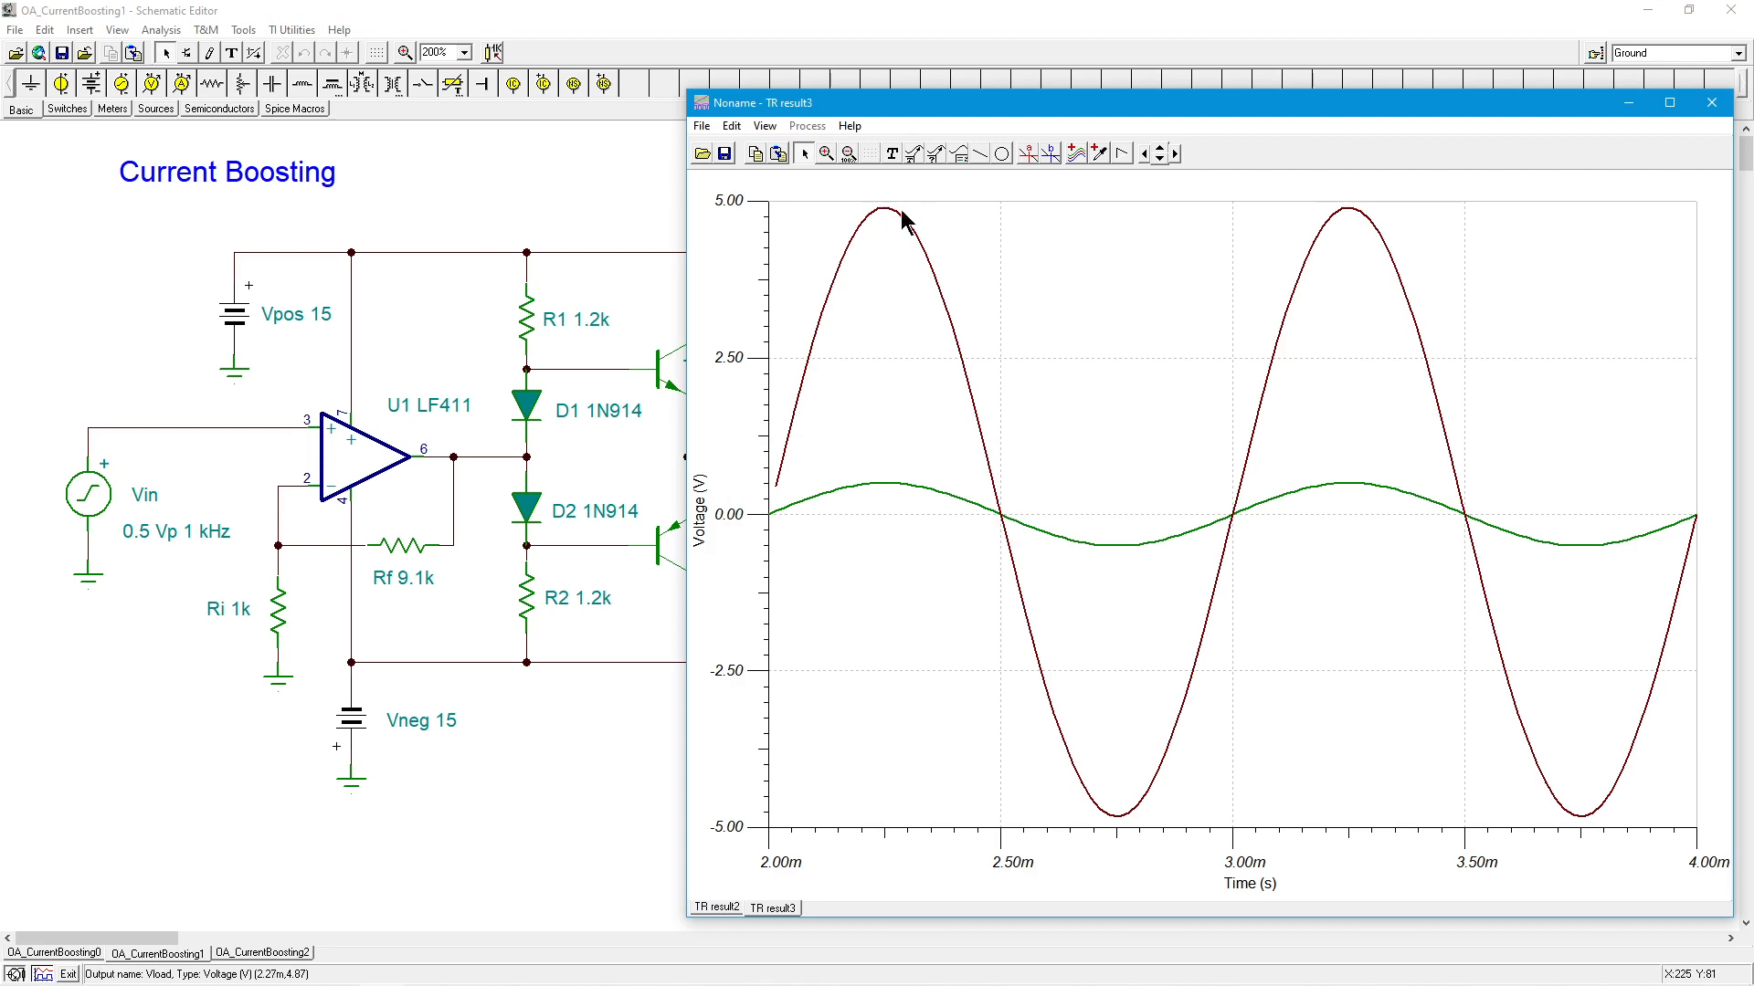
{"action": "mouse_move", "coordinate": [1008, 212]}
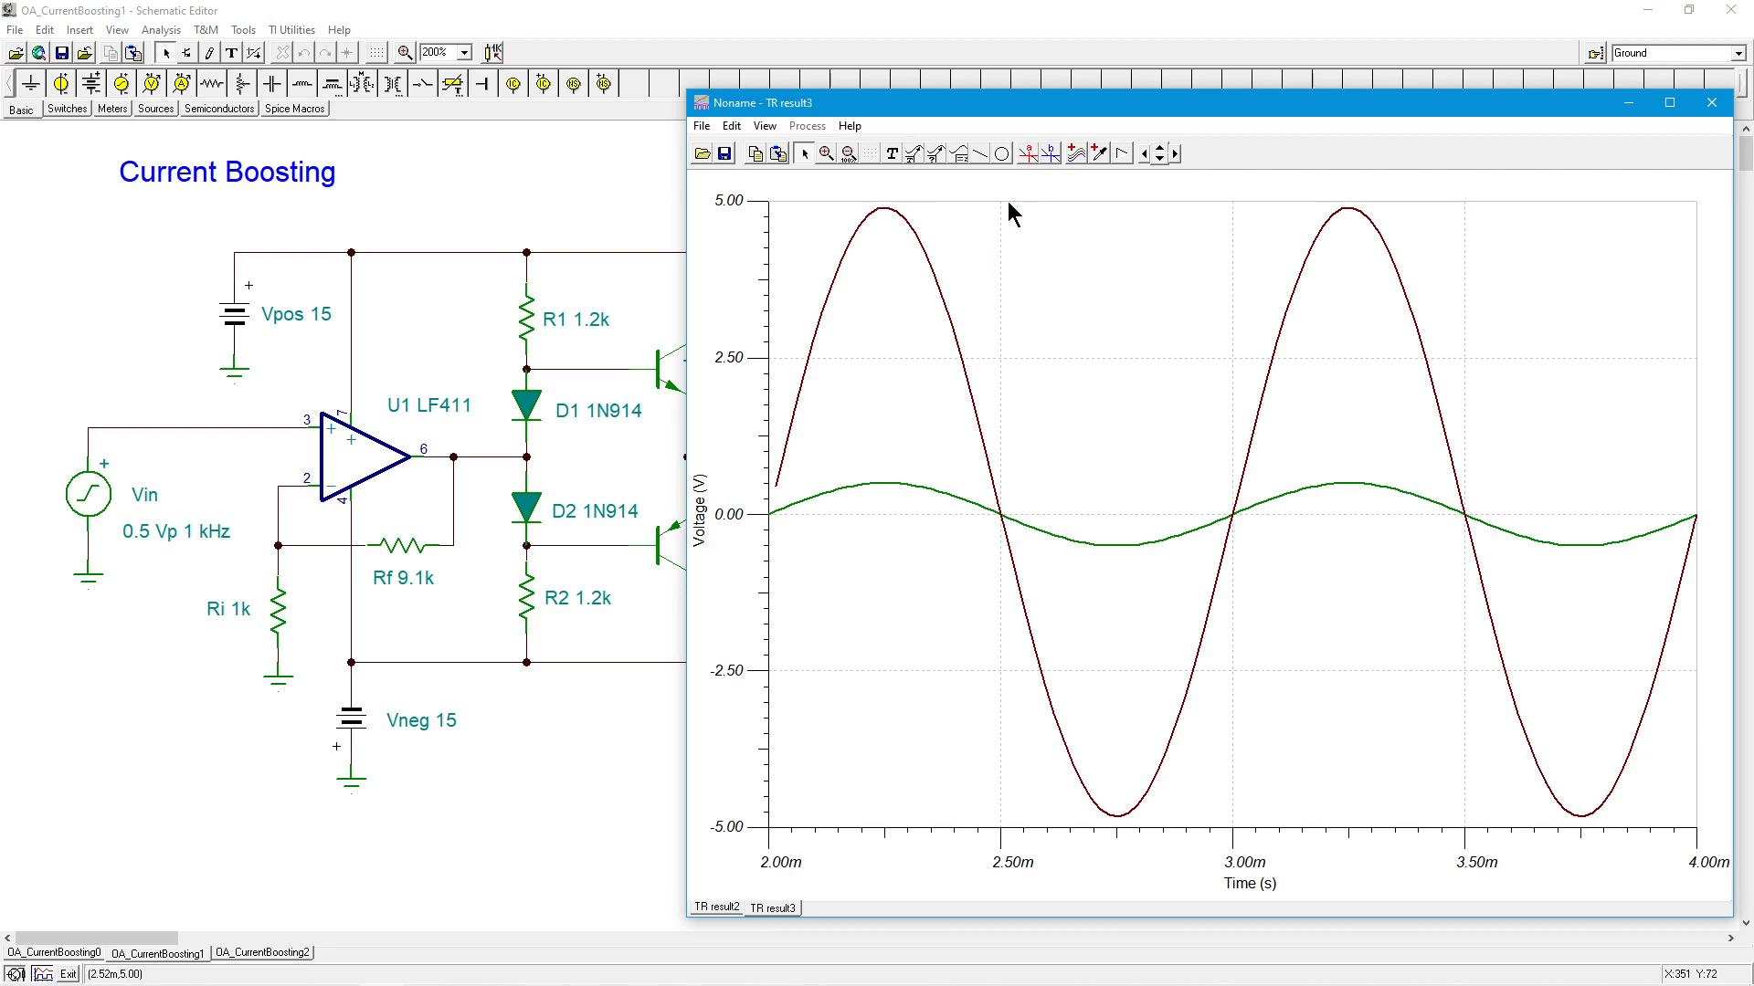
{"action": "mouse_move", "coordinate": [927, 247]}
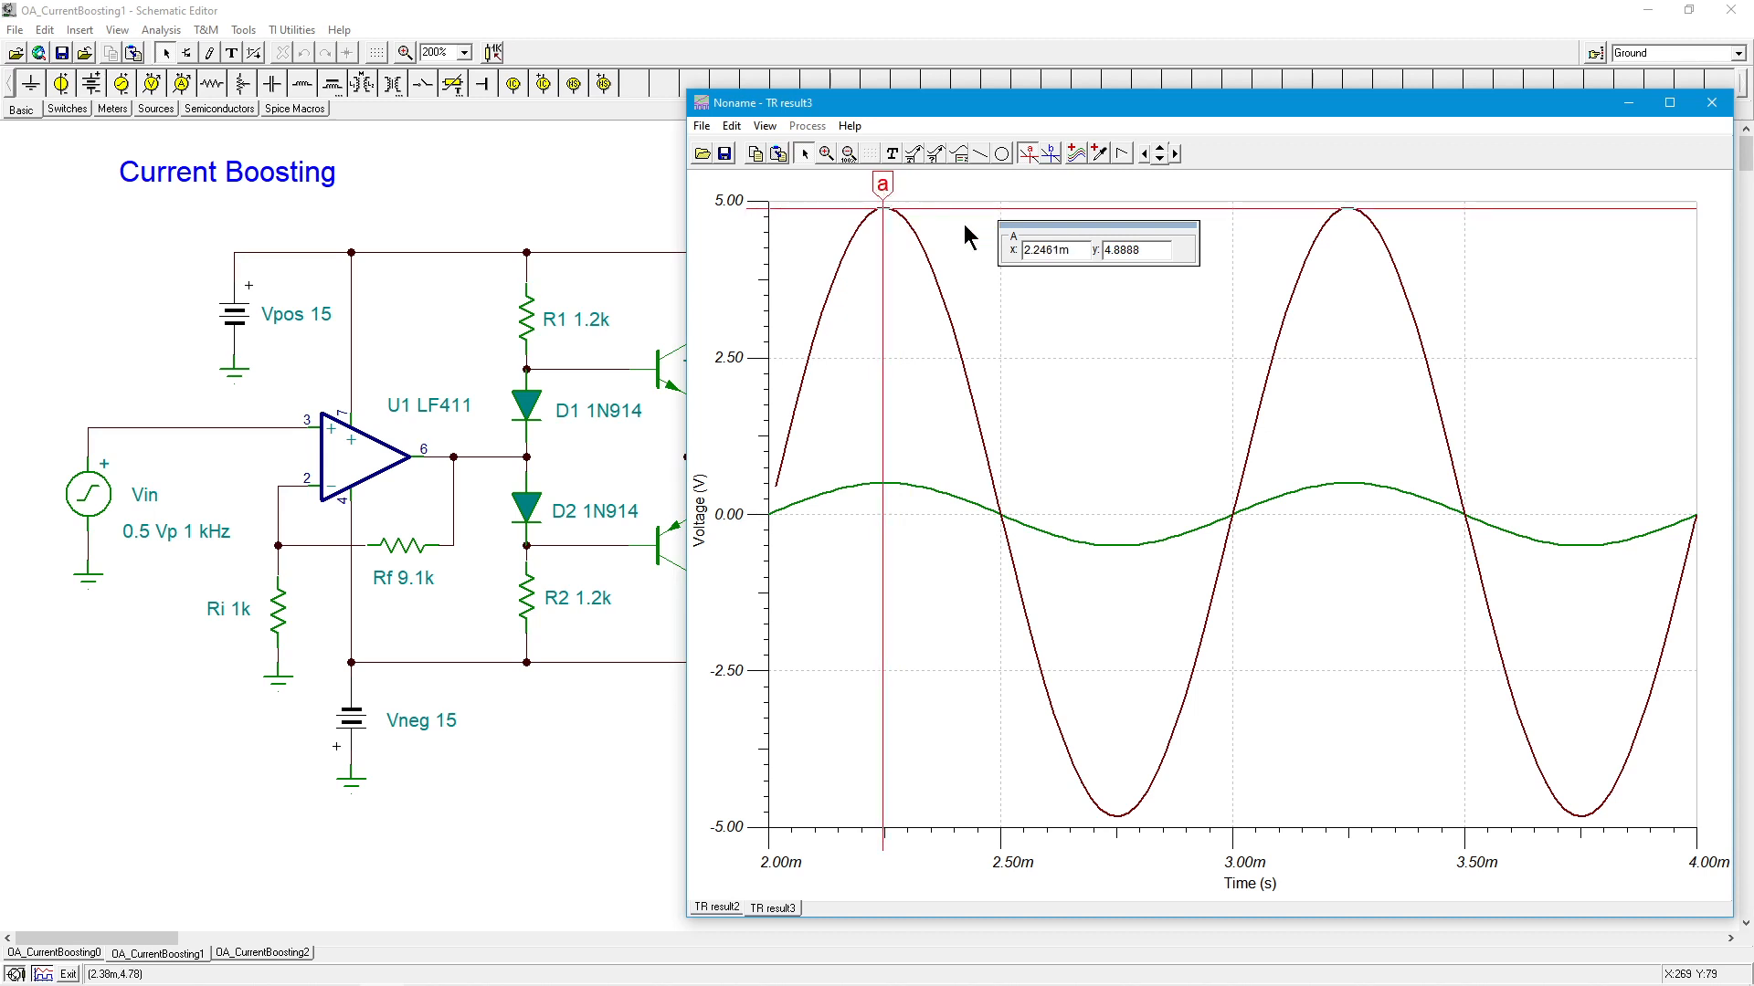
{"action": "mouse_move", "coordinate": [970, 336]}
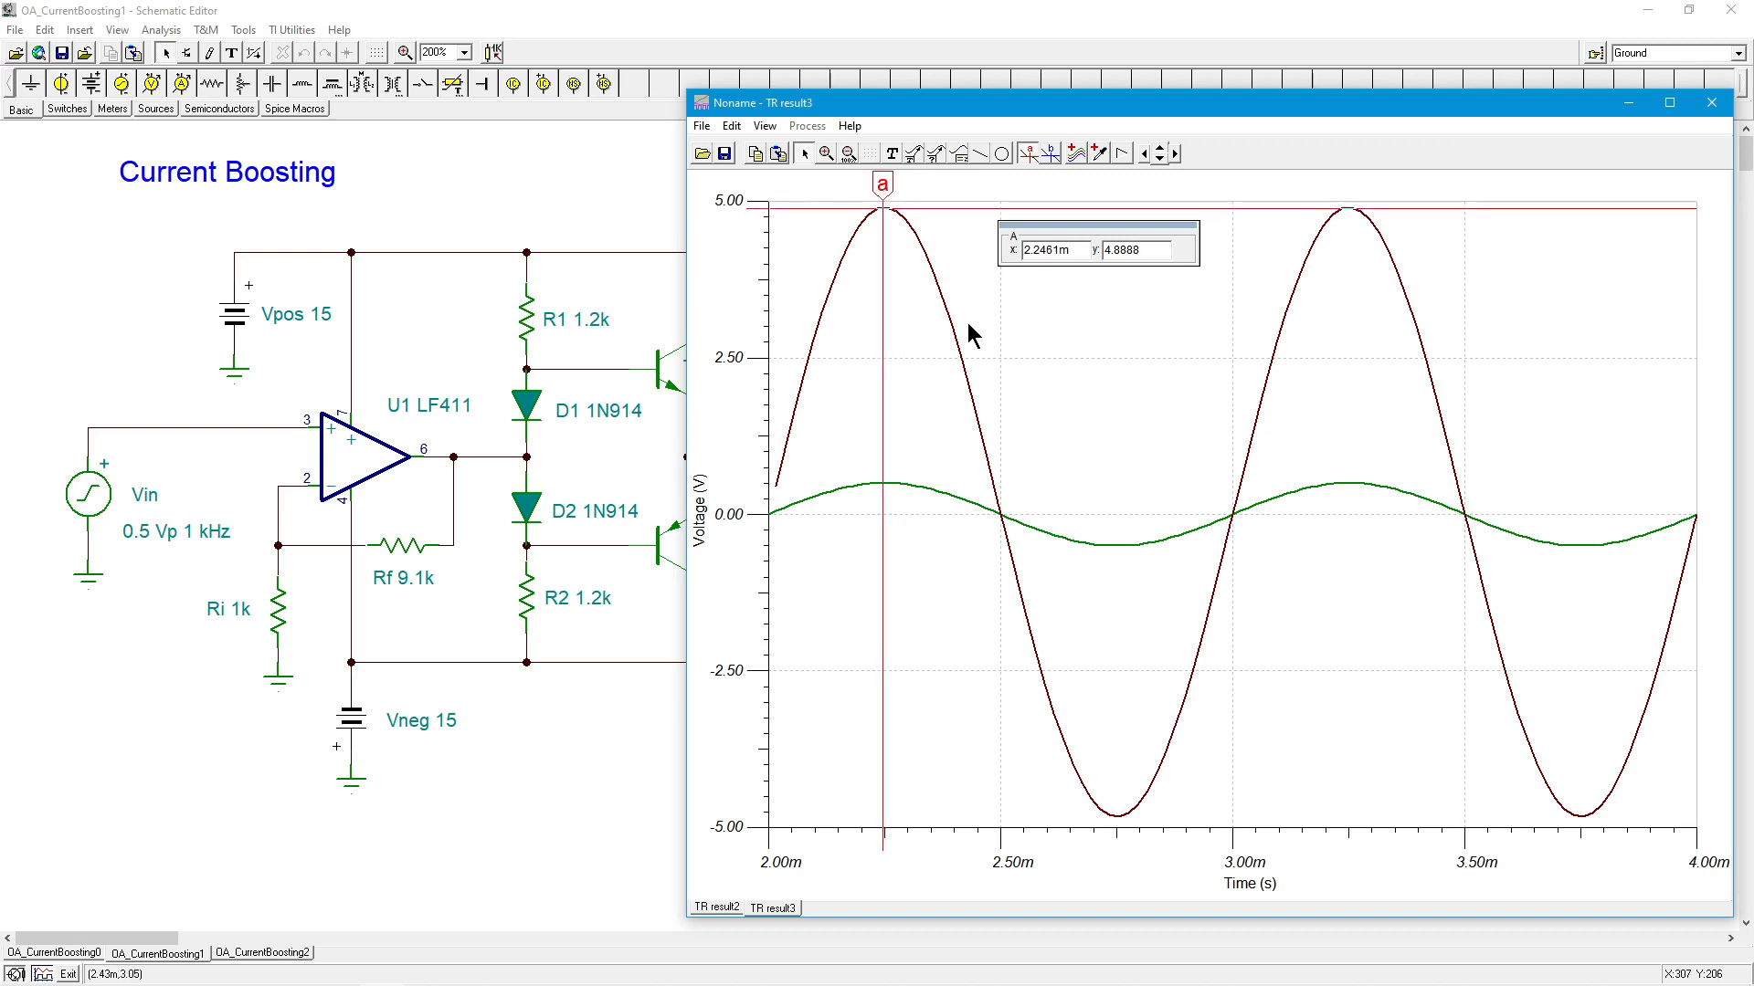
{"action": "left_click", "coordinate": [1026, 153]}
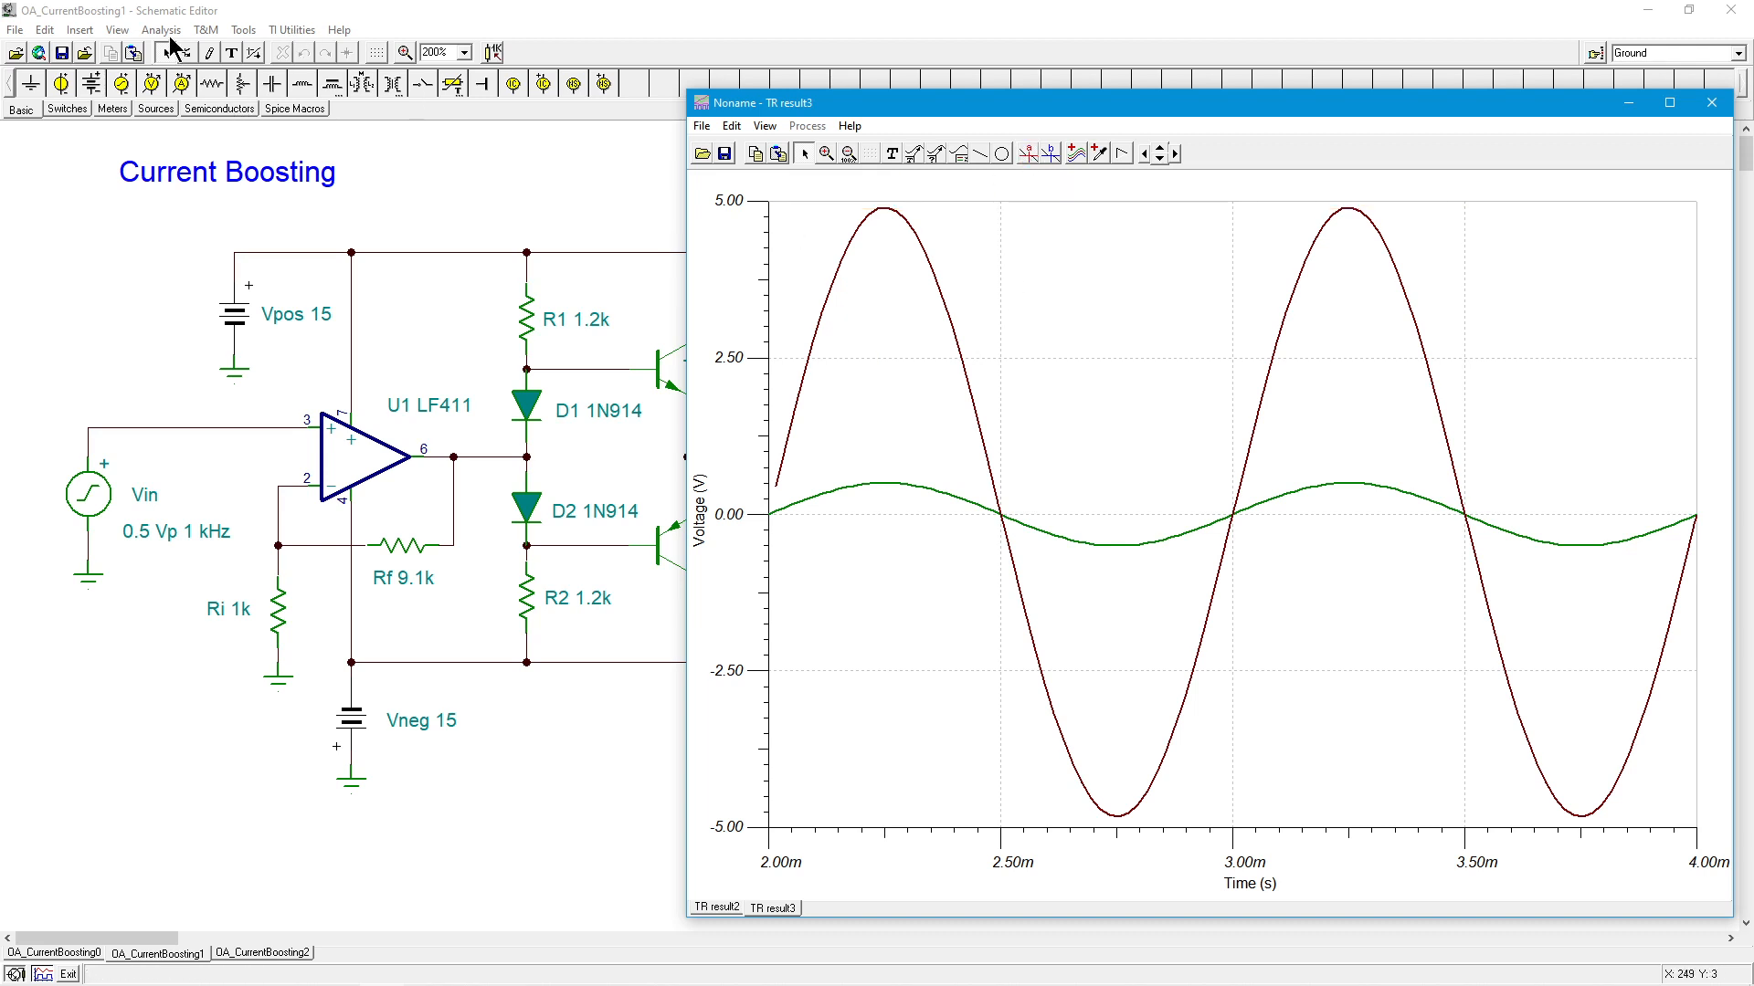
{"action": "mouse_move", "coordinate": [164, 36]}
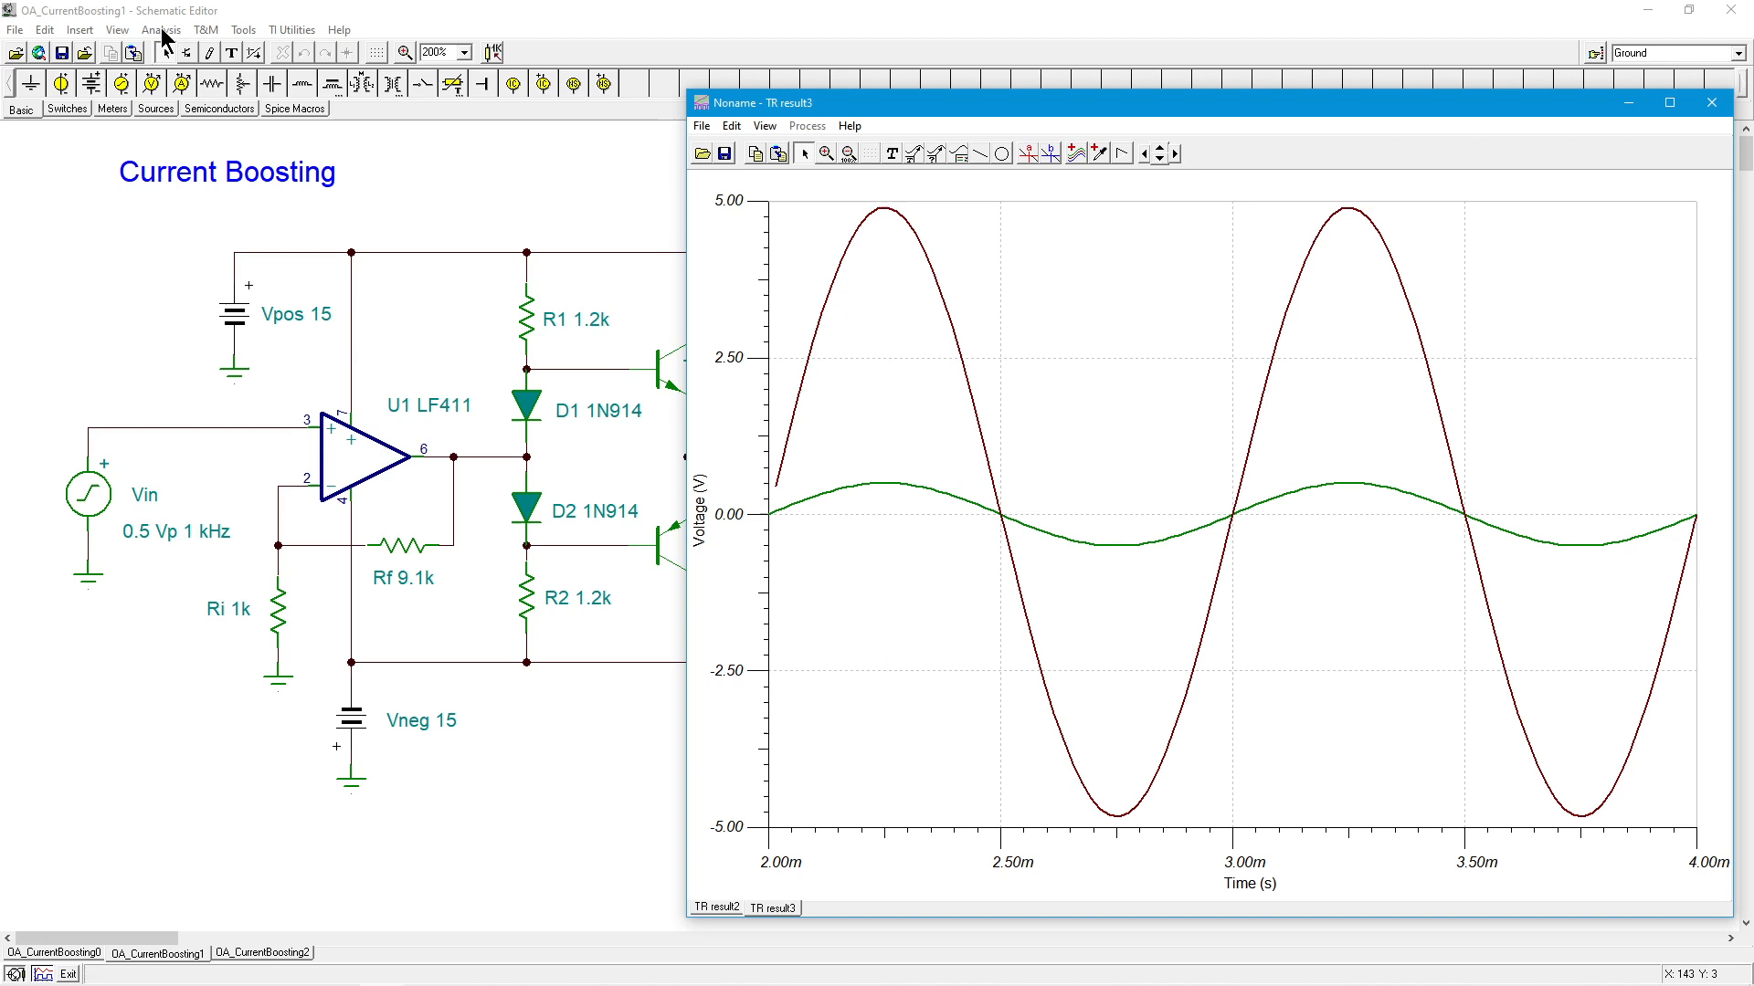
- Compute the Fourier series of Vload (0.32829% harmonic distortion), then dismiss the results and the TR window
{"action": "left_click", "coordinate": [161, 29]}
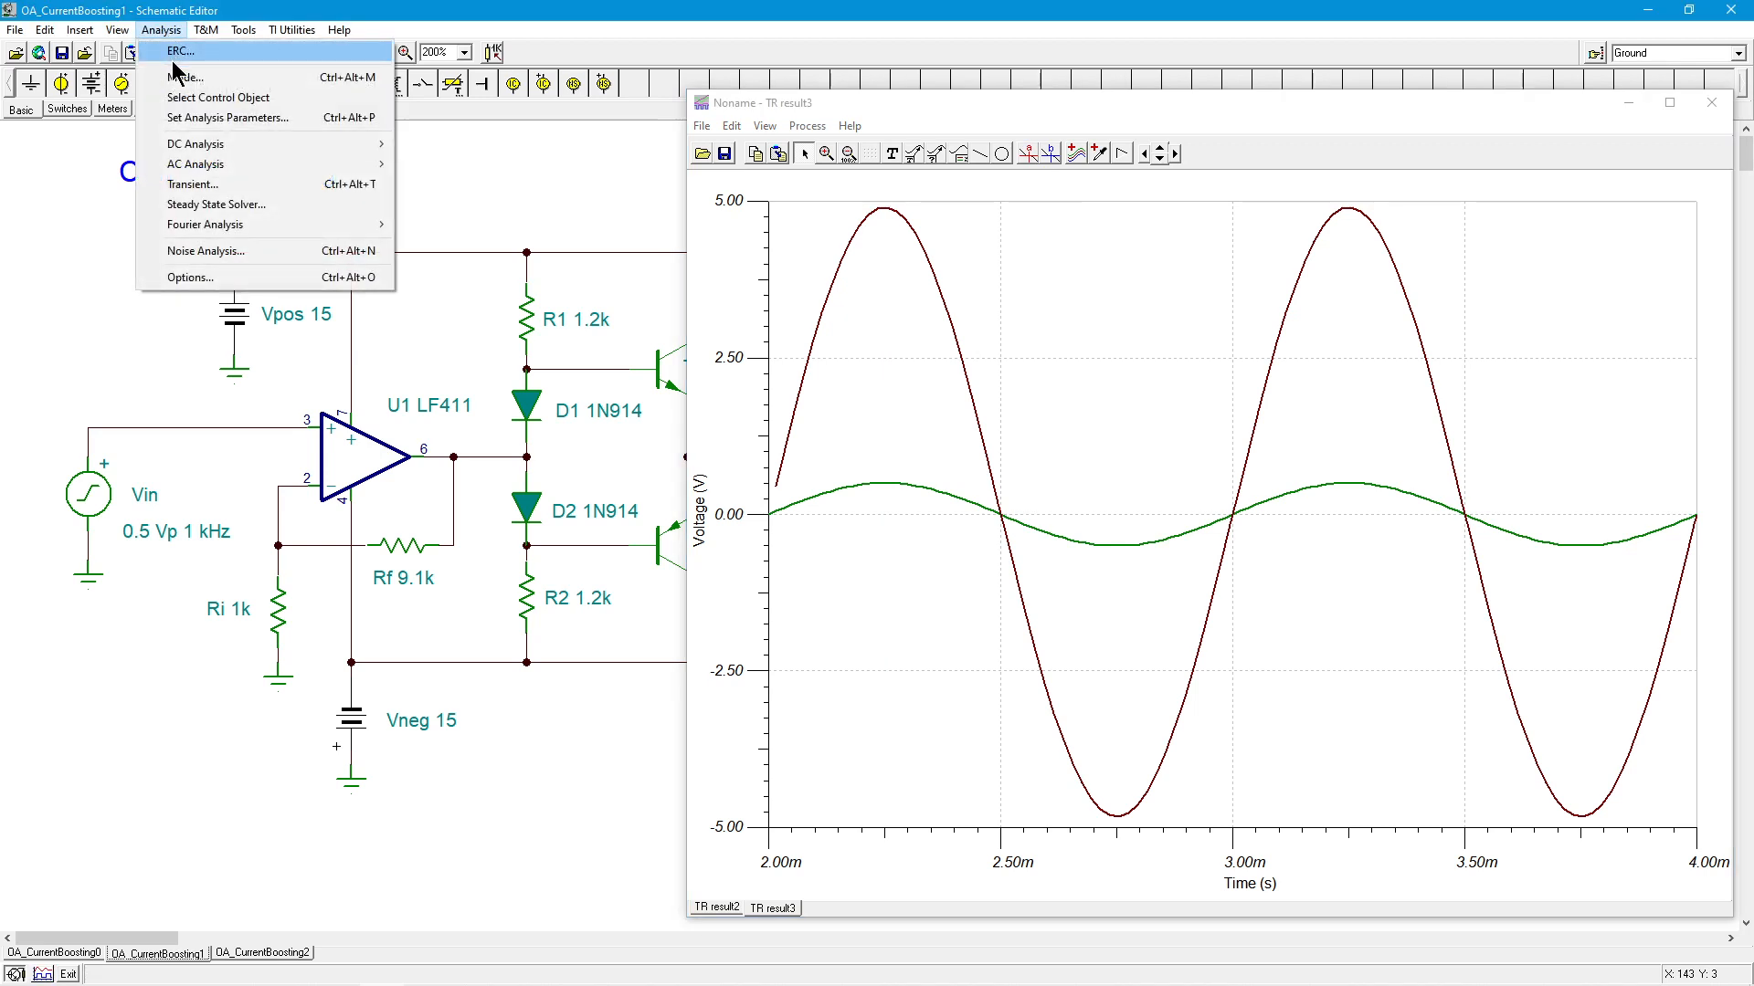
{"action": "mouse_move", "coordinate": [206, 223]}
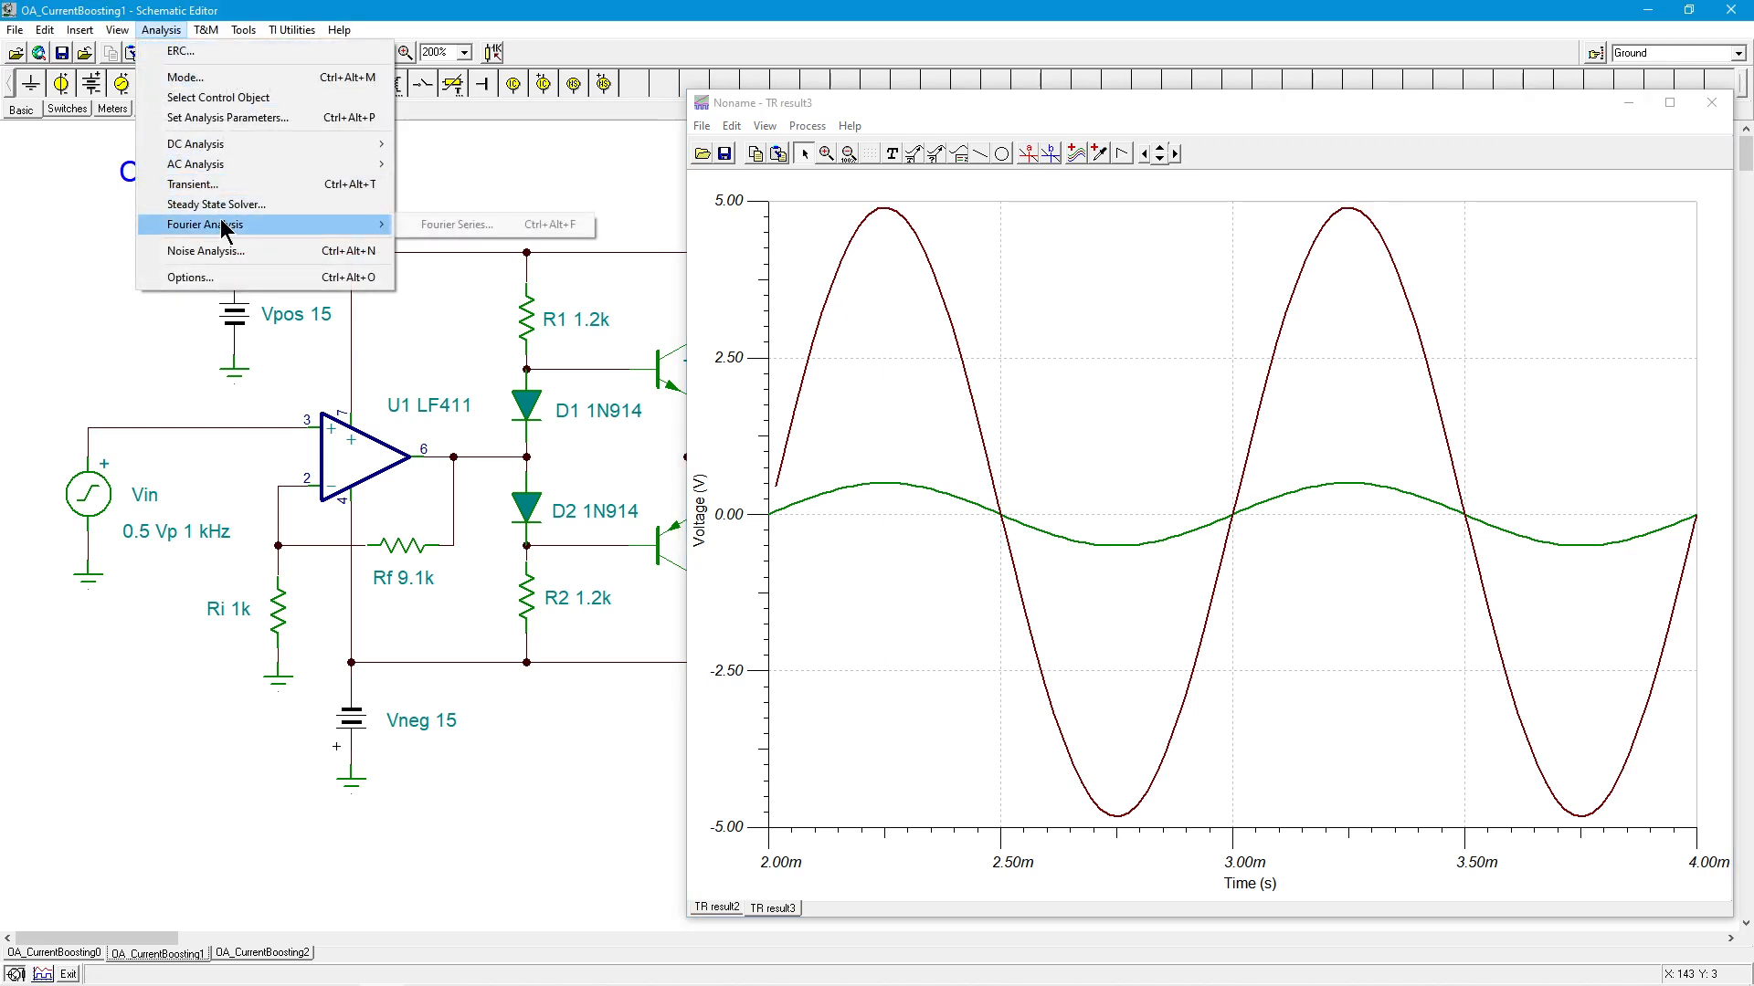
{"action": "left_click", "coordinate": [457, 224]}
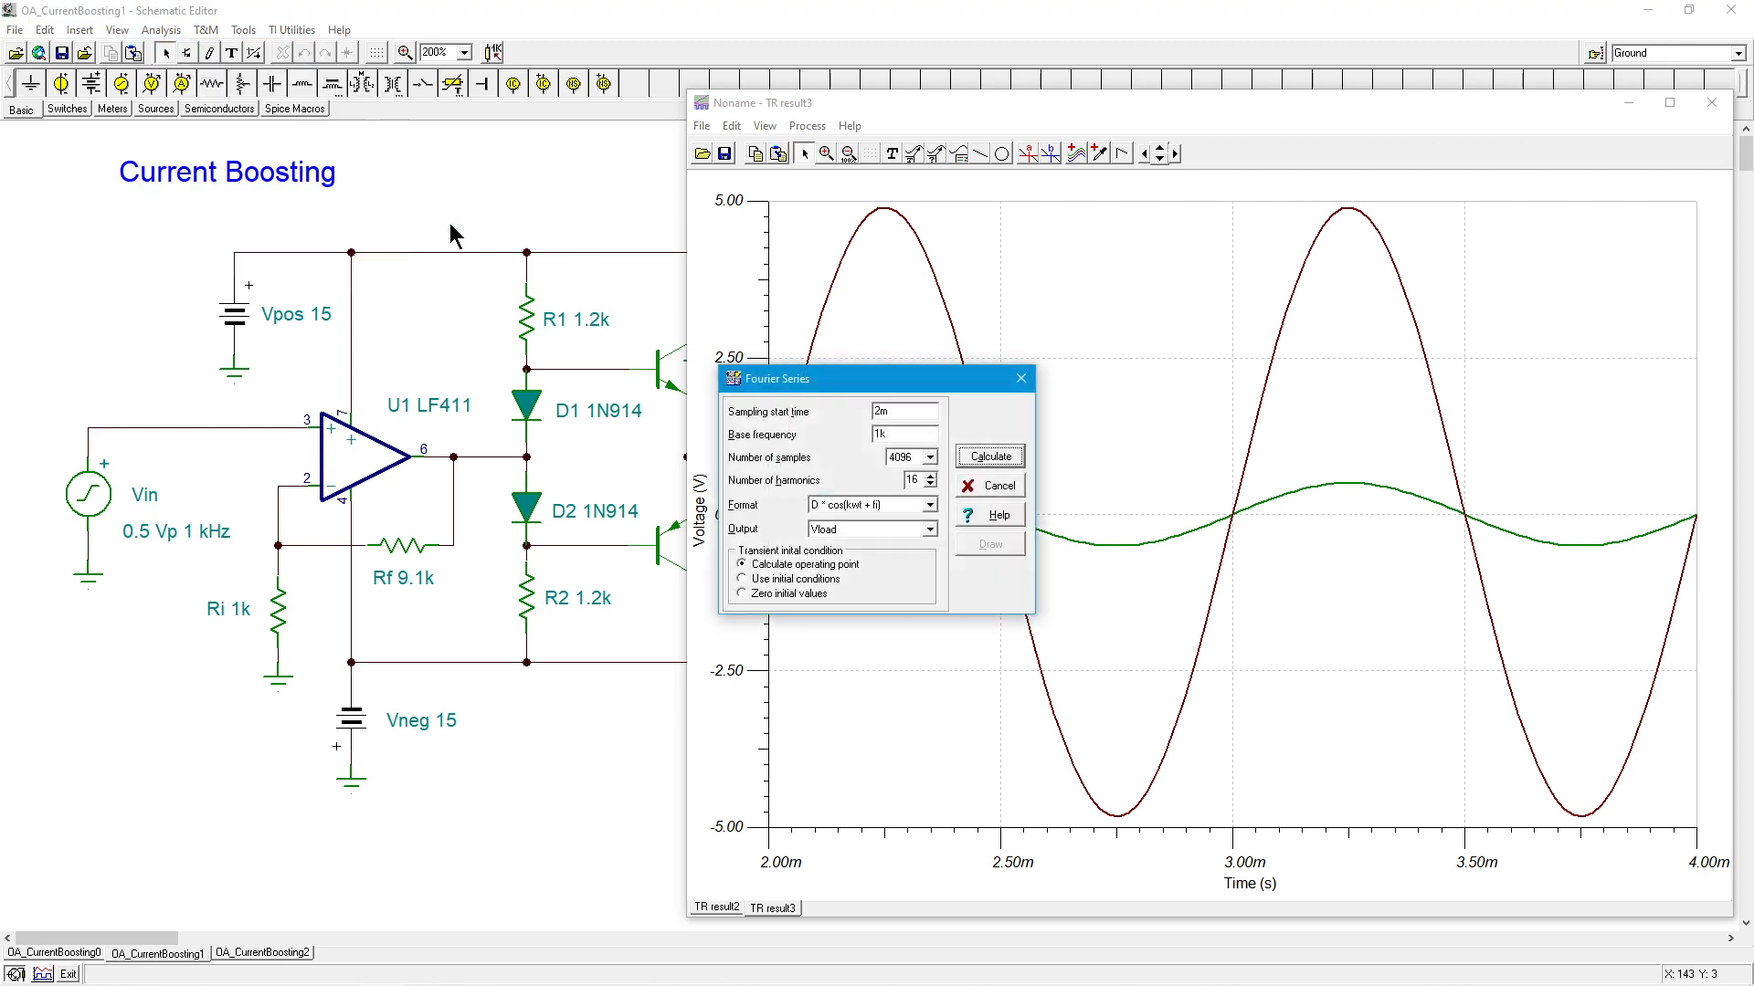
{"action": "left_click", "coordinate": [987, 457]}
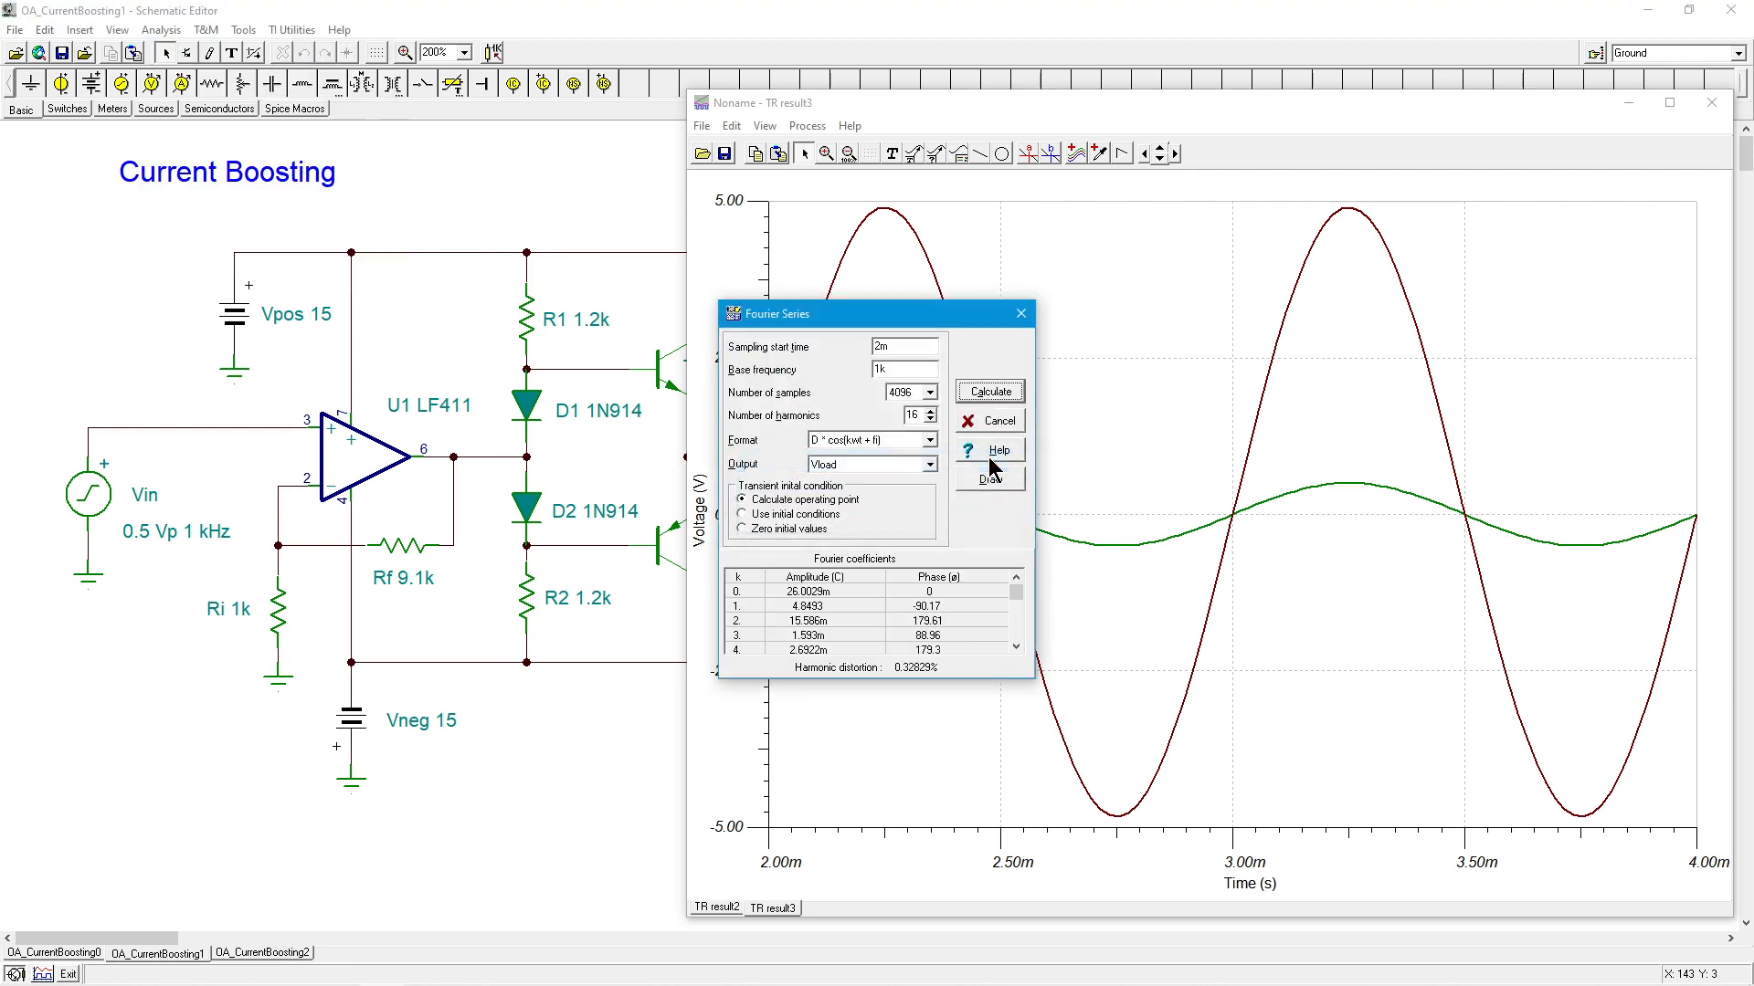
{"action": "mouse_move", "coordinate": [937, 691]}
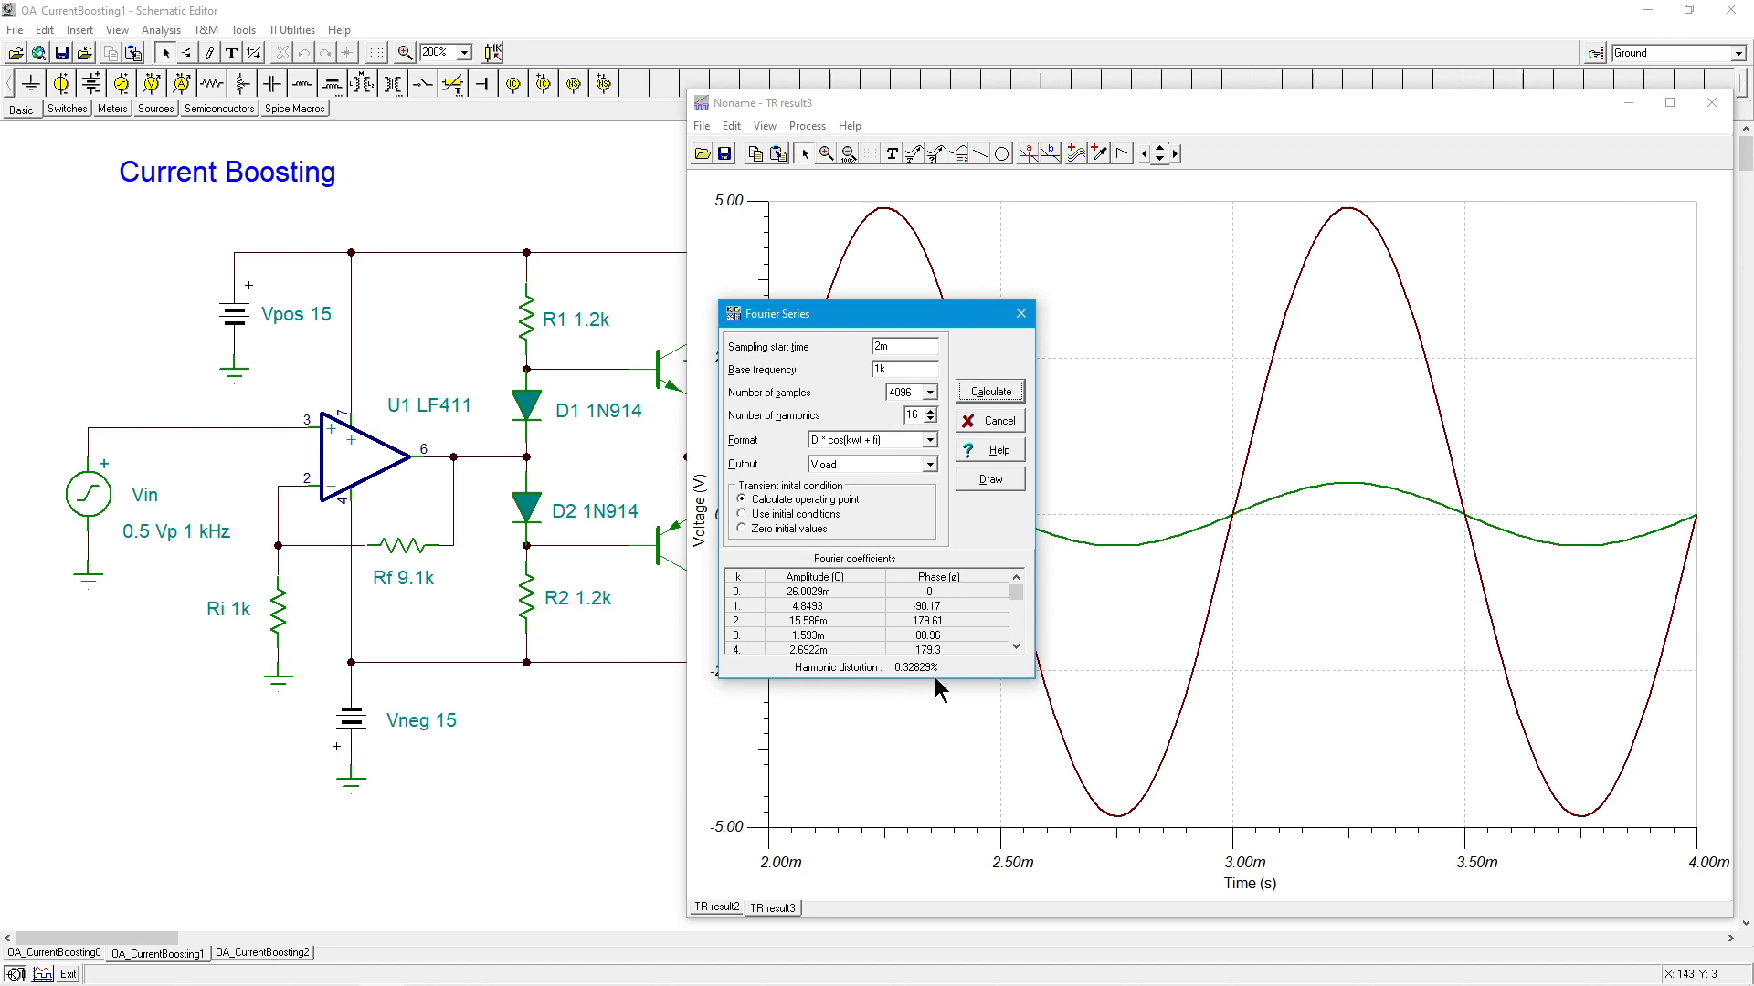
{"action": "mouse_move", "coordinate": [964, 628]}
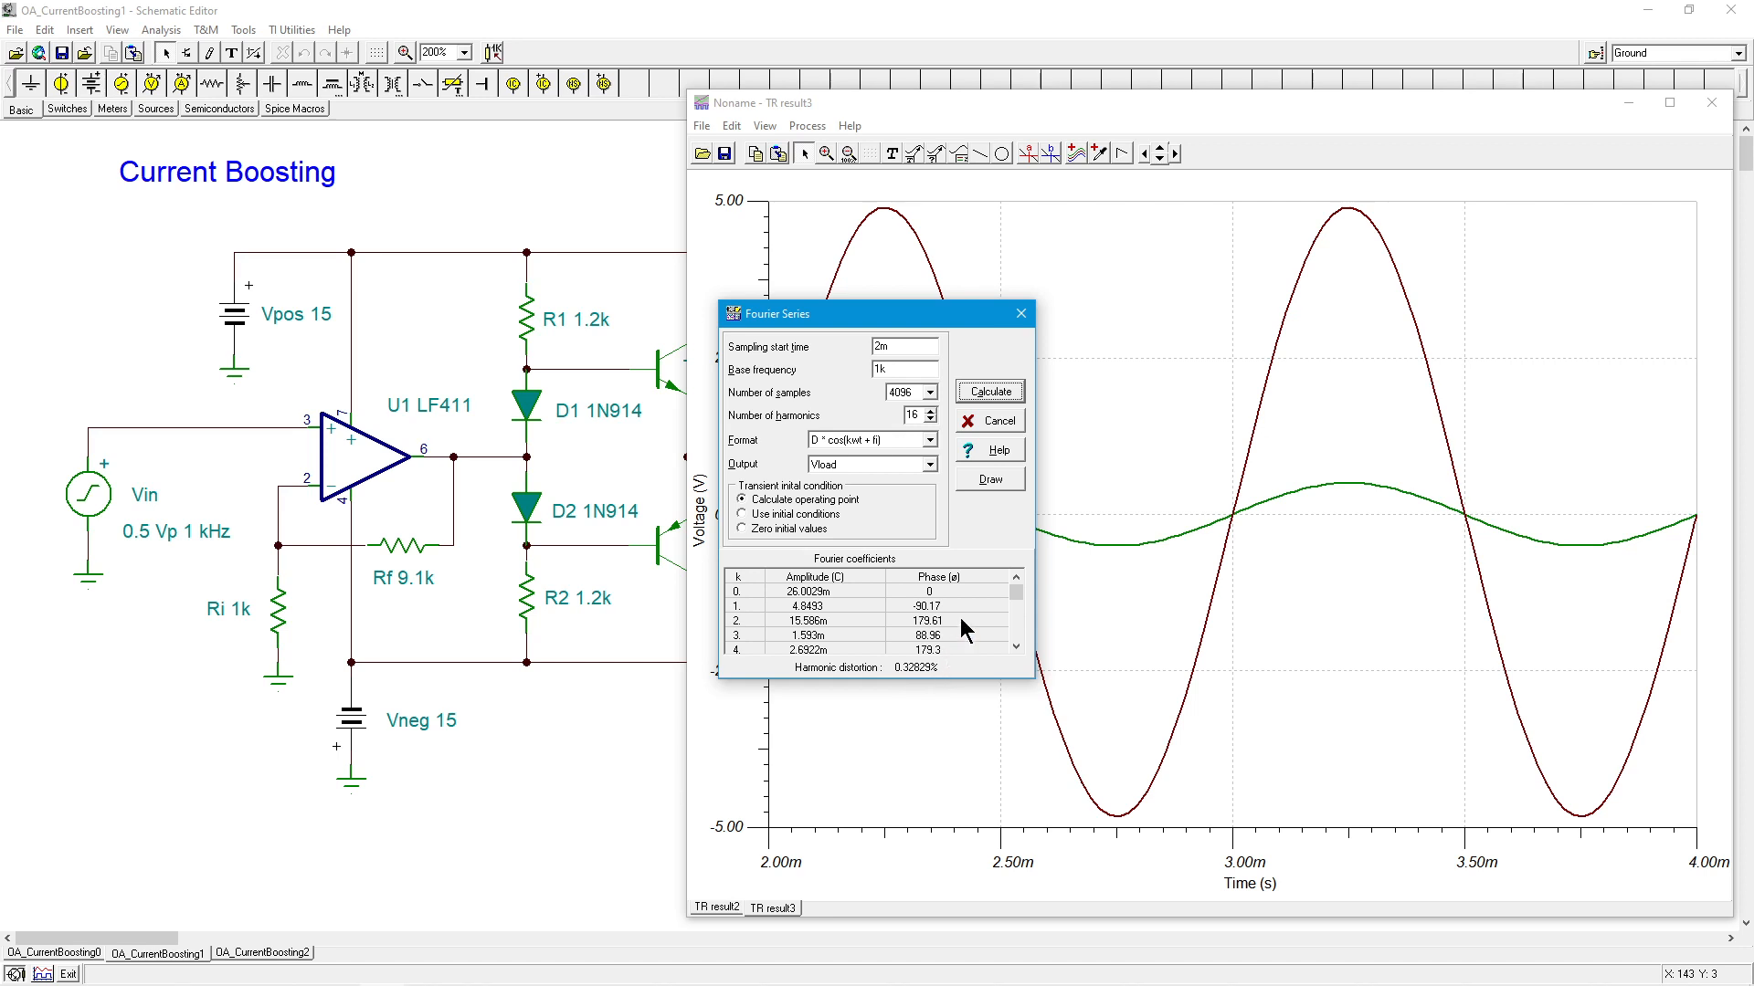
{"action": "left_click", "coordinate": [1020, 312]}
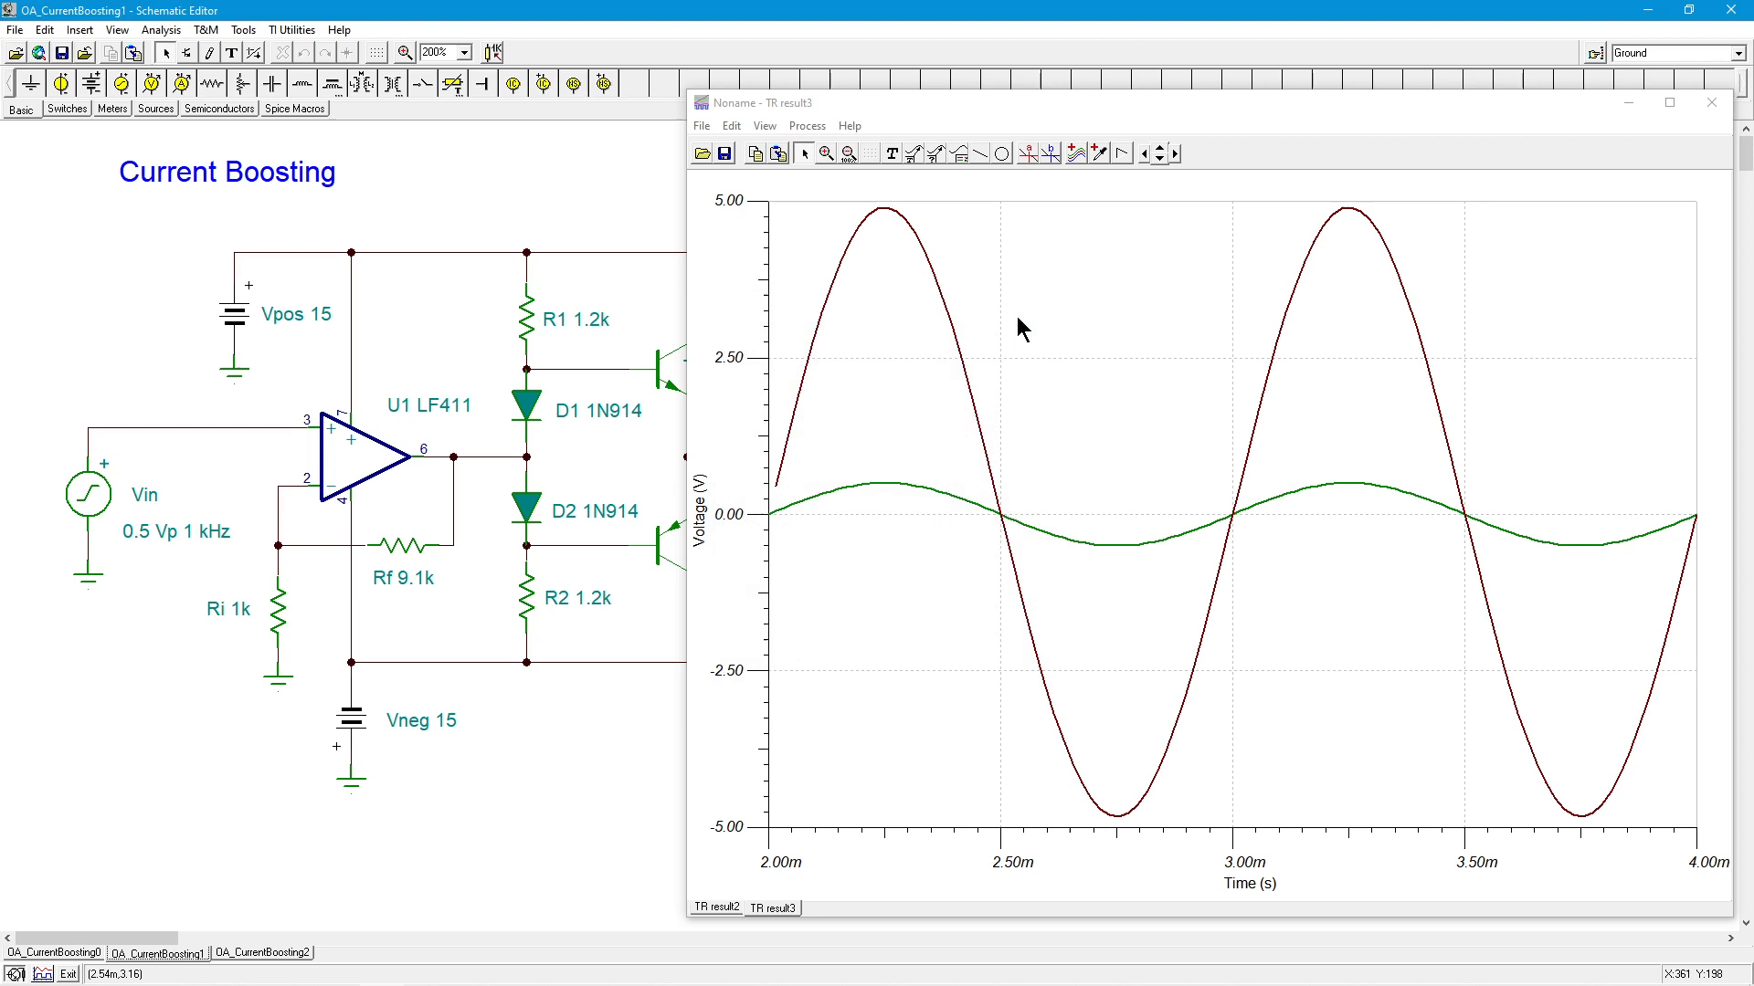
{"action": "mouse_move", "coordinate": [920, 601]}
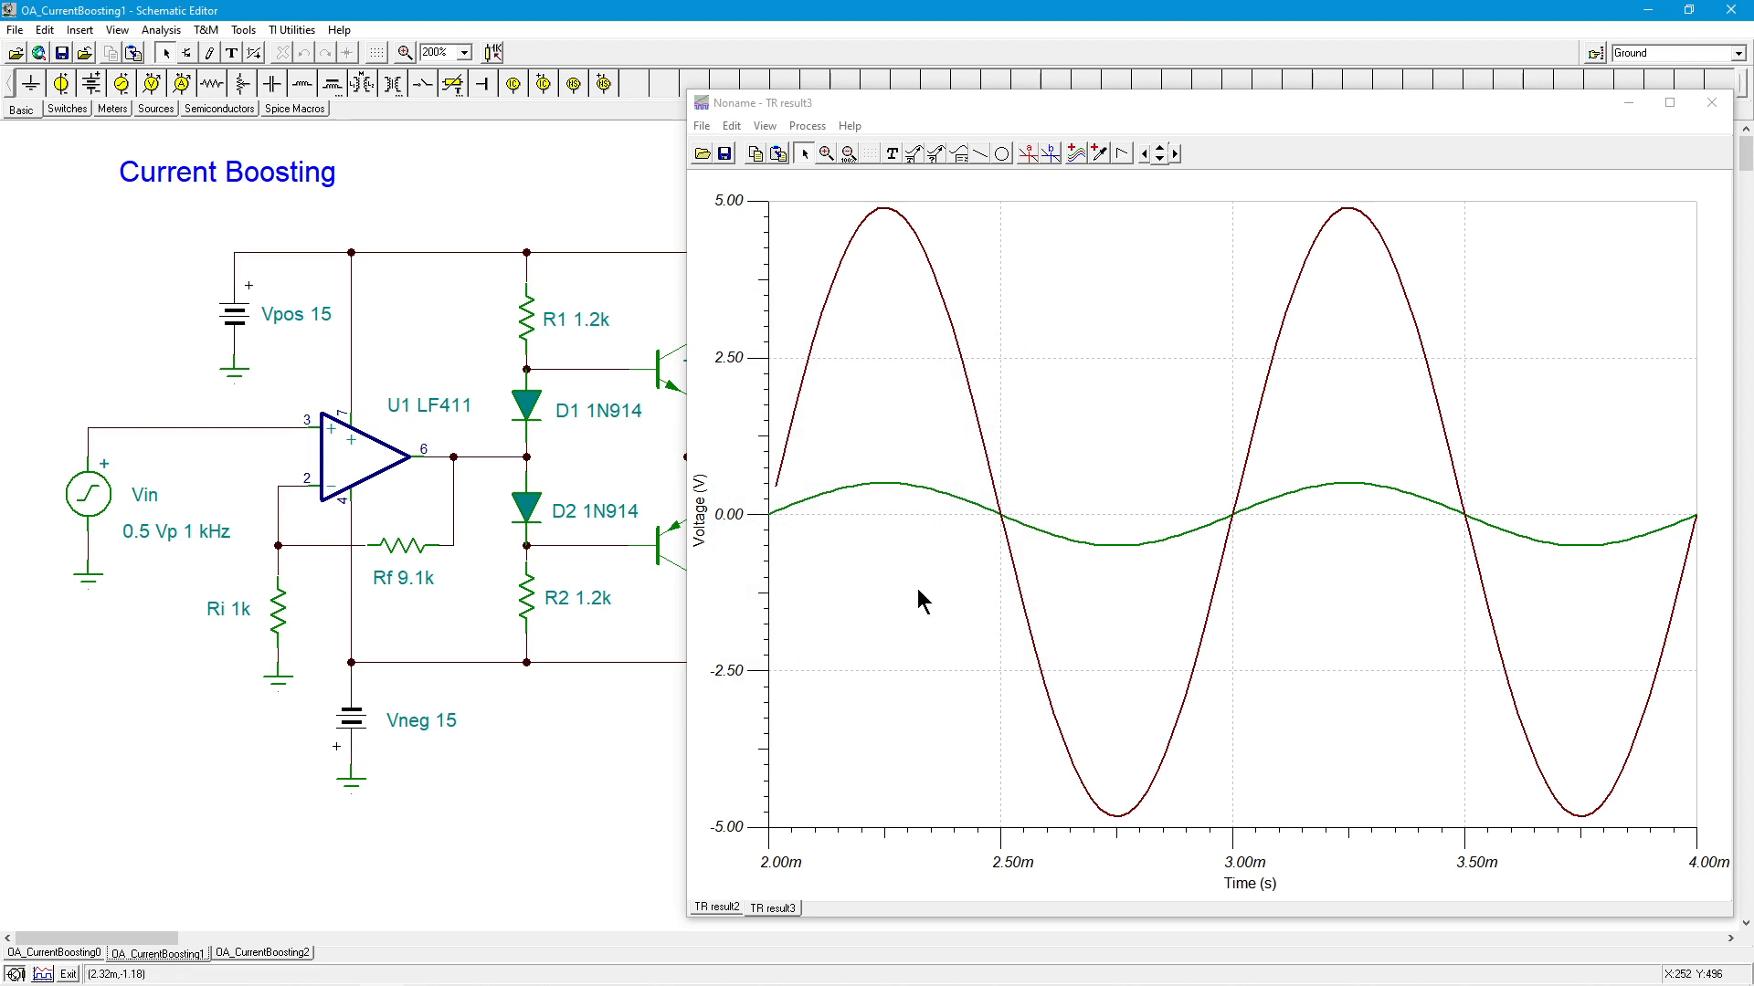
{"action": "mouse_move", "coordinate": [616, 446]}
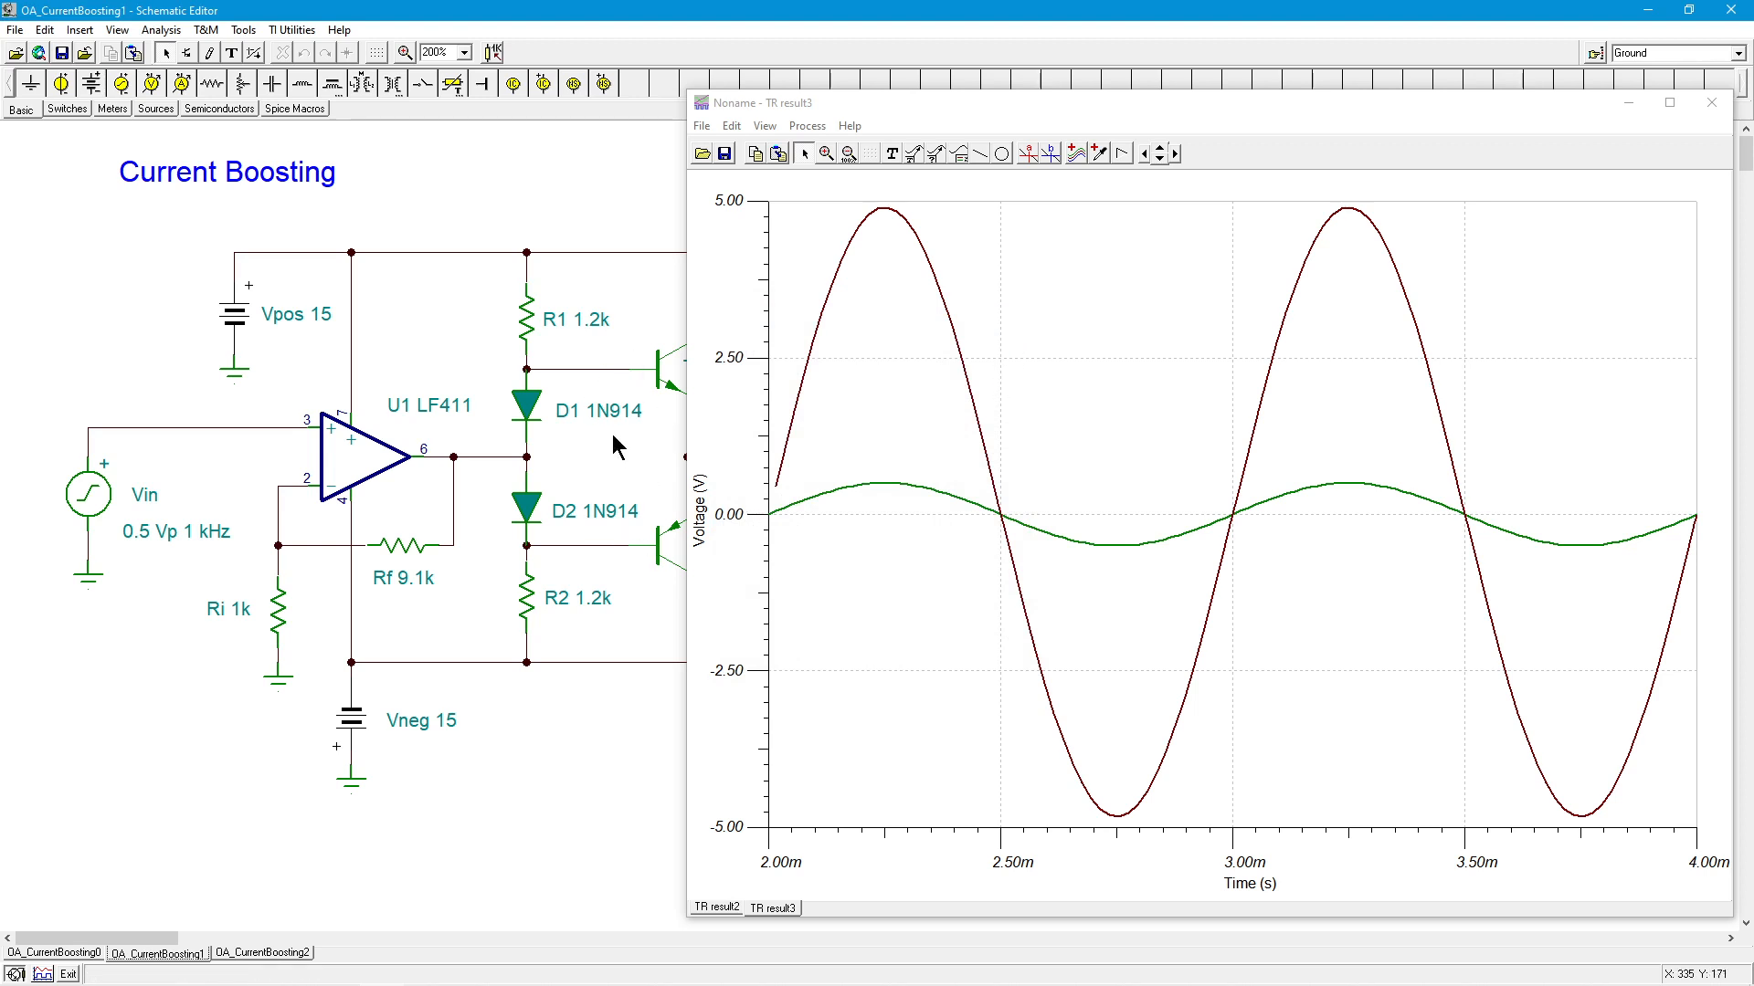
{"action": "mouse_move", "coordinate": [1710, 102]}
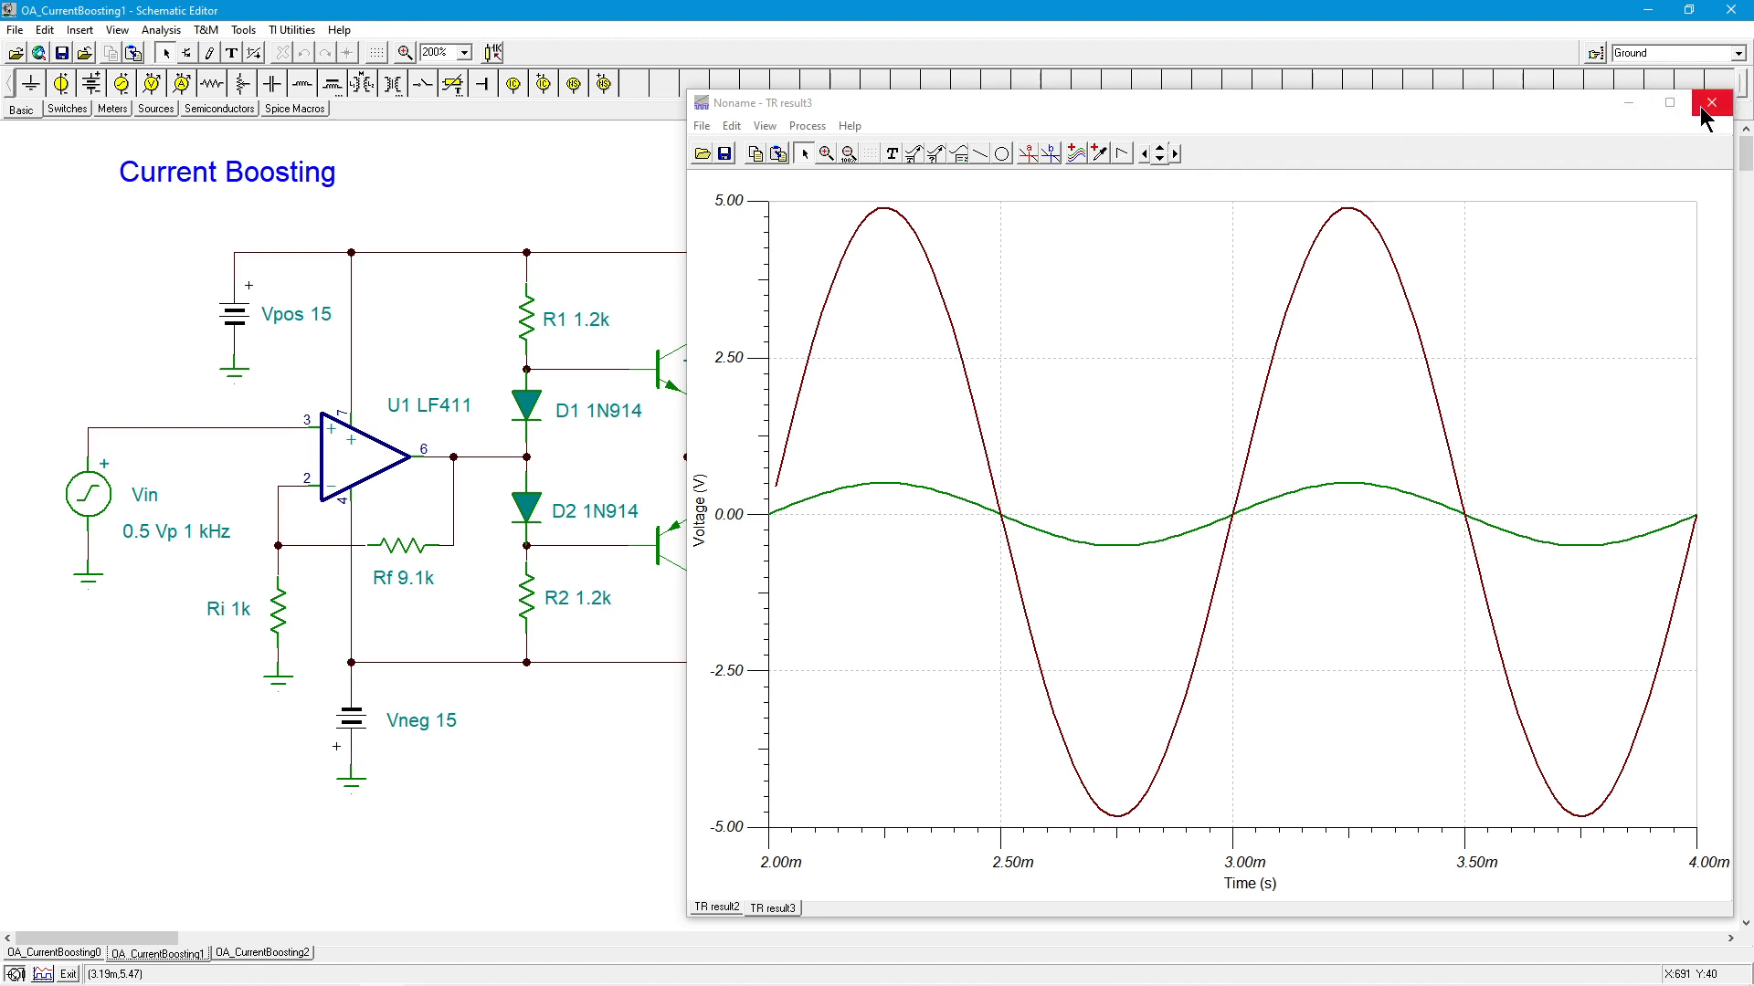
{"action": "left_click", "coordinate": [1710, 102]}
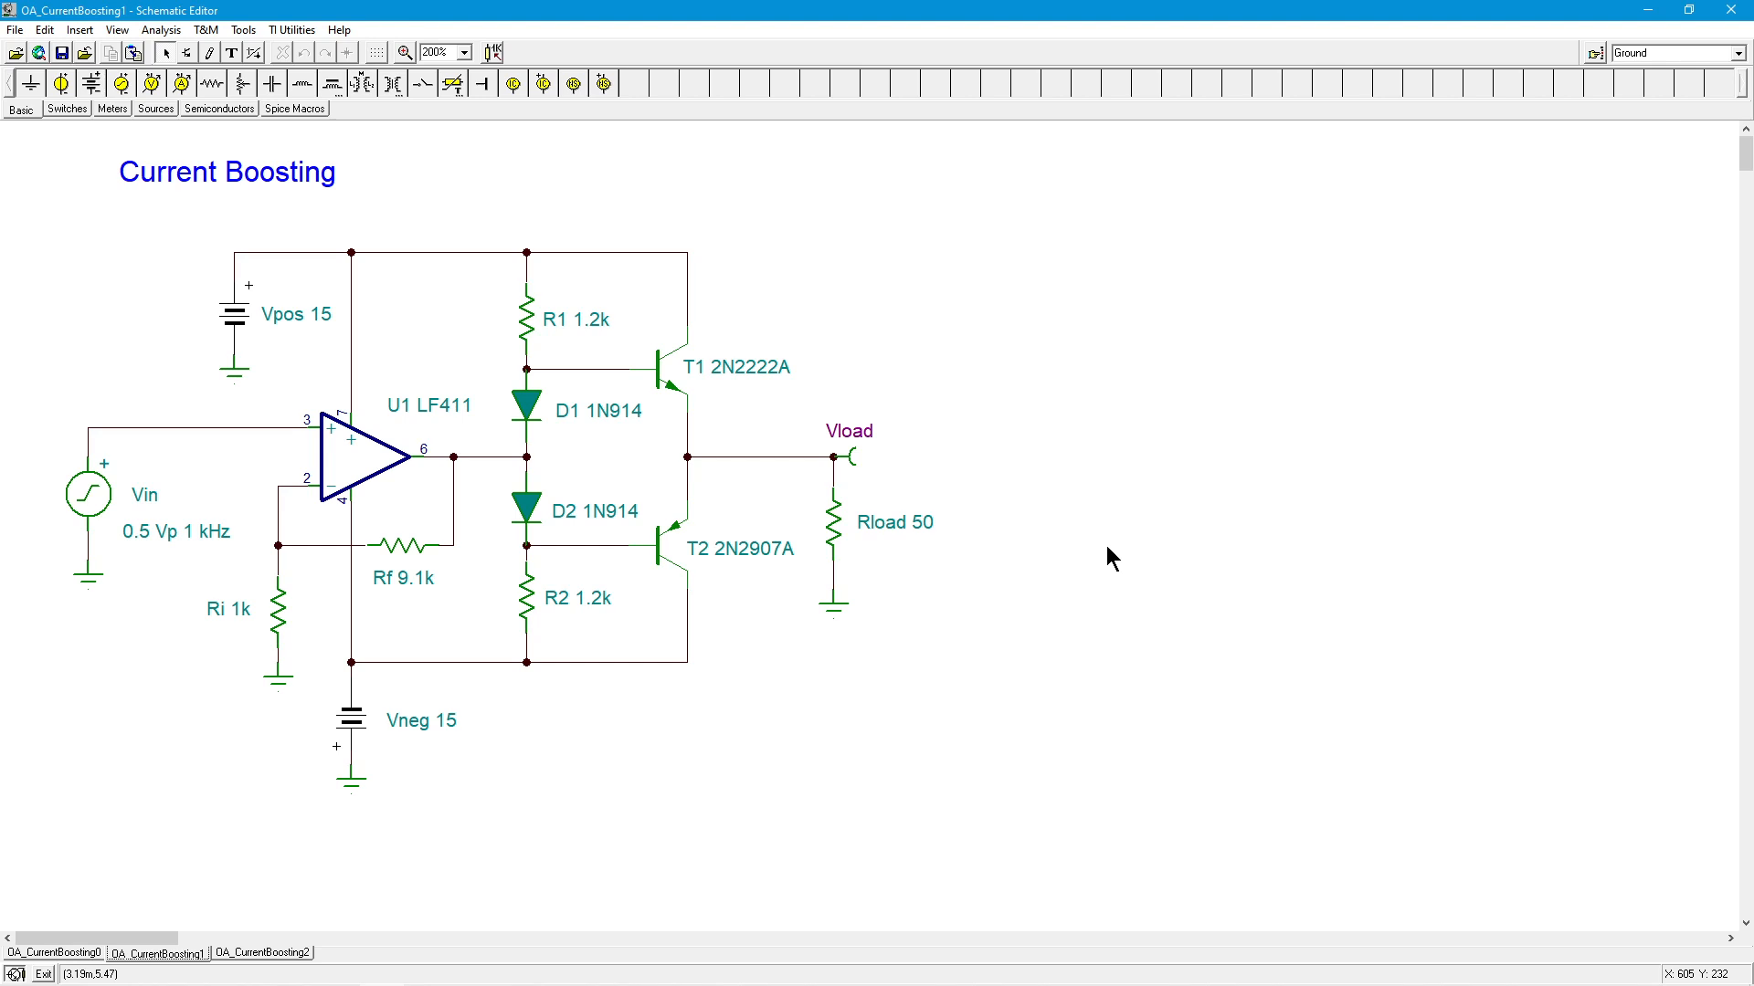
{"action": "mouse_move", "coordinate": [565, 427]}
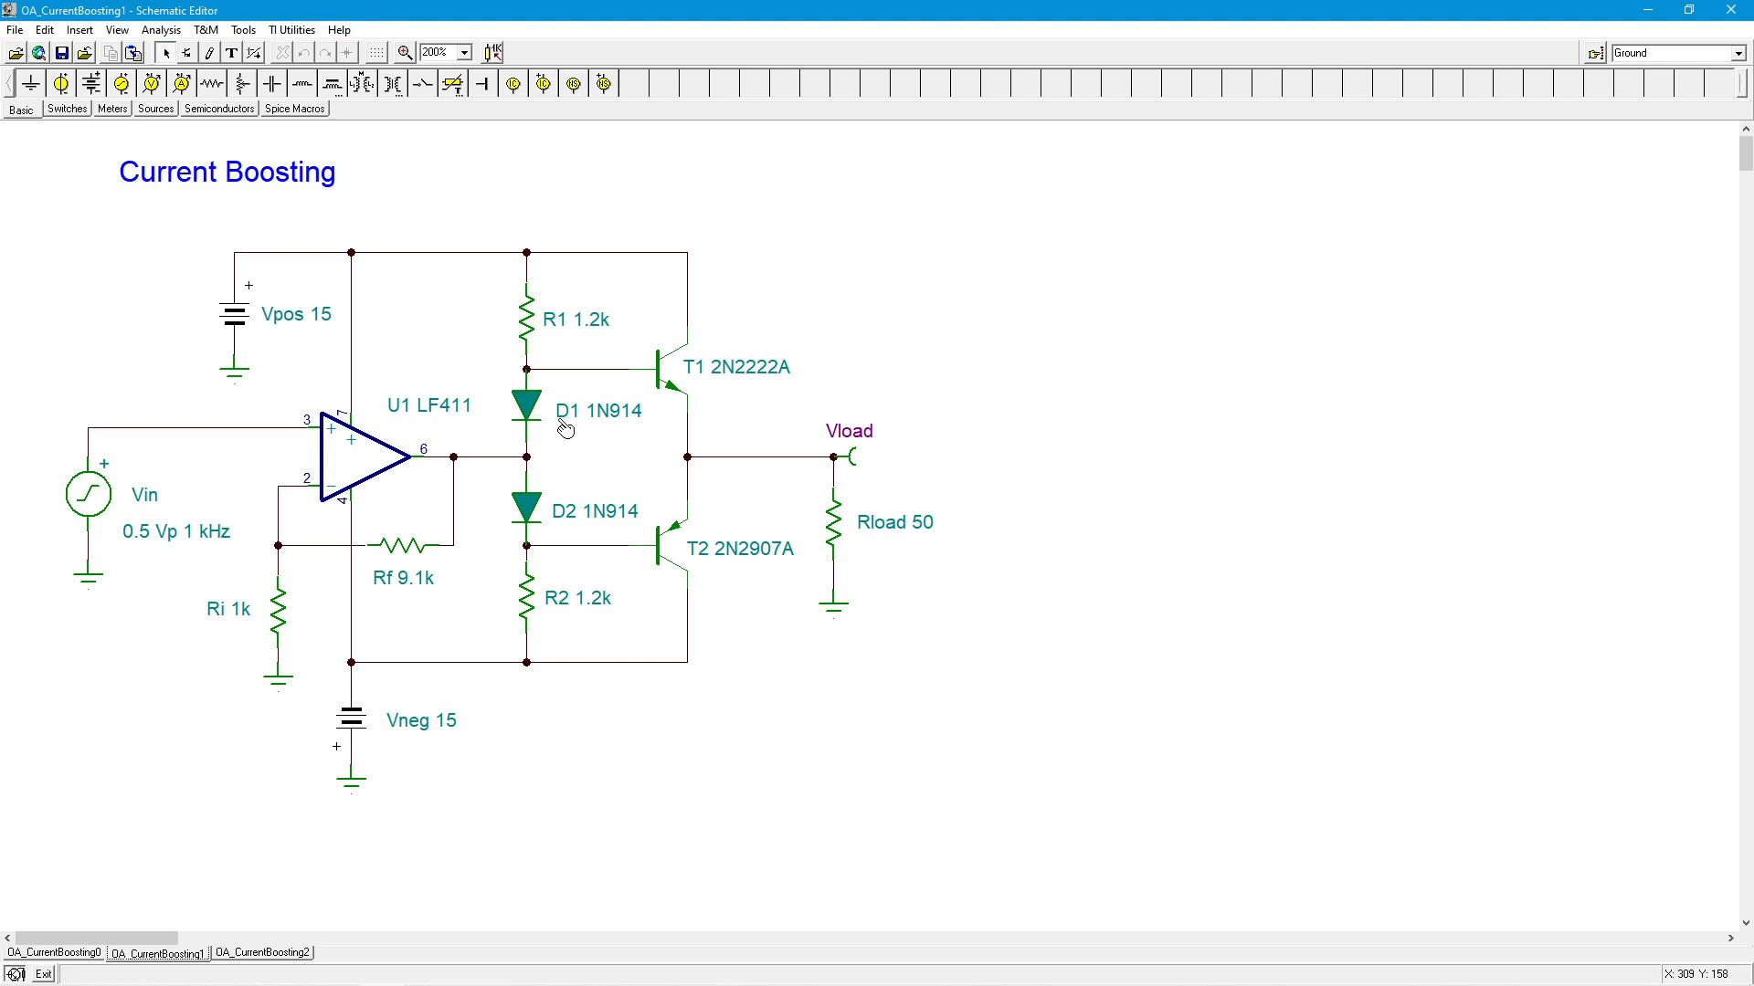
{"action": "mouse_move", "coordinate": [691, 563]}
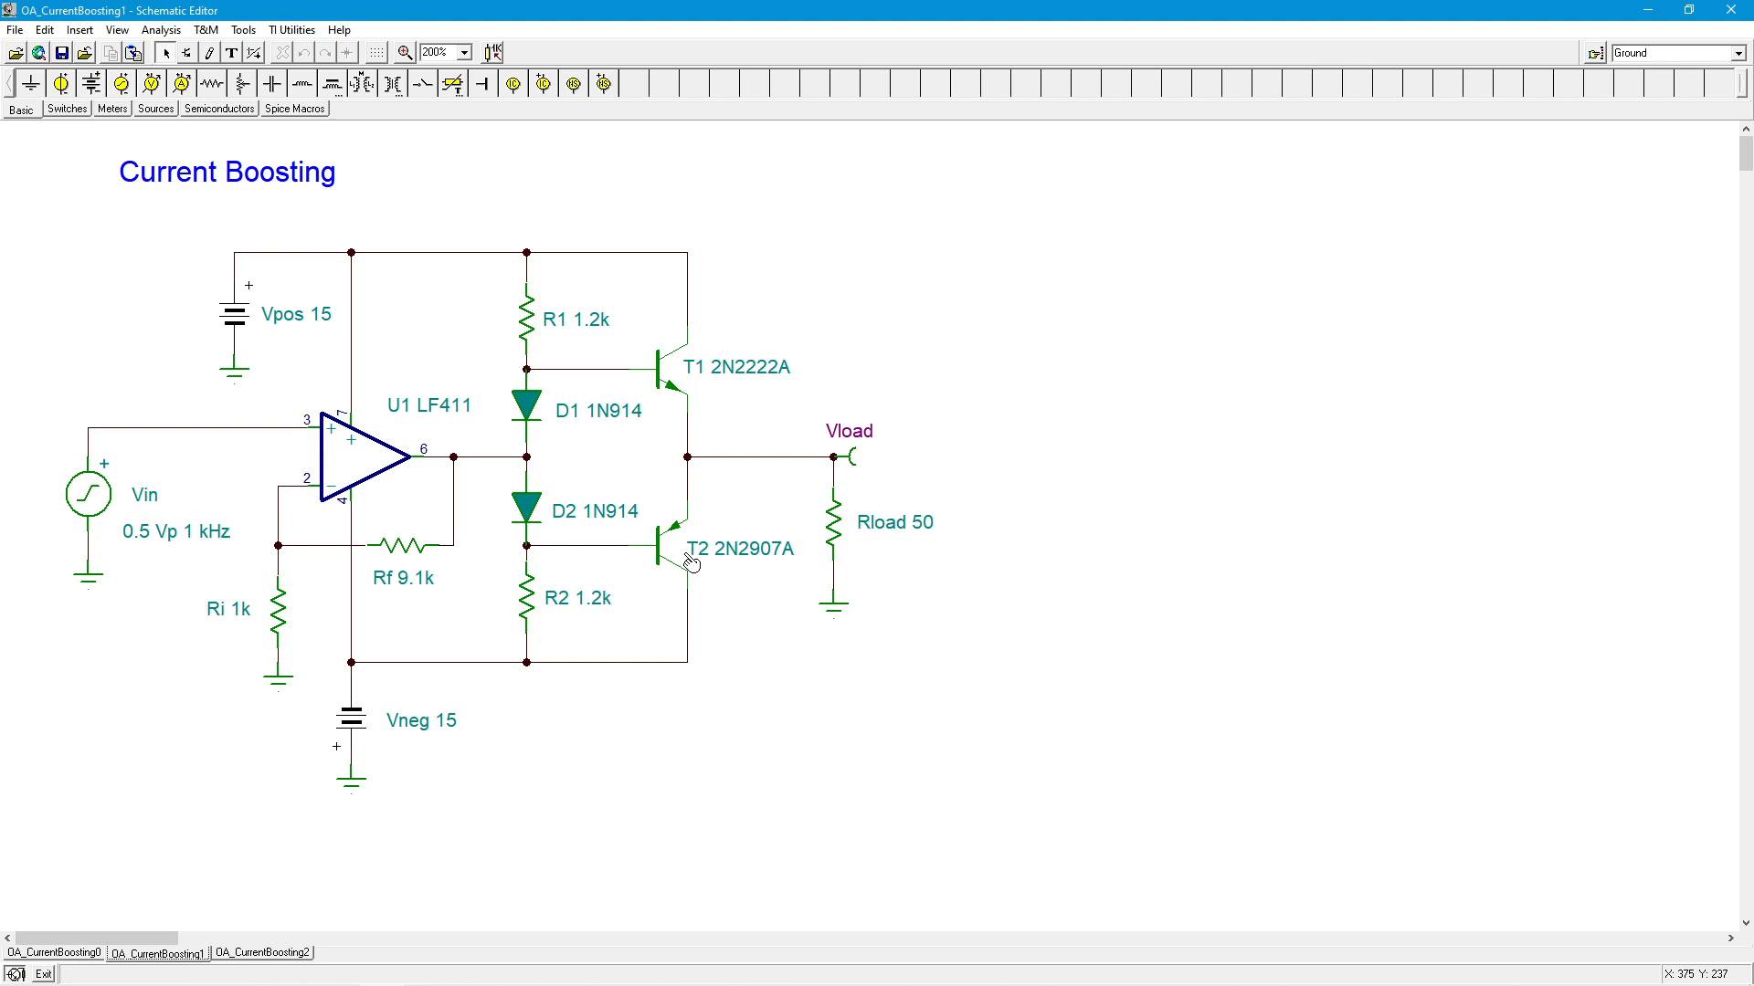
{"action": "mouse_move", "coordinate": [311, 541]}
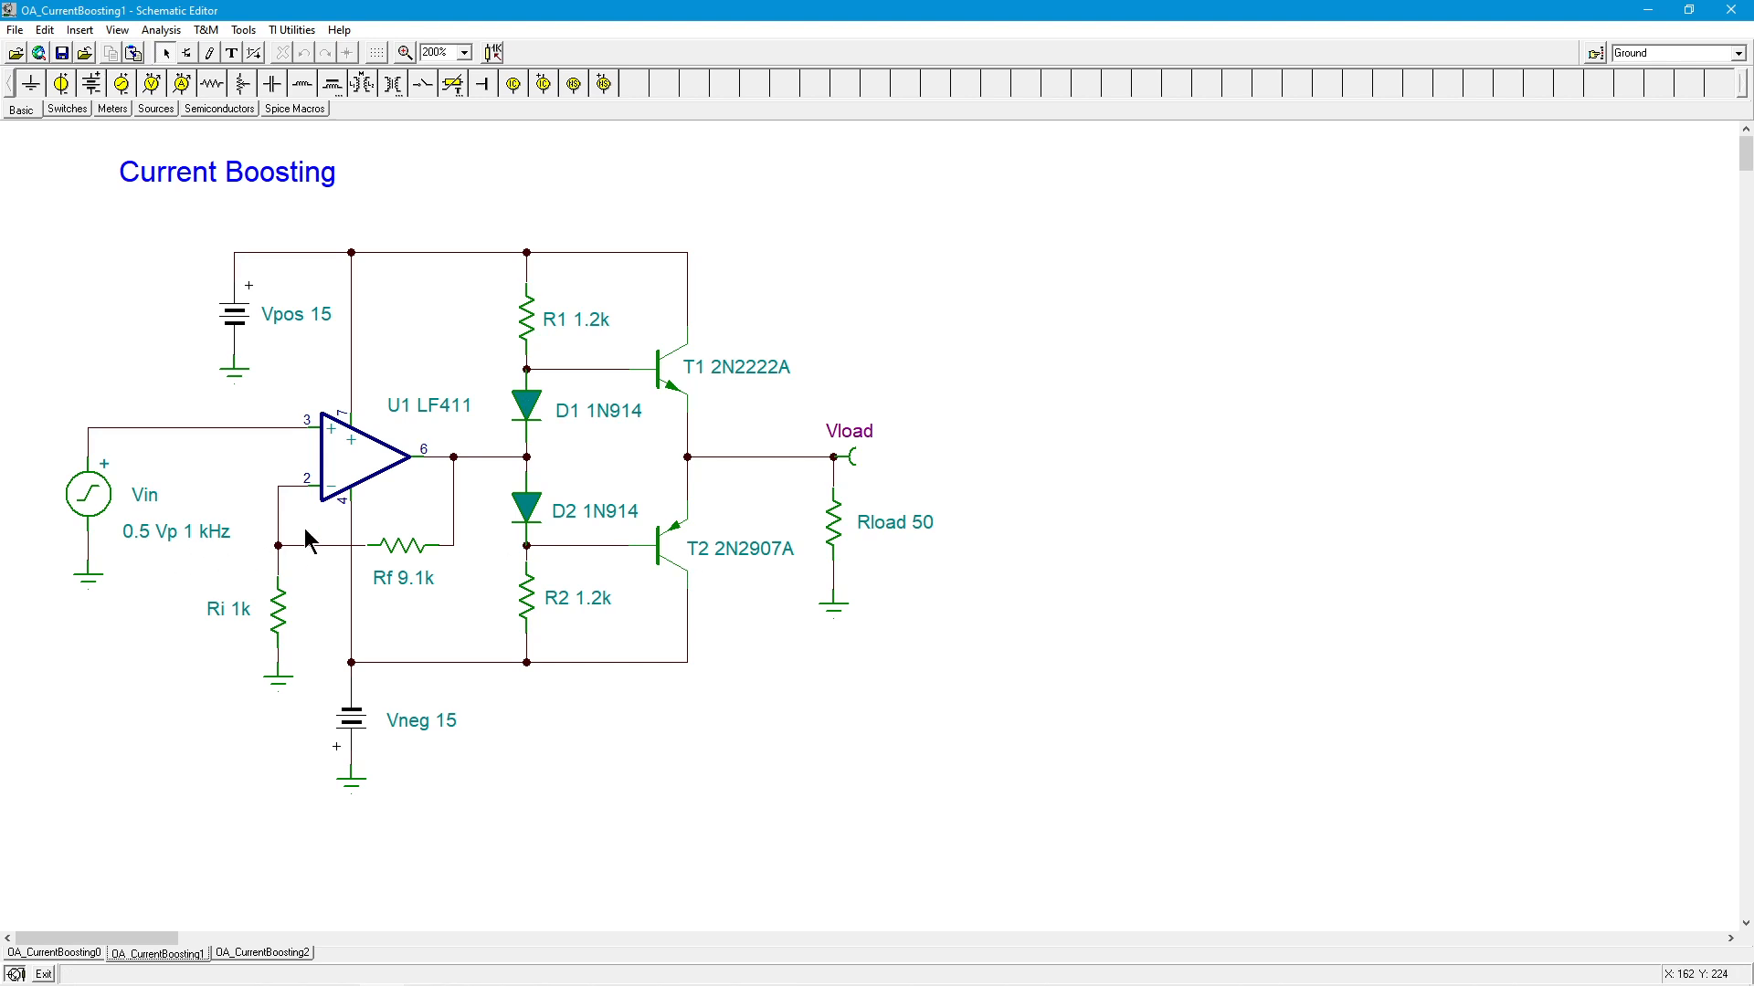
{"action": "mouse_move", "coordinate": [814, 645]}
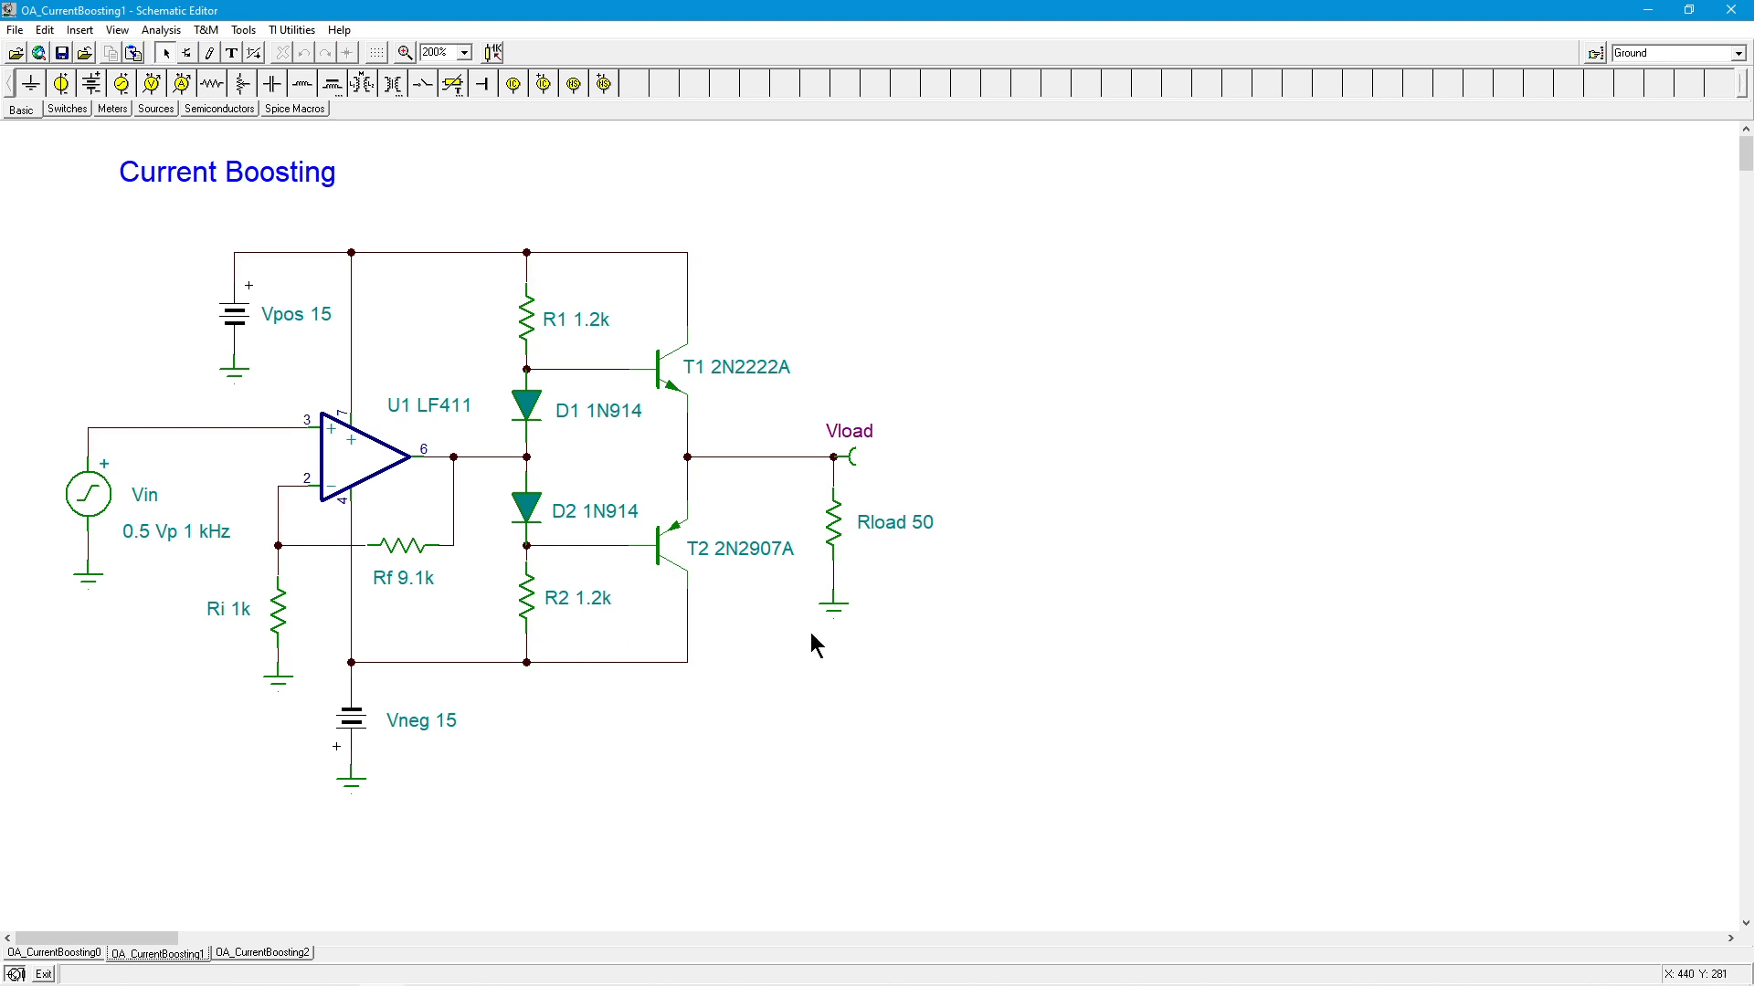
{"action": "mouse_move", "coordinate": [435, 561]}
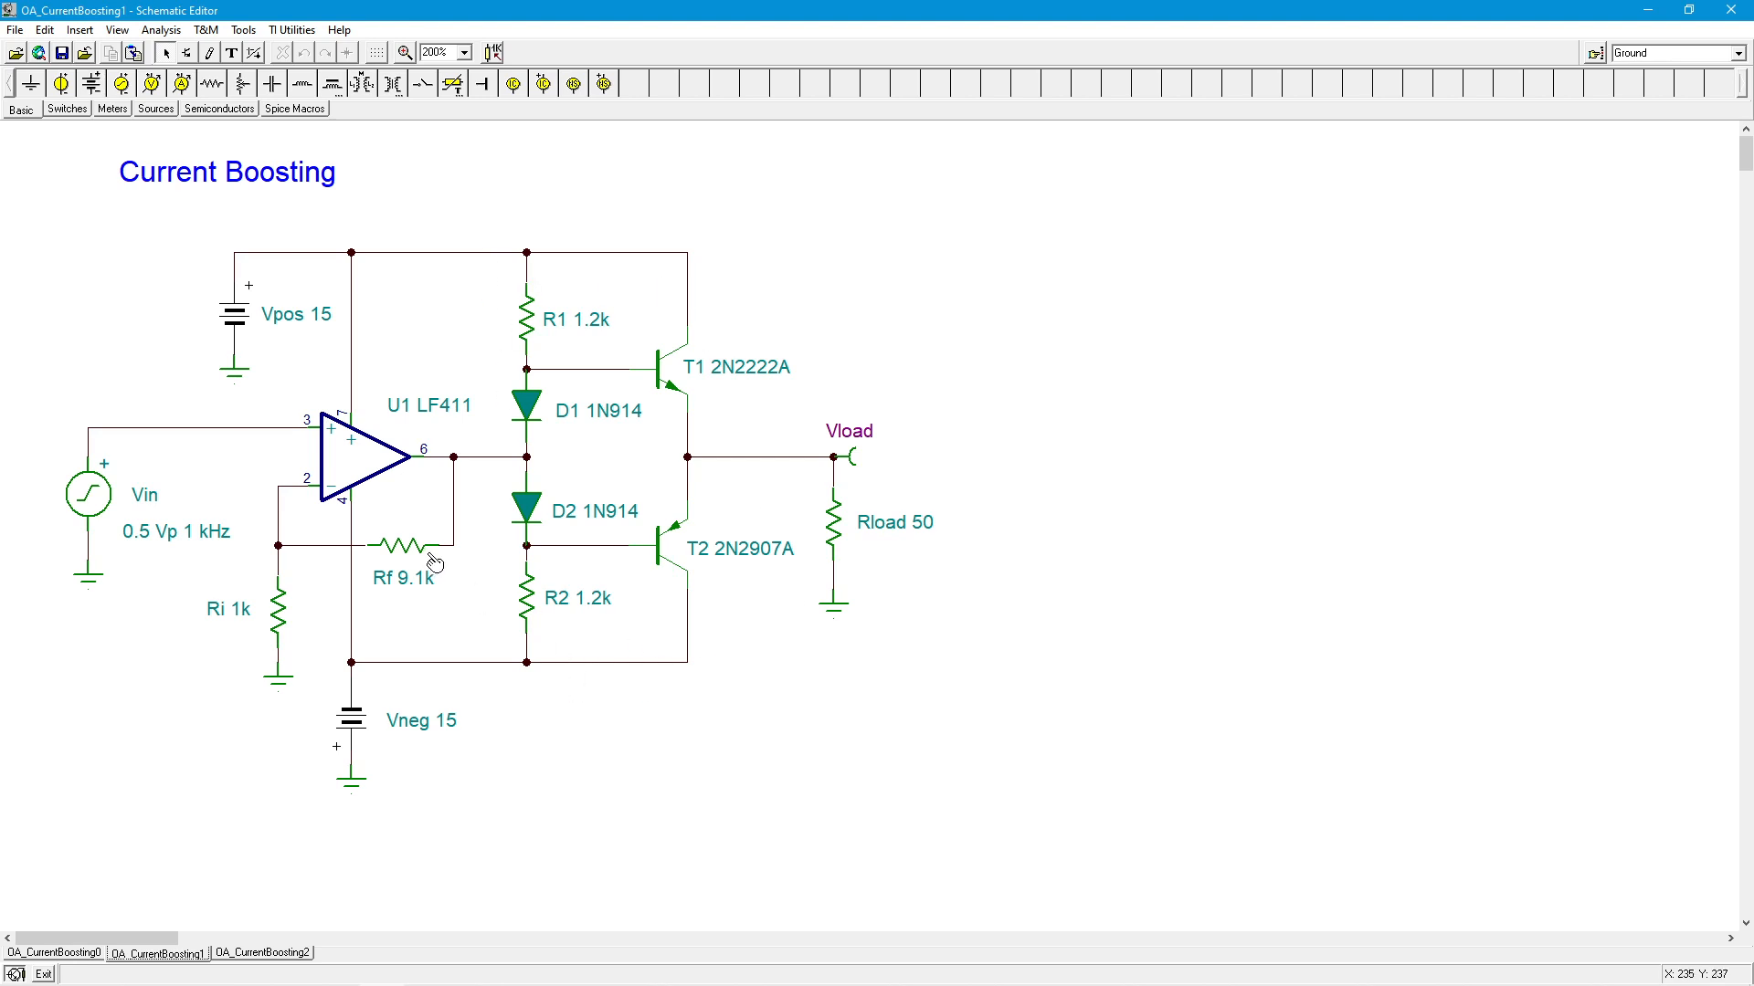
{"action": "mouse_move", "coordinate": [475, 576]}
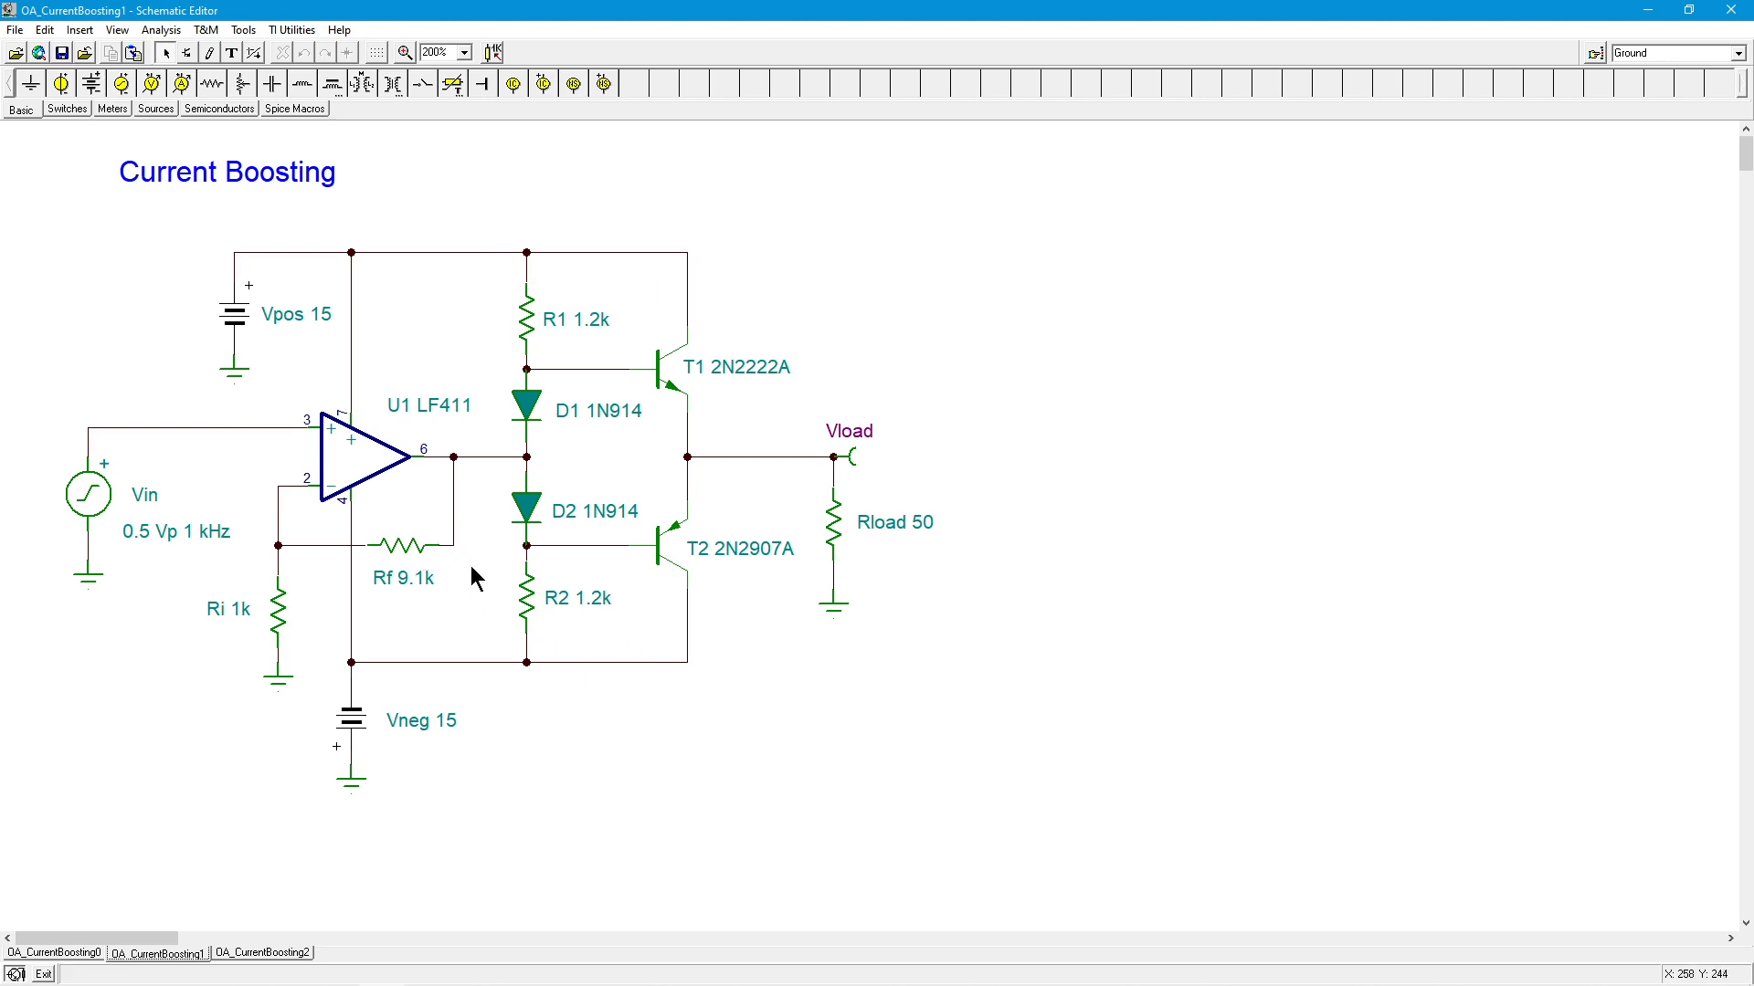
{"action": "mouse_move", "coordinate": [733, 475]}
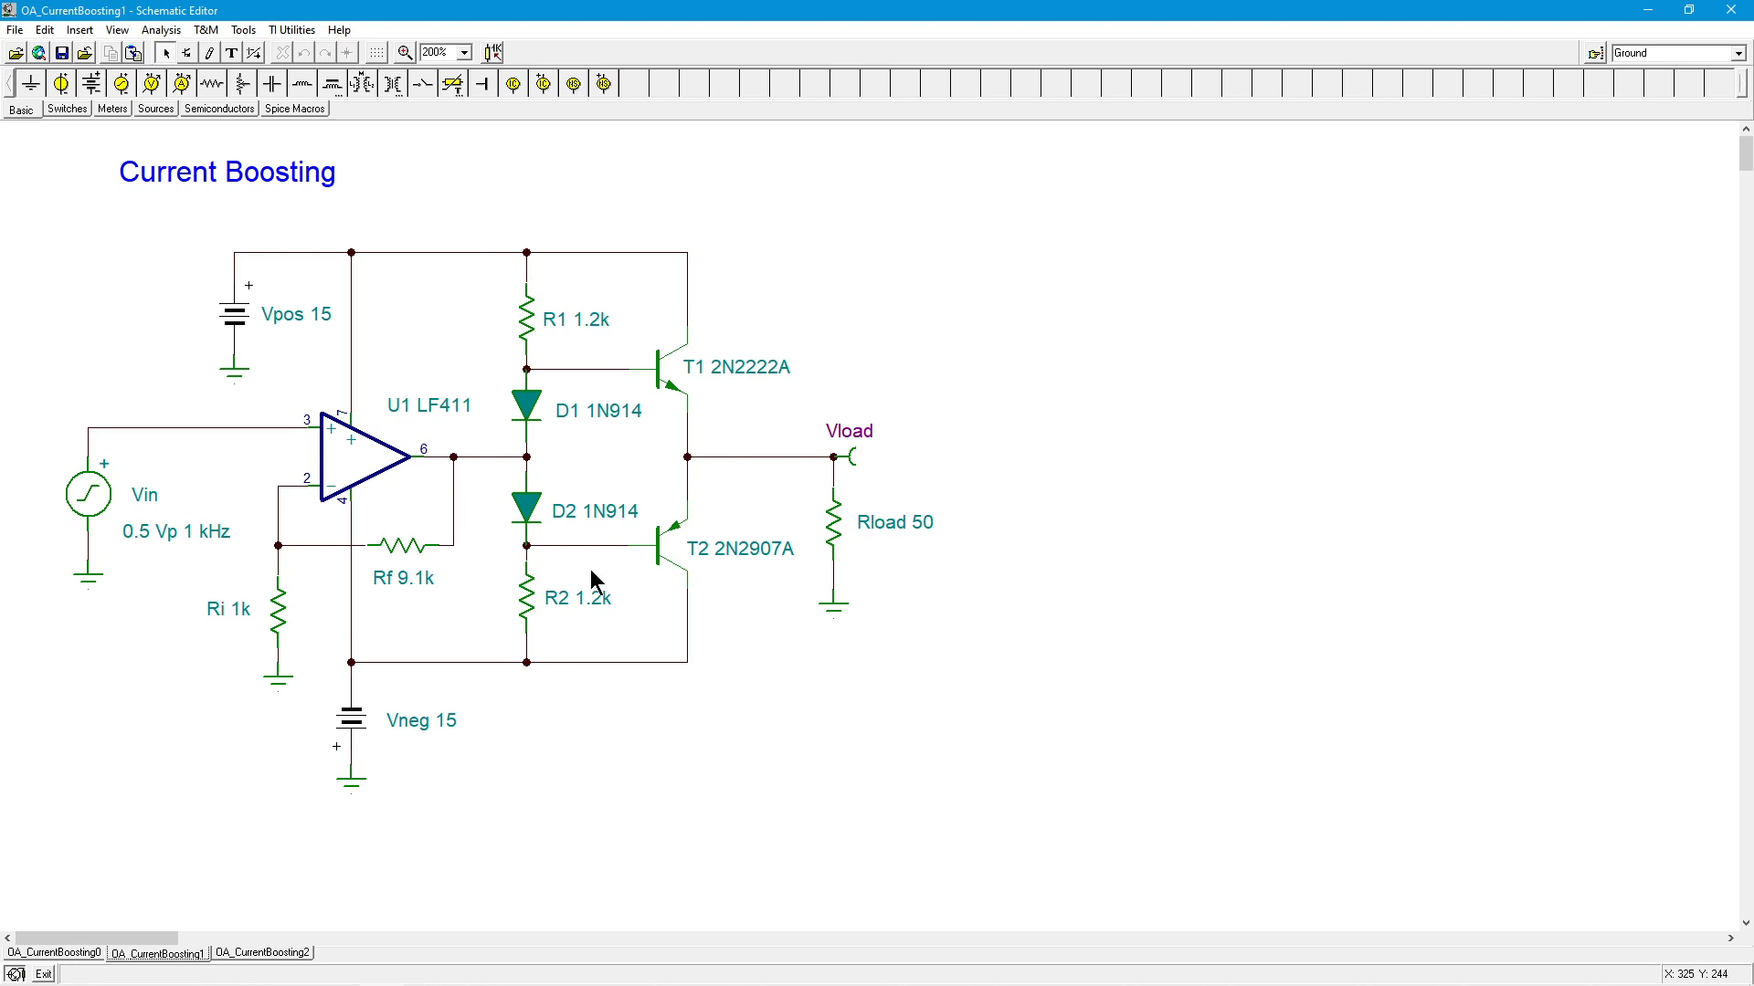
{"action": "mouse_move", "coordinate": [453, 504]}
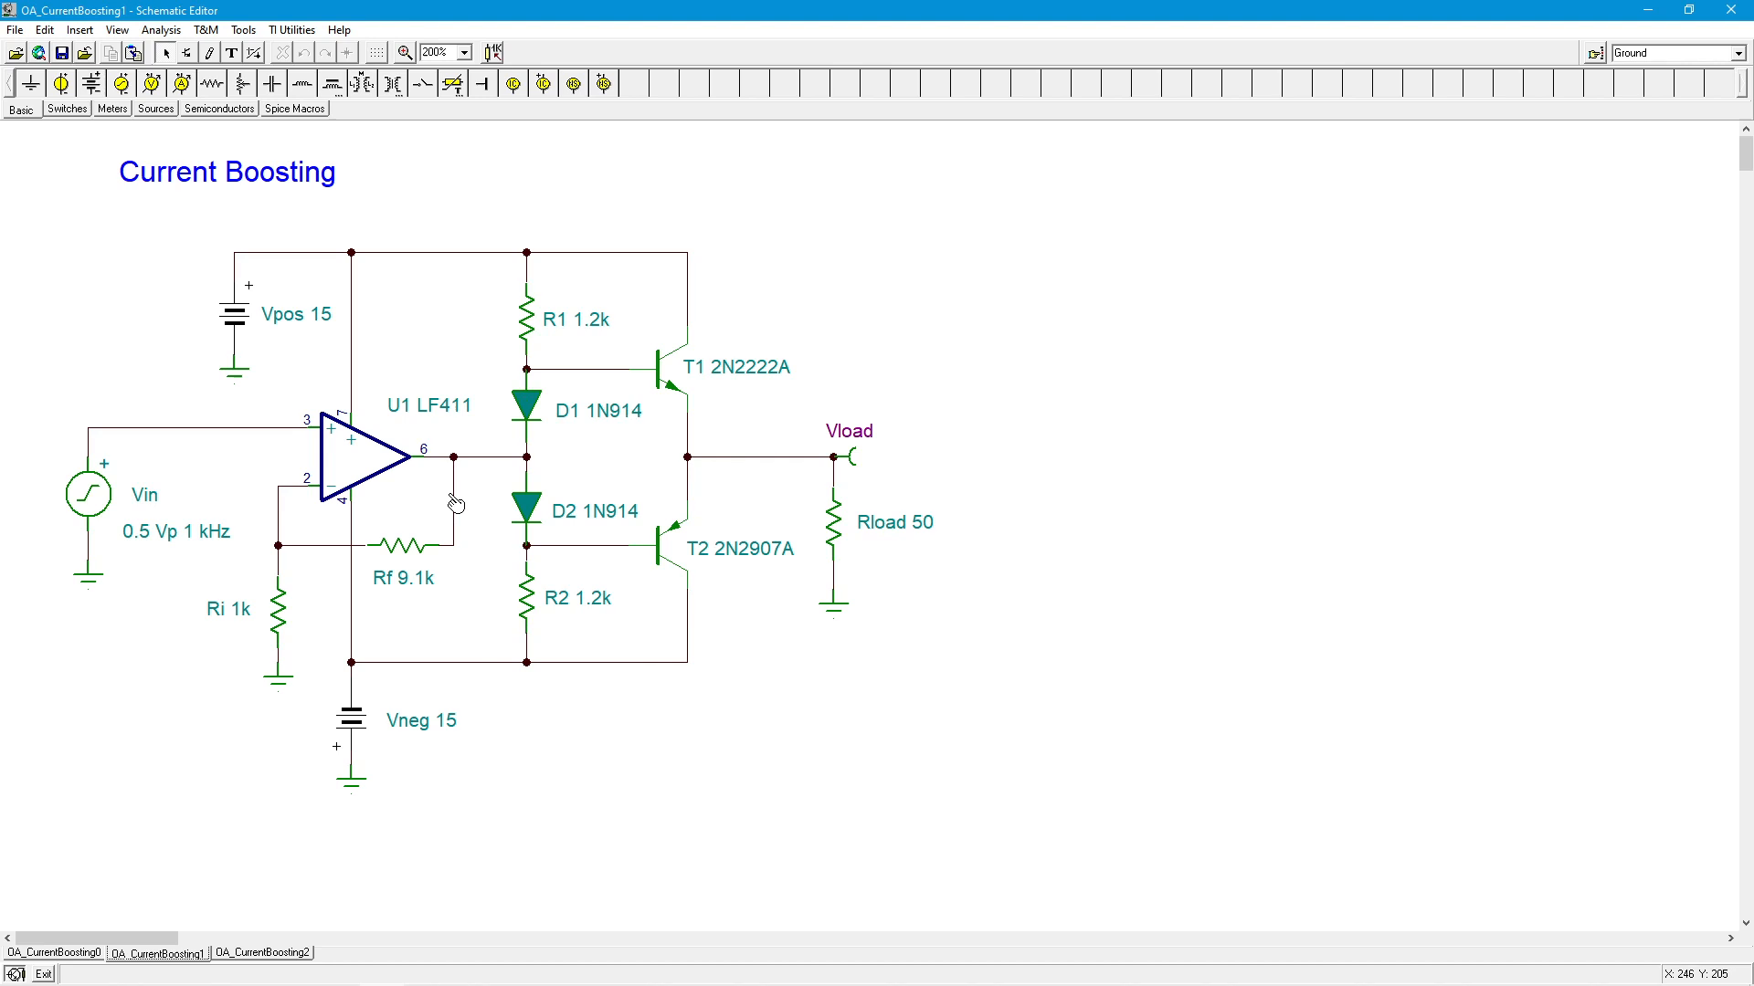
{"action": "mouse_move", "coordinate": [281, 963]}
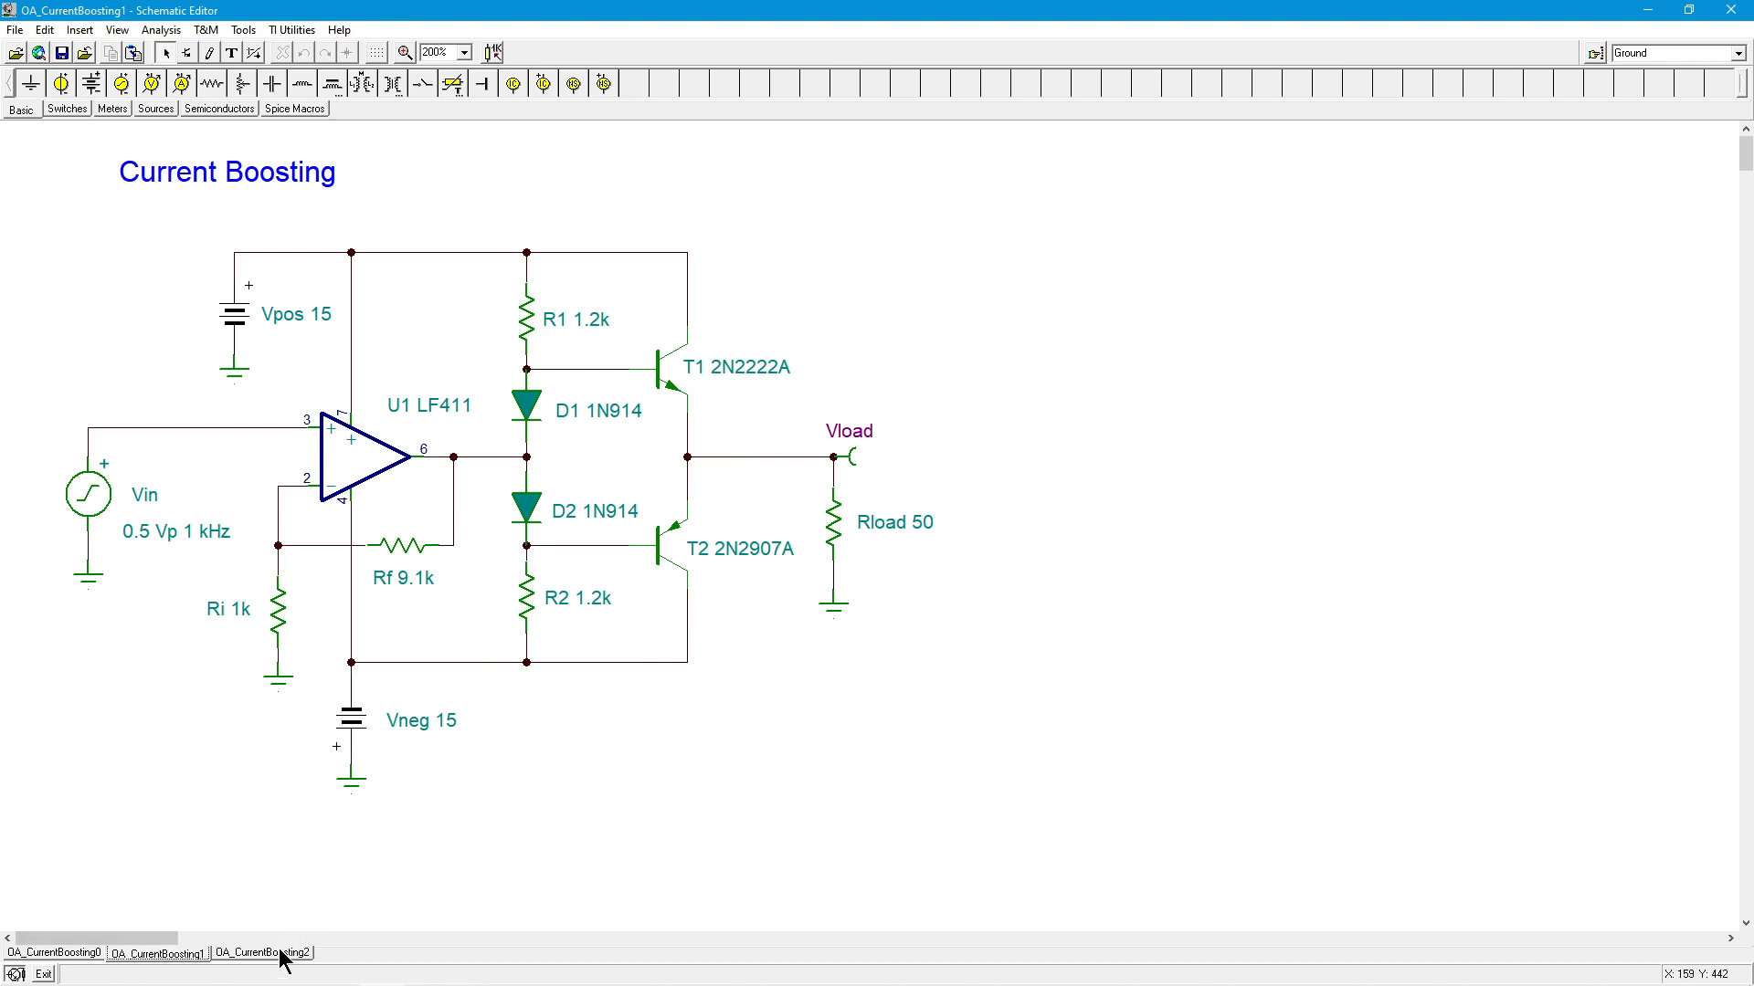
- Switch to the OA_CurrentBoosting2 circuit with Rf taken from the Vload node
{"action": "left_click", "coordinate": [263, 952]}
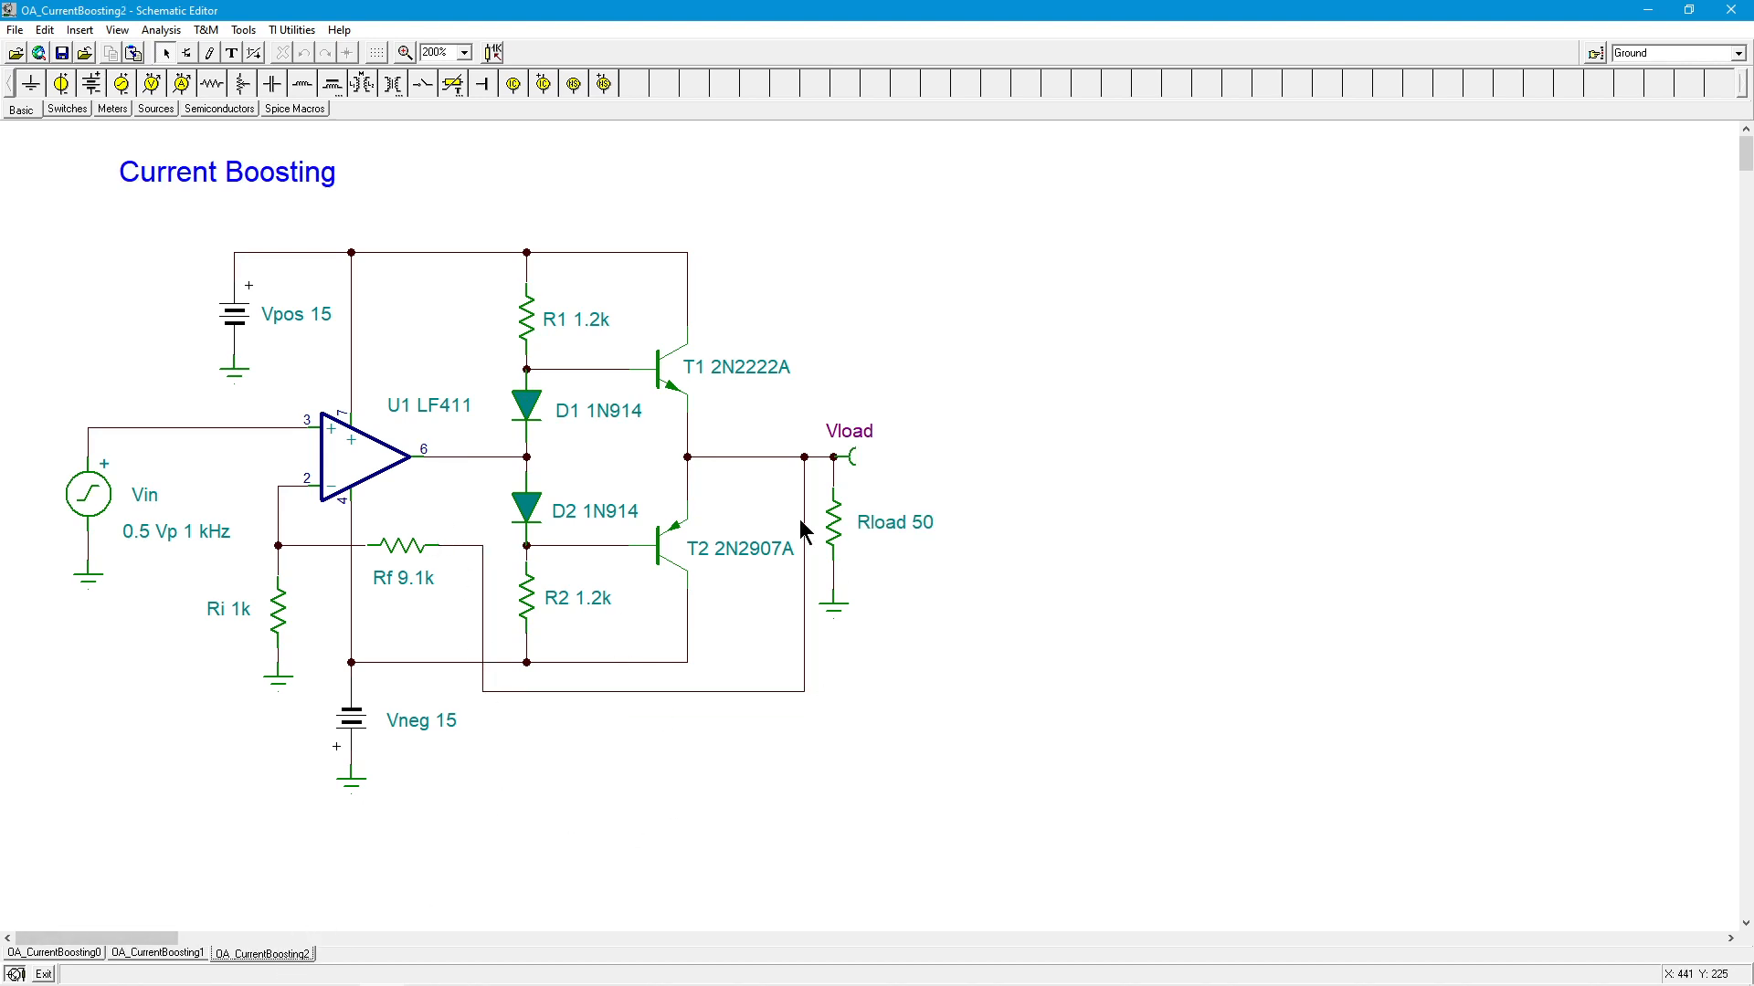
{"action": "mouse_move", "coordinate": [780, 542]}
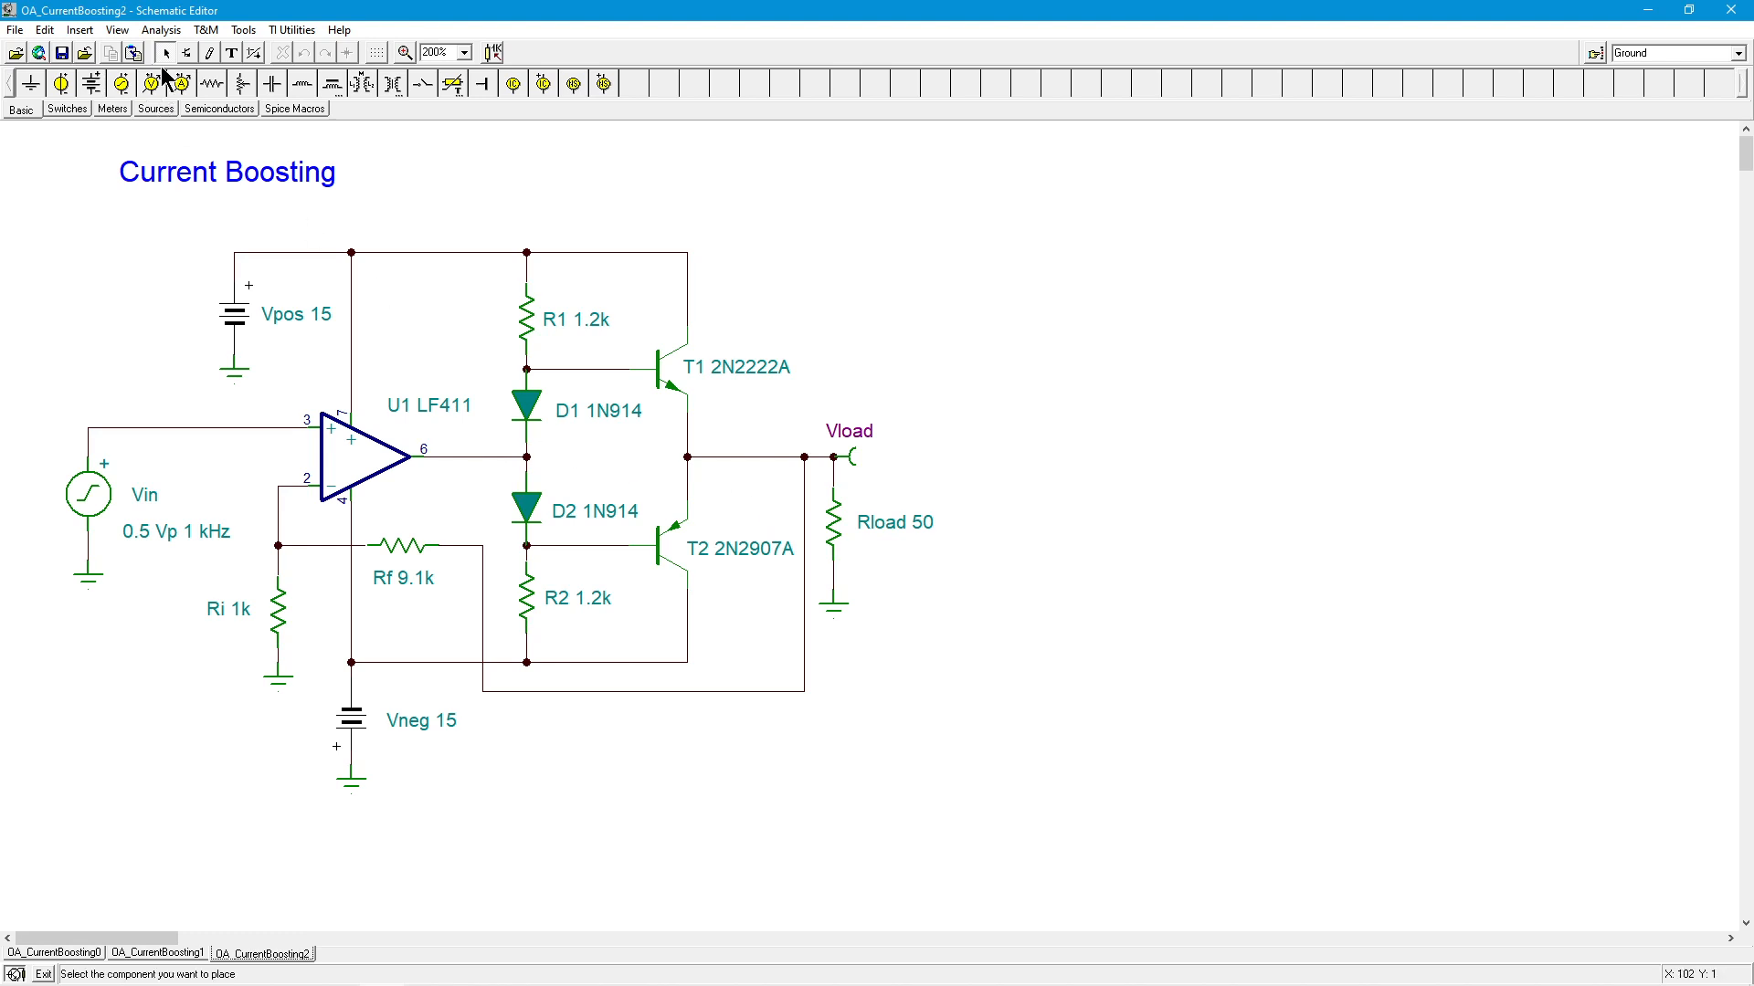
- Run a transient analysis over 2m–4m showing Vload as a 5 V-peak sine
{"action": "left_click", "coordinate": [161, 29]}
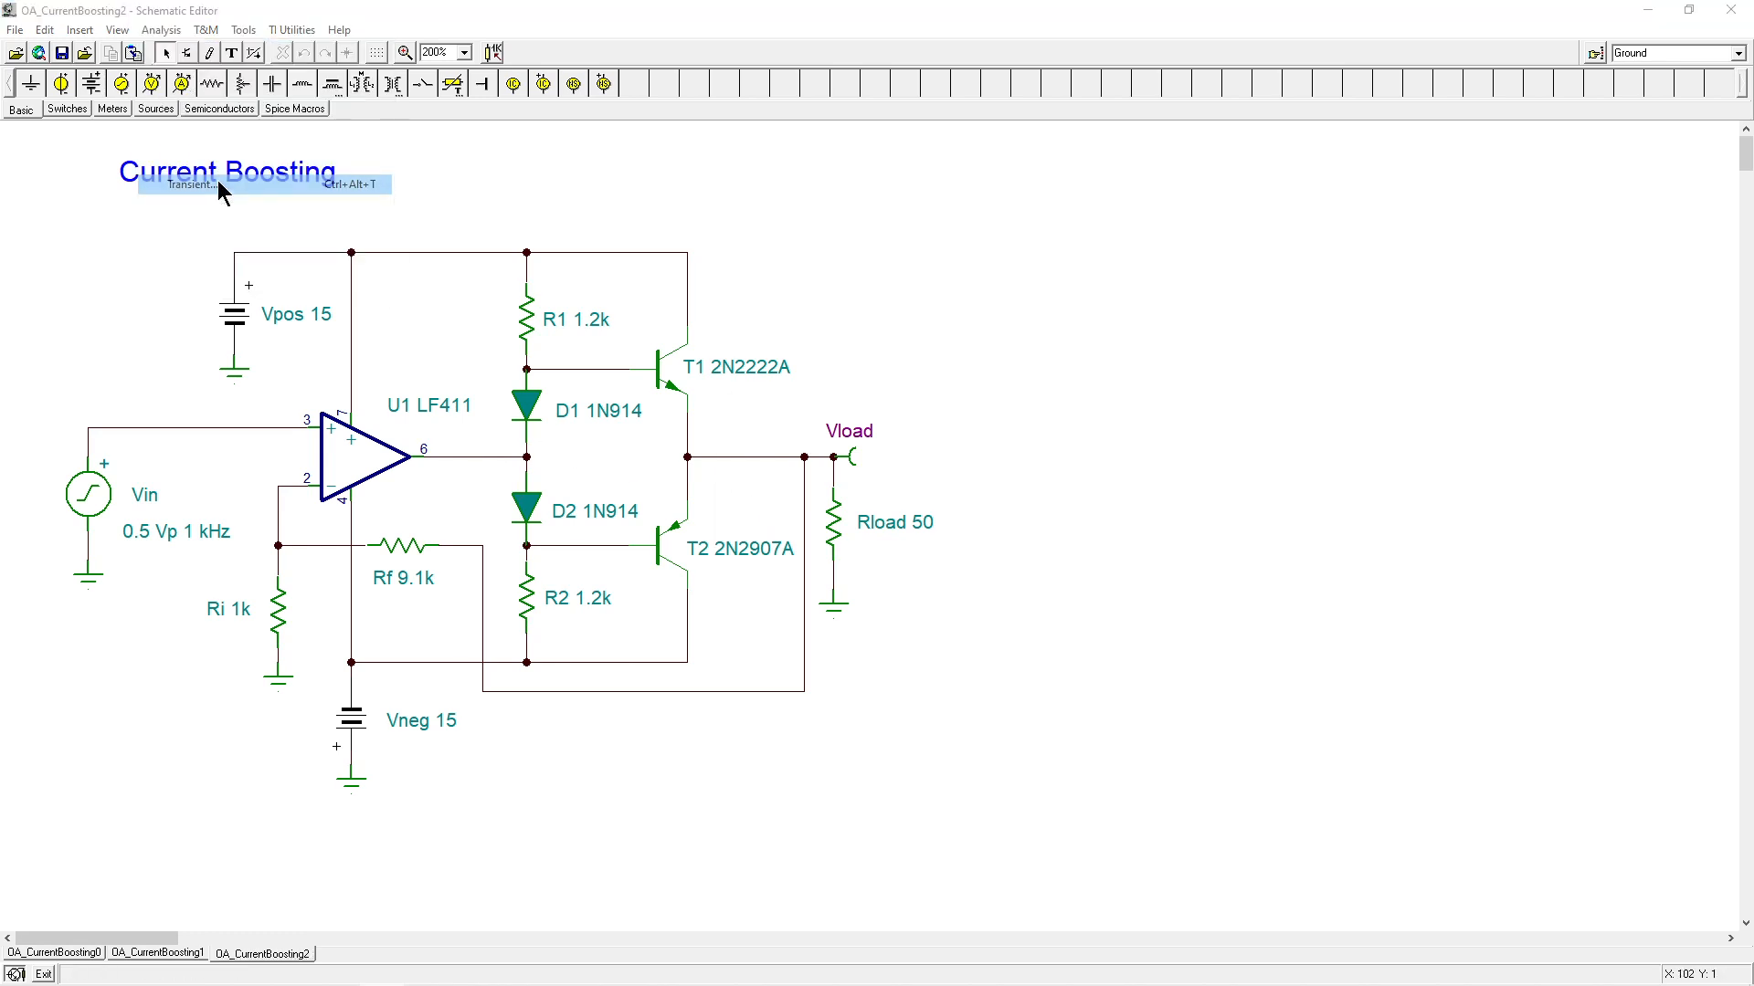
{"action": "left_click", "coordinate": [190, 185]}
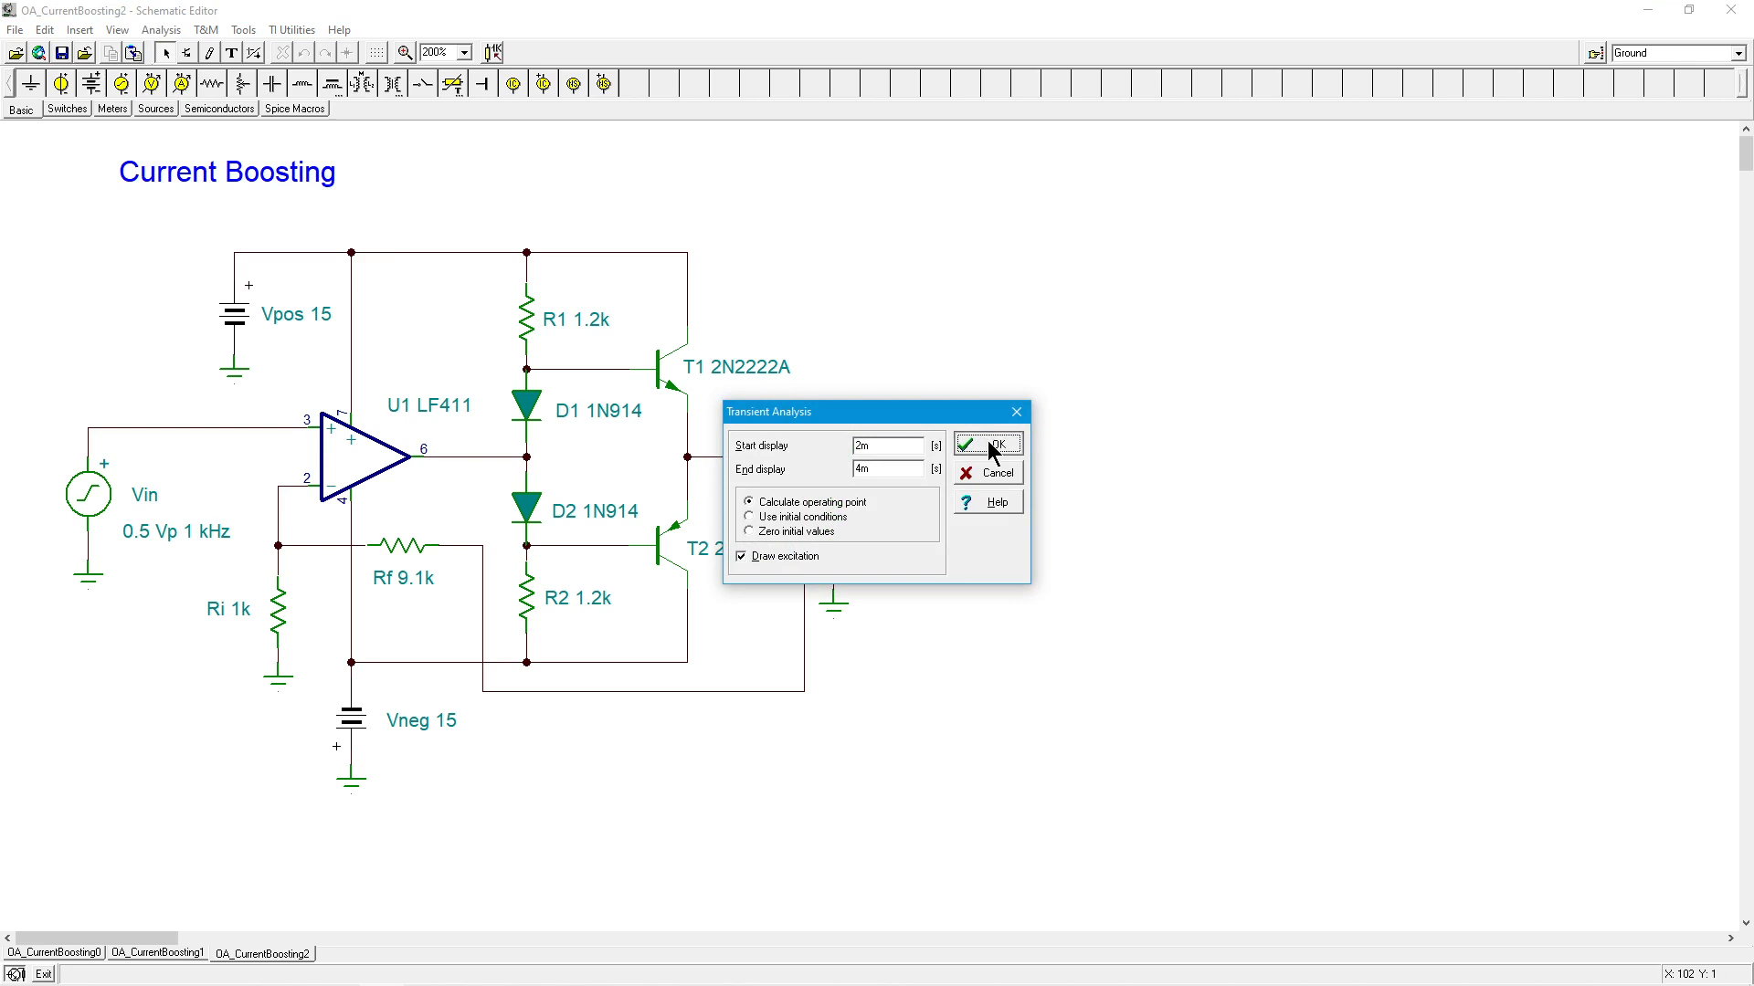
{"action": "left_click", "coordinate": [987, 444]}
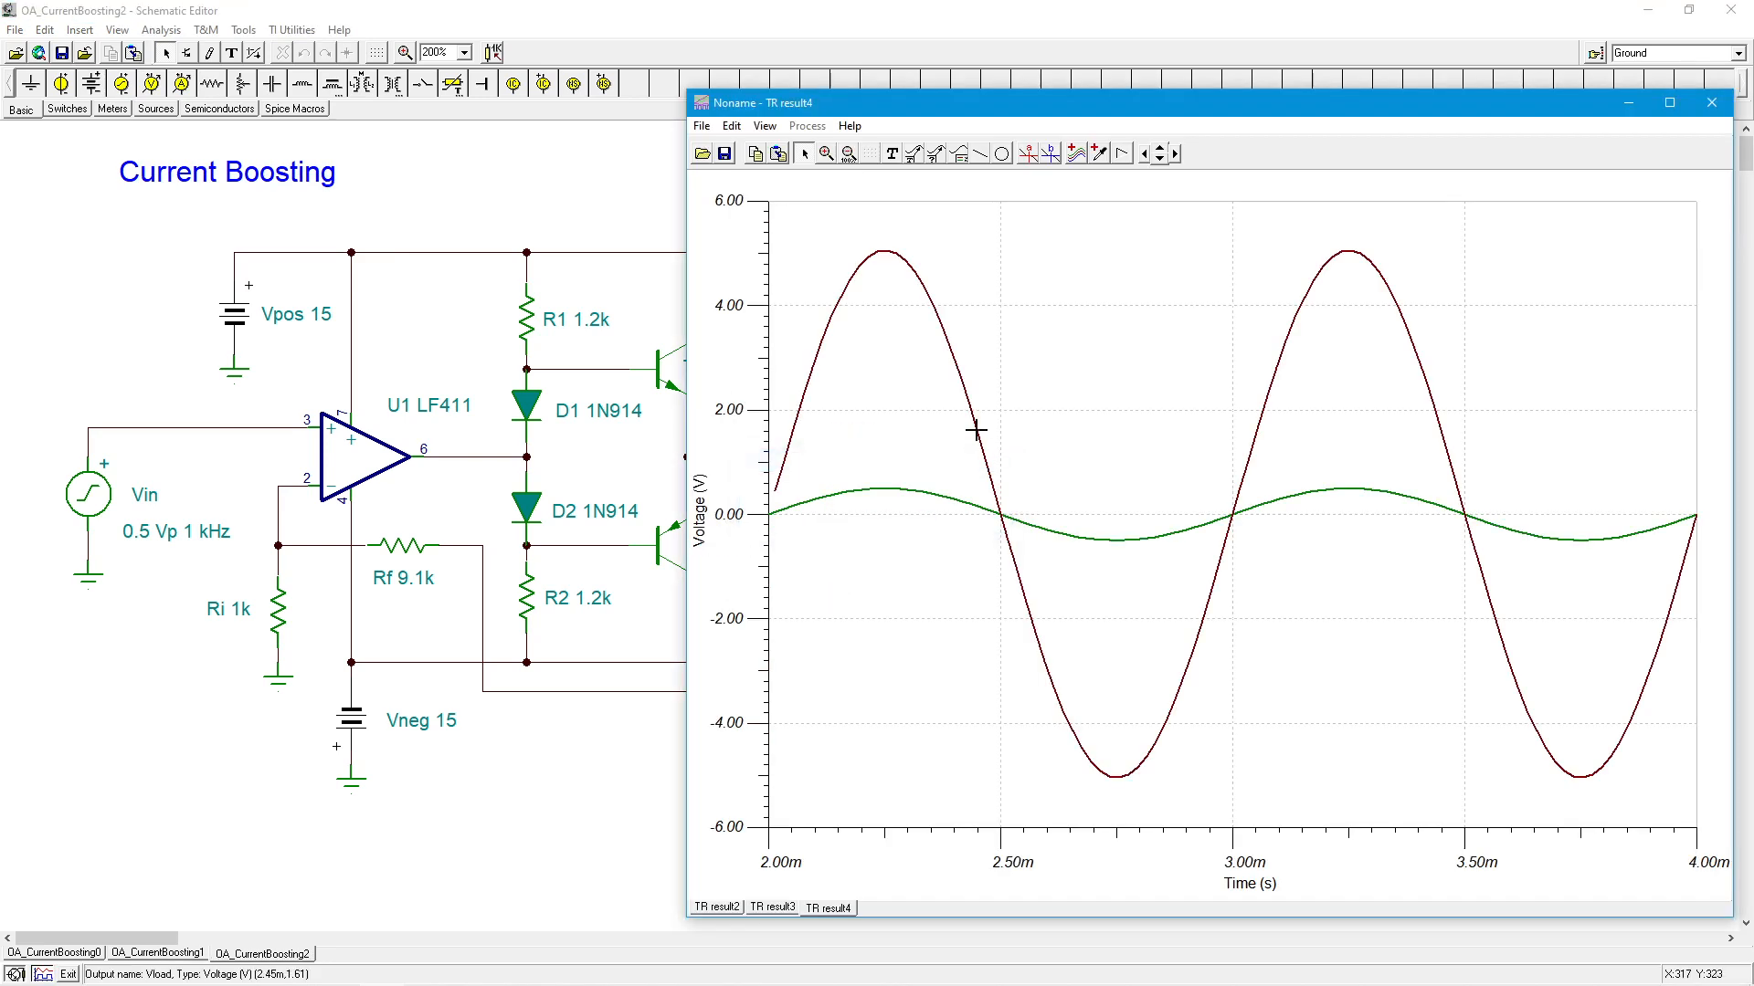
{"action": "mouse_move", "coordinate": [1027, 153]}
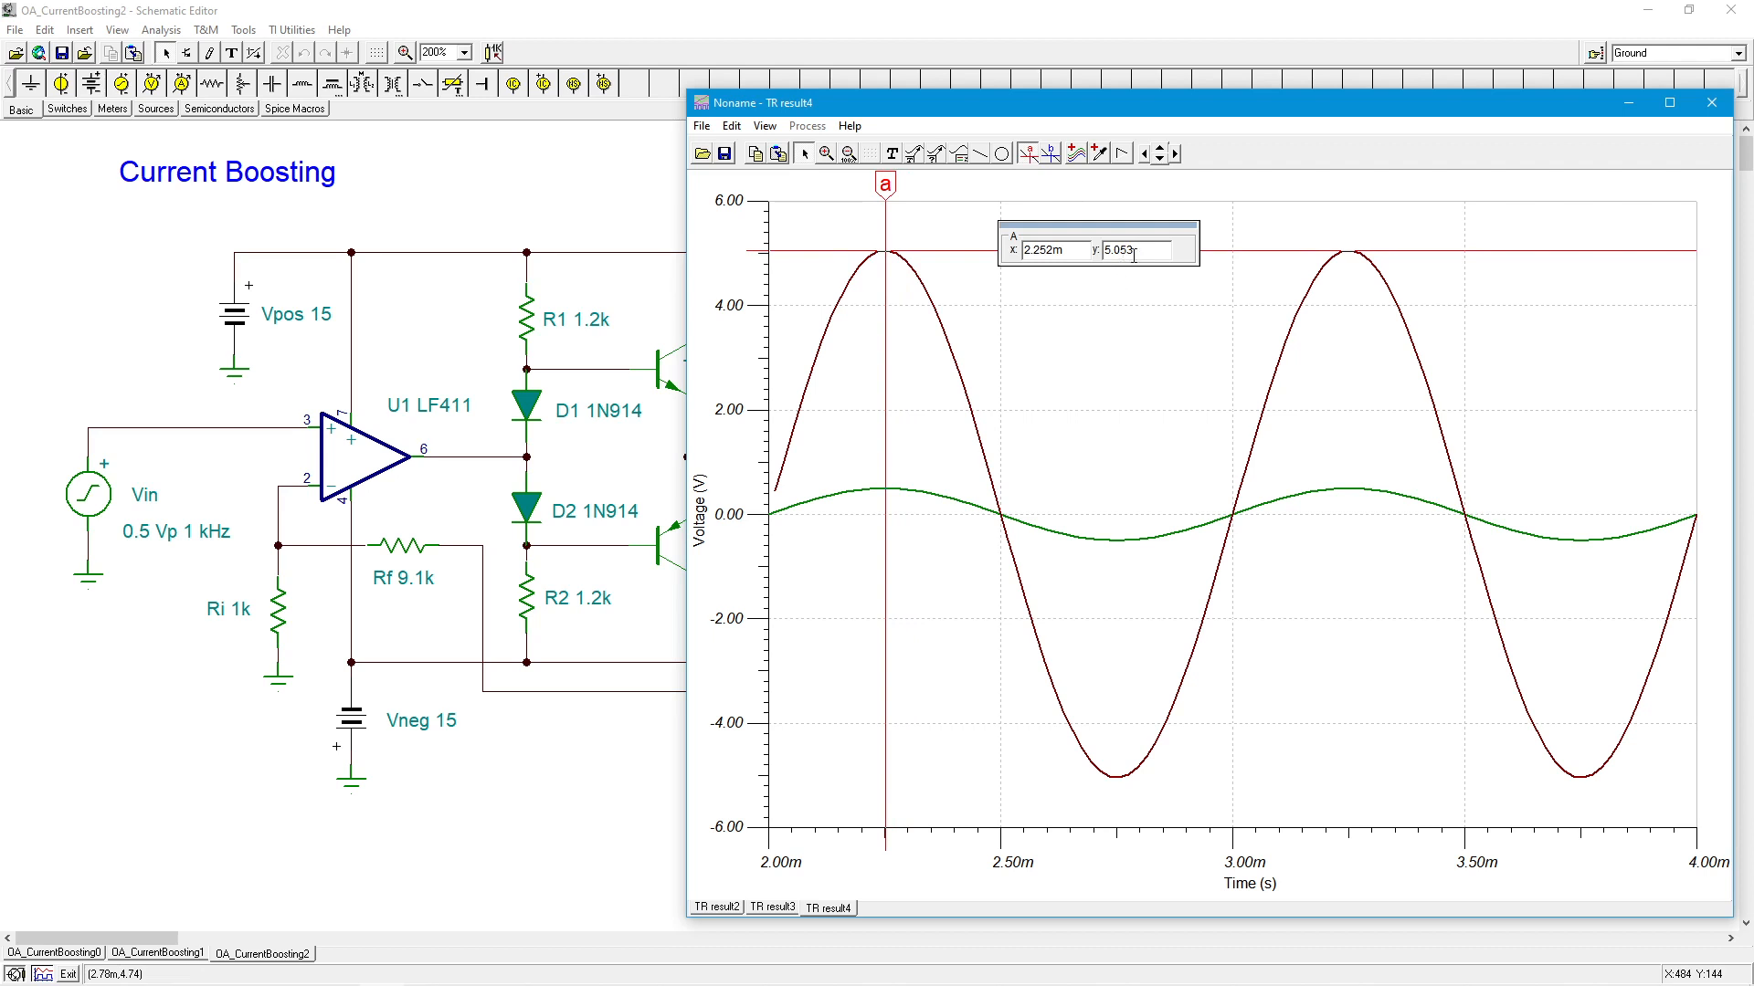
{"action": "mouse_move", "coordinate": [422, 586]}
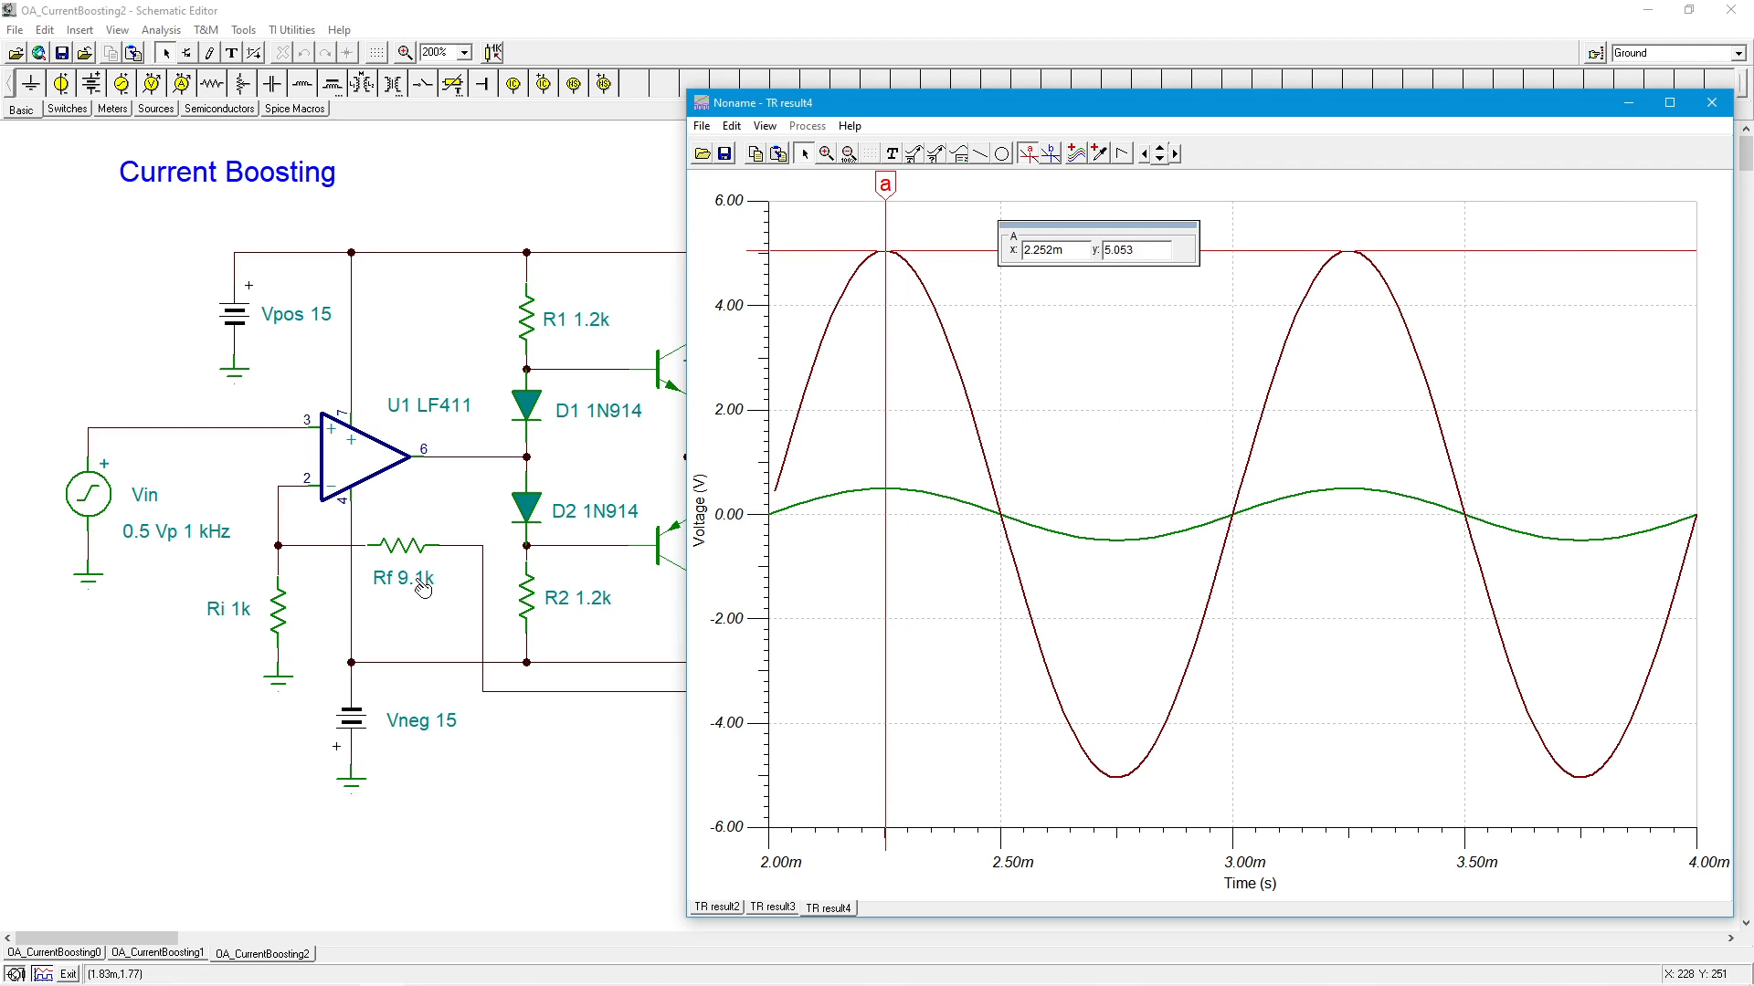
{"action": "mouse_move", "coordinate": [210, 628]}
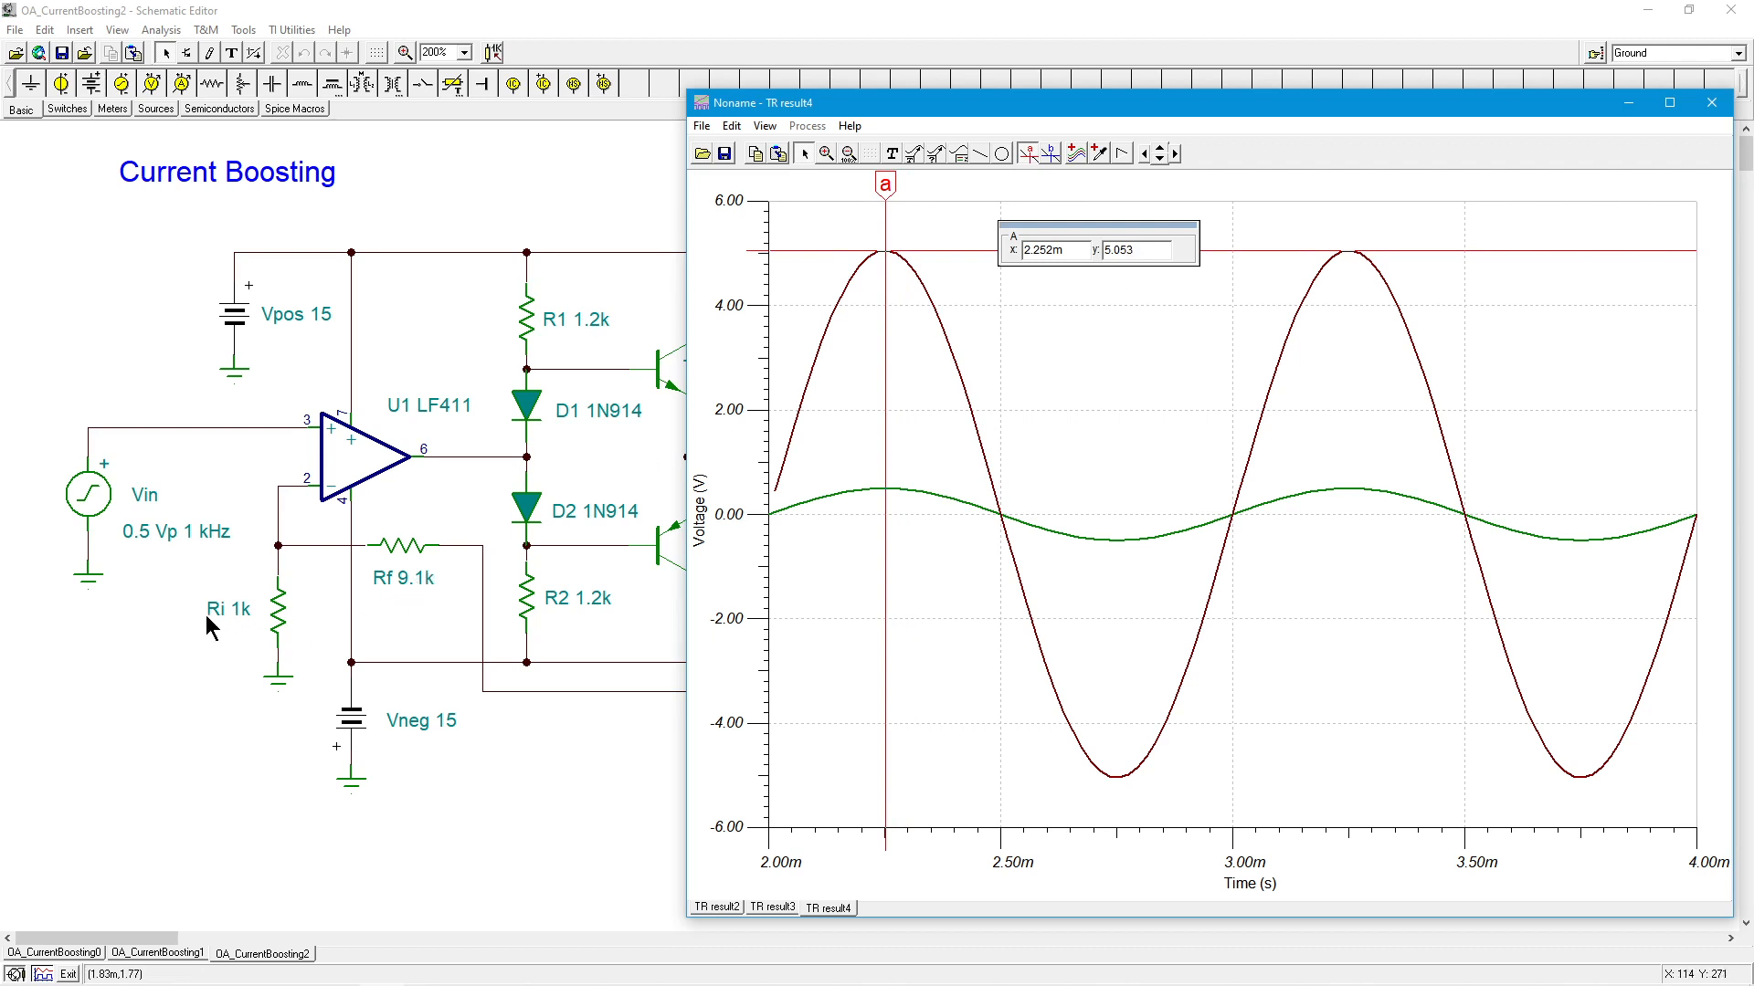
{"action": "mouse_move", "coordinate": [380, 610]}
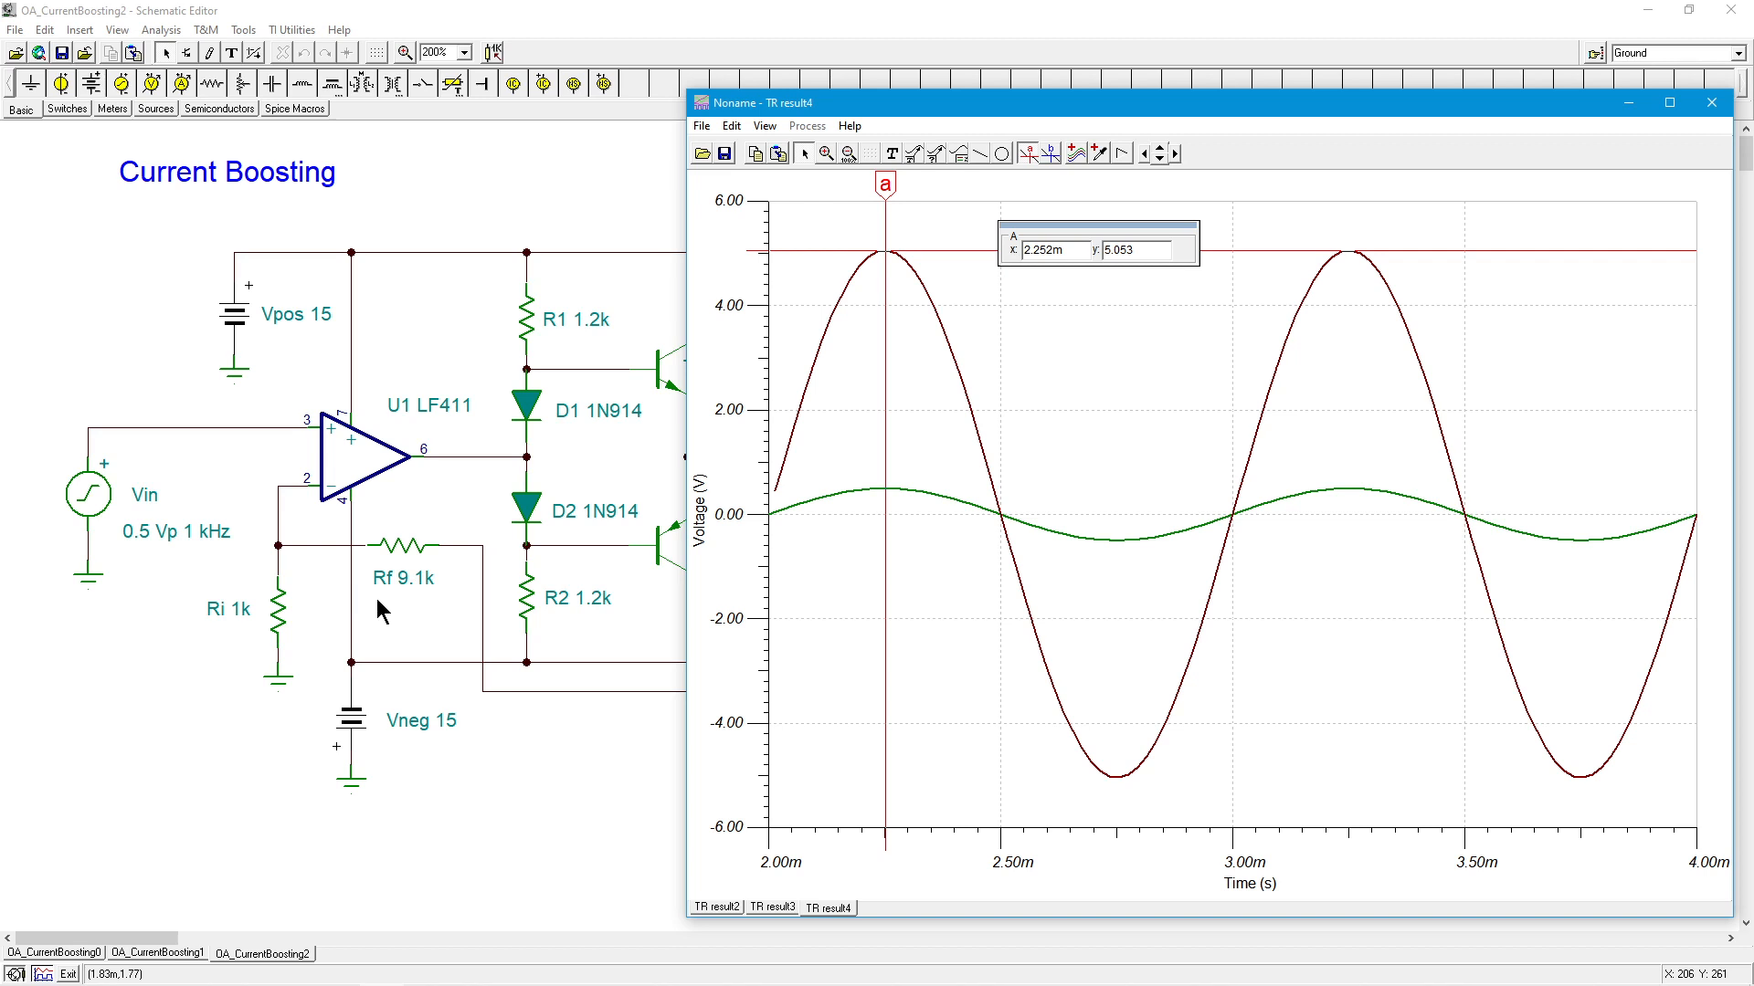
{"action": "mouse_move", "coordinate": [226, 595]}
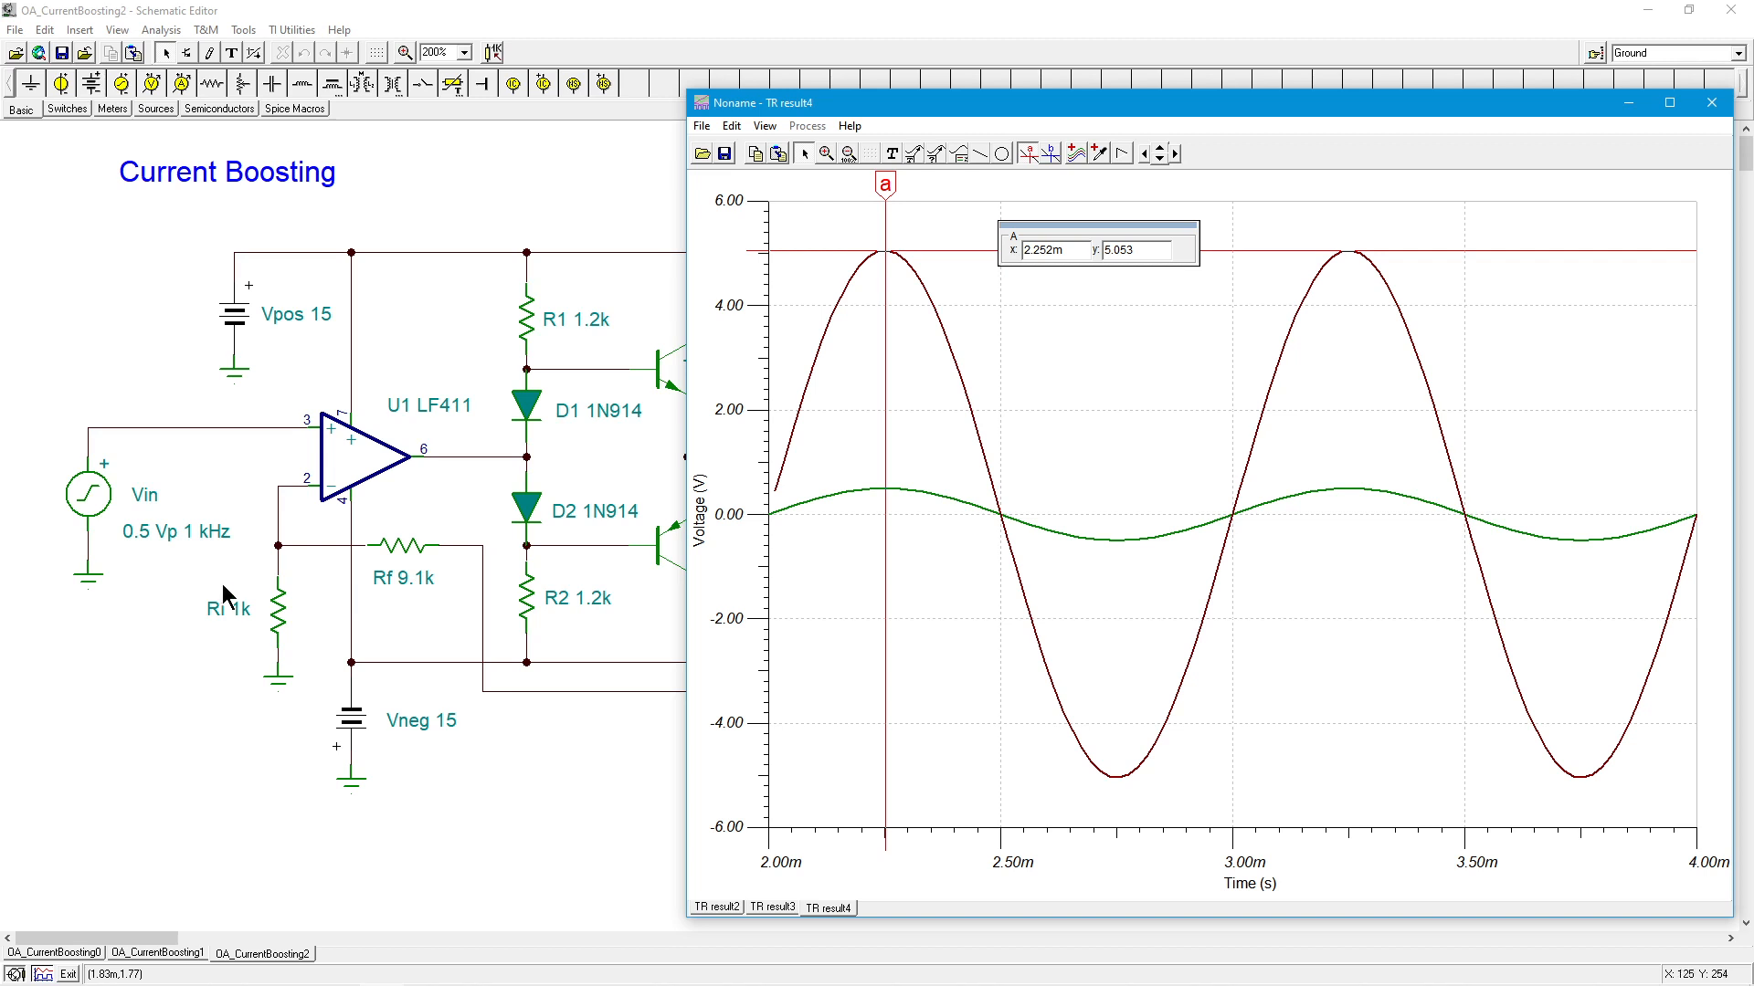
{"action": "mouse_move", "coordinate": [1113, 280]}
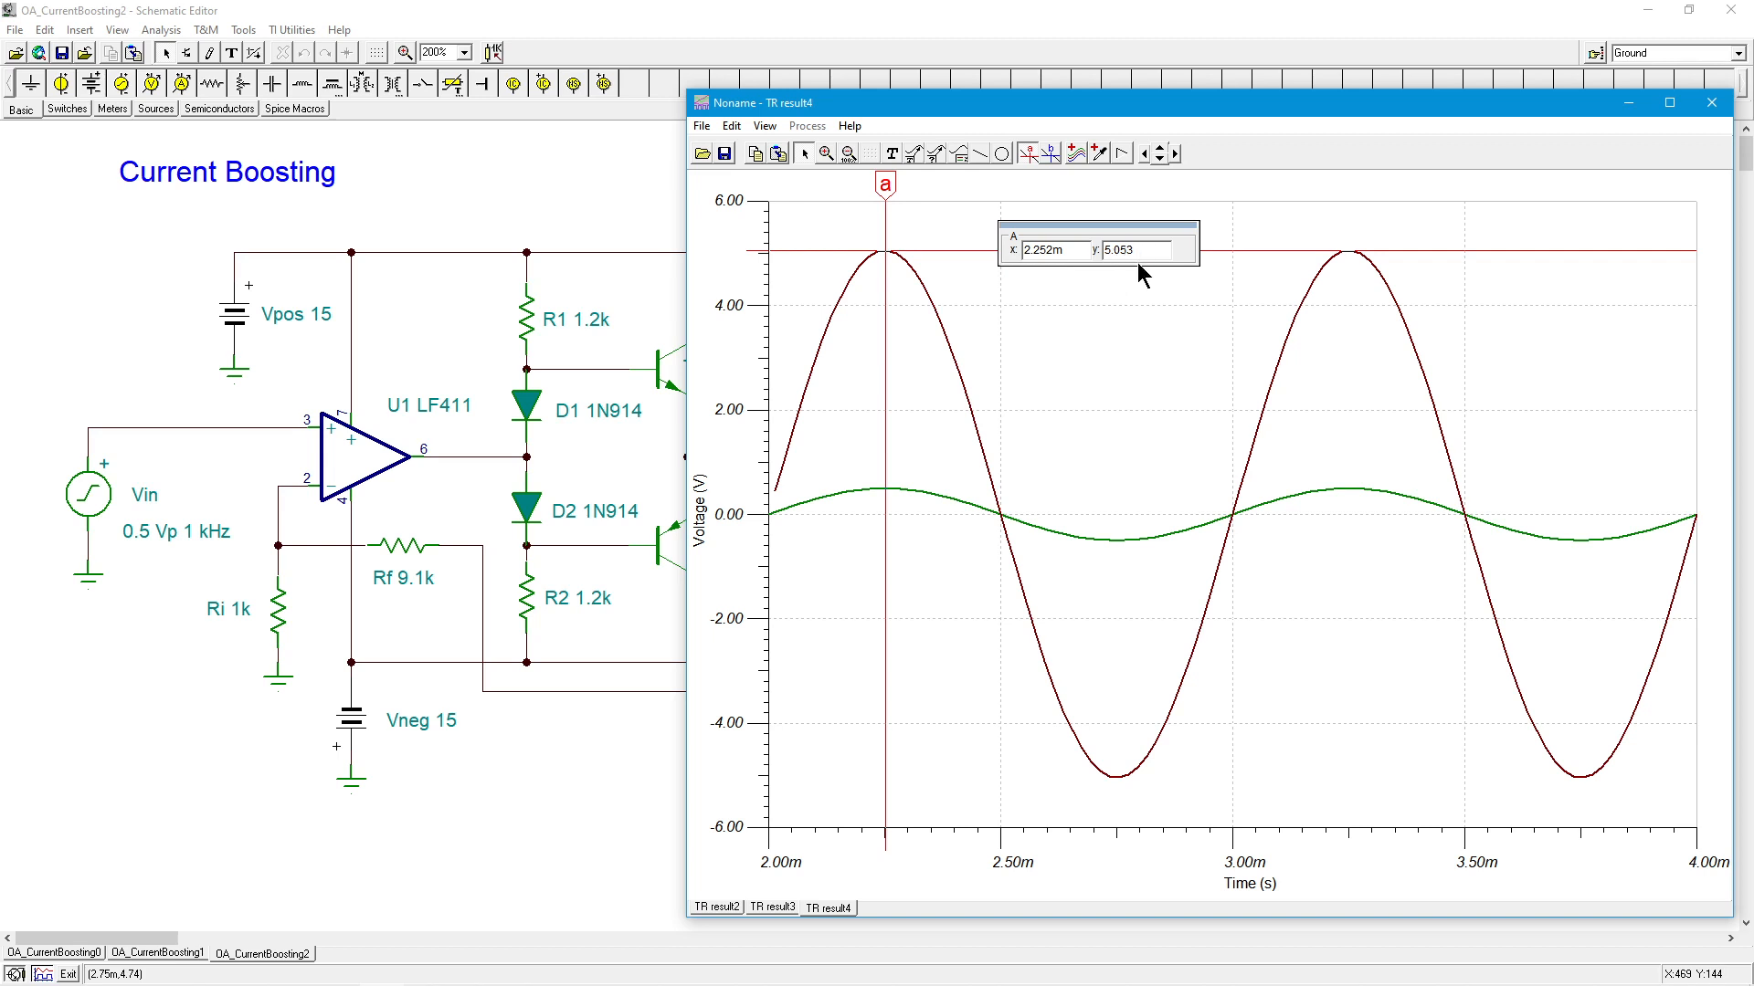
{"action": "mouse_move", "coordinate": [258, 128]}
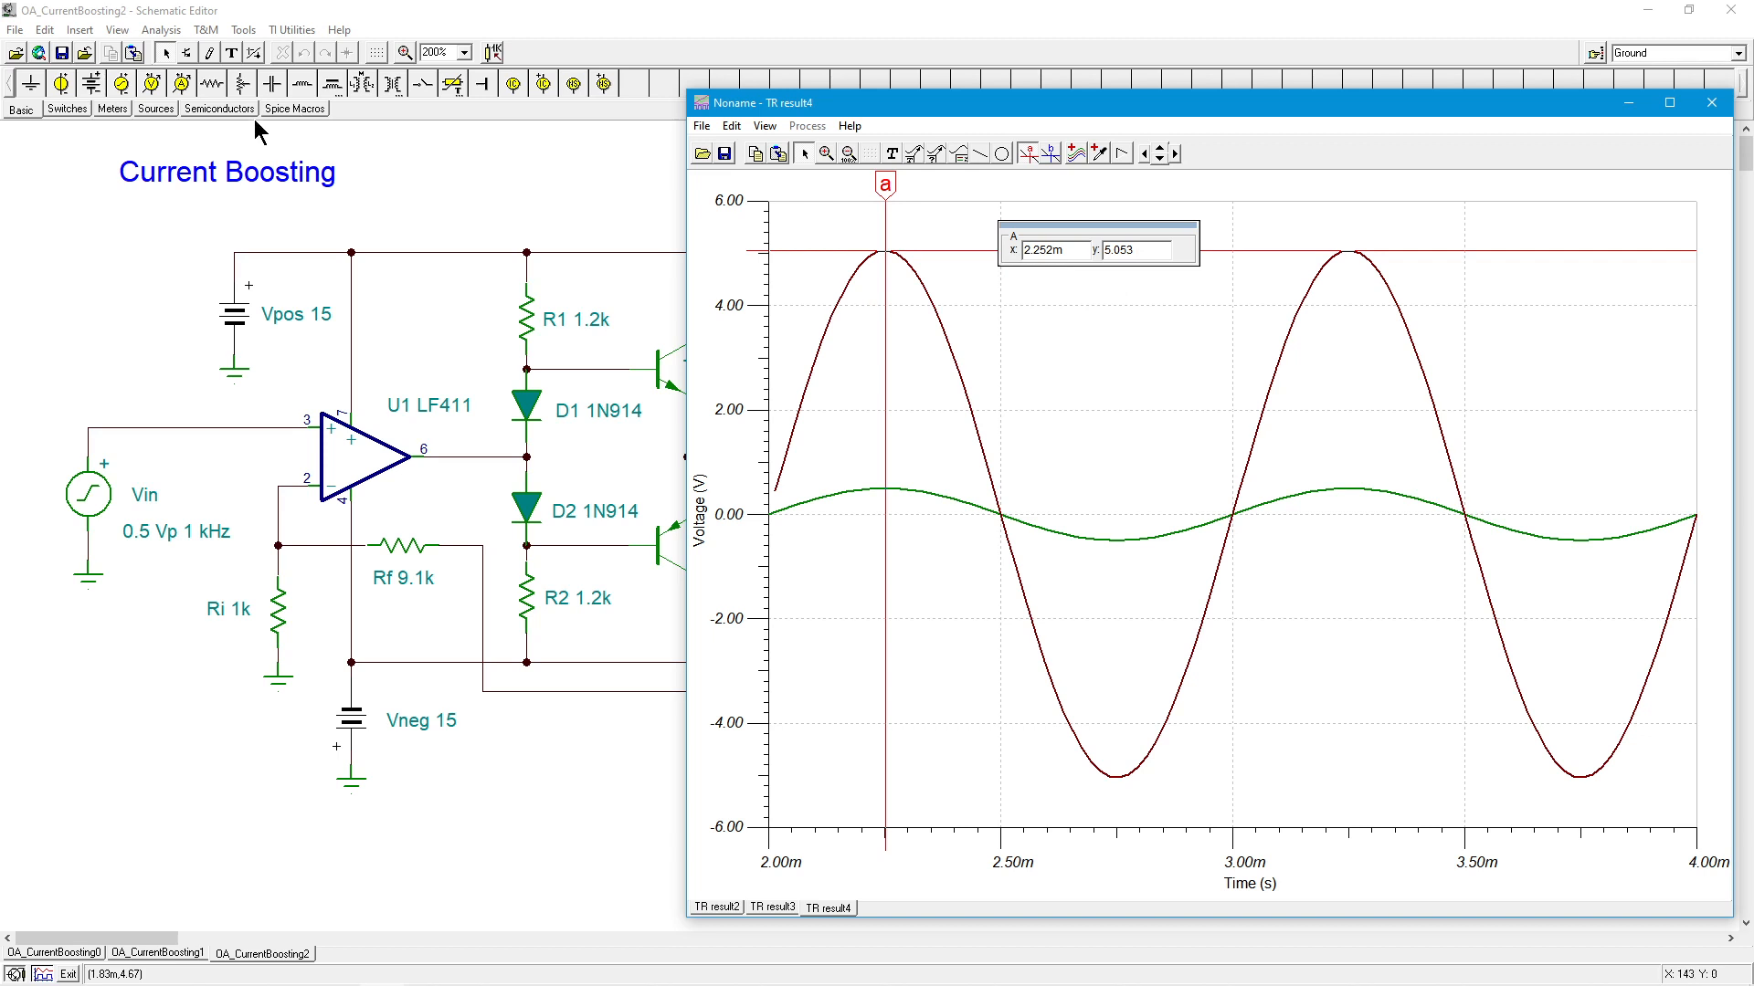
- Calculate Vload's Fourier coefficients, reporting about 0.002% harmonic distortion with a 5.04 V fundamental
{"action": "left_click", "coordinate": [161, 29]}
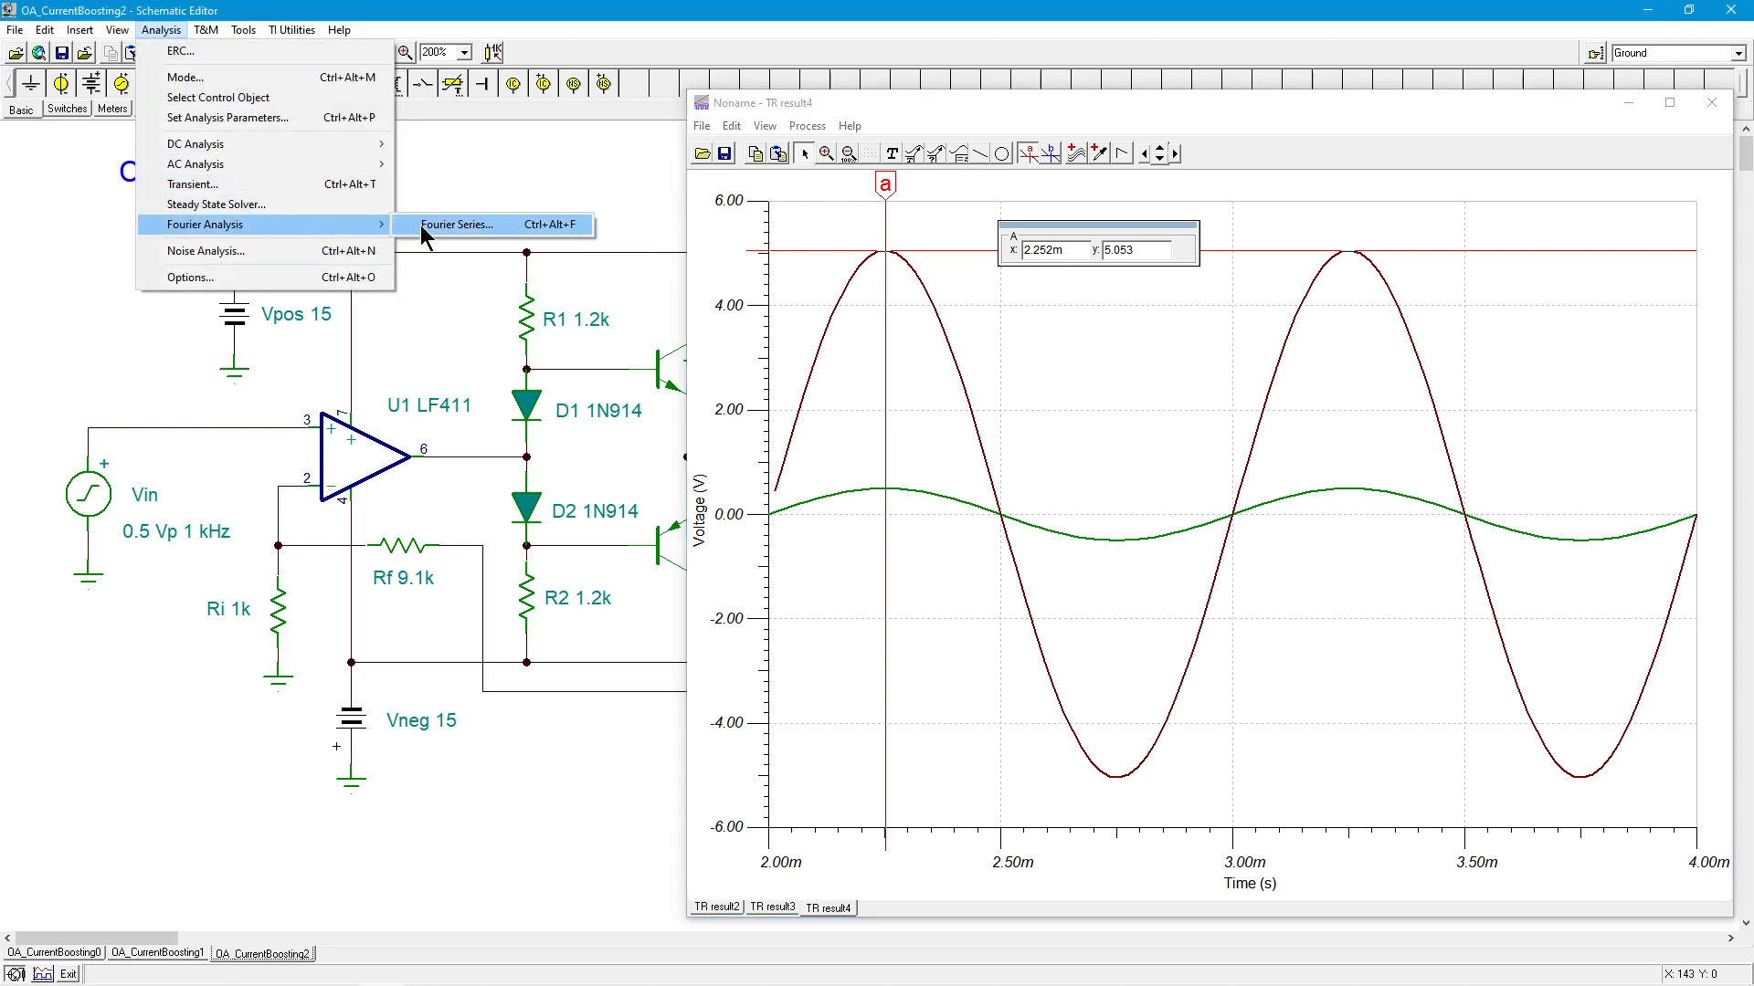
{"action": "left_click", "coordinate": [455, 225]}
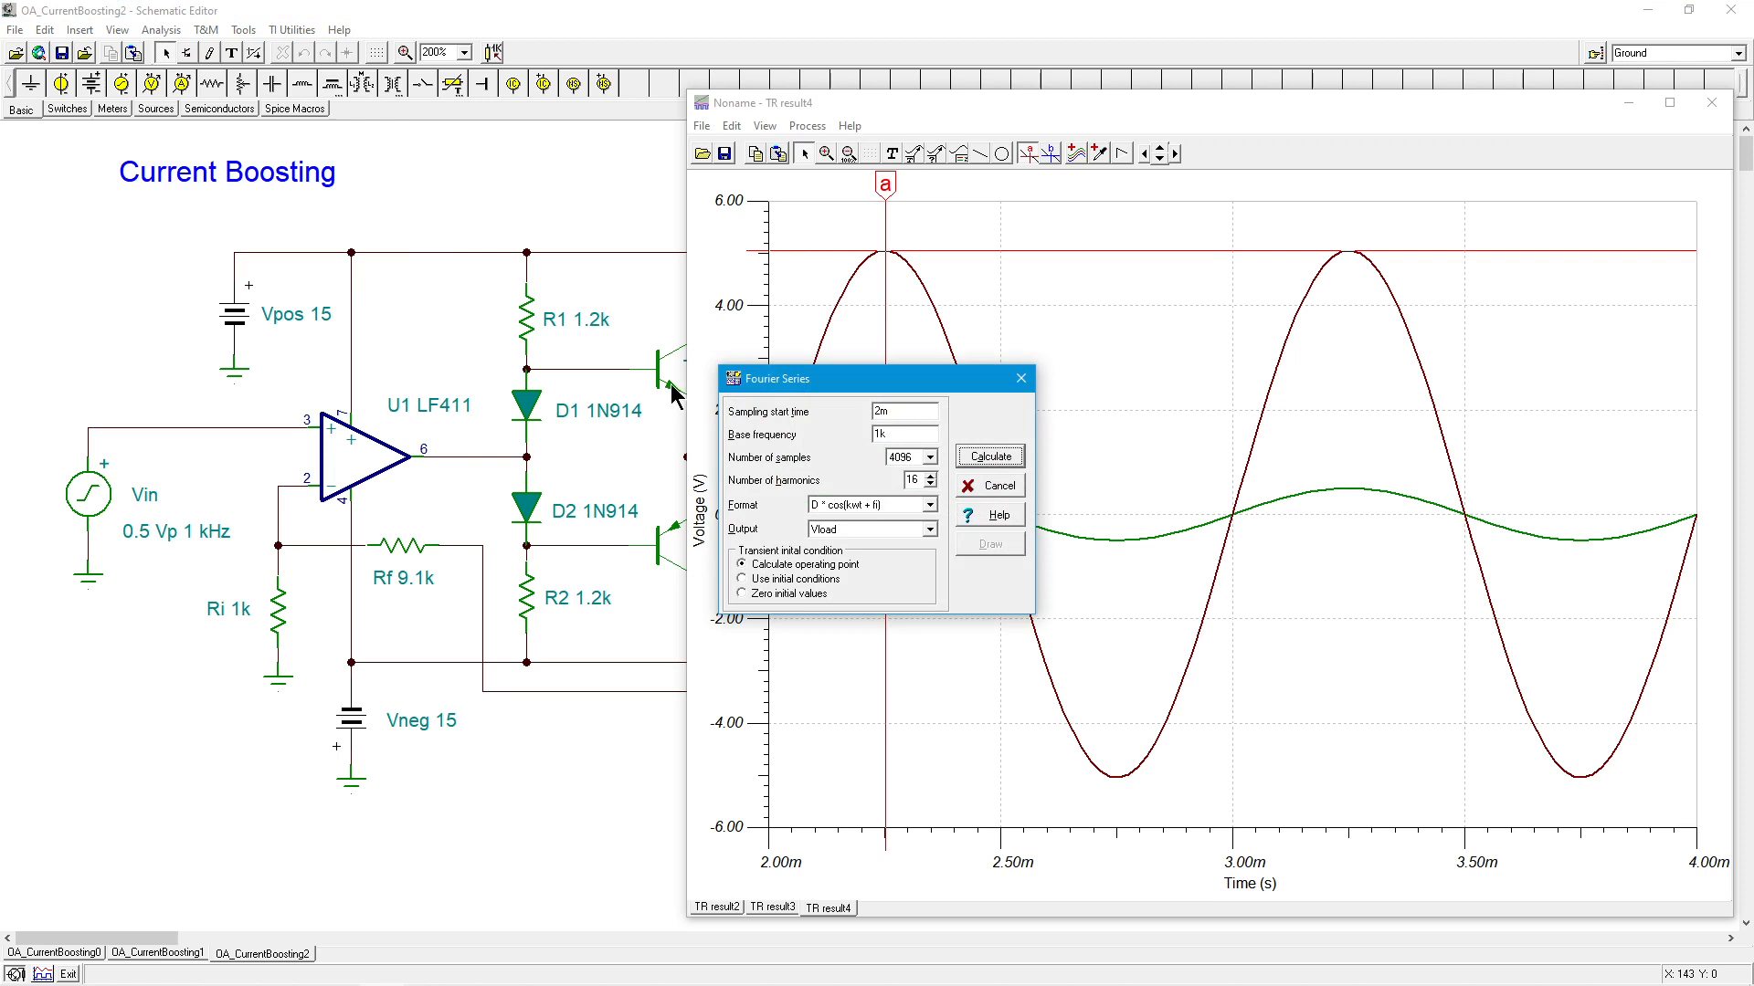
{"action": "left_click", "coordinate": [986, 455]}
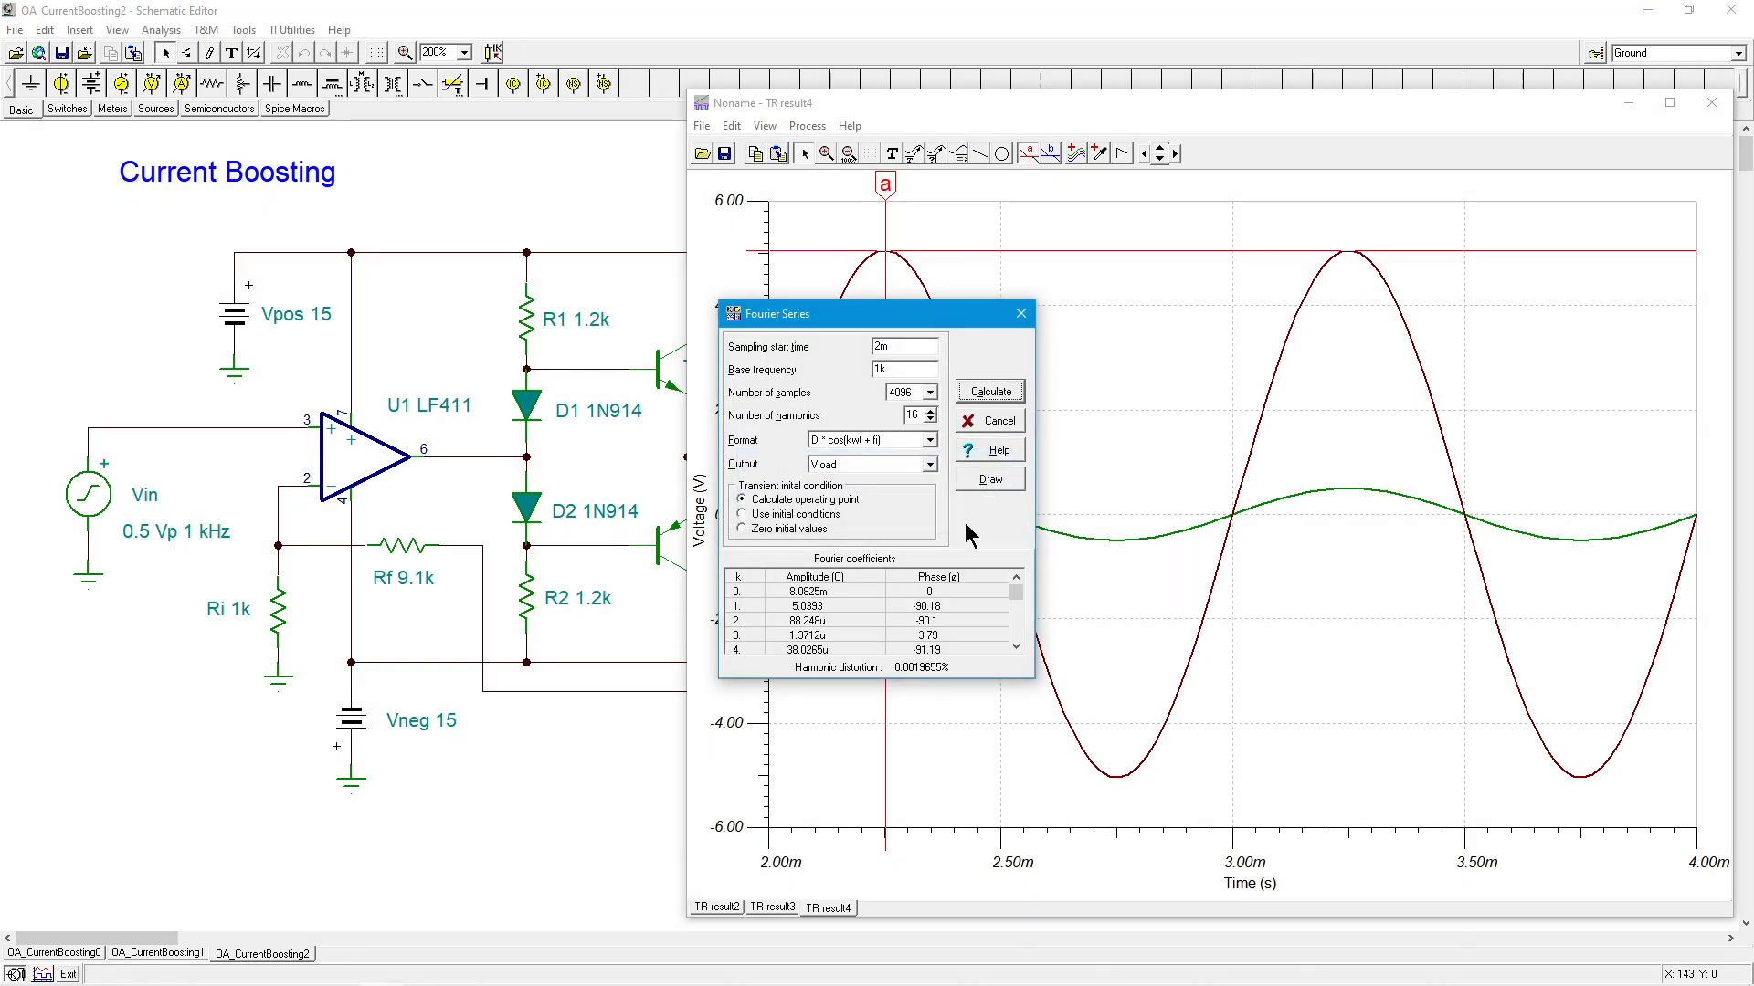
{"action": "mouse_move", "coordinate": [903, 684]}
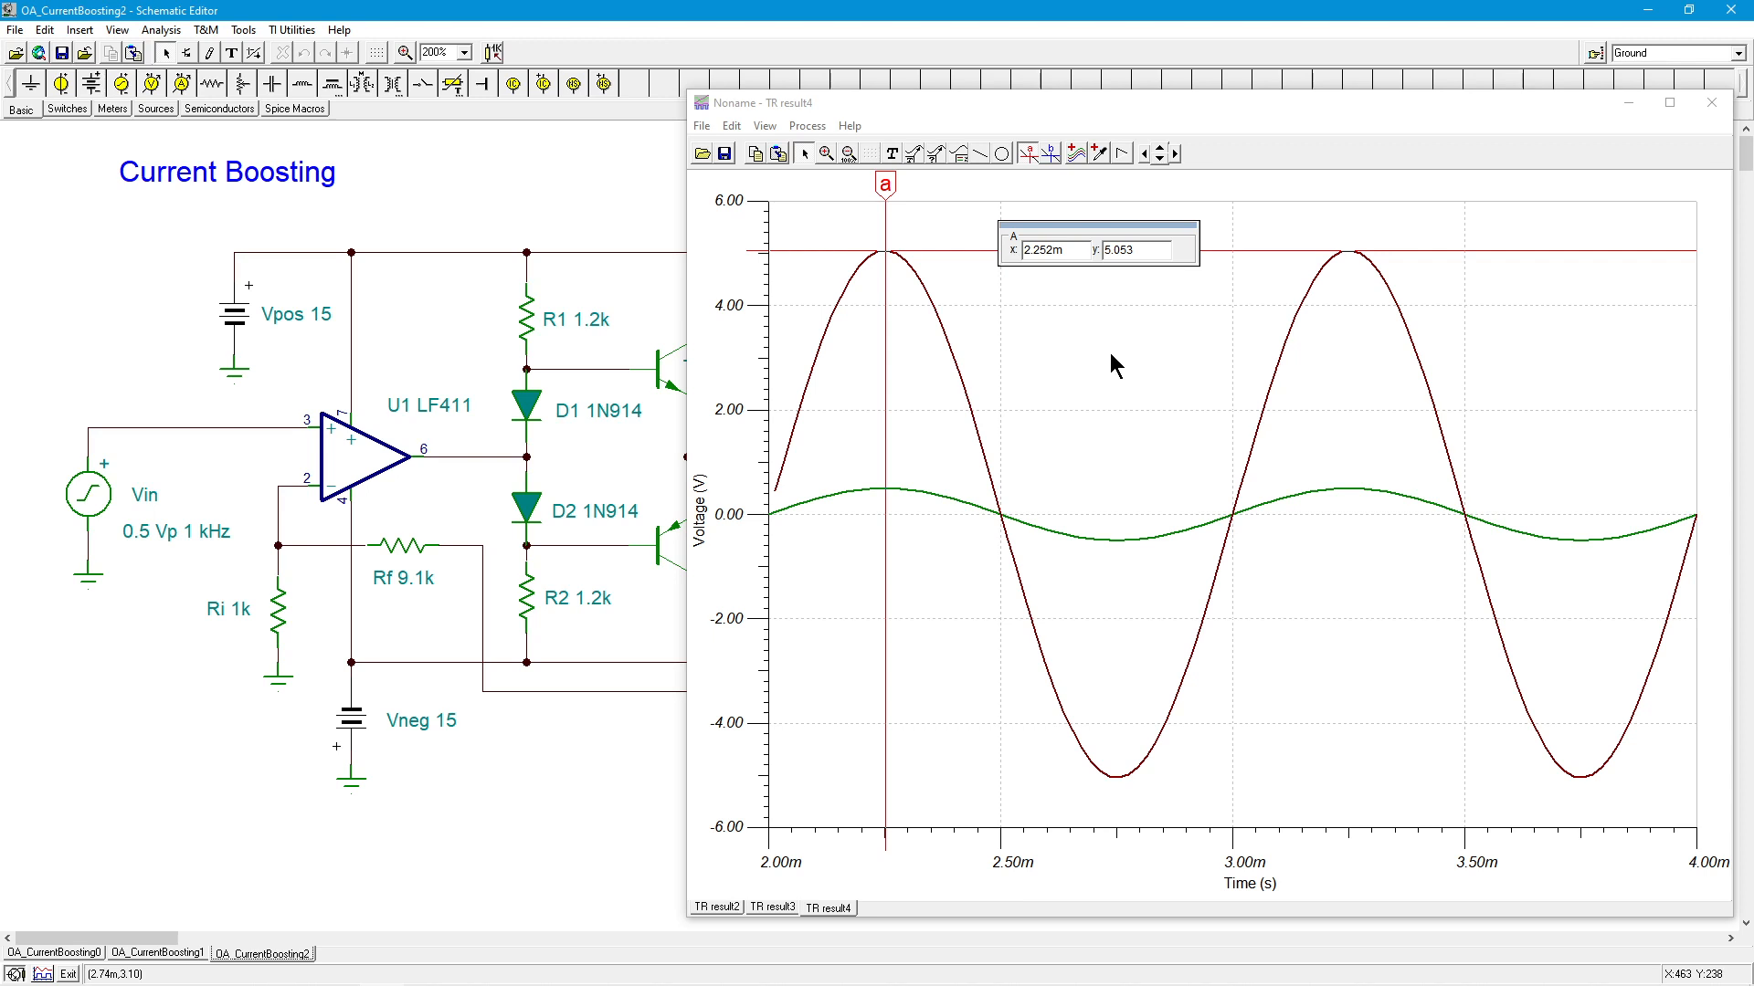
{"action": "mouse_move", "coordinate": [288, 590]}
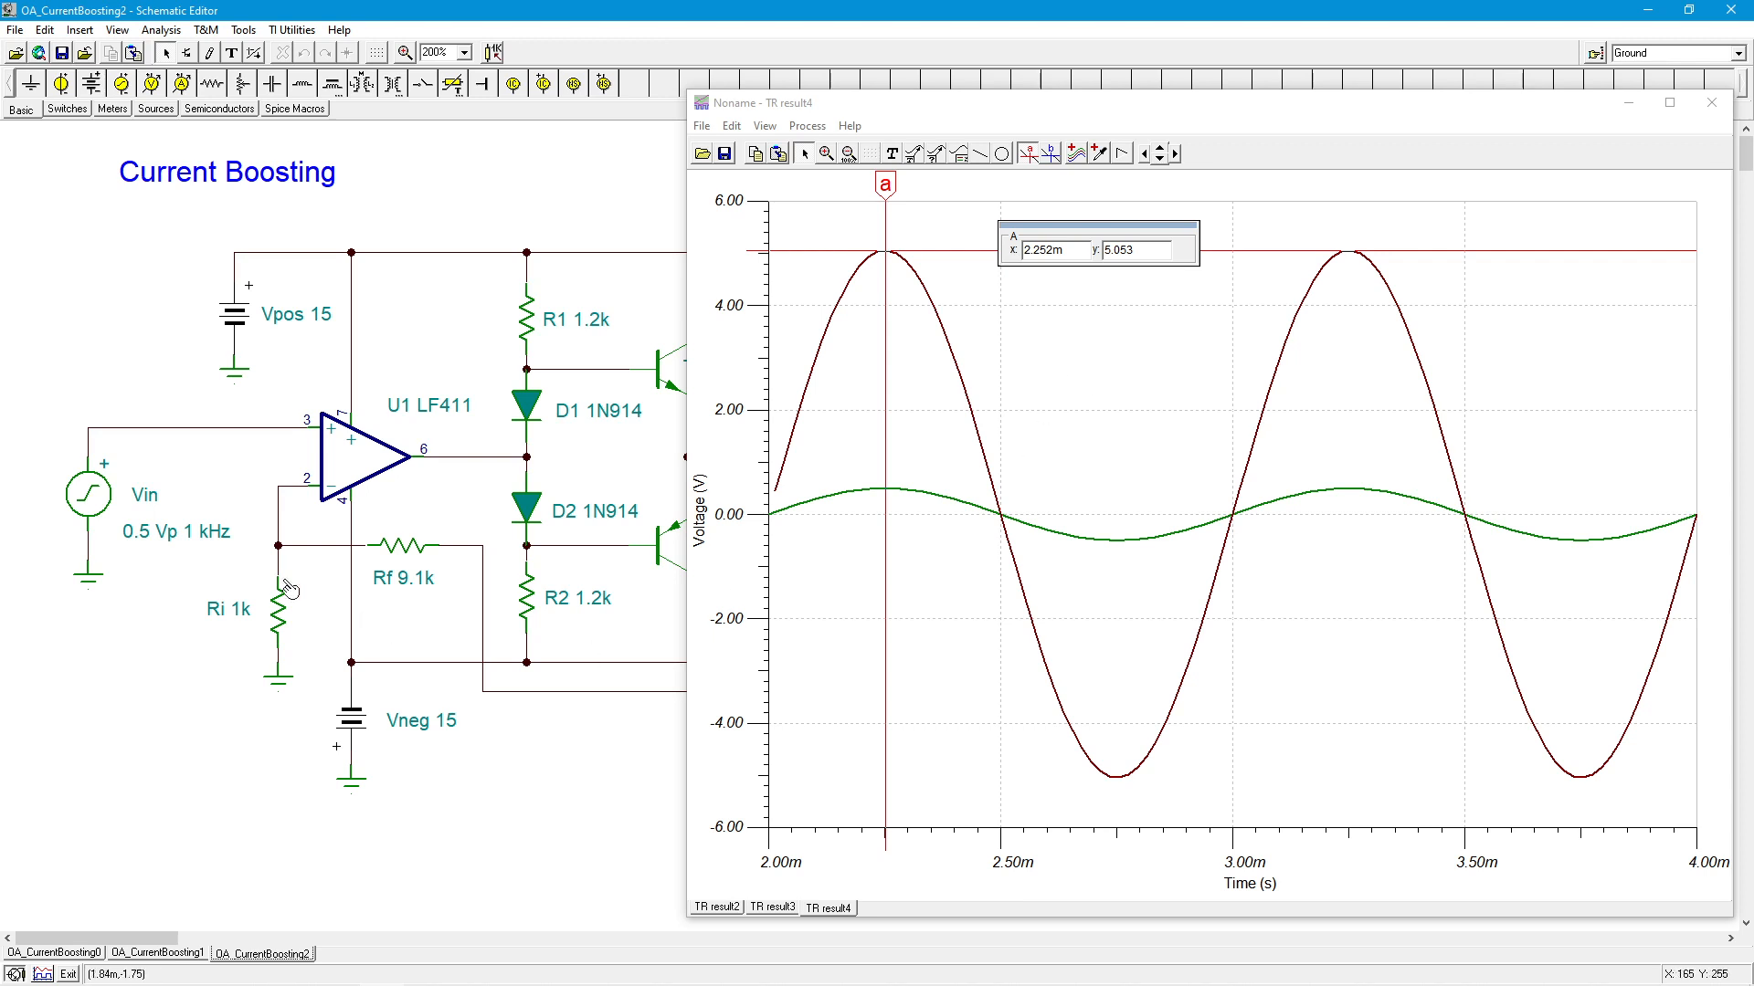
- Increase the Vin generator's sine wave amplitude for a larger input signal
{"action": "double_click", "coordinate": [89, 491]}
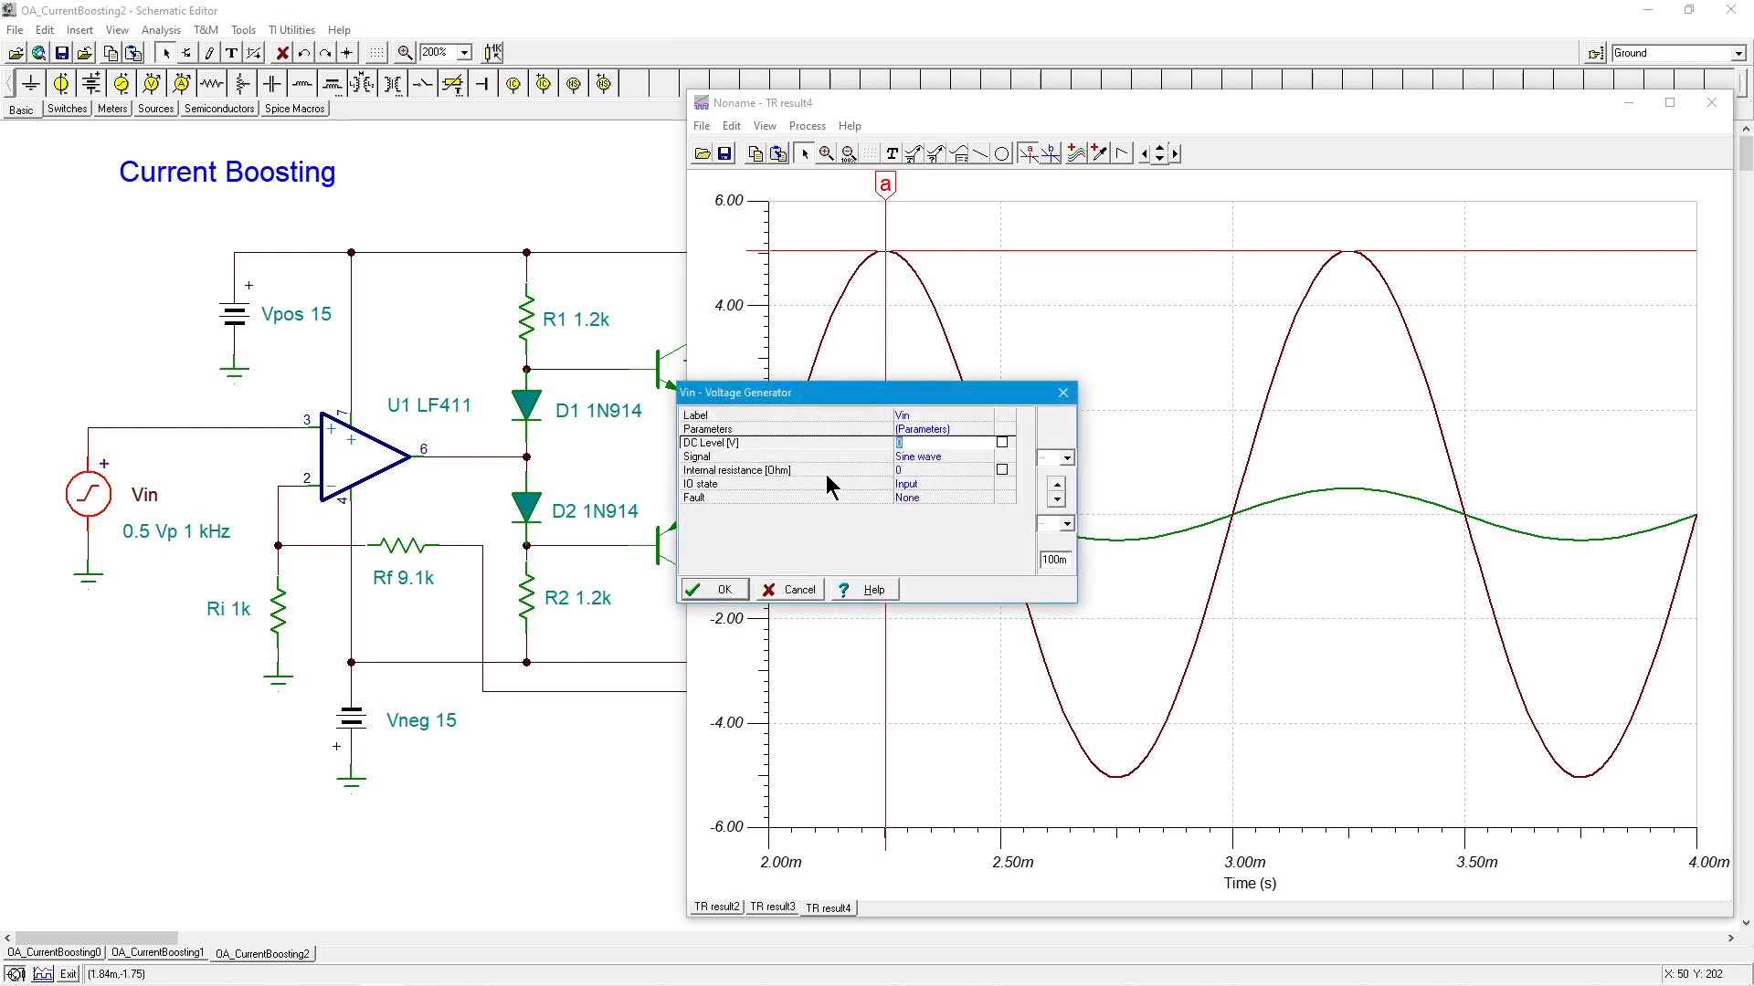
{"action": "left_click", "coordinate": [921, 430]}
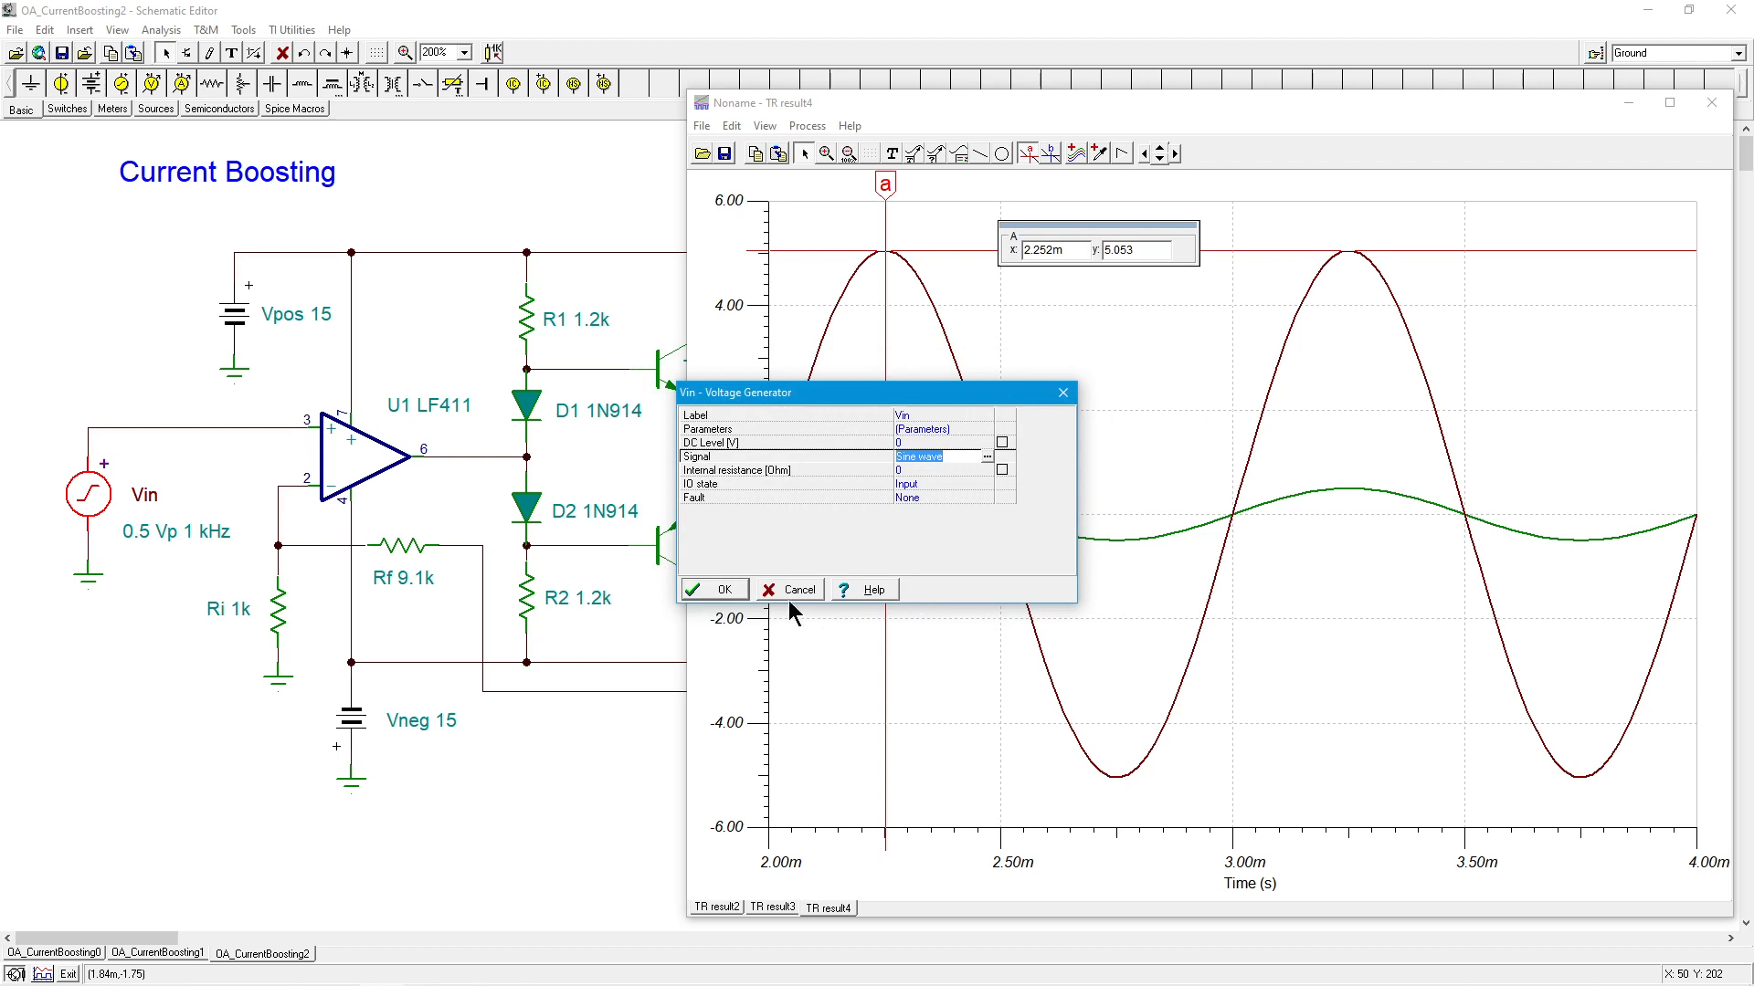
{"action": "left_click", "coordinate": [788, 590]}
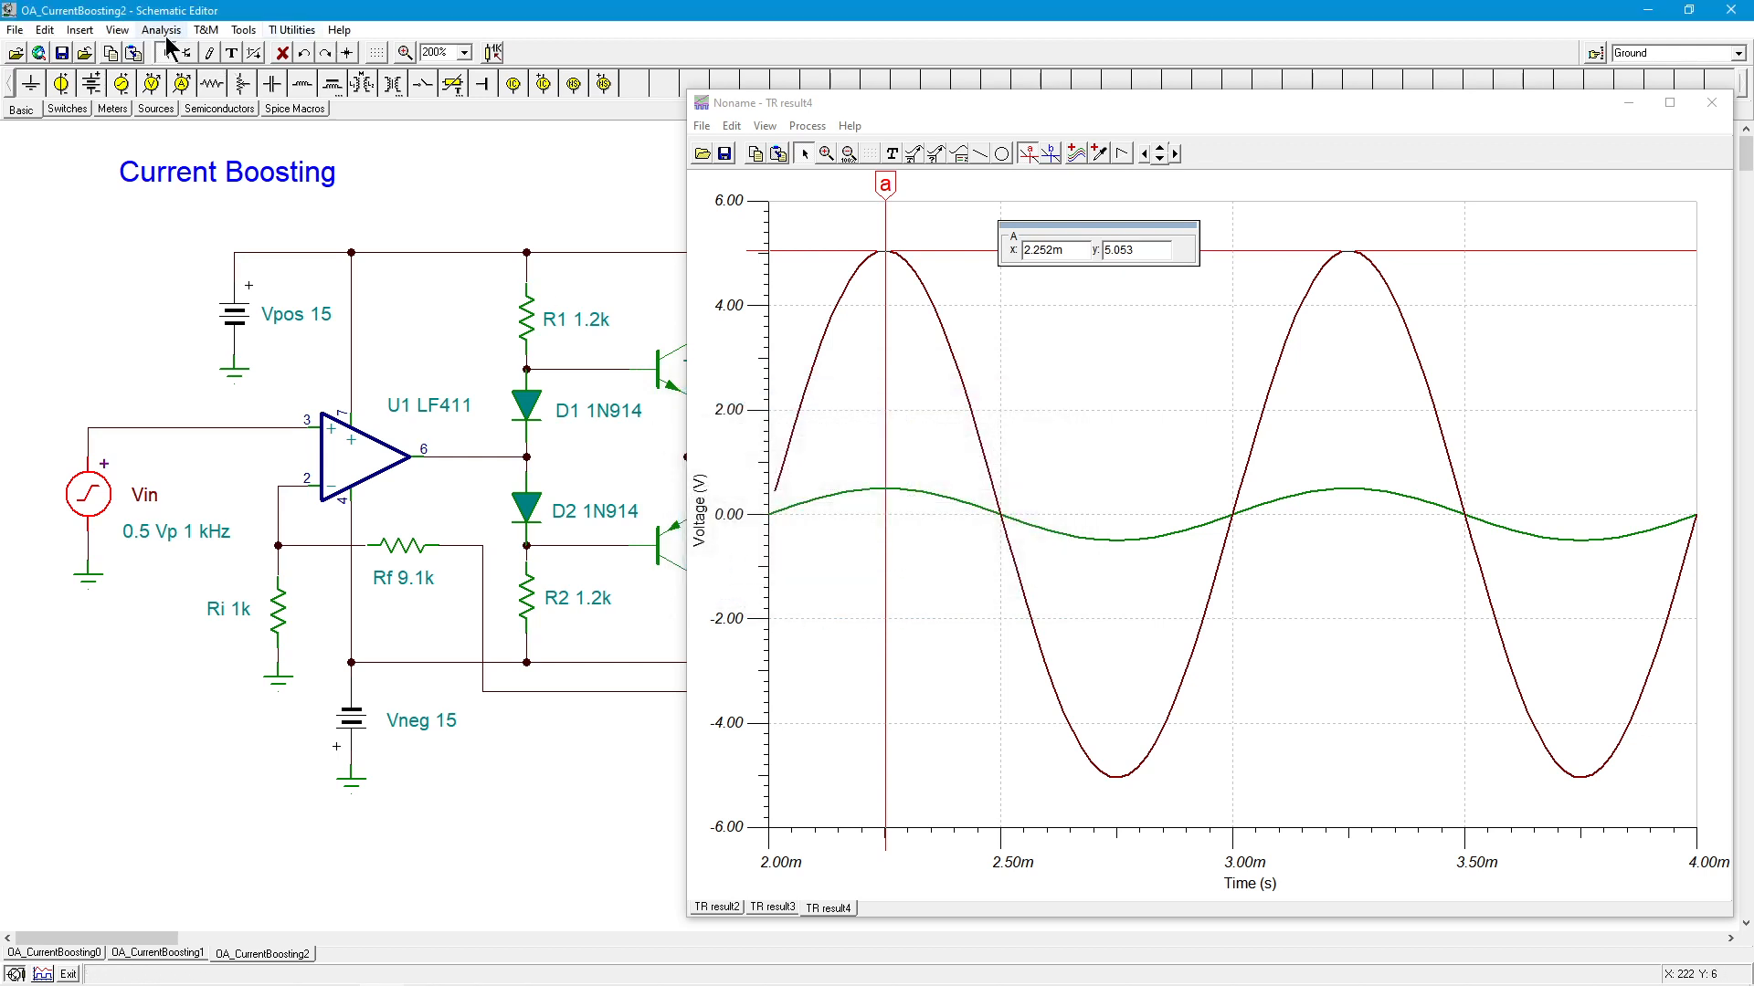
- Run a new transient analysis and mark the Vload peak at about 10.10 V
{"action": "left_click", "coordinate": [161, 29]}
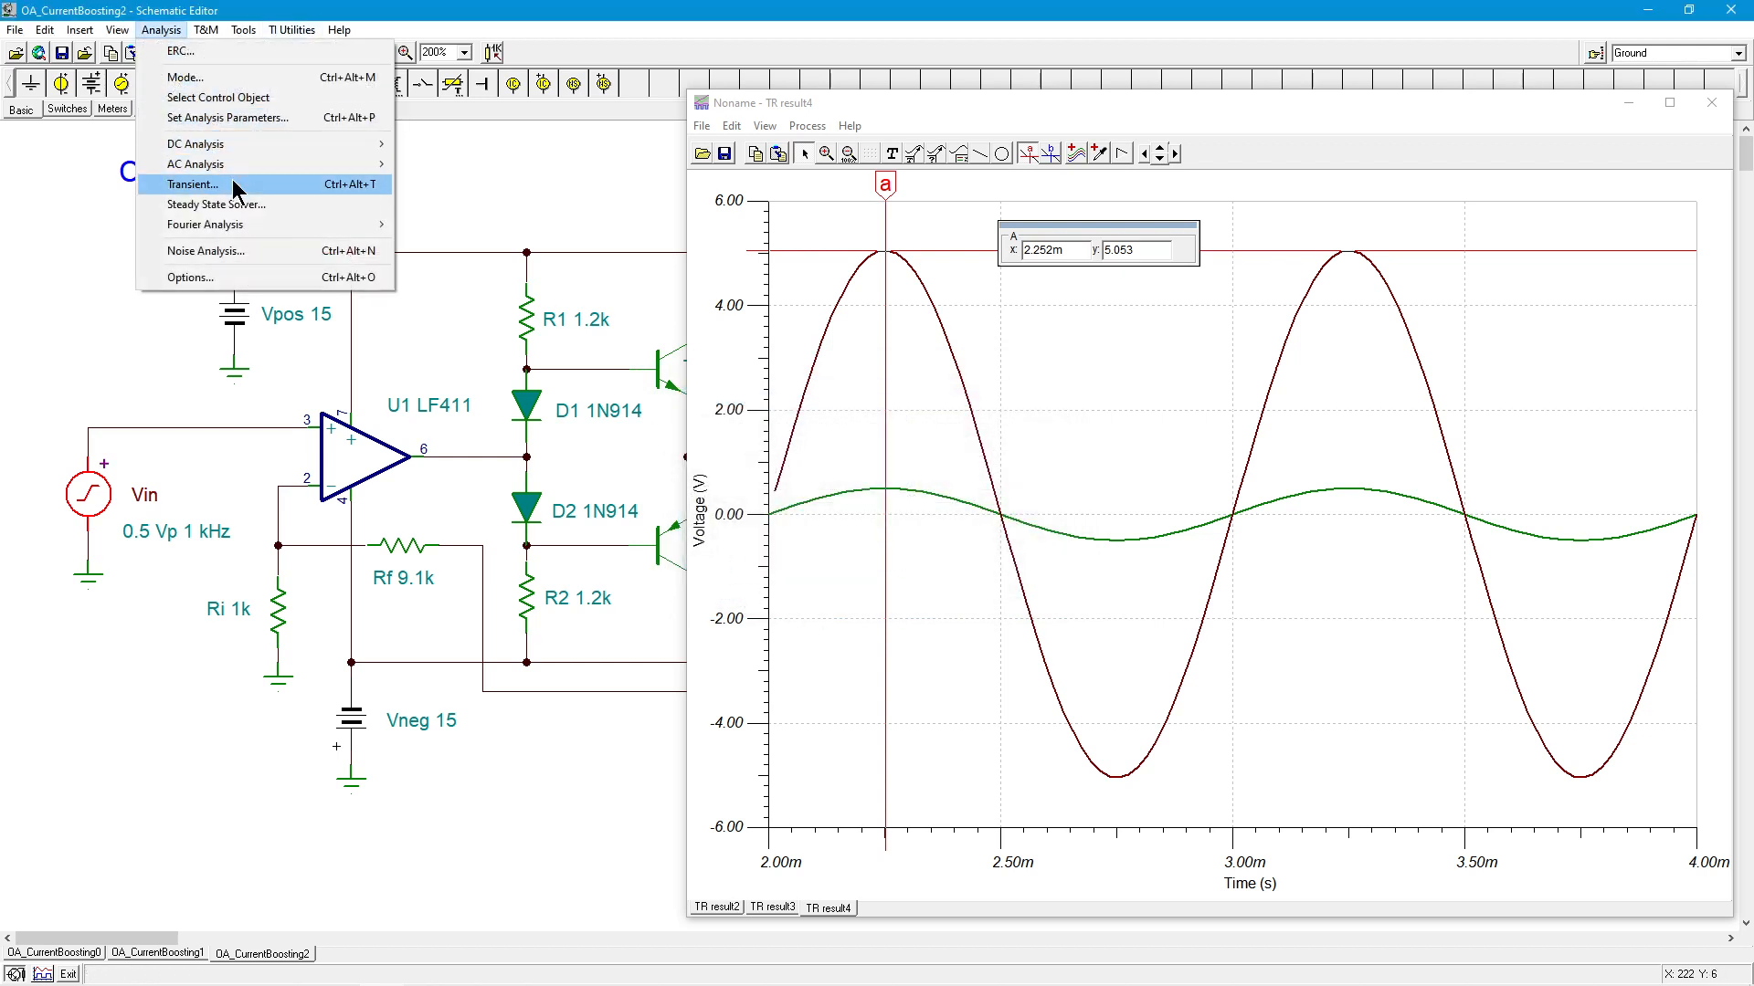
{"action": "left_click", "coordinate": [192, 182]}
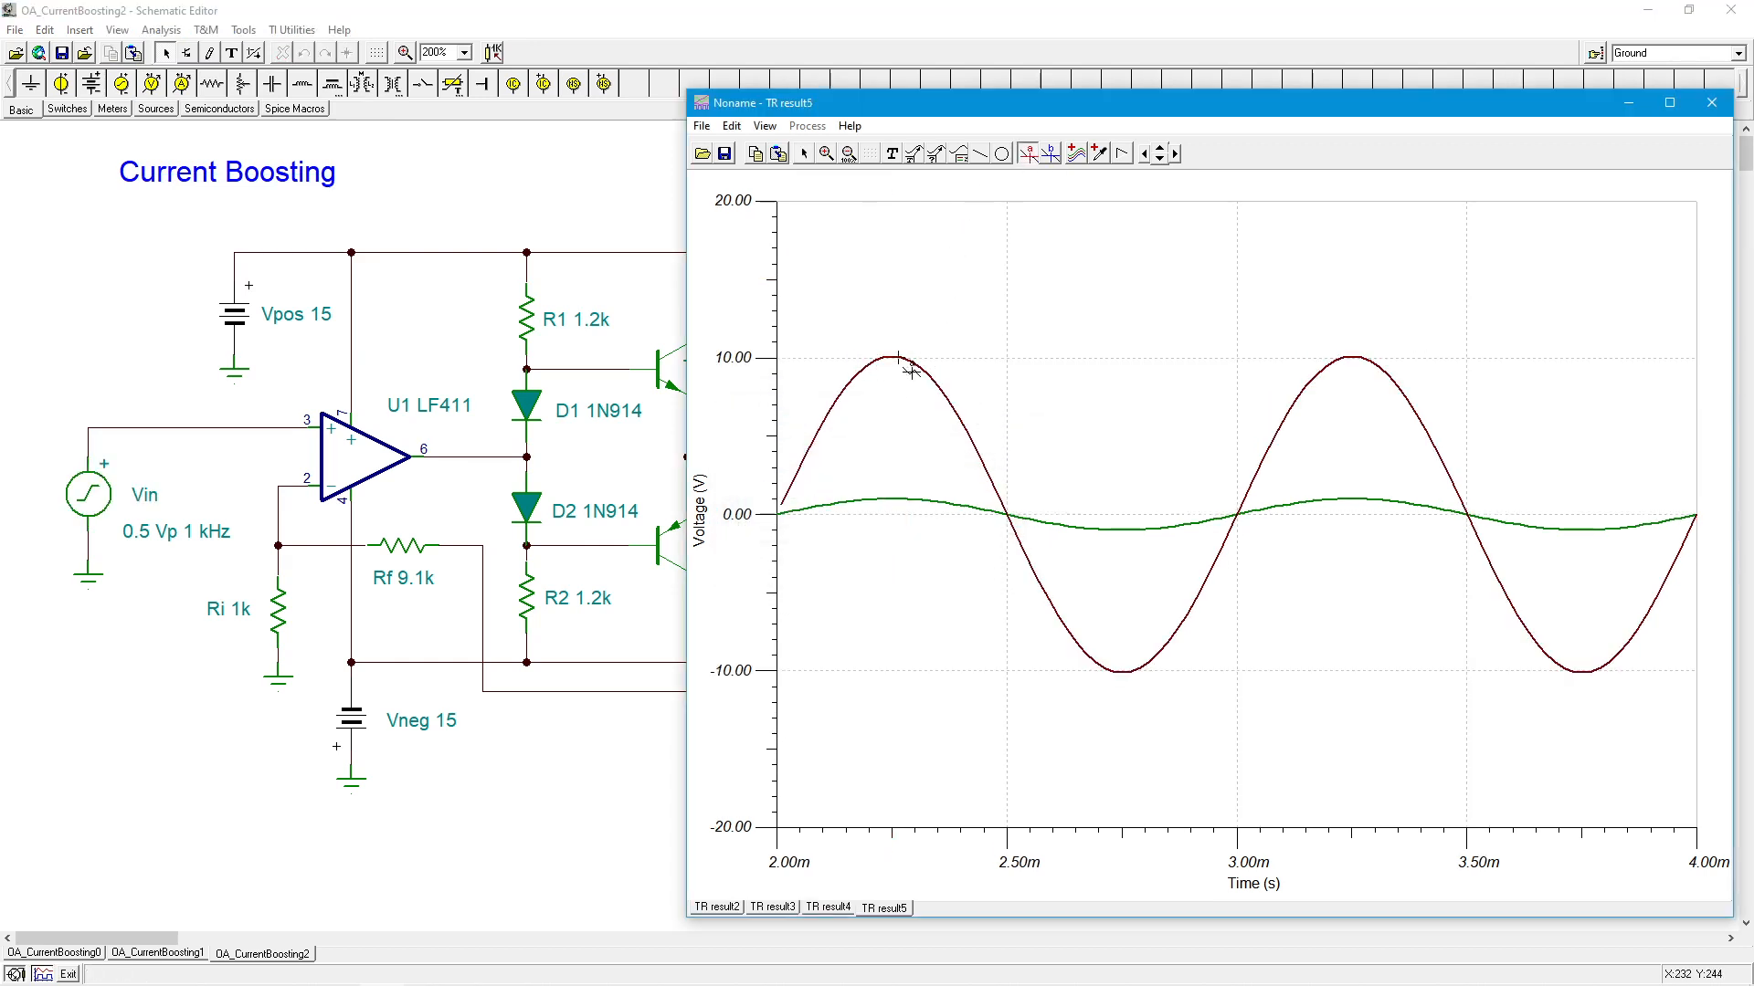
{"action": "left_click", "coordinate": [901, 360]}
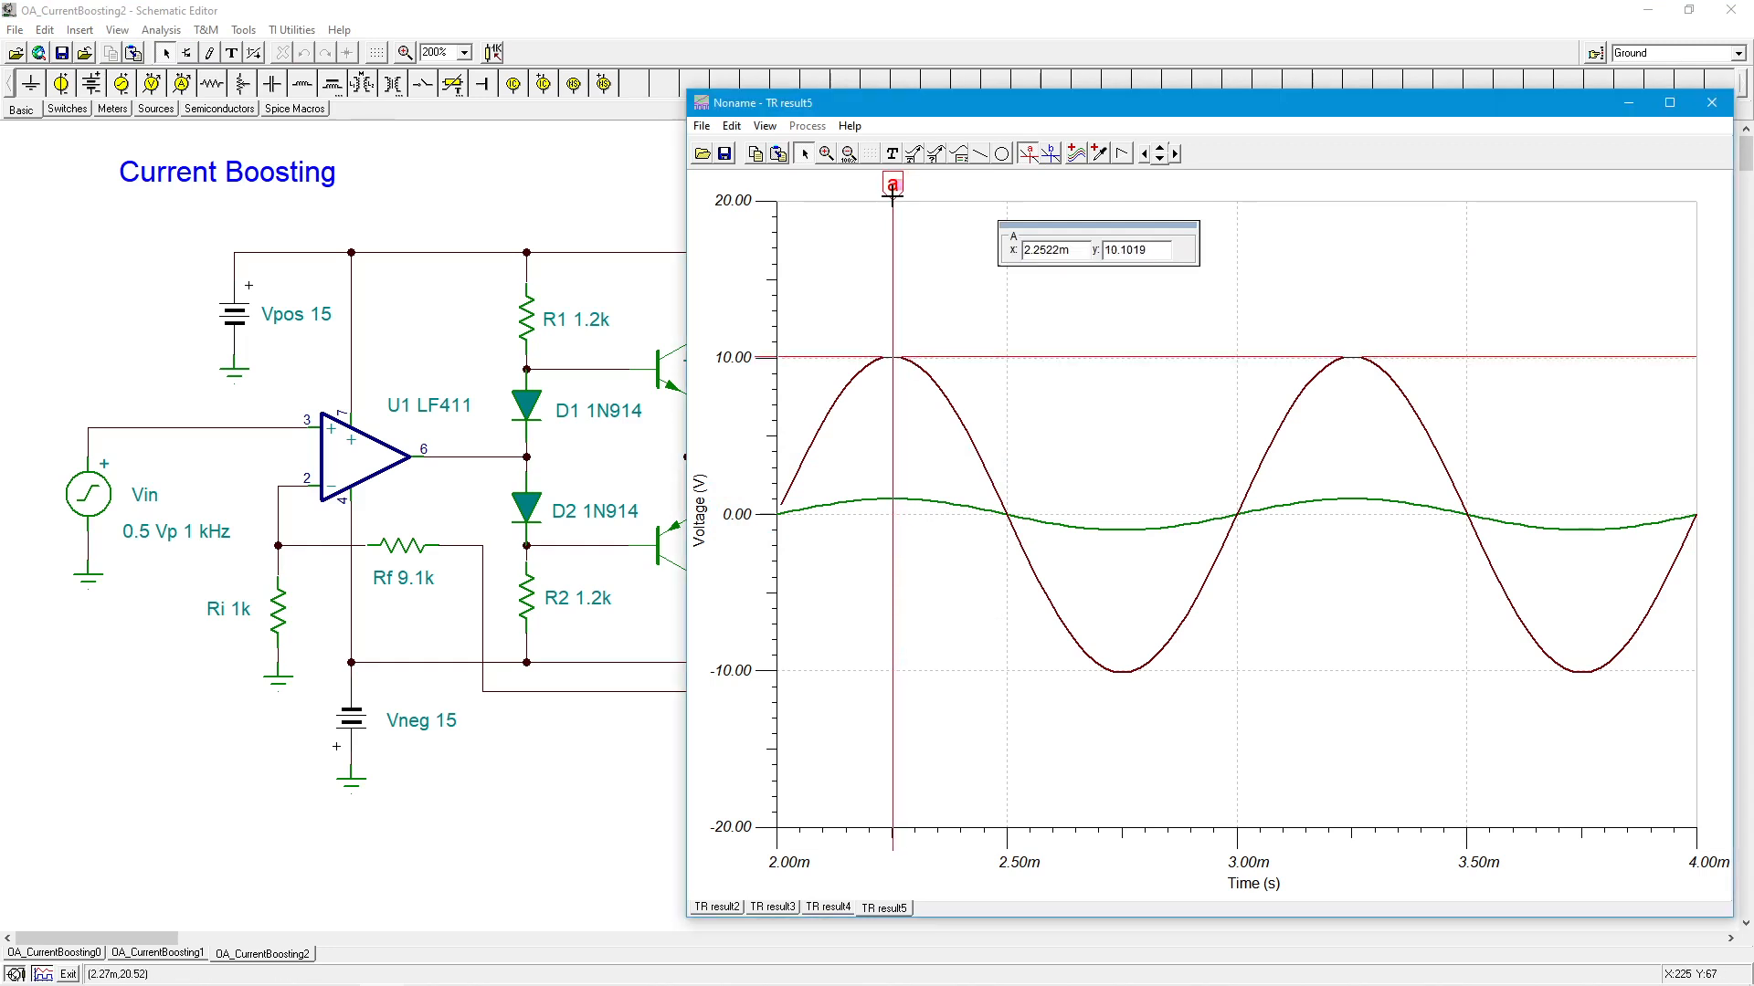
{"action": "mouse_move", "coordinate": [212, 139]}
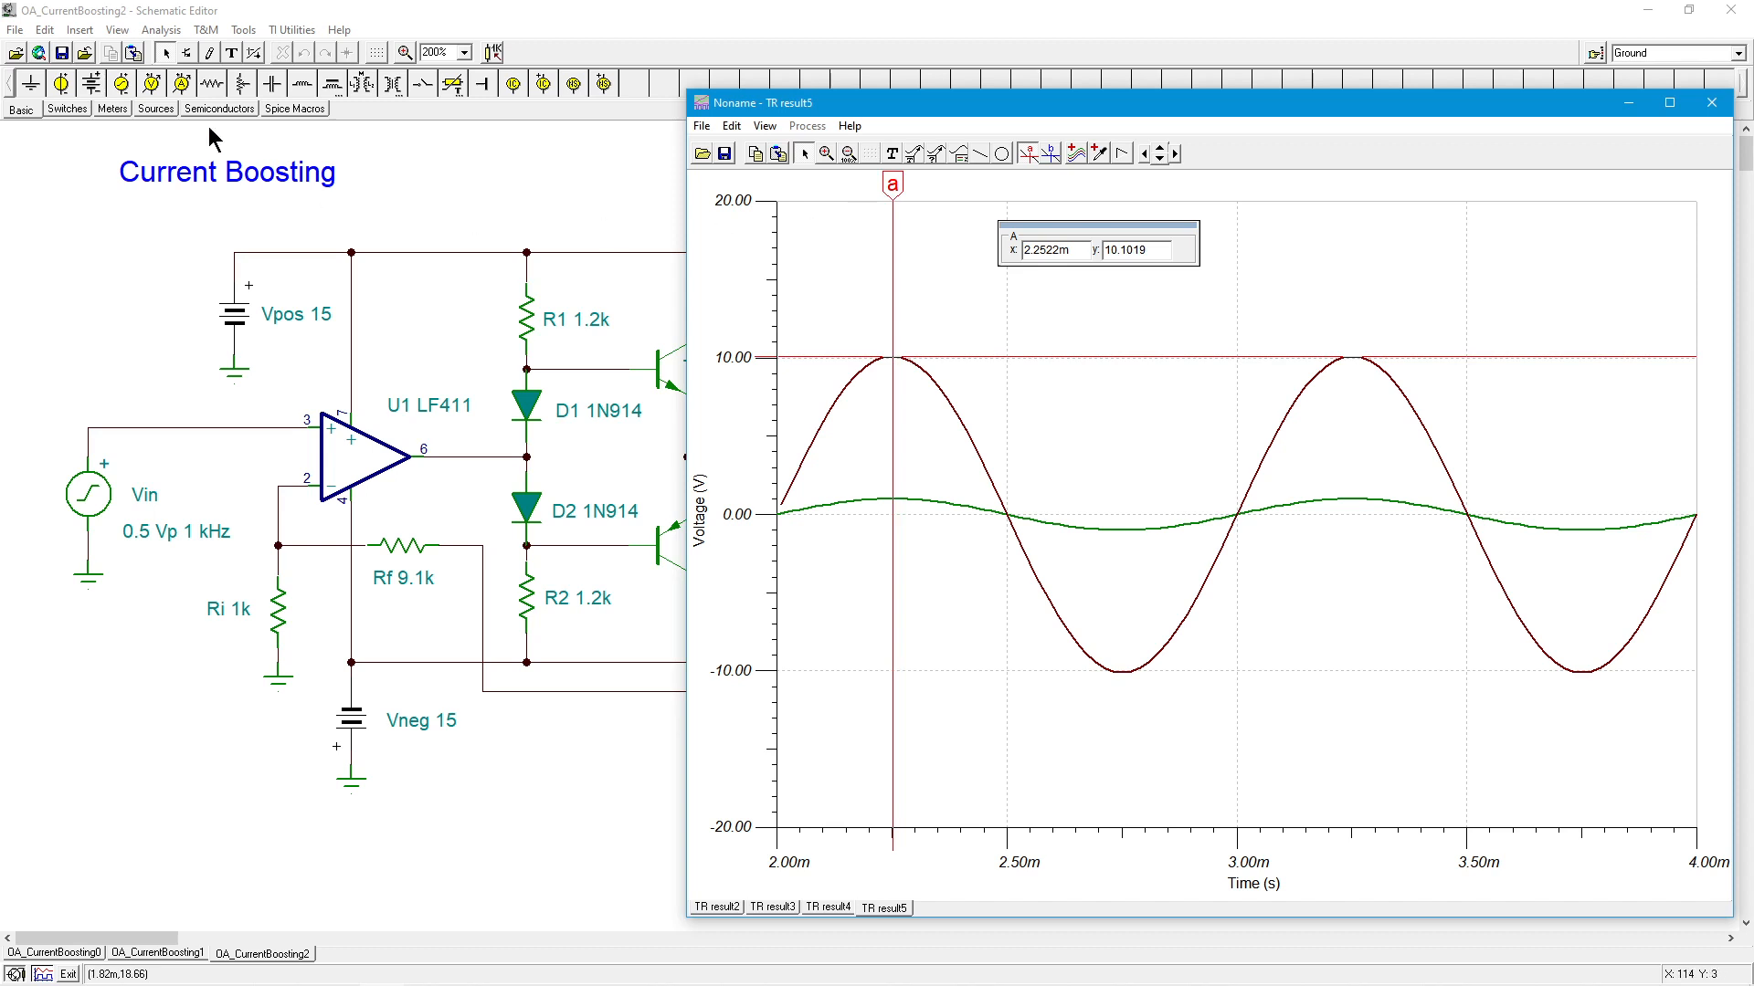
- Calculate the Fourier series of the ±10 V Vload (about 0.0026% distortion) and dismiss the results
{"action": "left_click", "coordinate": [161, 29]}
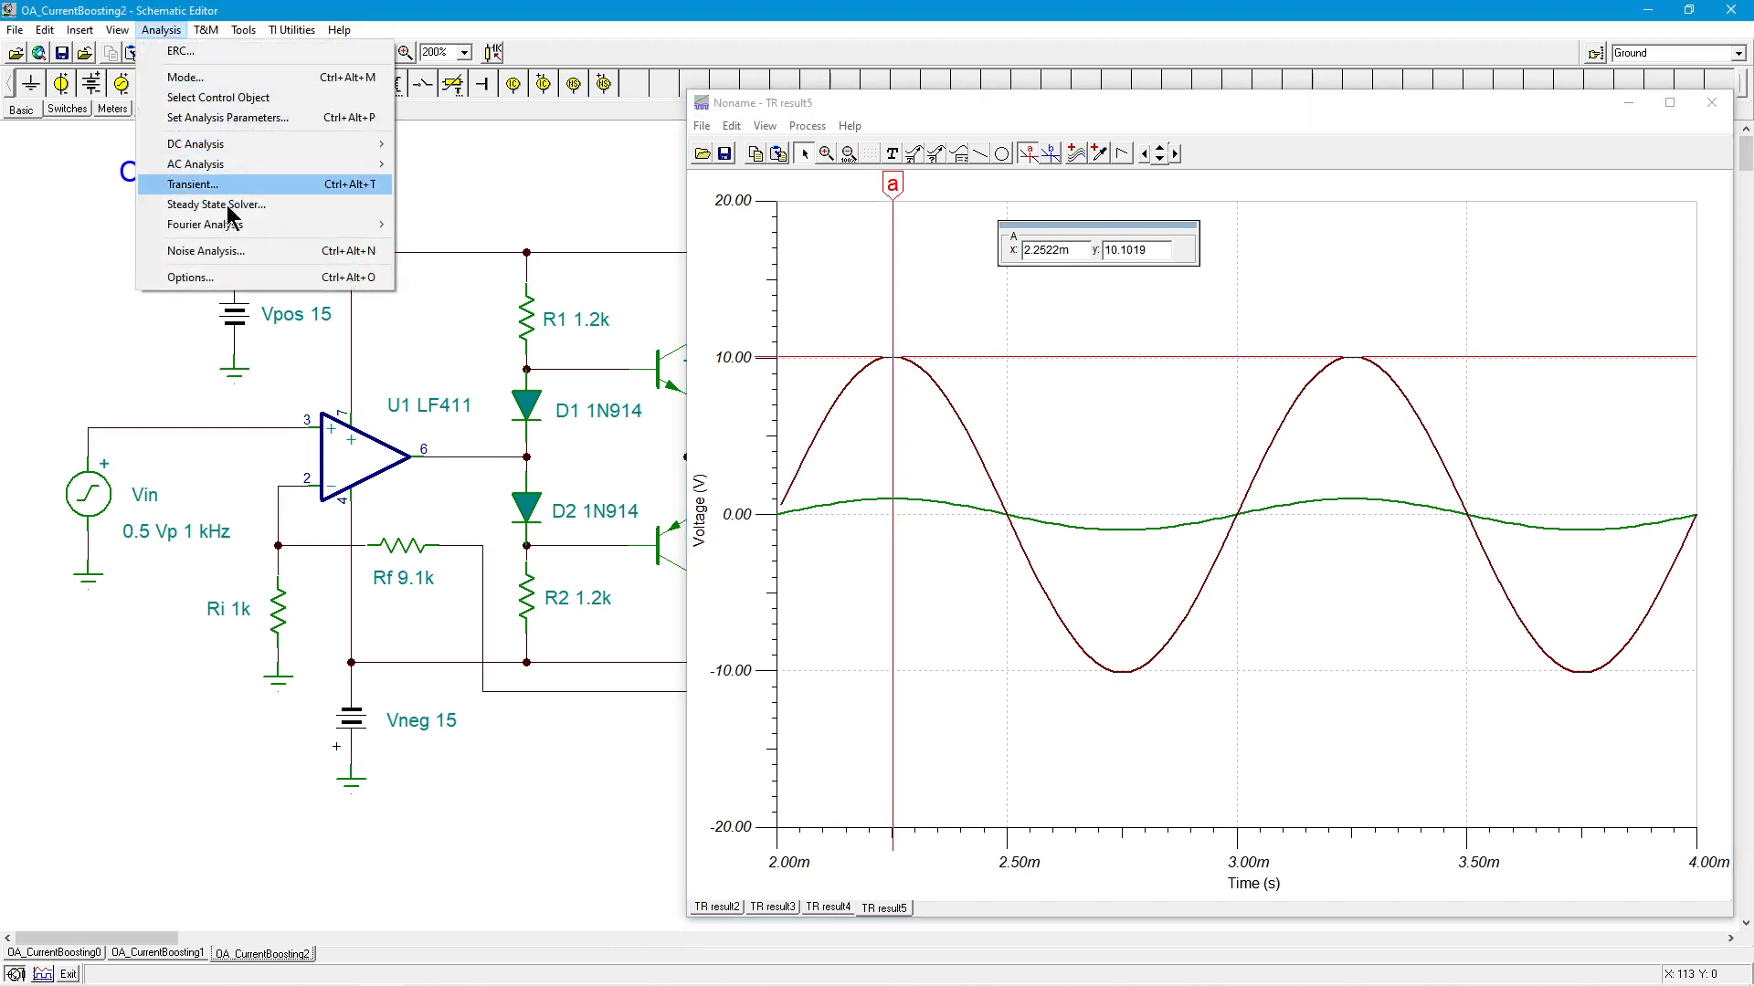
{"action": "left_click", "coordinate": [206, 223]}
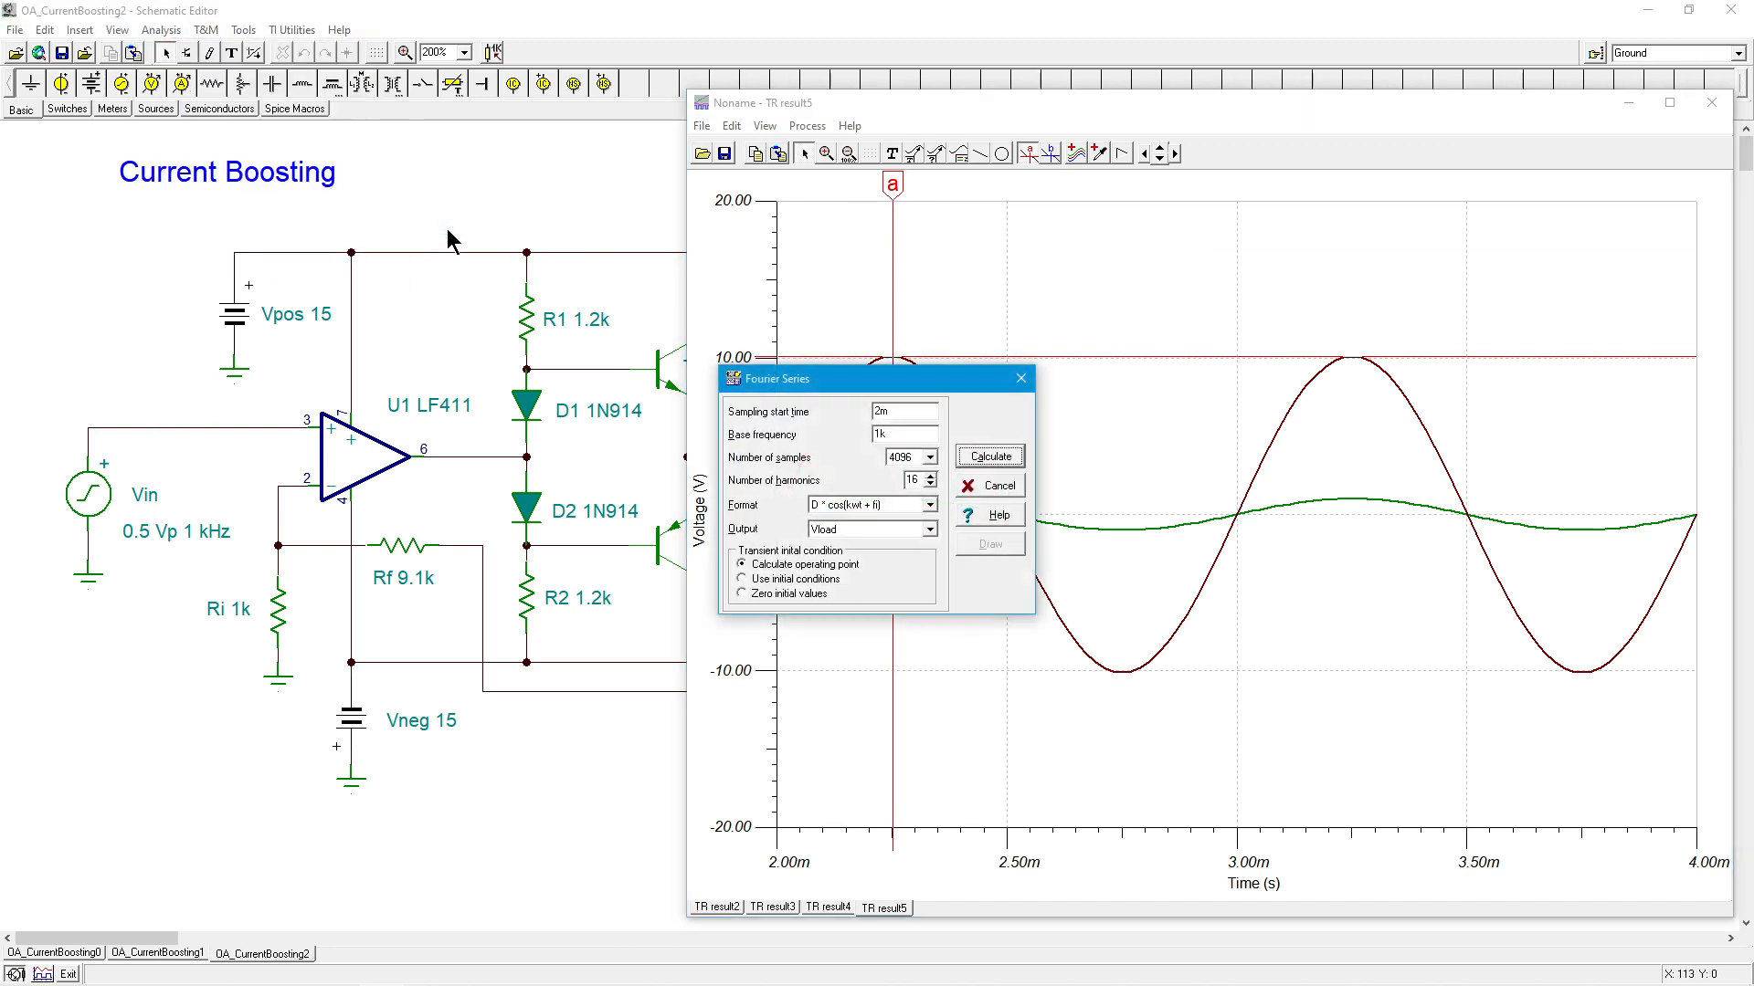
{"action": "left_click", "coordinate": [986, 455]}
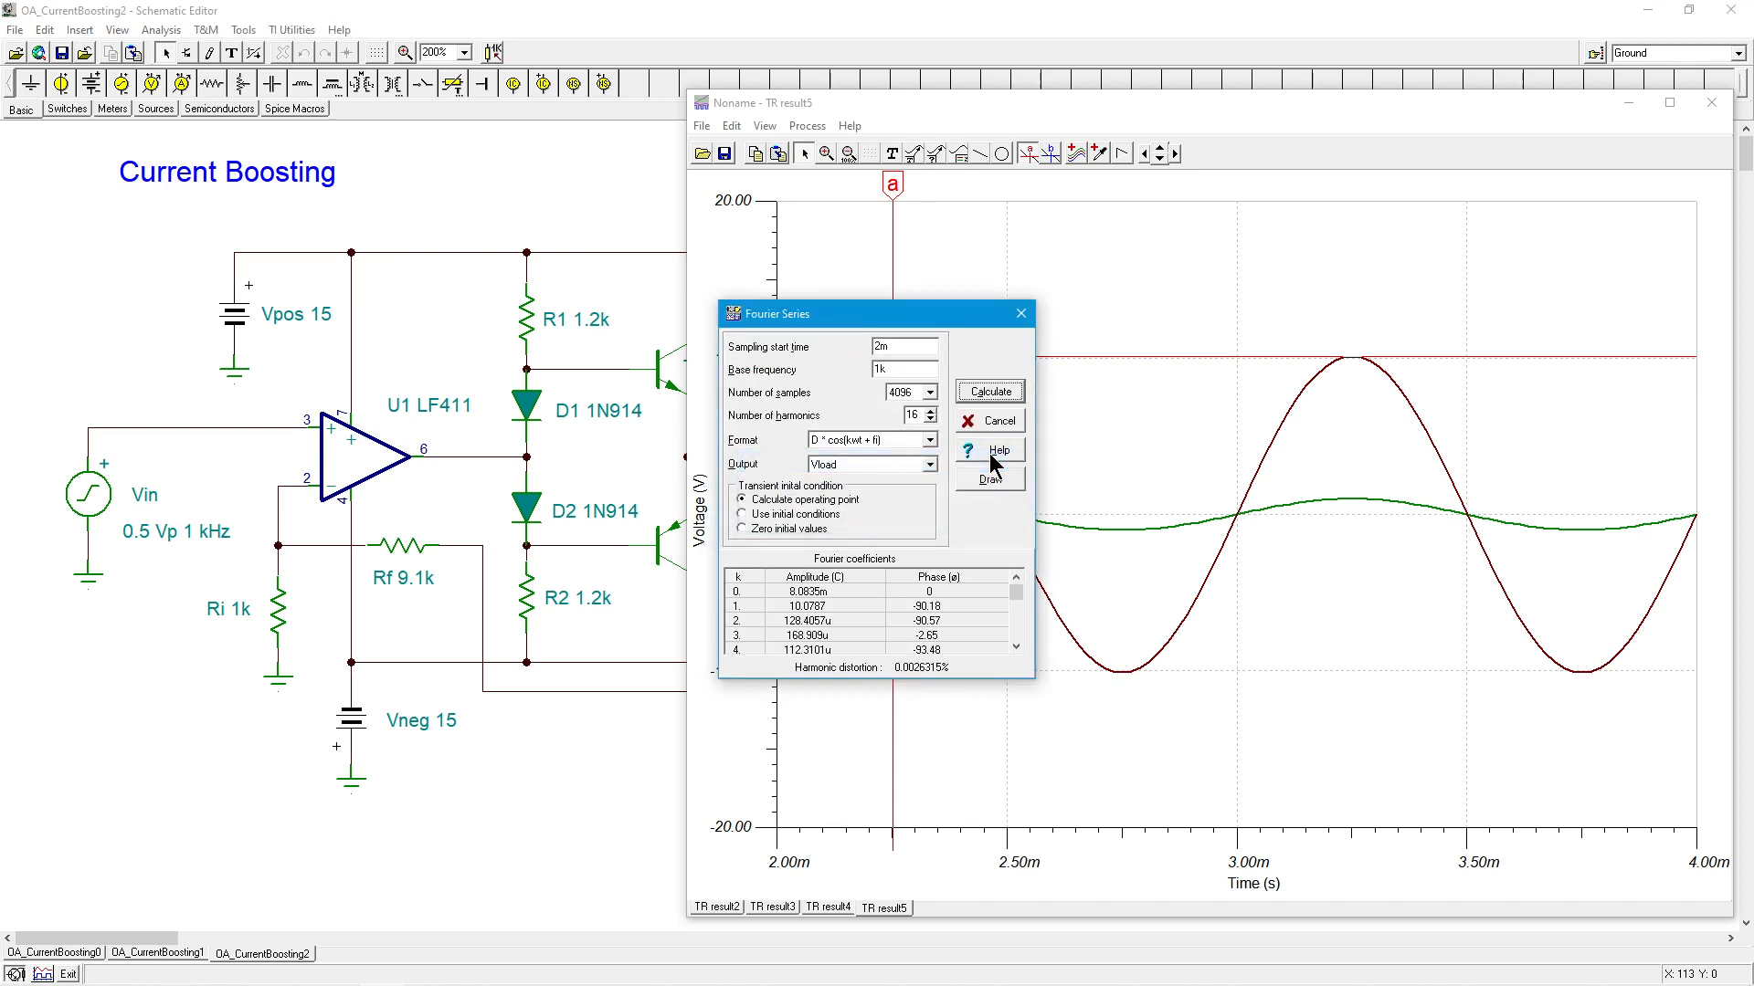
{"action": "mouse_move", "coordinate": [910, 684]}
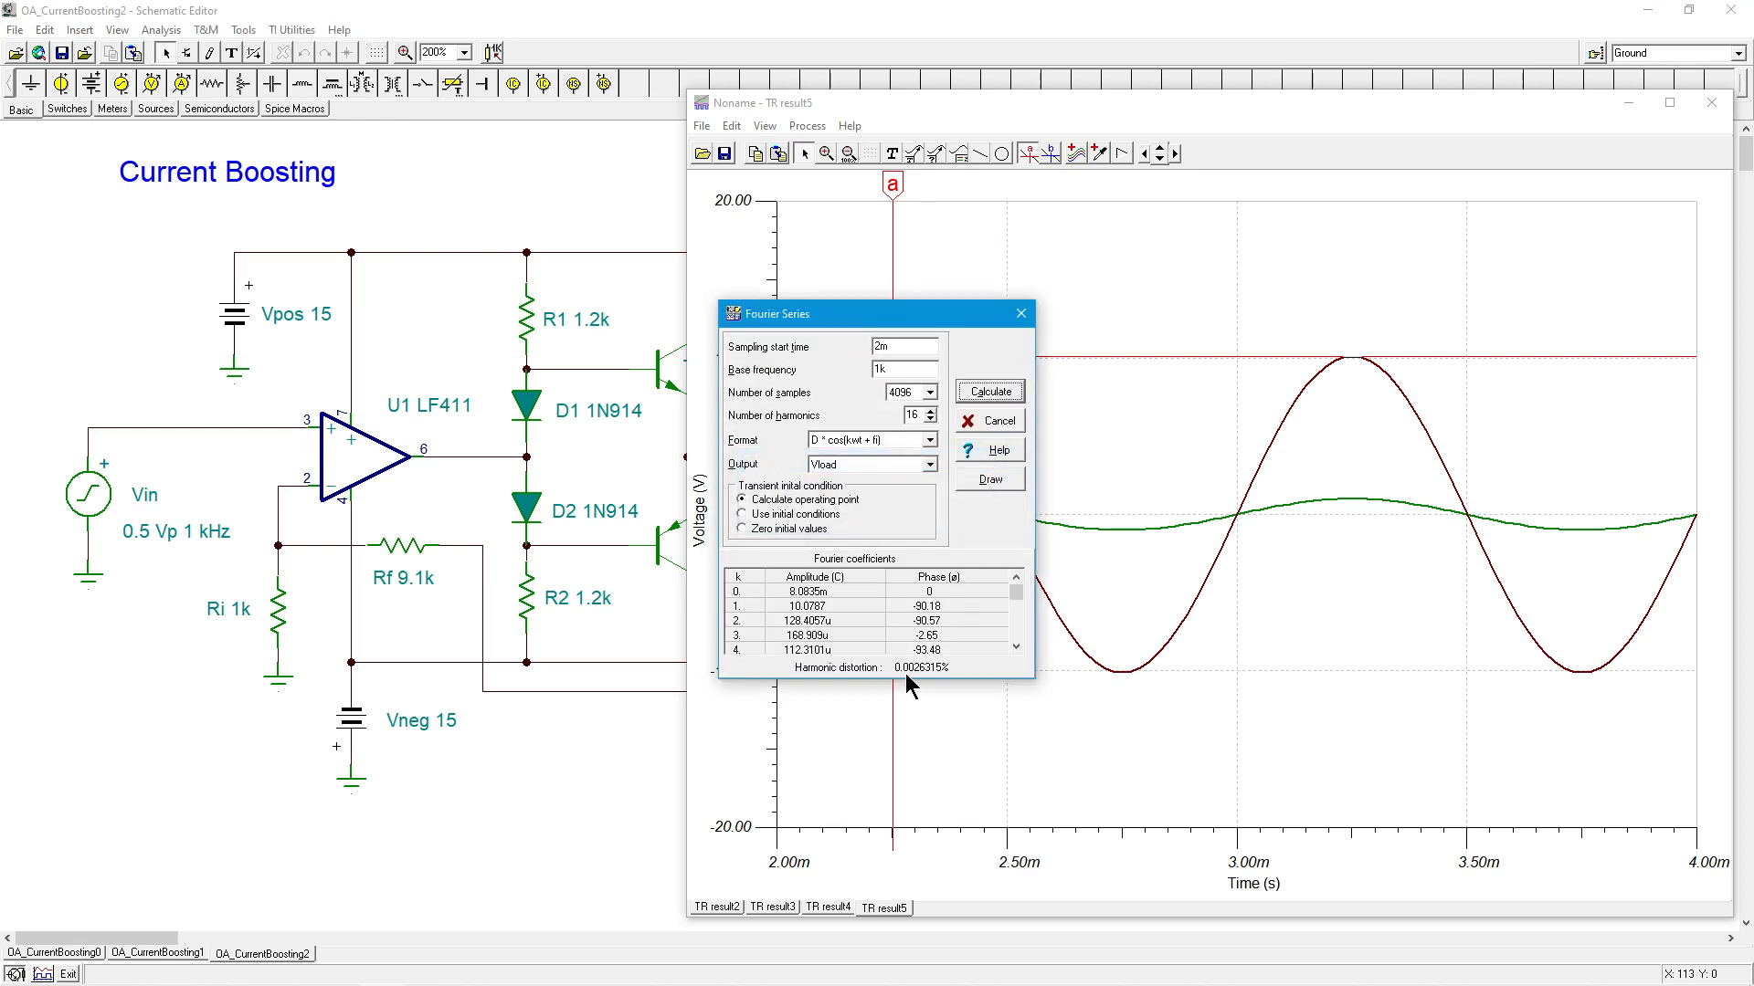
{"action": "mouse_move", "coordinate": [965, 639]}
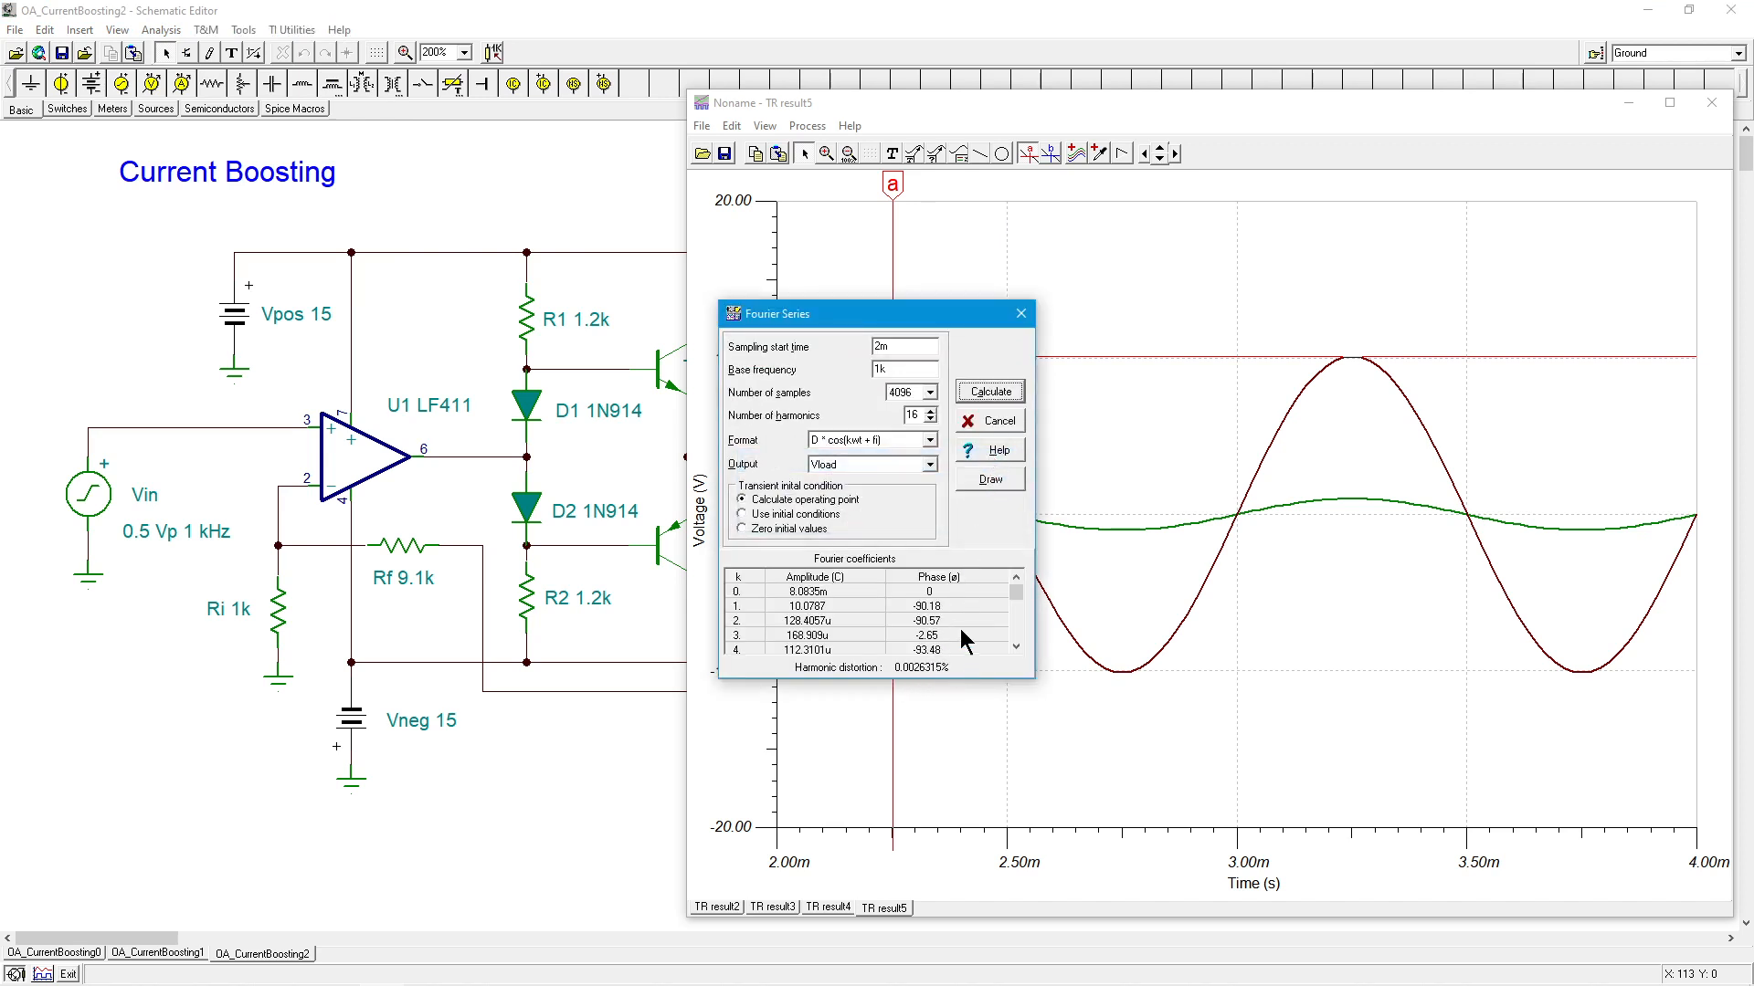
{"action": "left_click", "coordinate": [1019, 312]}
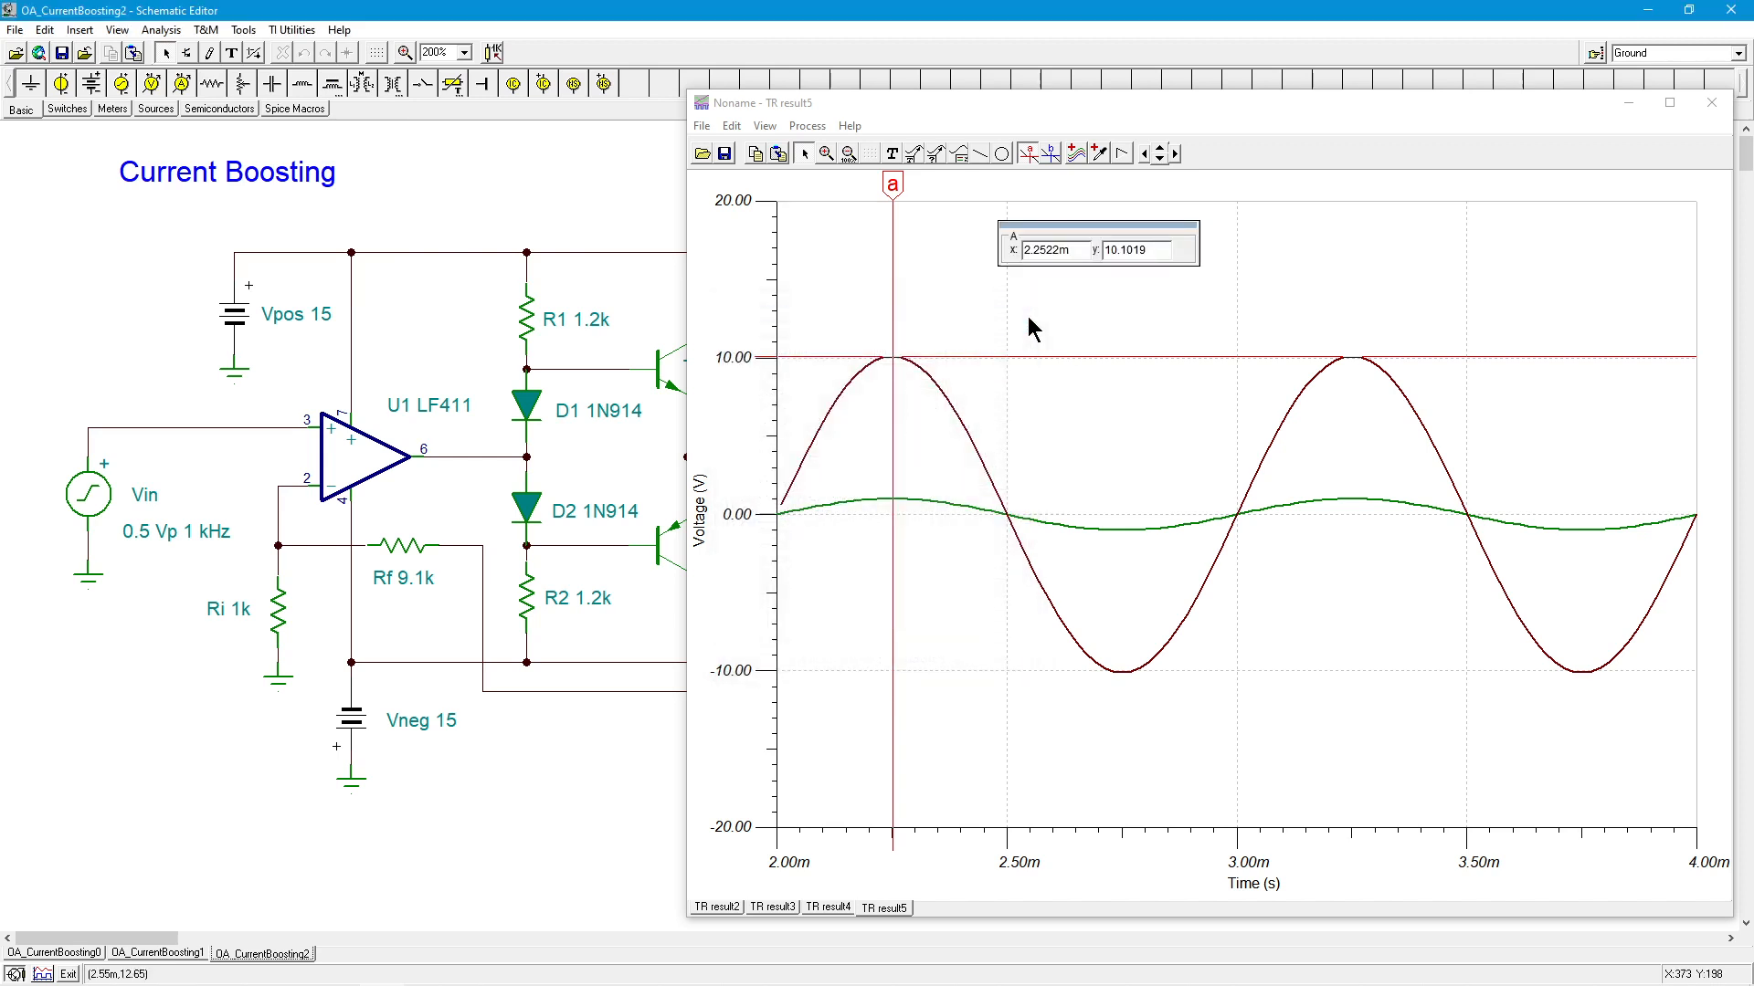
{"action": "mouse_move", "coordinate": [1713, 102]}
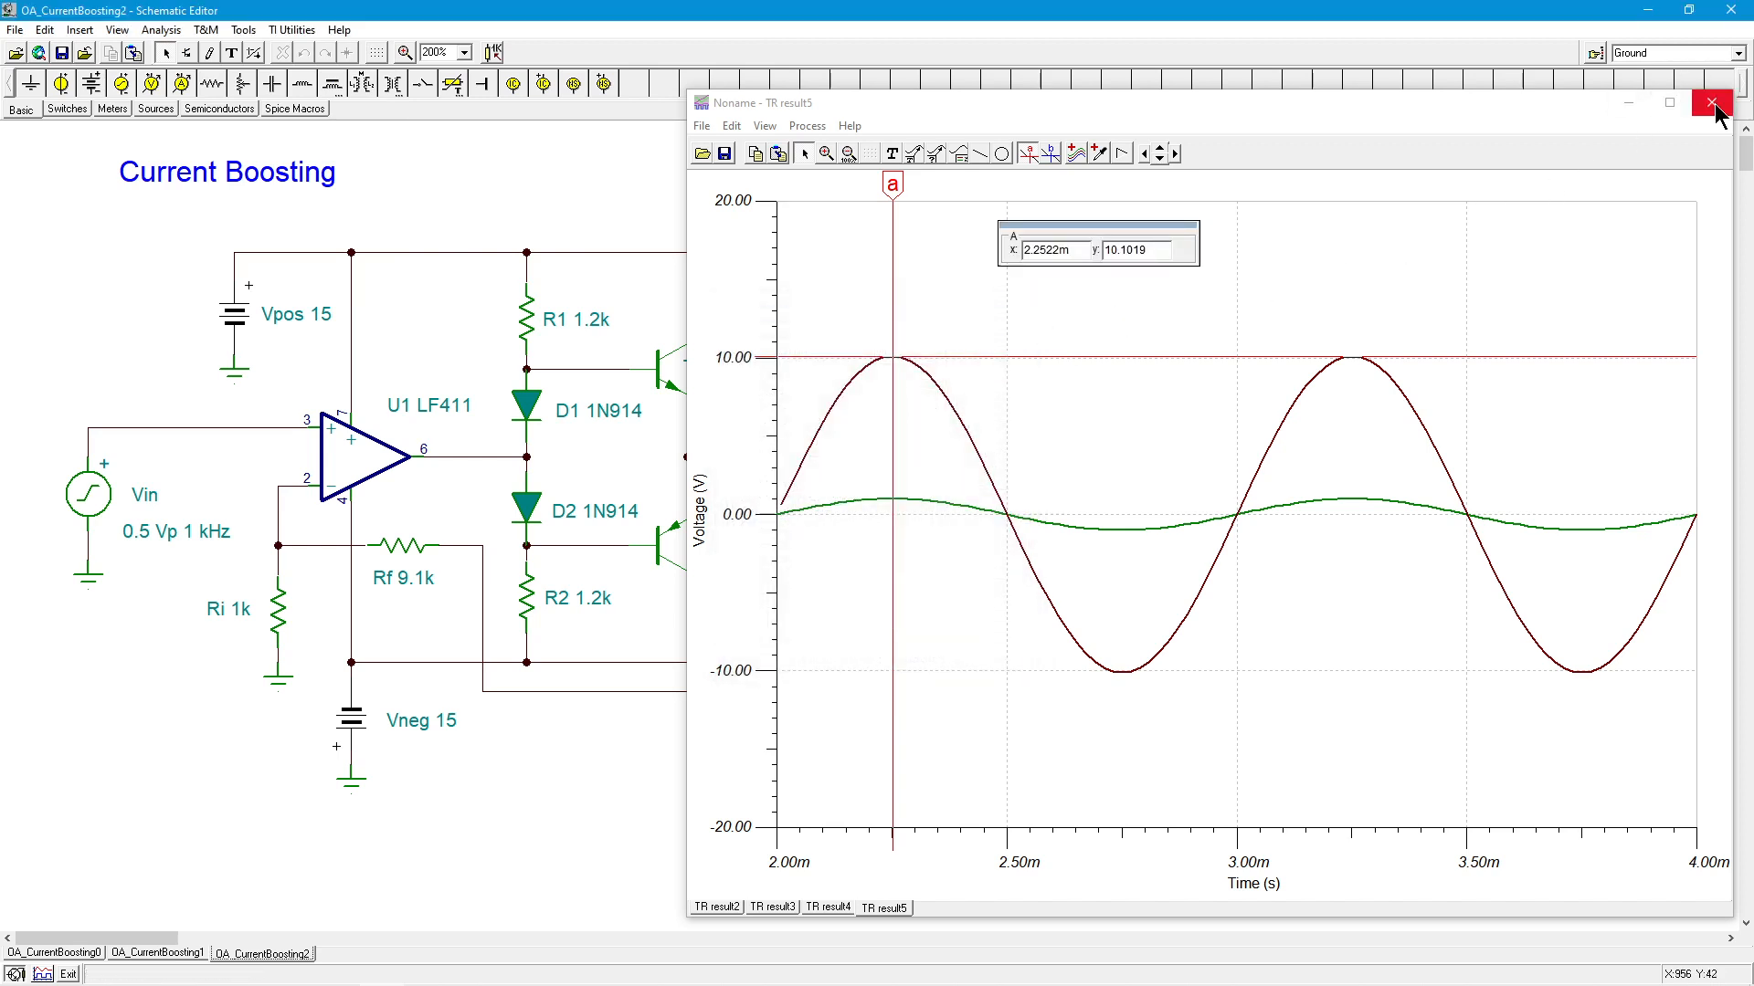
- Close the transient result window, leaving the OA_CurrentBoosting2 schematic
{"action": "left_click", "coordinate": [1712, 102]}
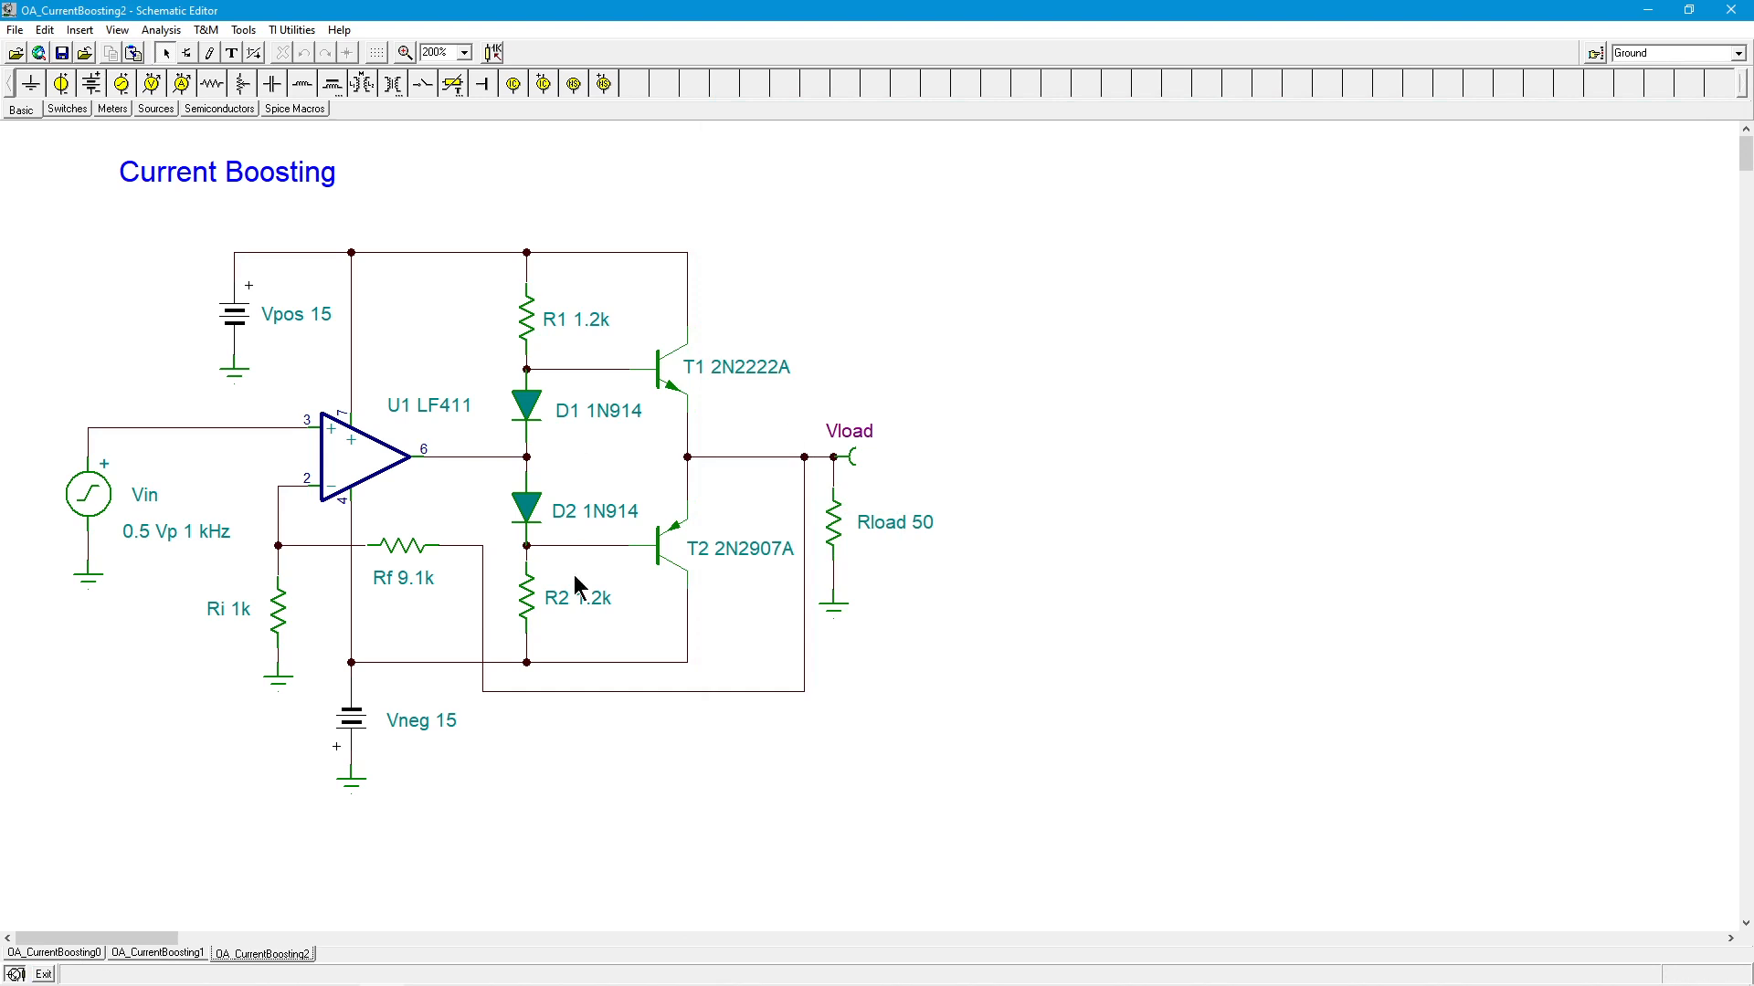
{"action": "mouse_move", "coordinate": [1029, 581]}
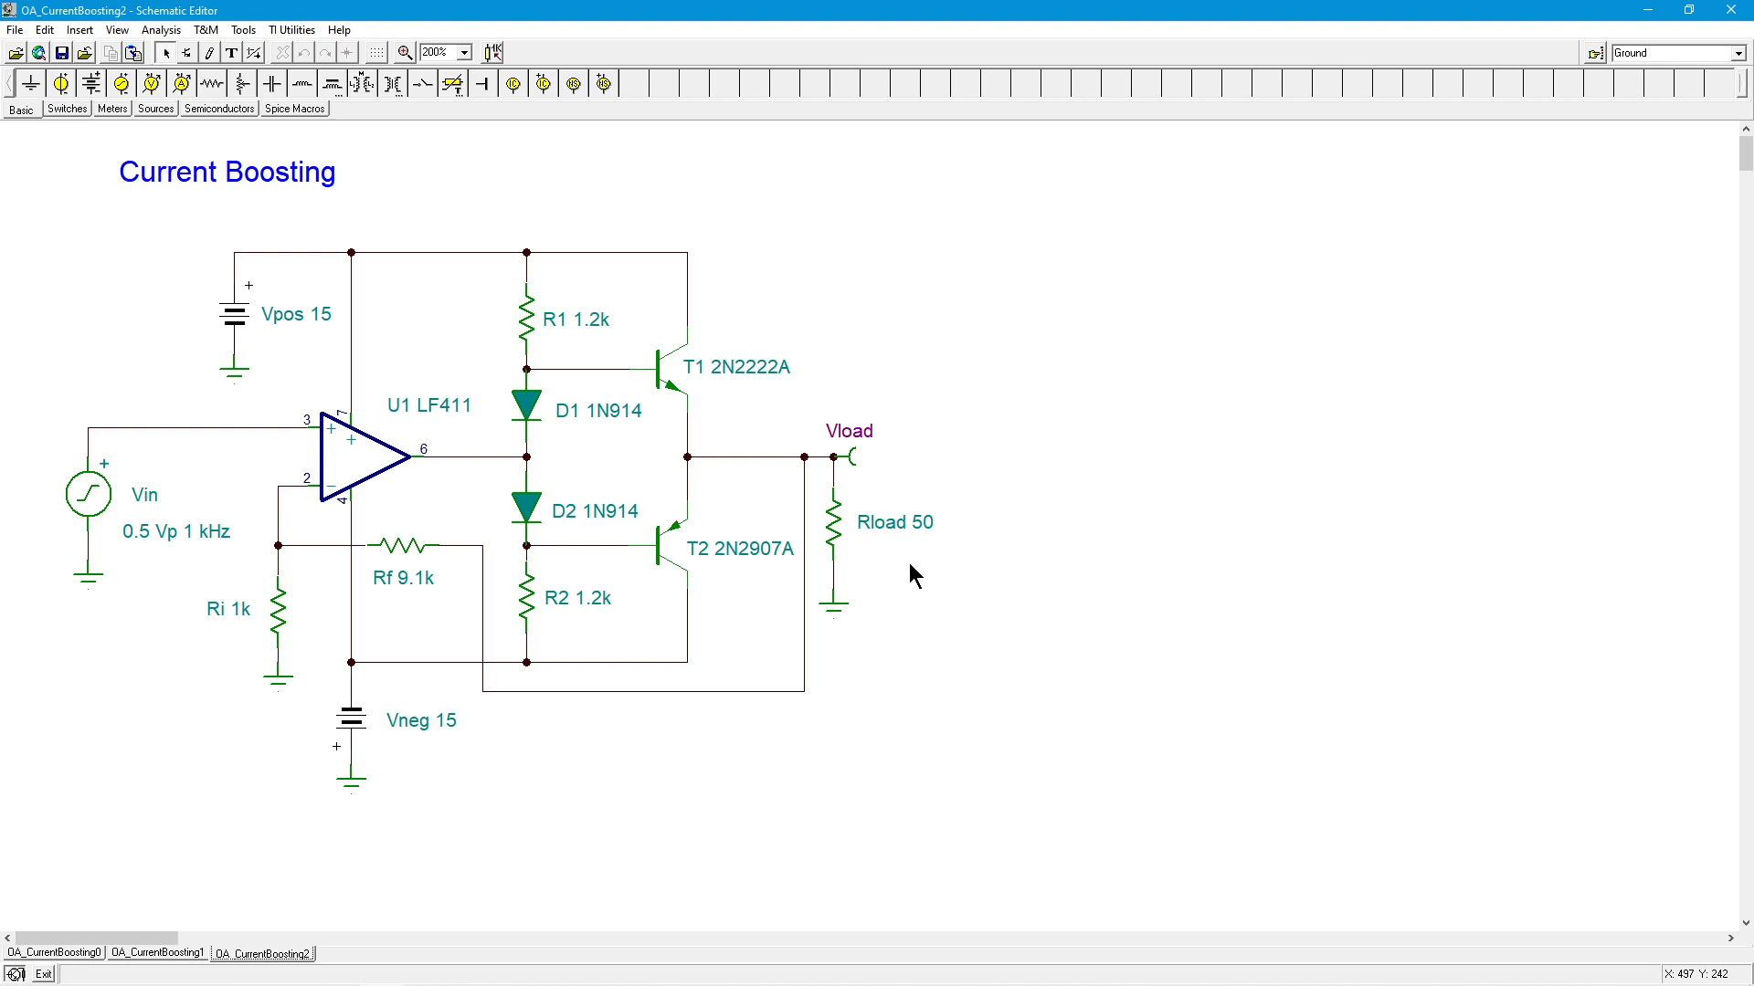
{"action": "mouse_move", "coordinate": [913, 574]}
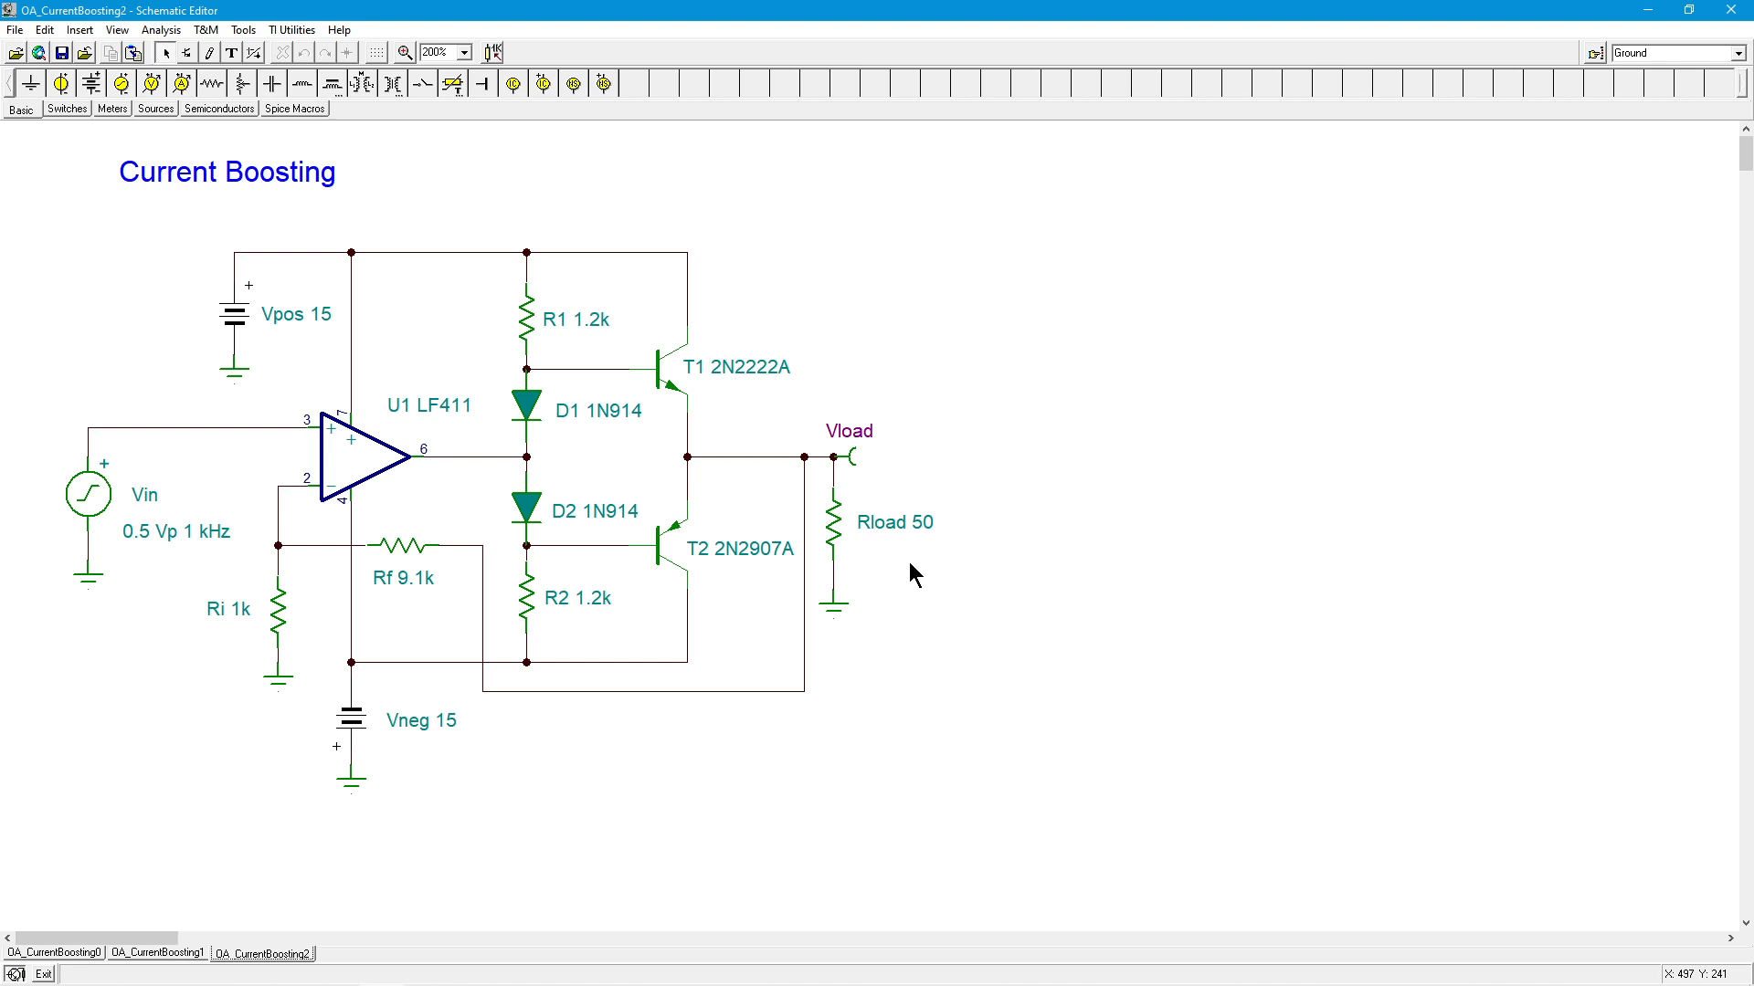
{"action": "mouse_move", "coordinate": [378, 462]}
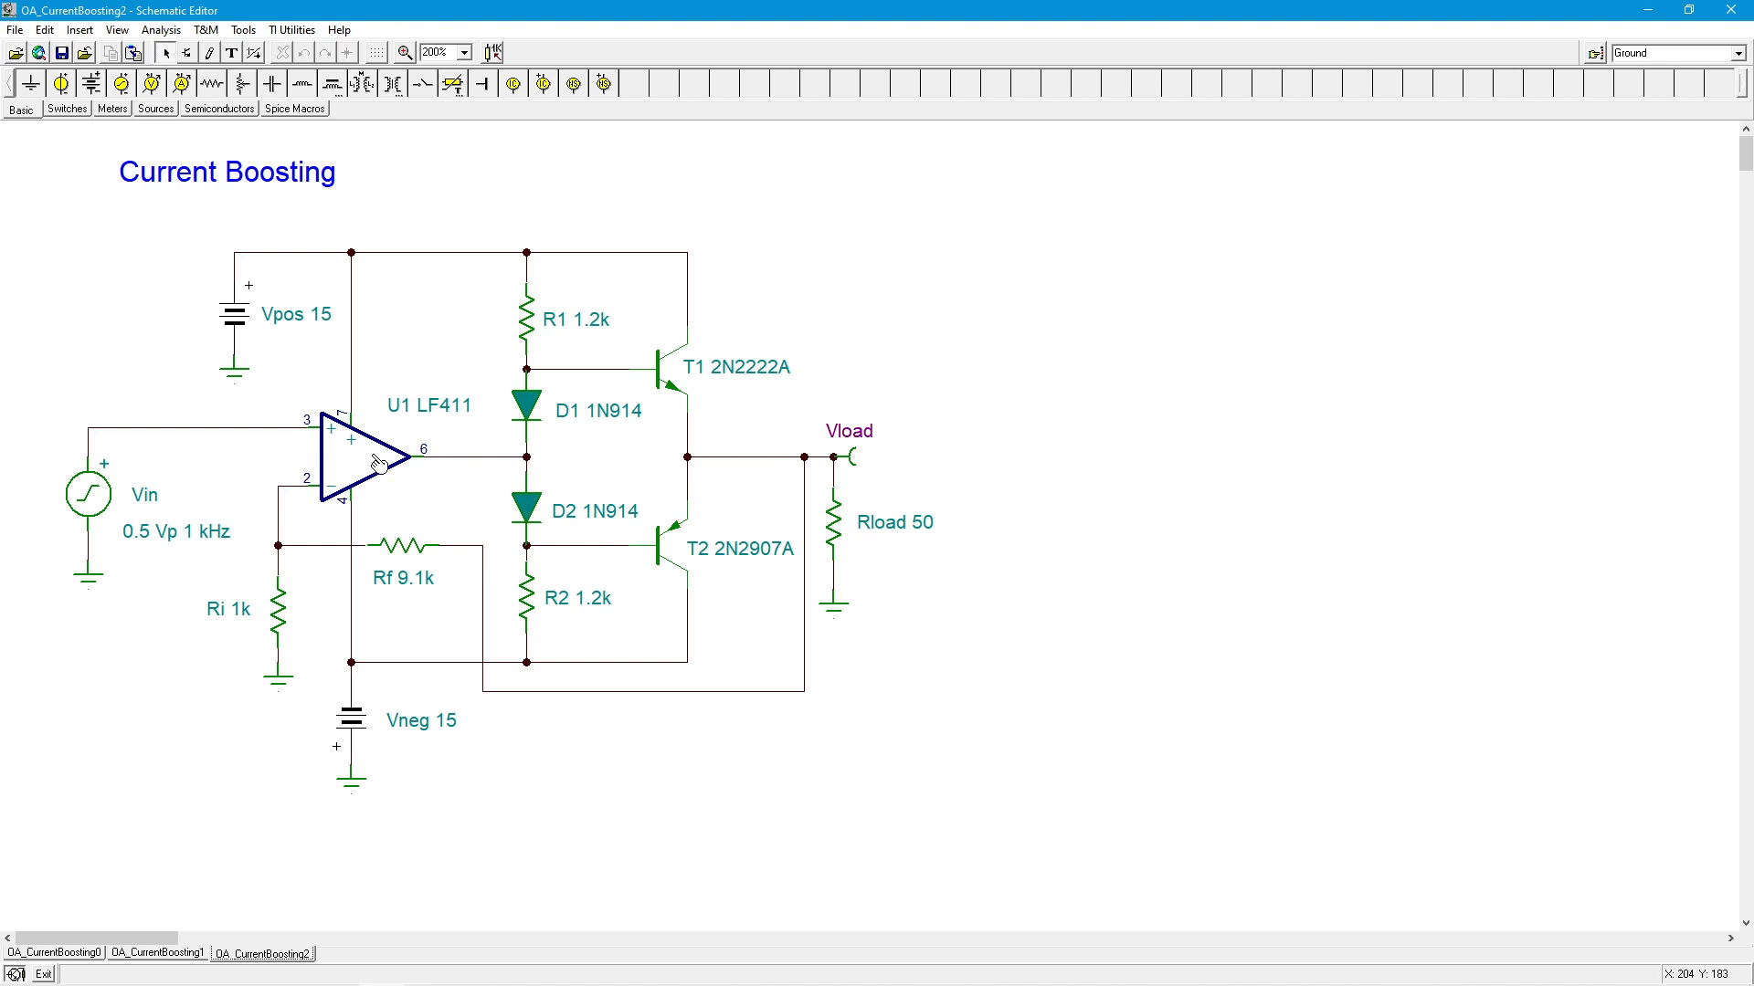
{"action": "mouse_move", "coordinate": [411, 461]}
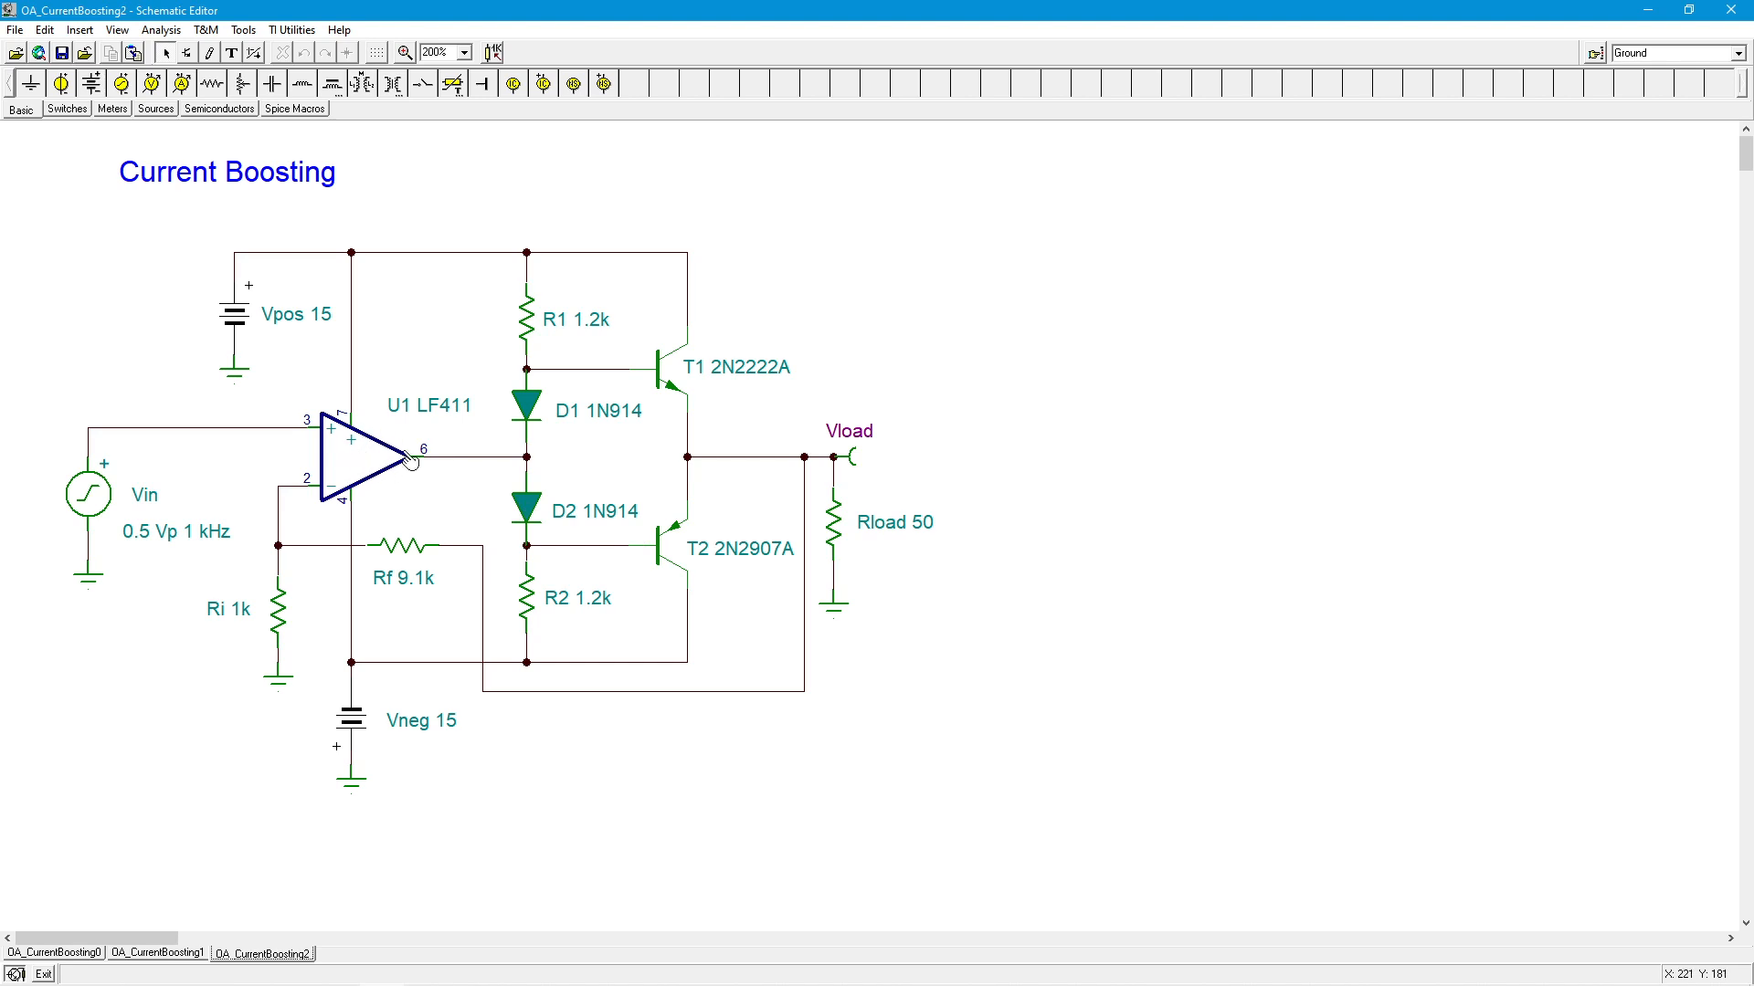
{"action": "mouse_move", "coordinate": [769, 548]}
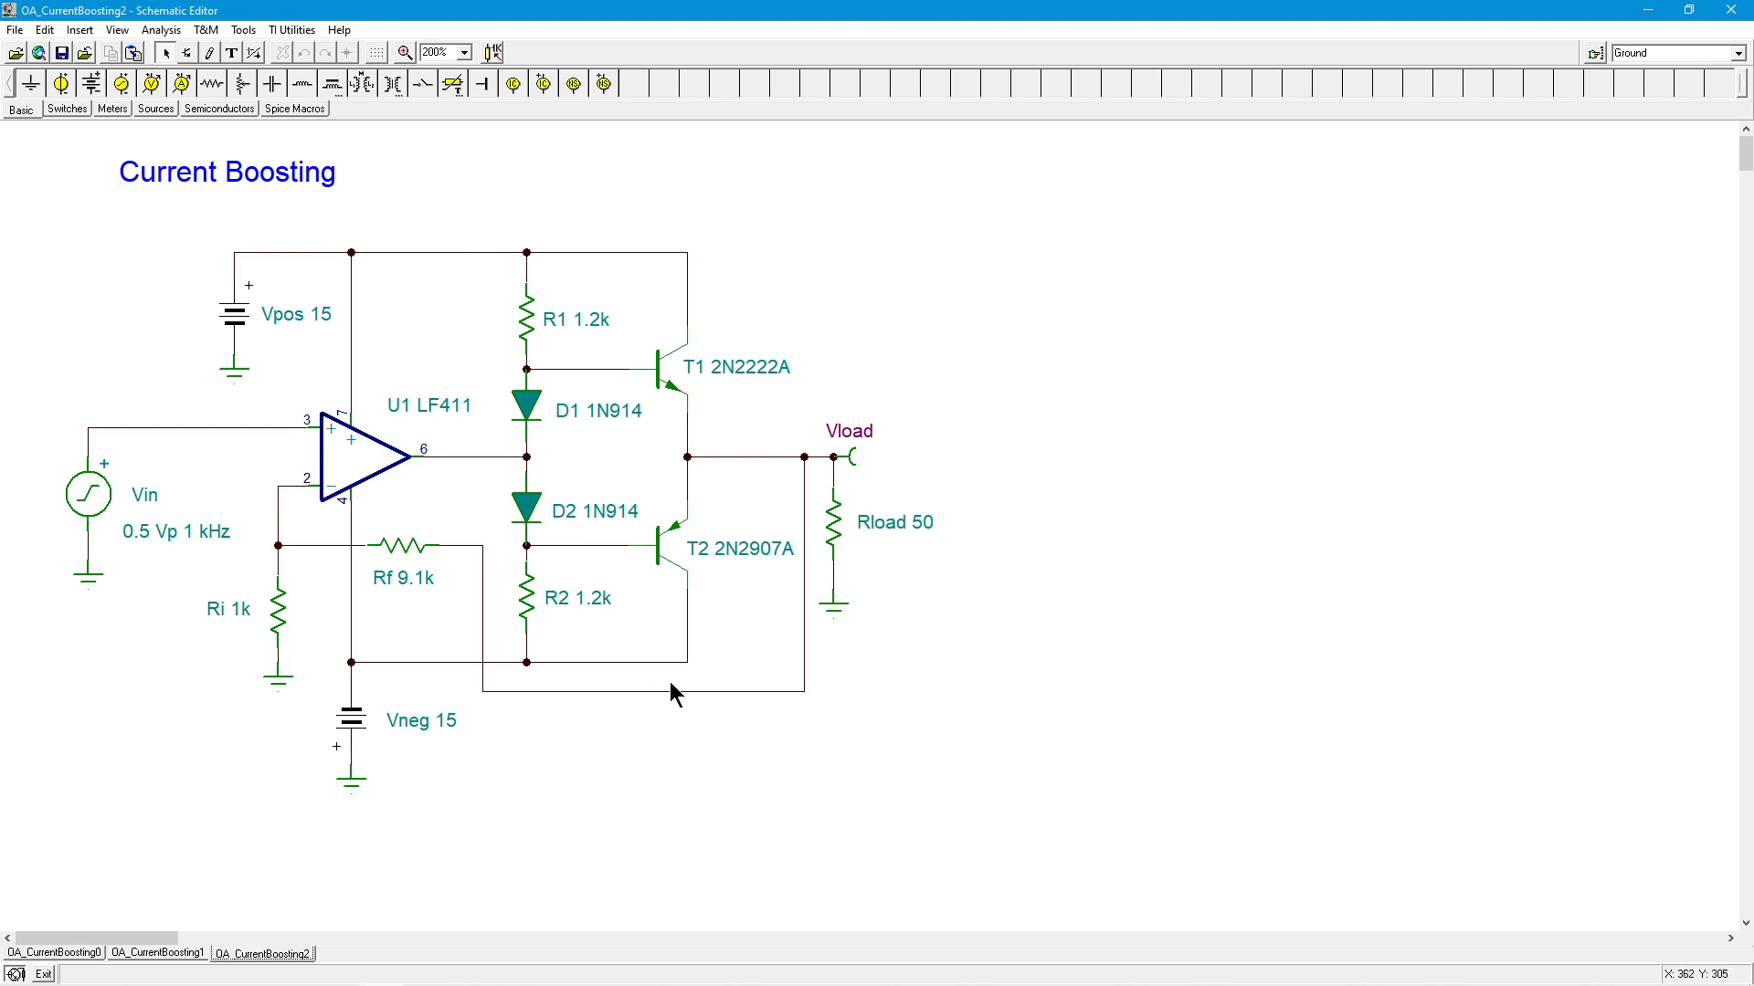
{"action": "mouse_move", "coordinate": [724, 694]}
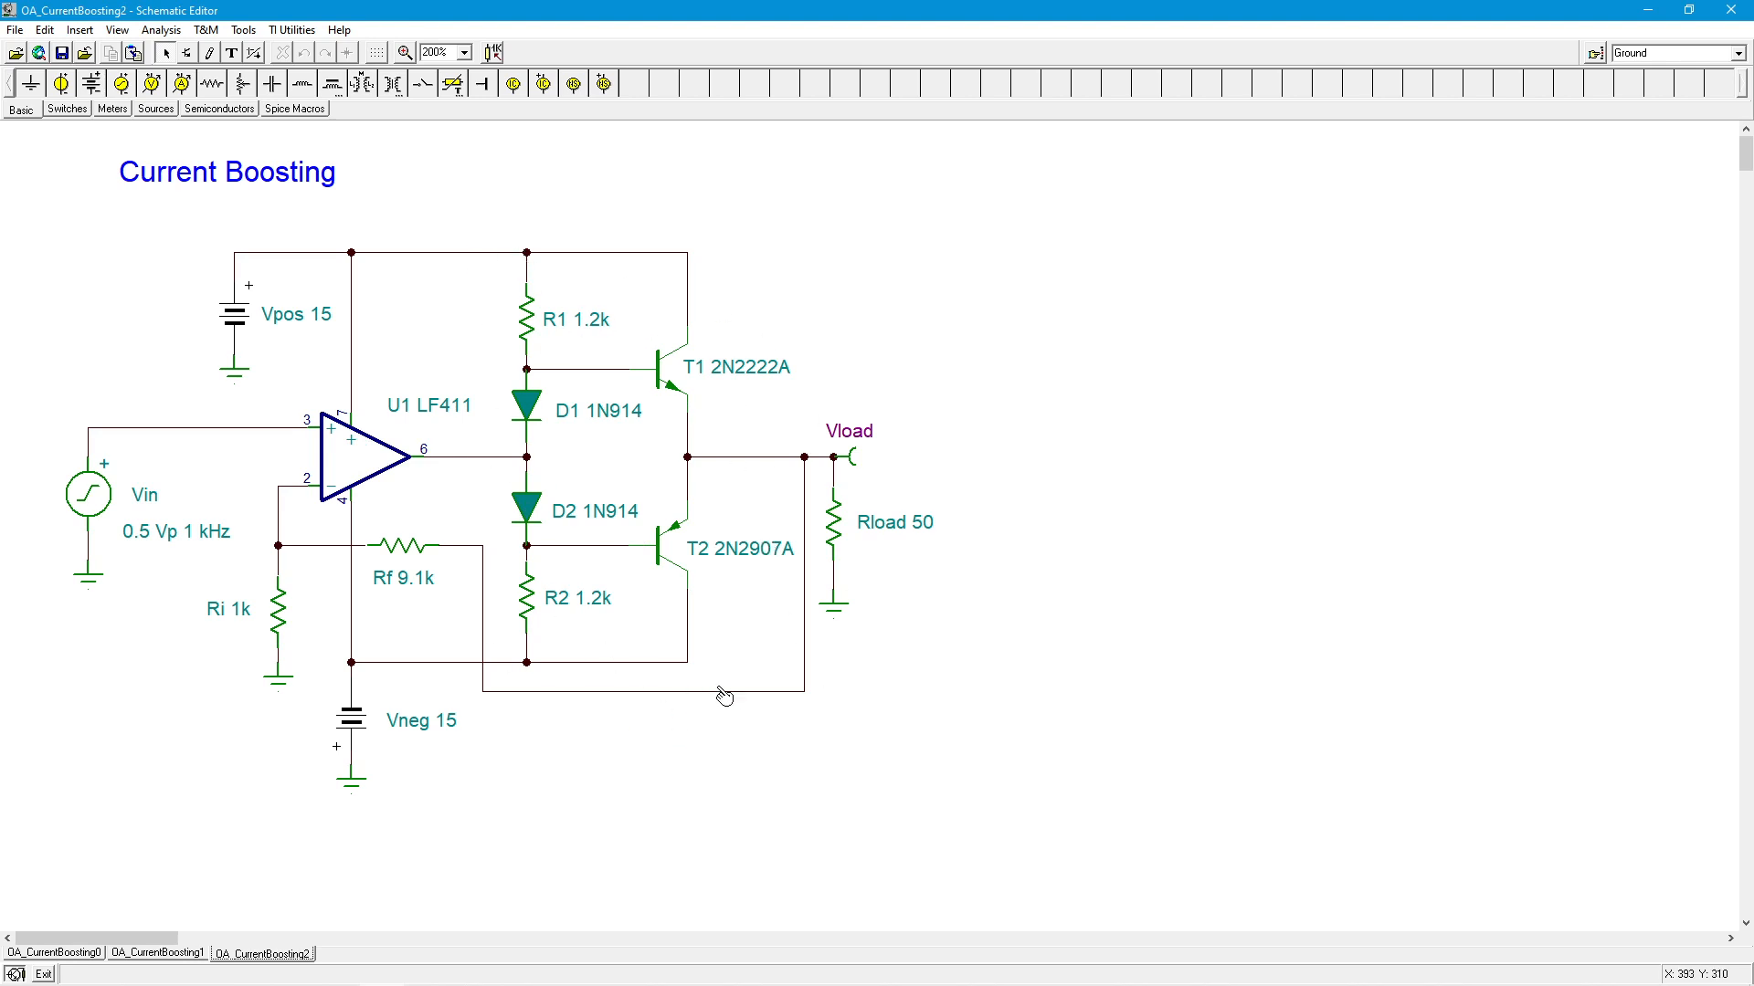
{"action": "mouse_move", "coordinate": [736, 760]}
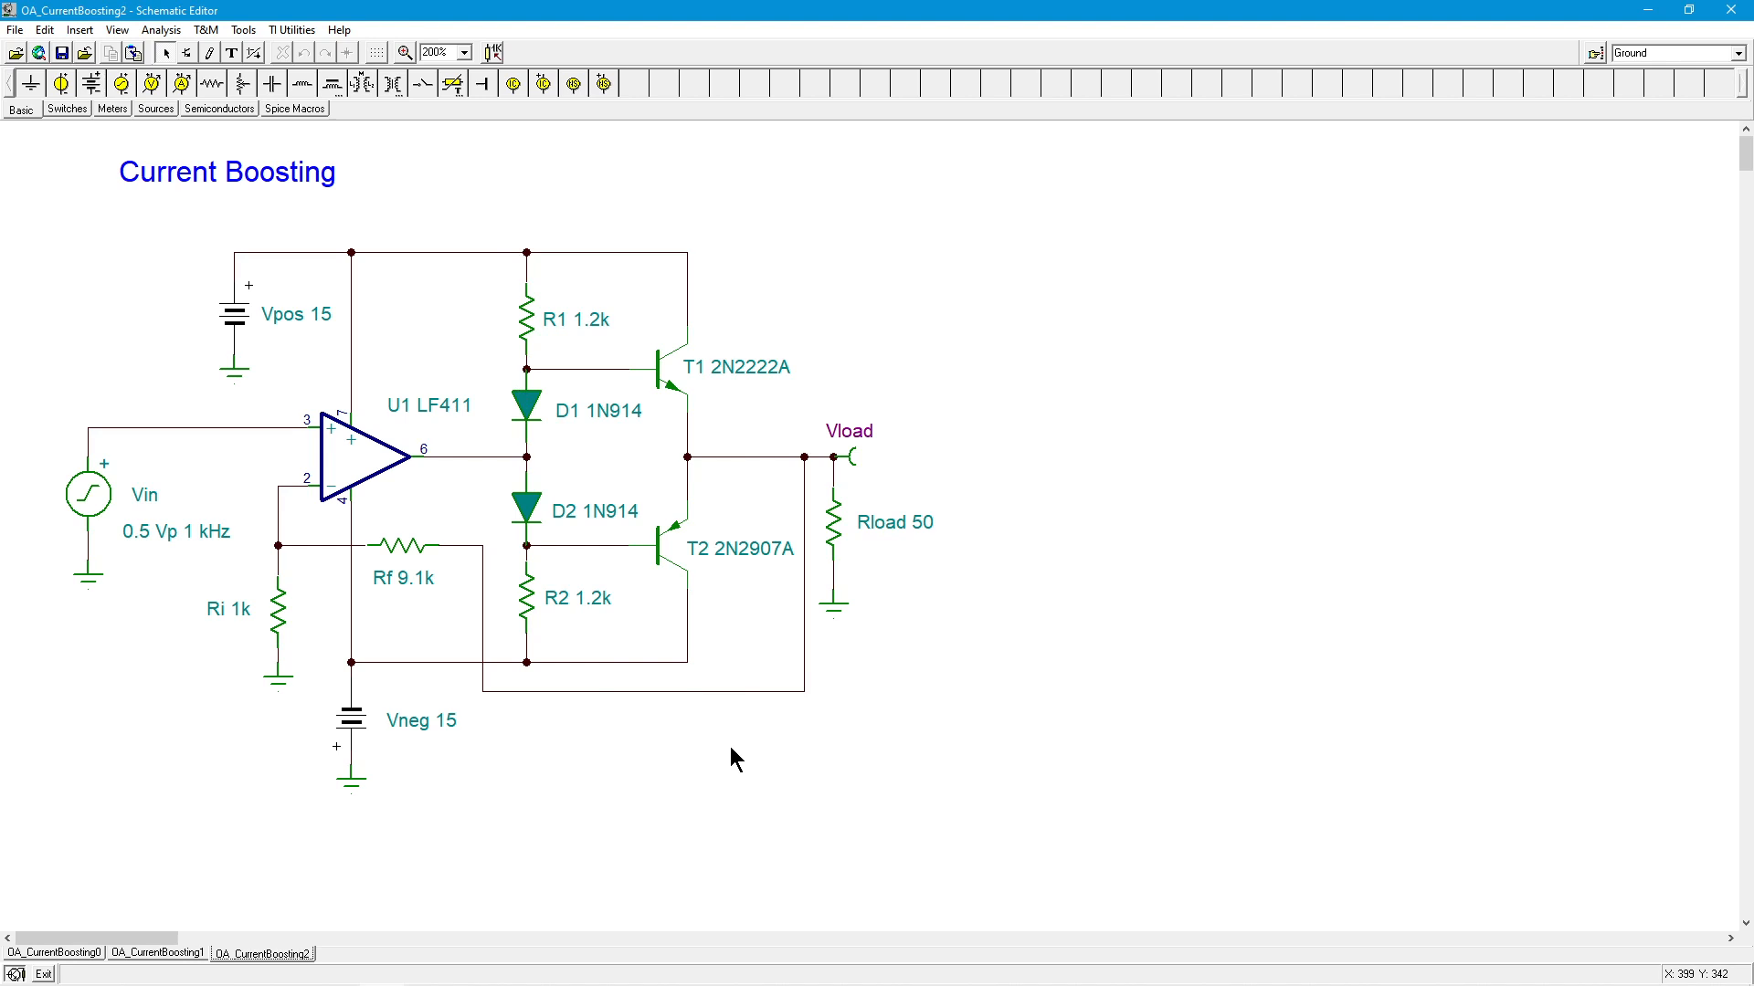
{"action": "mouse_move", "coordinate": [696, 198]}
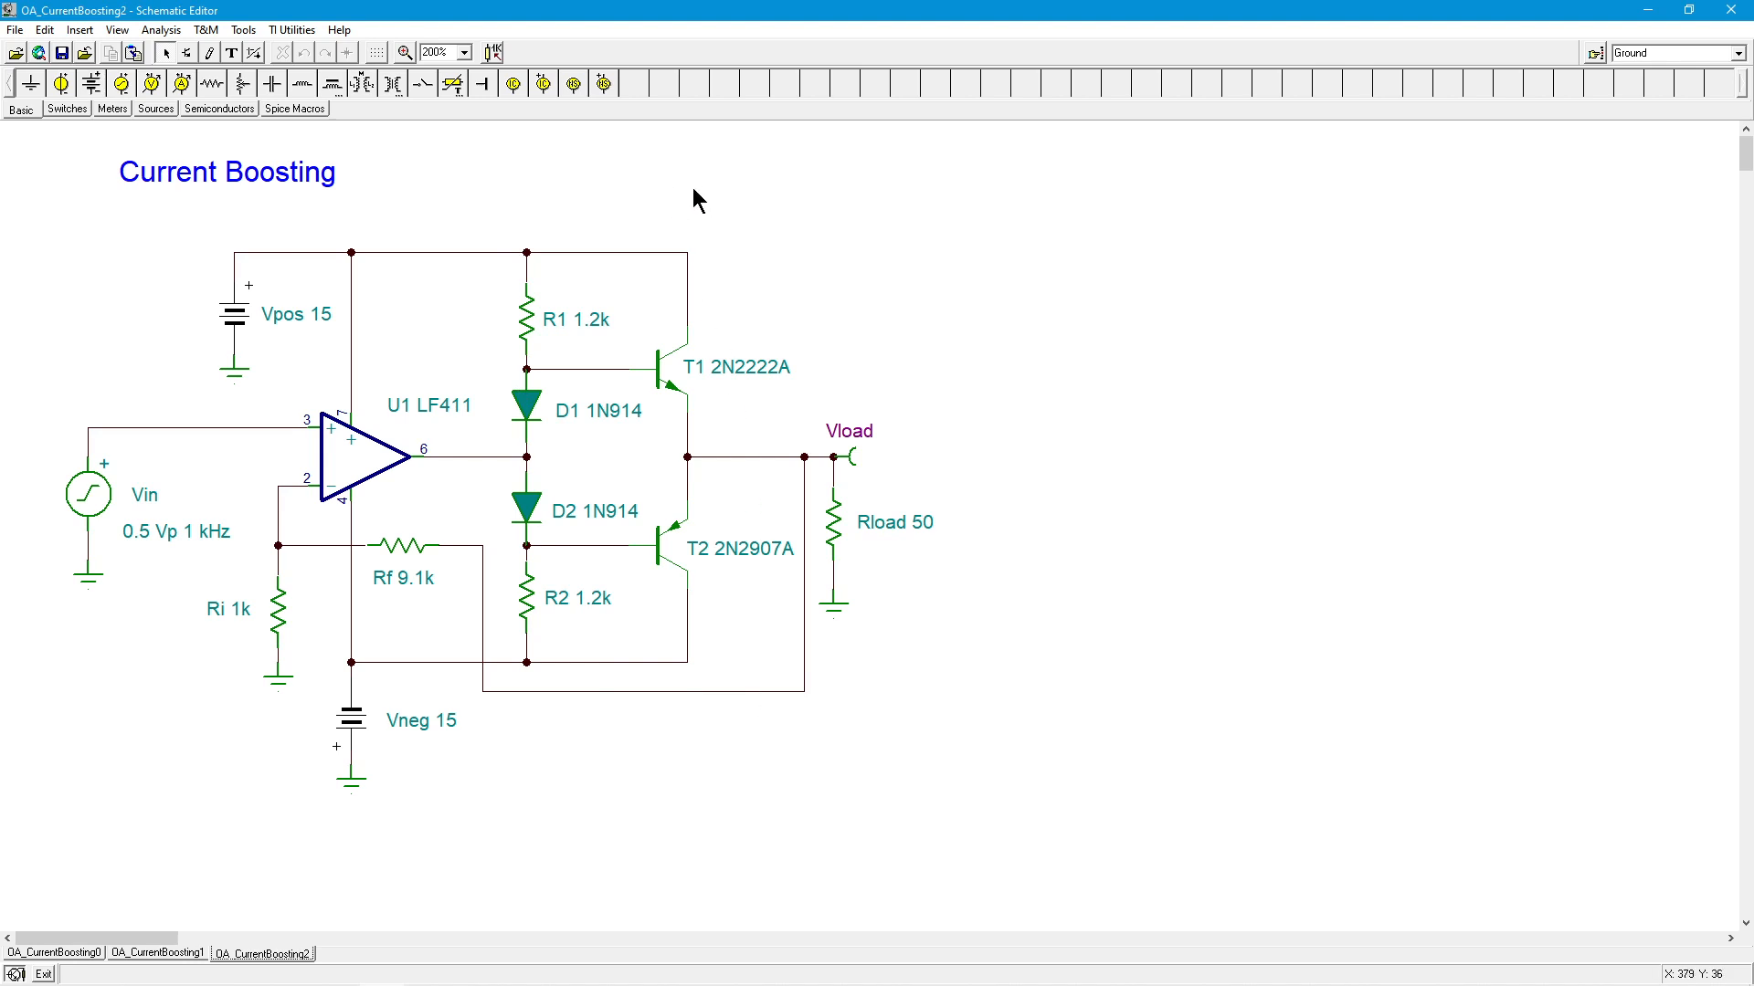
{"action": "mouse_move", "coordinate": [688, 645]}
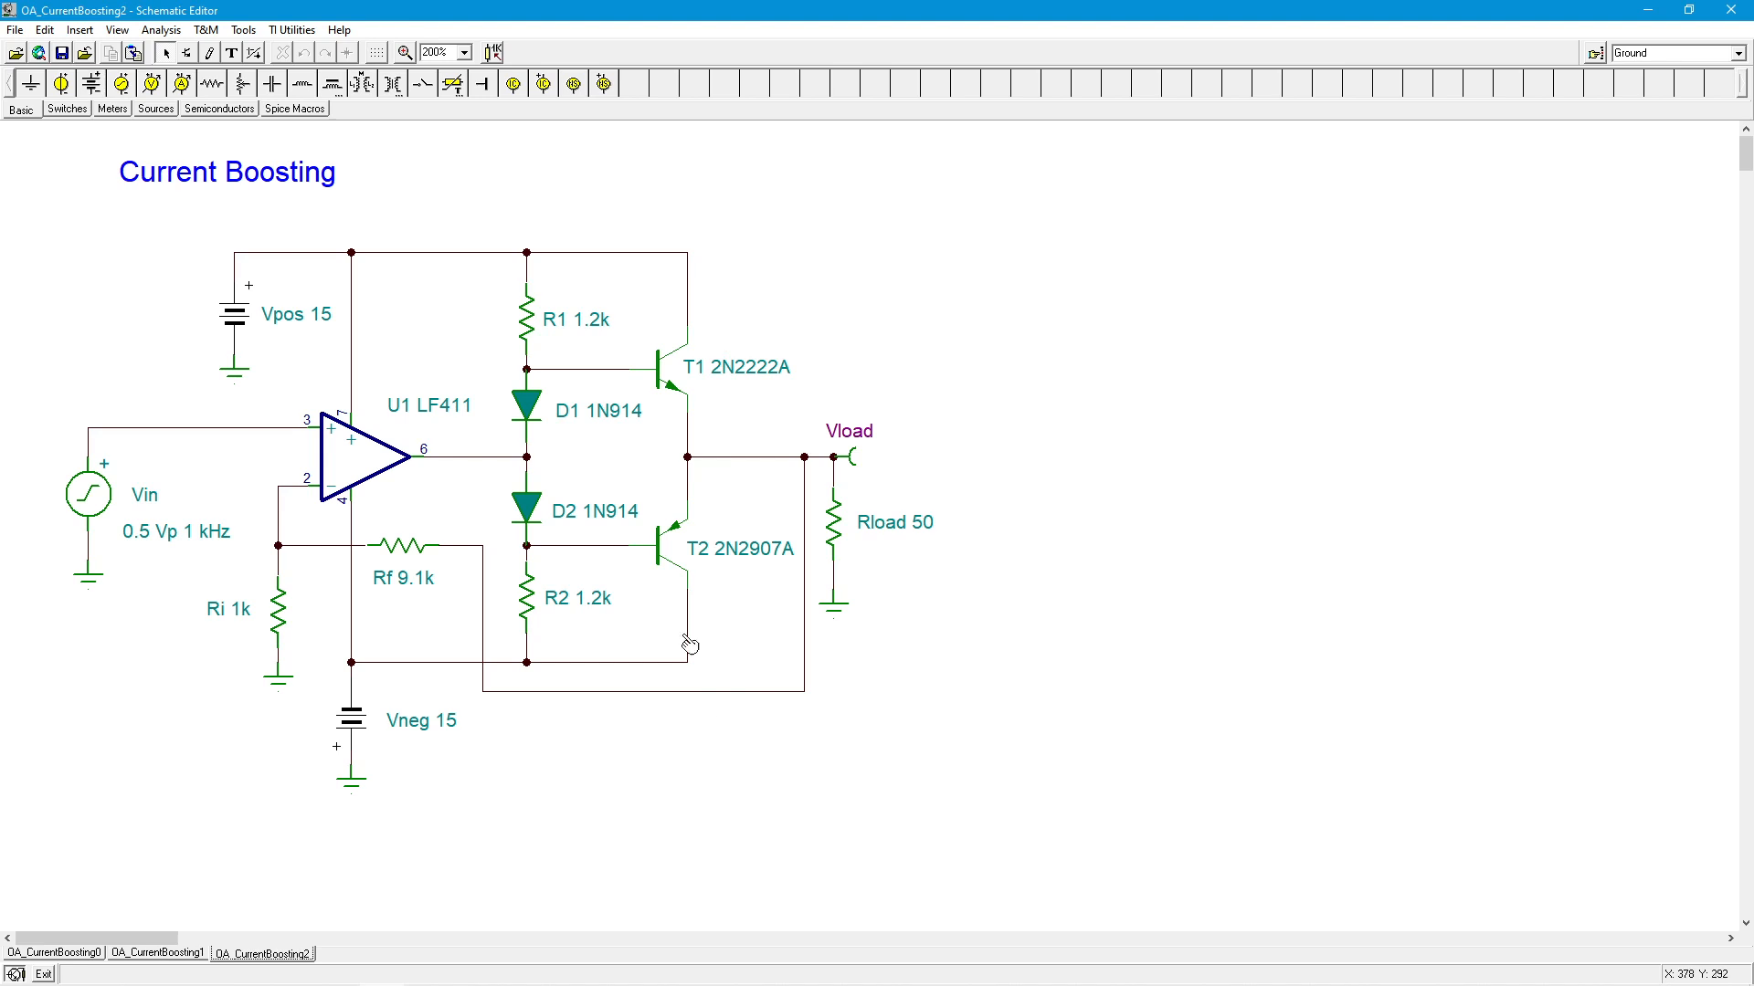
{"action": "mouse_move", "coordinate": [800, 713]}
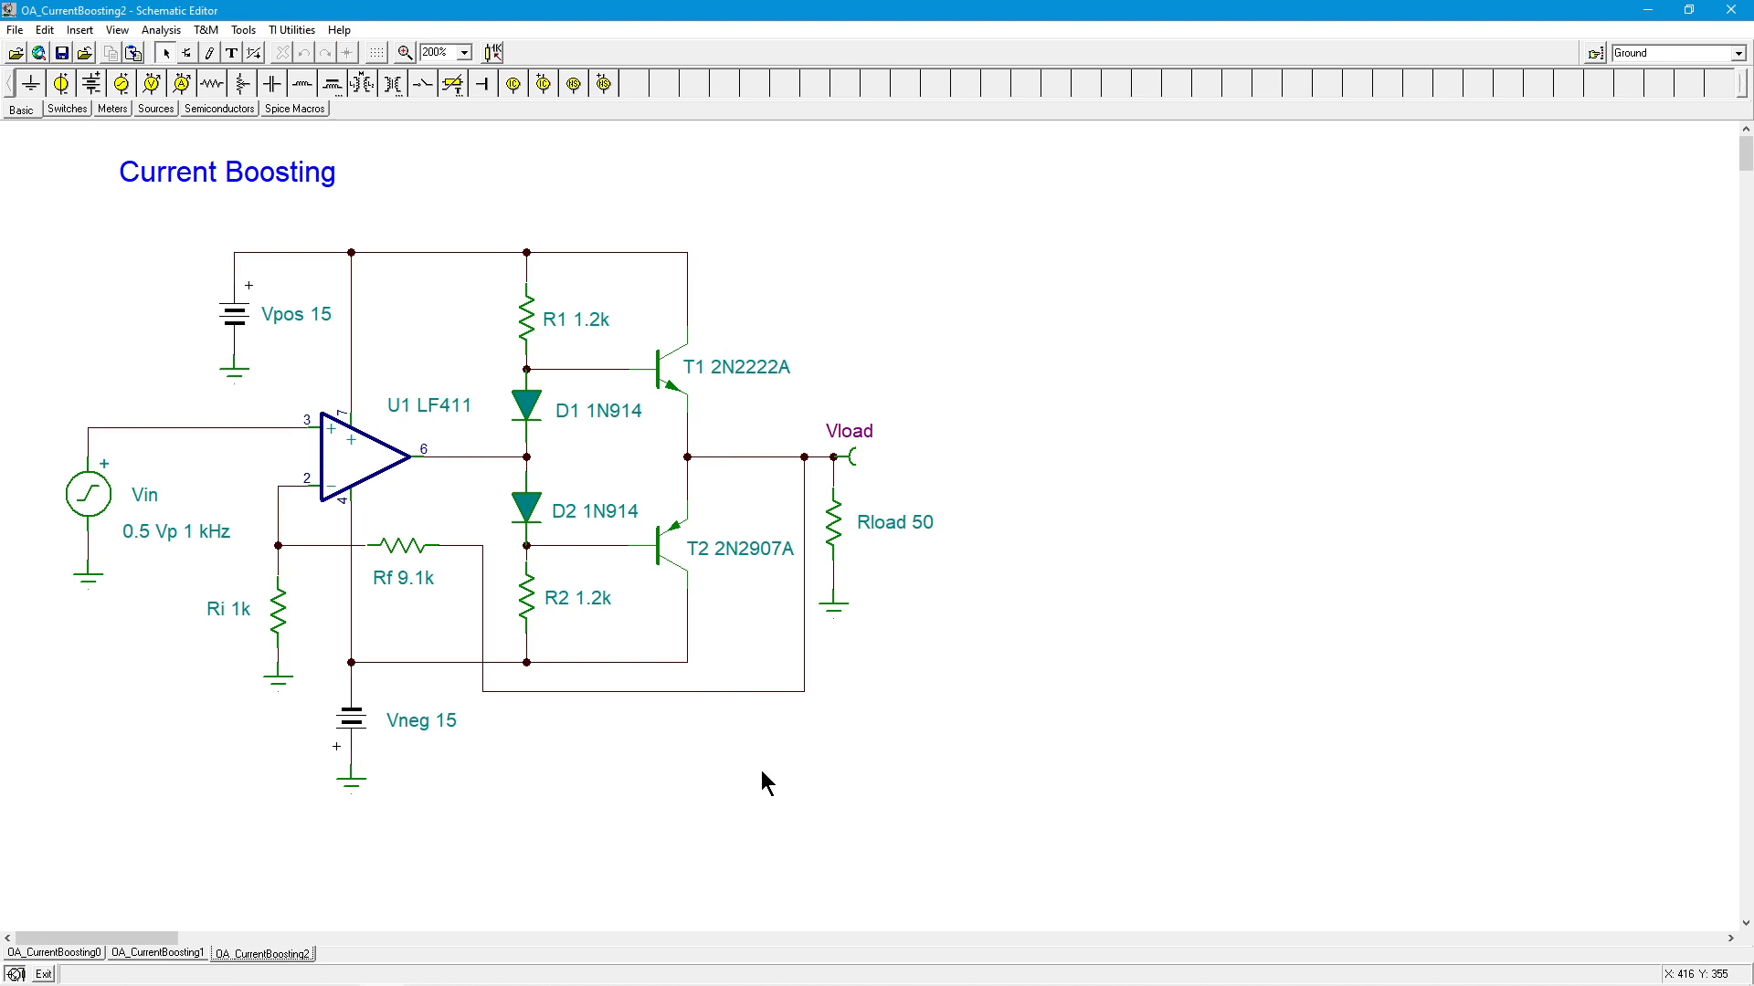
{"action": "mouse_move", "coordinate": [360, 411]}
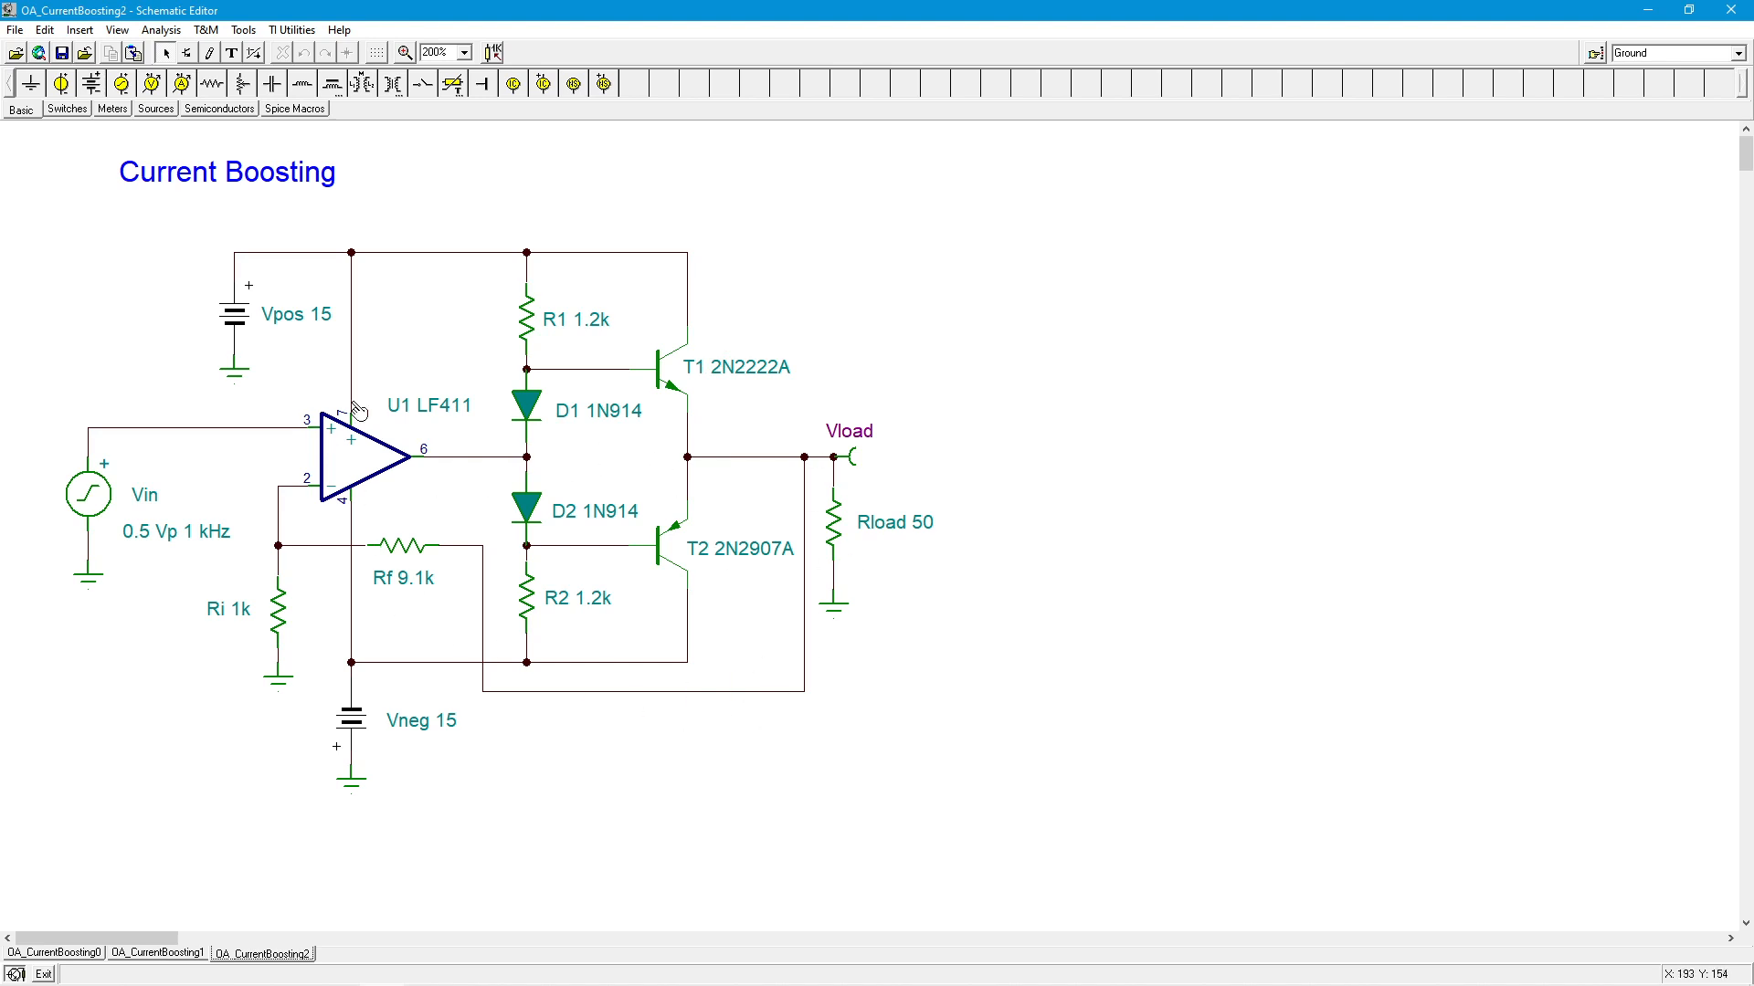
{"action": "mouse_move", "coordinate": [720, 775]}
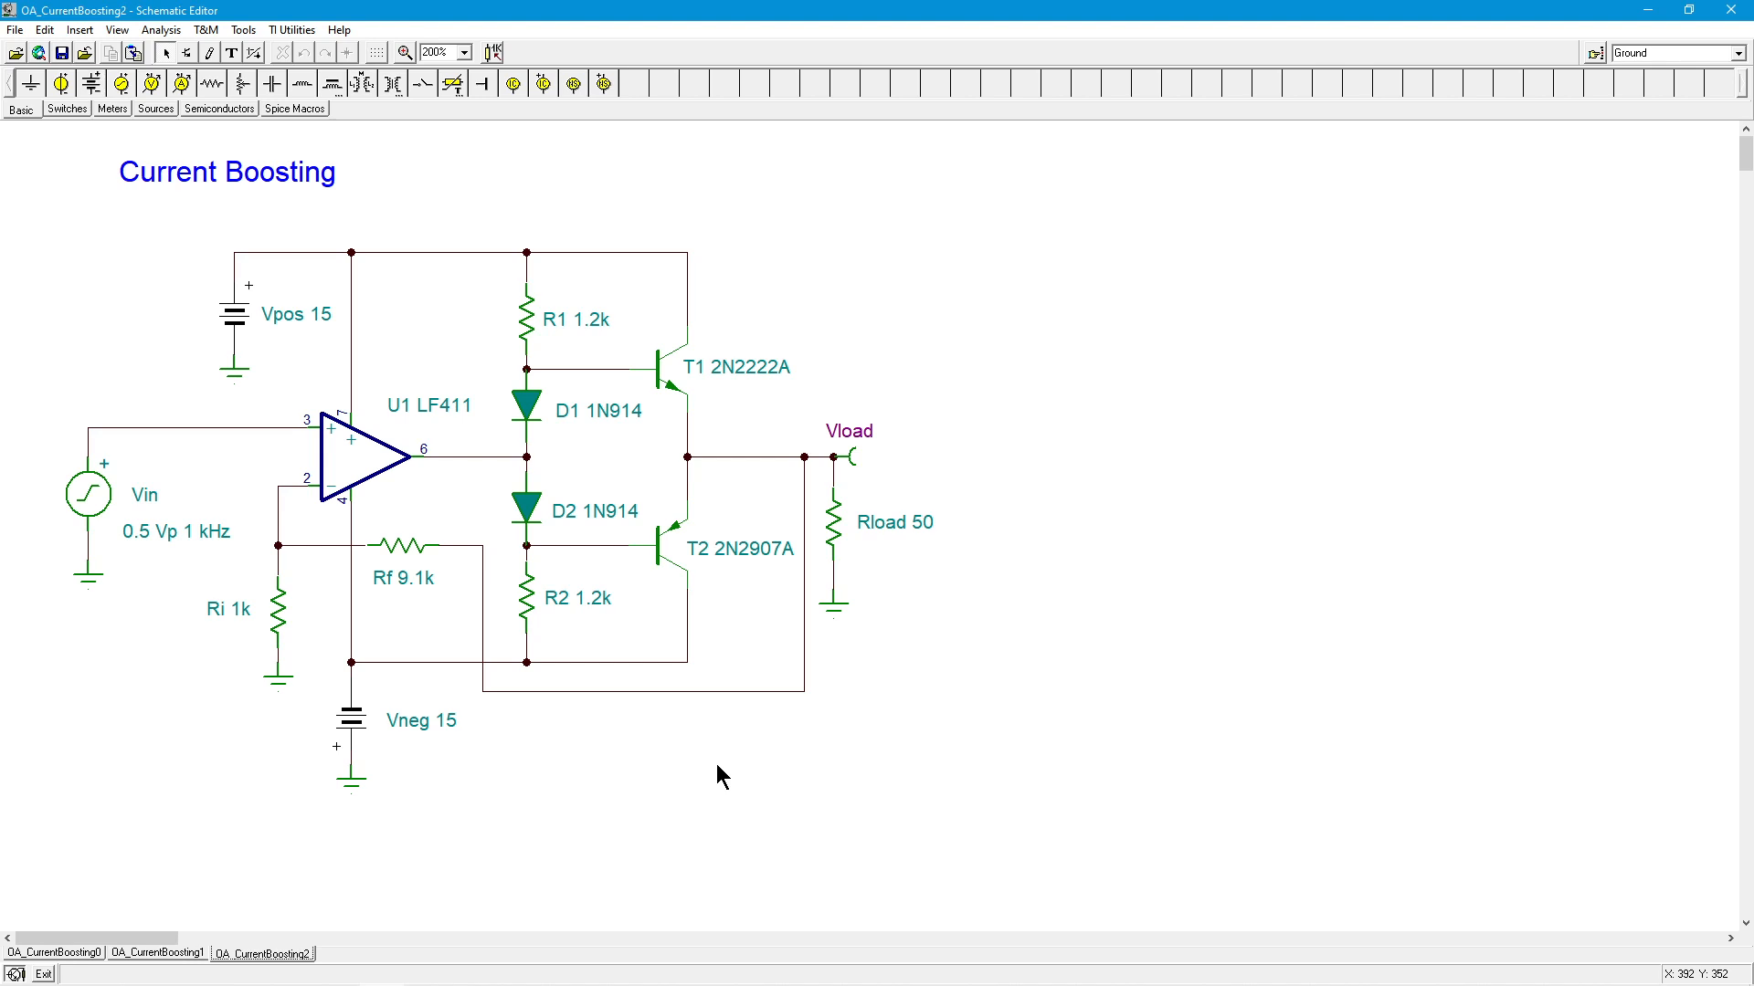
{"action": "mouse_move", "coordinate": [601, 550]}
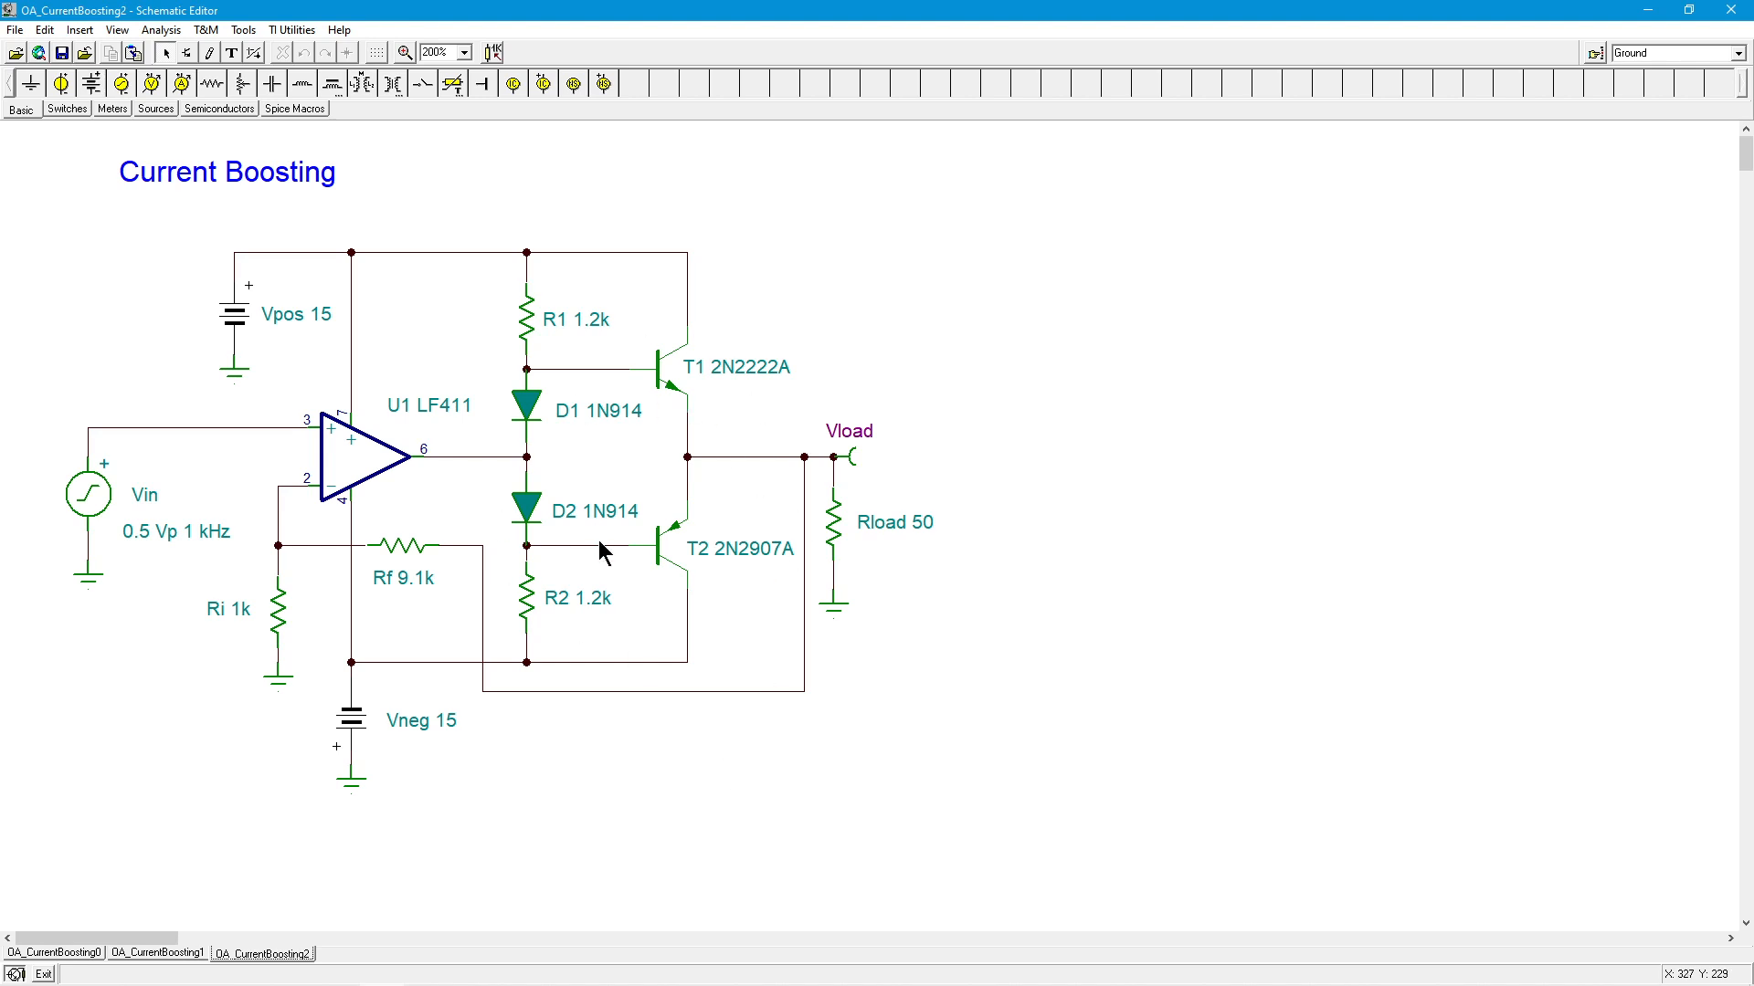
{"action": "mouse_move", "coordinate": [490, 718]}
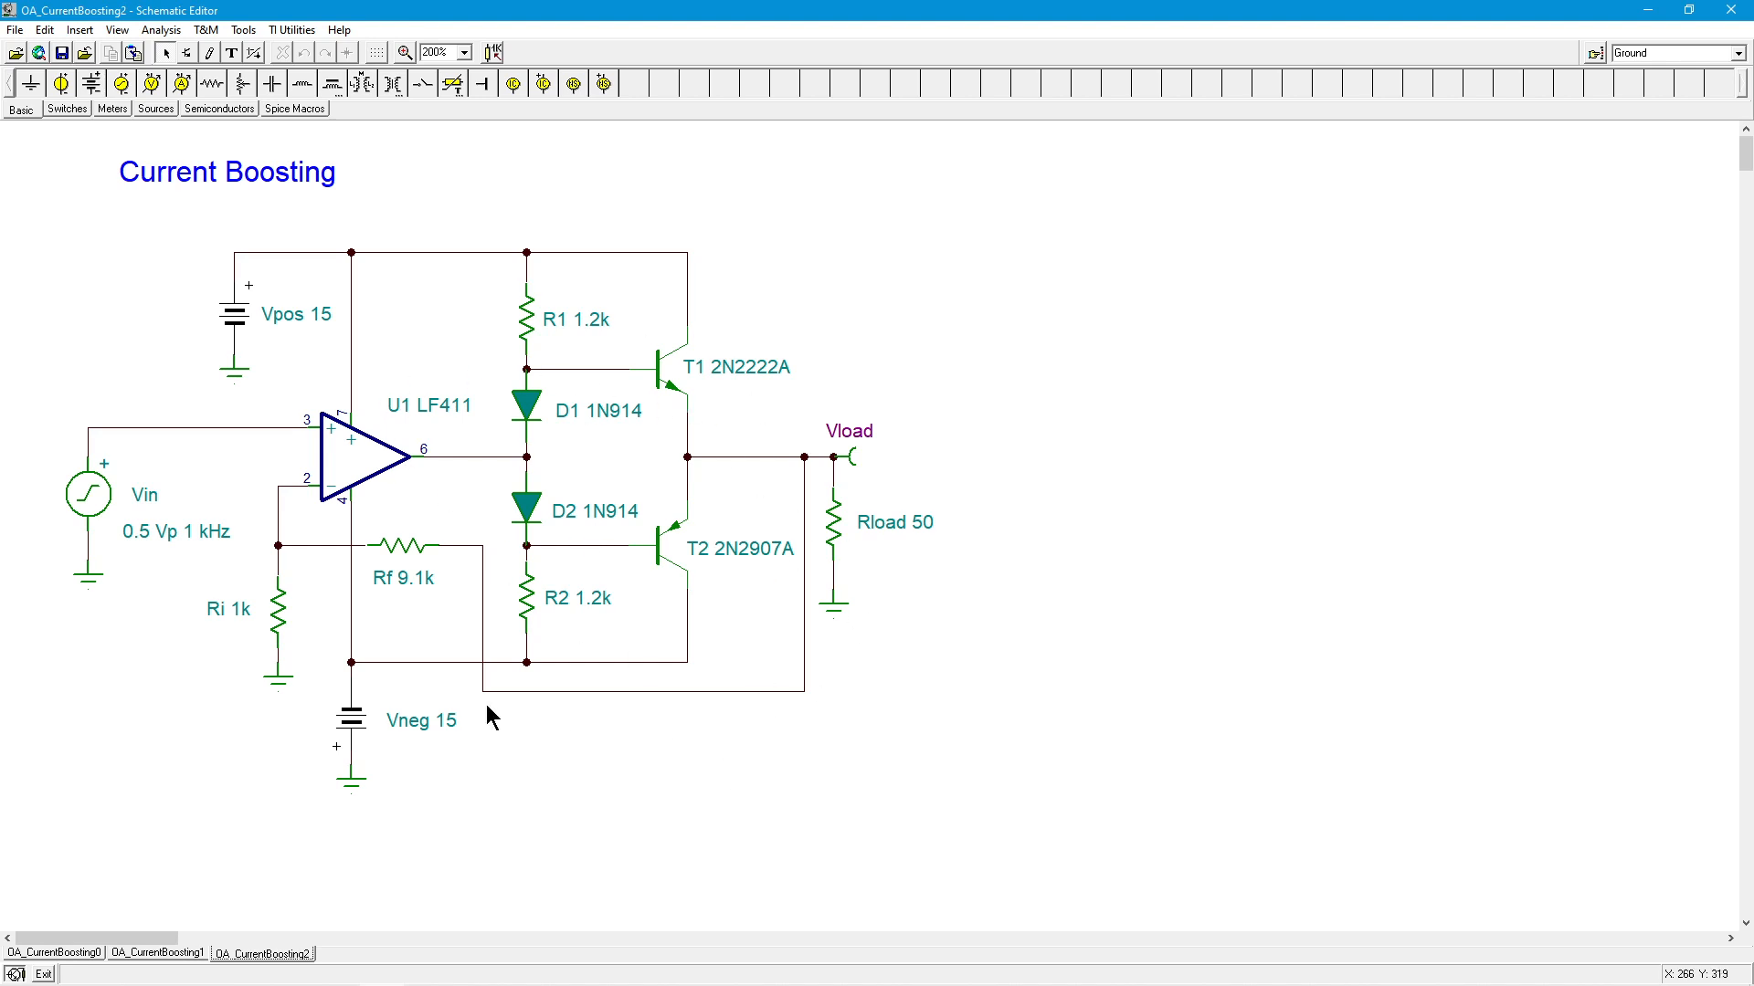
{"action": "mouse_move", "coordinate": [383, 477]}
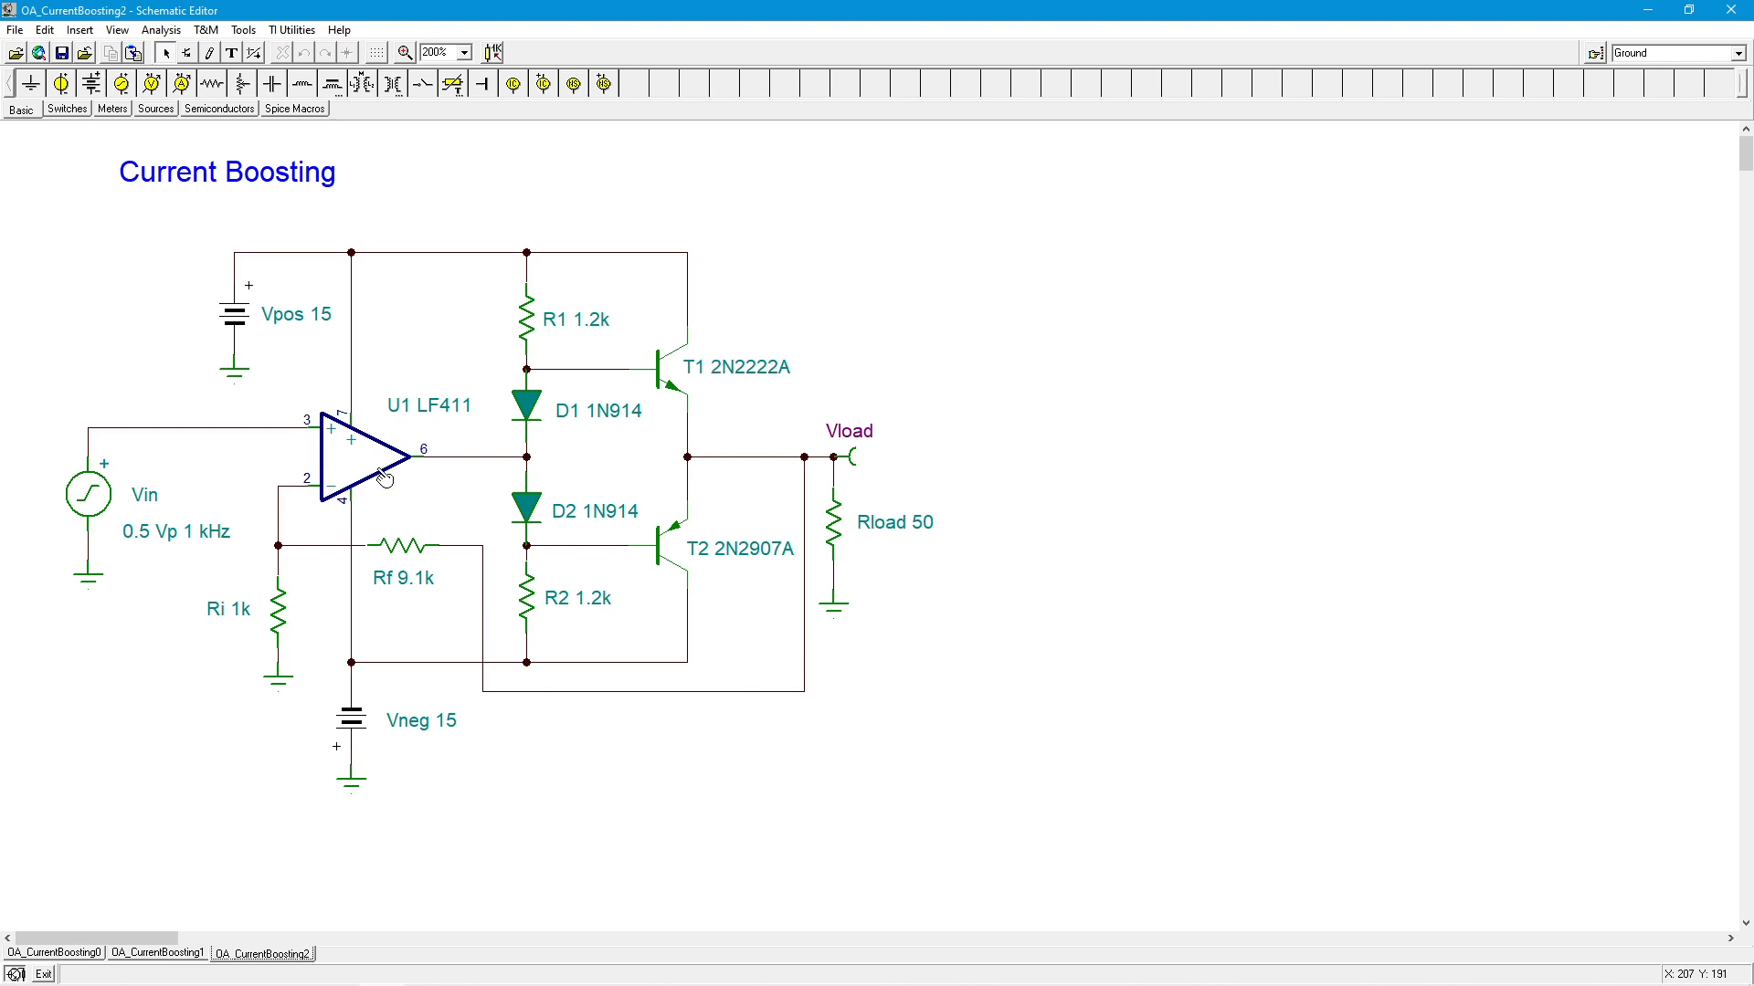
{"action": "mouse_move", "coordinate": [360, 406]}
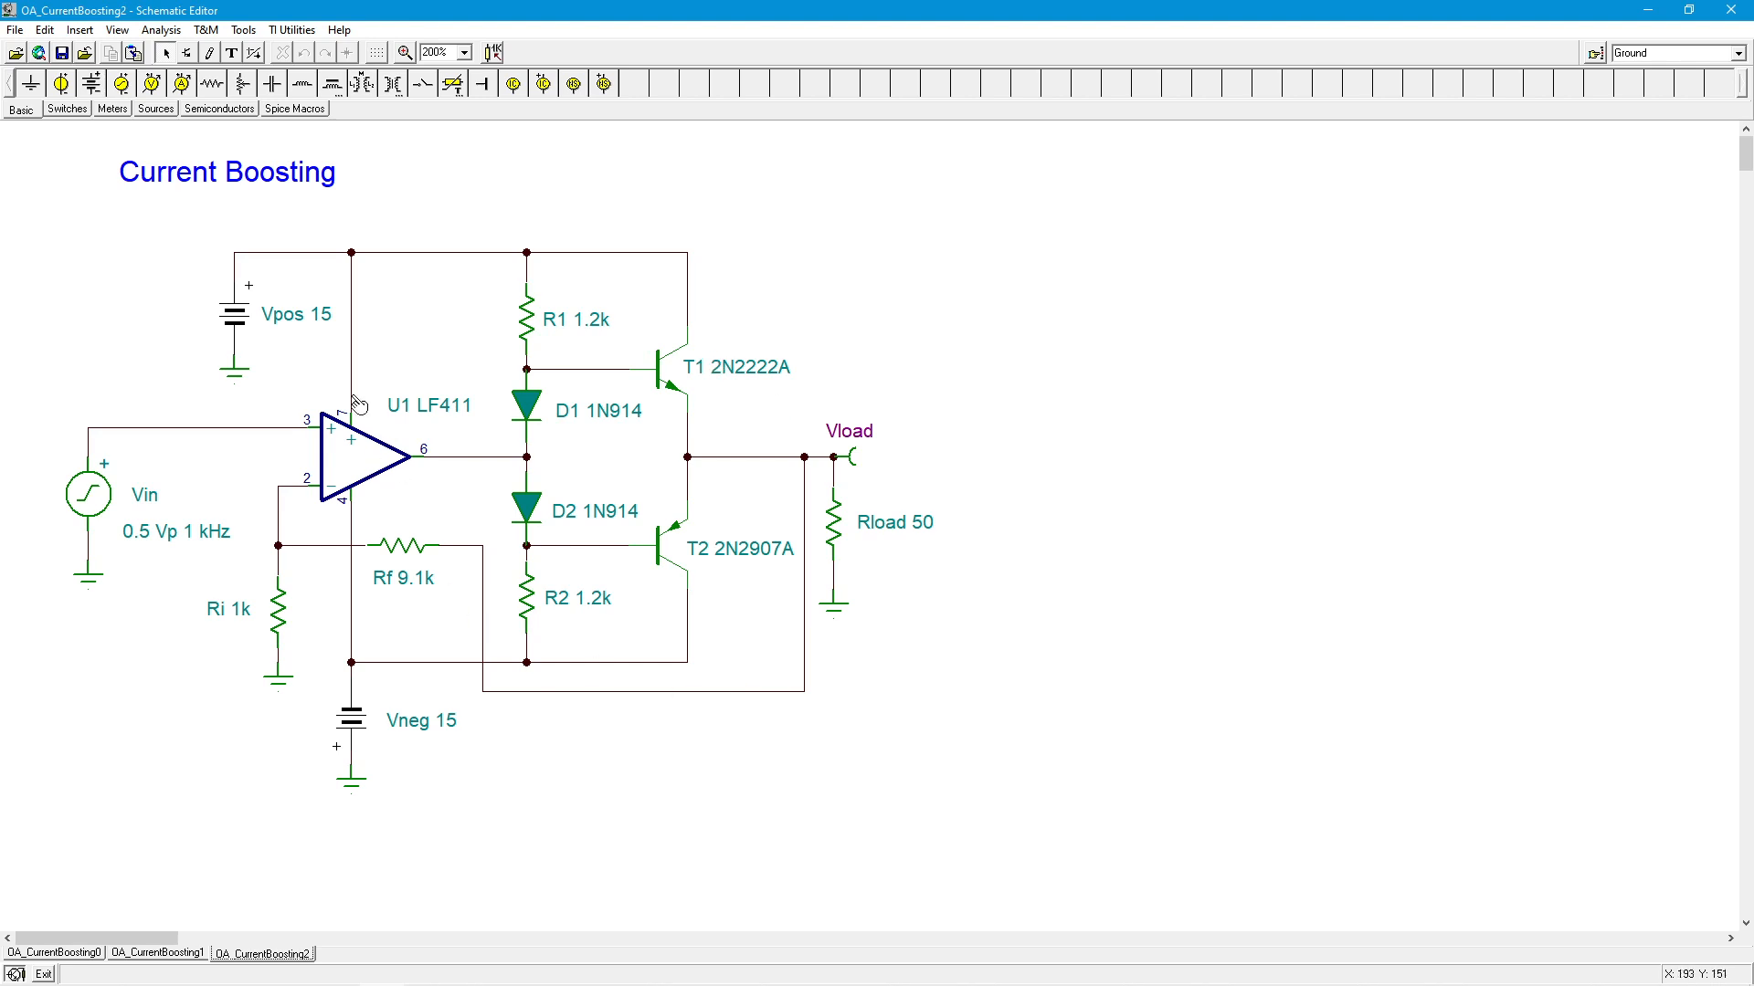
{"action": "mouse_move", "coordinate": [652, 248]}
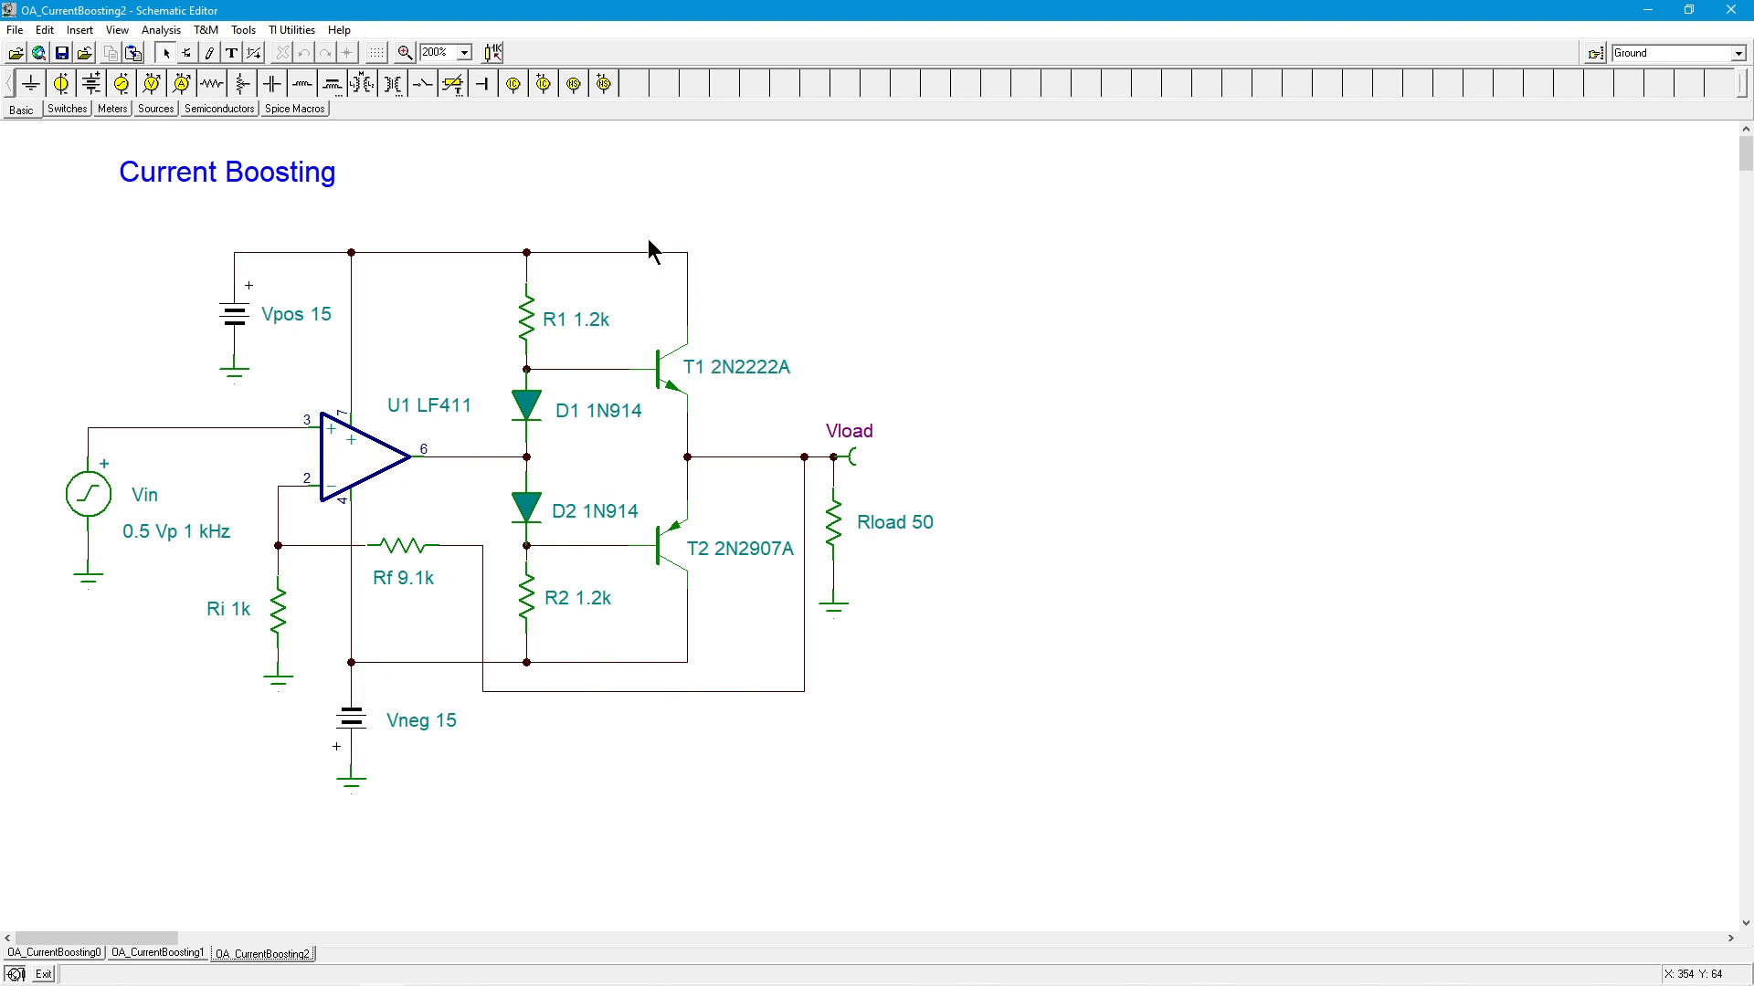
{"action": "mouse_move", "coordinate": [379, 487]}
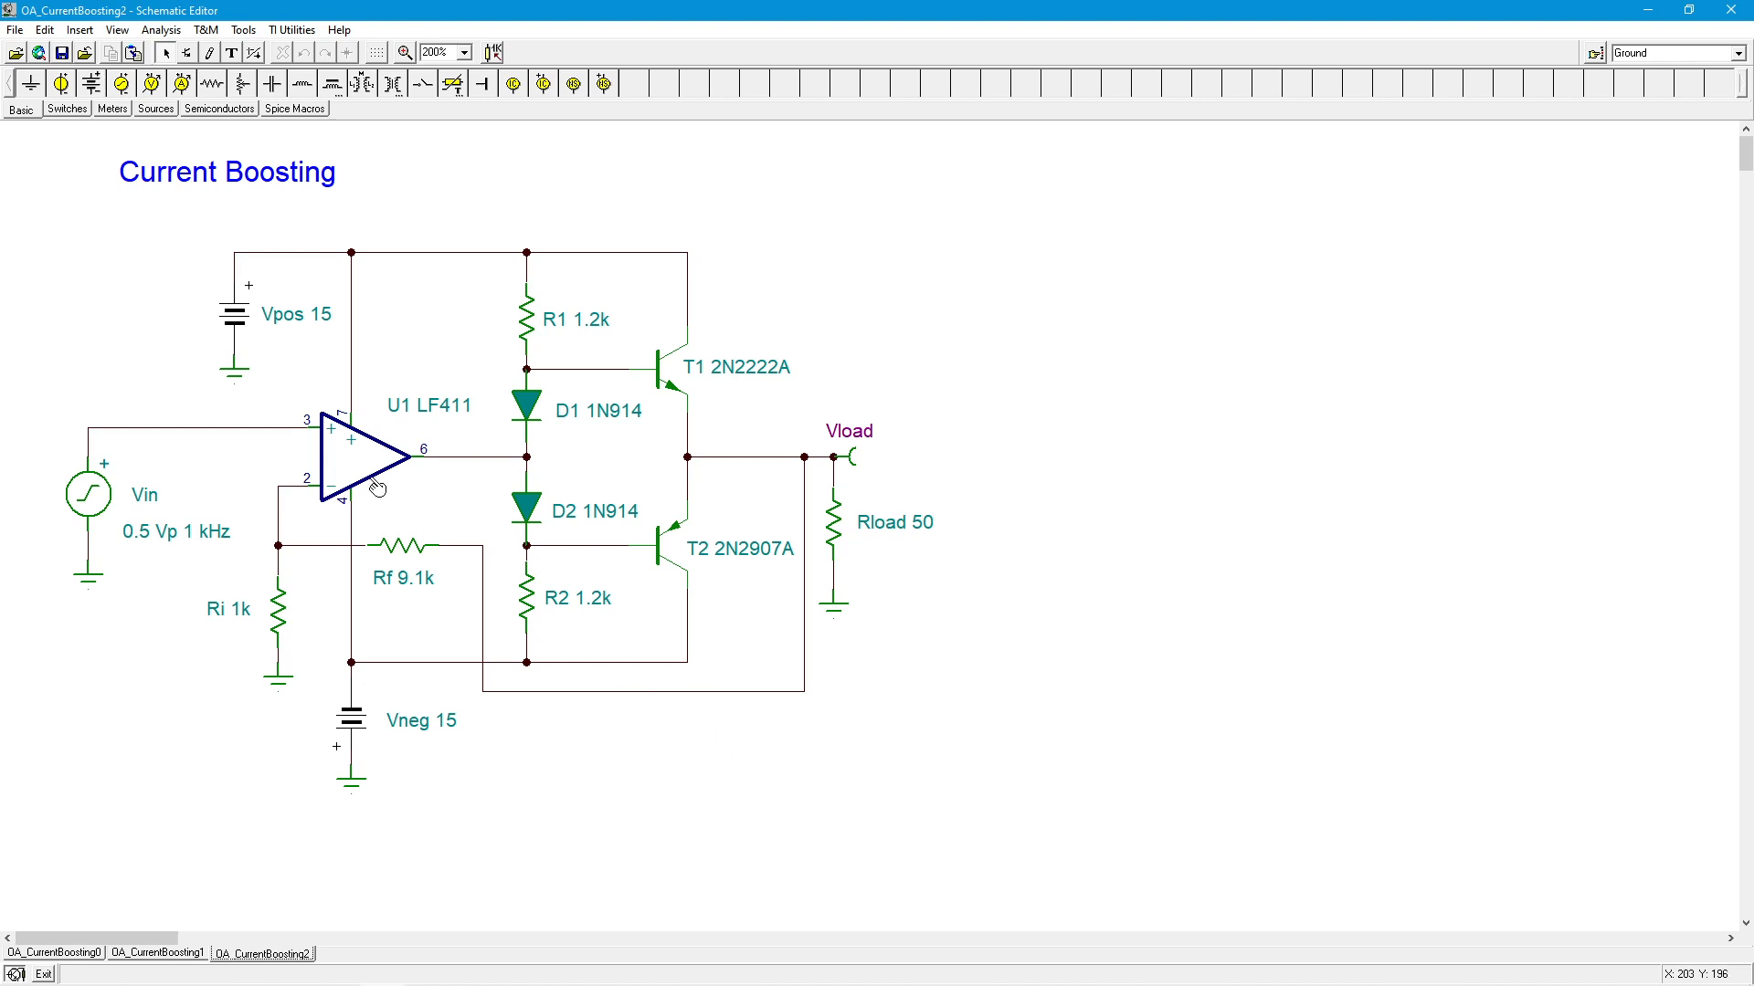
{"action": "mouse_move", "coordinate": [811, 736]}
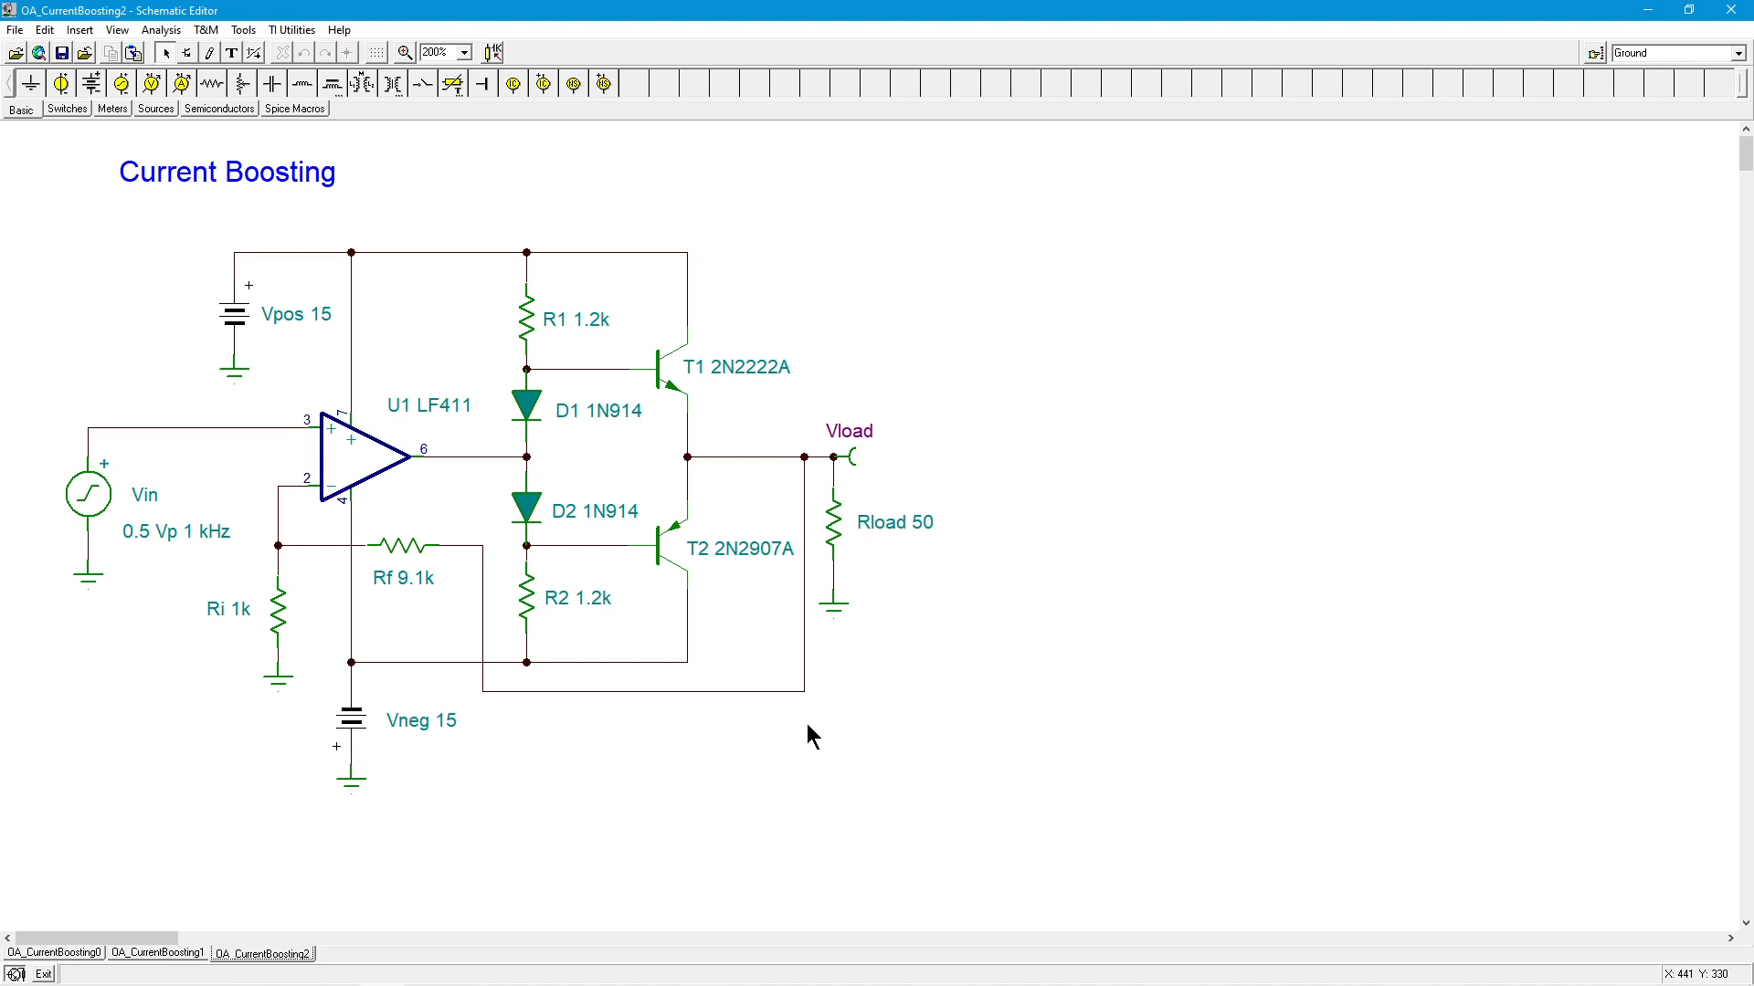
{"action": "mouse_move", "coordinate": [364, 469]}
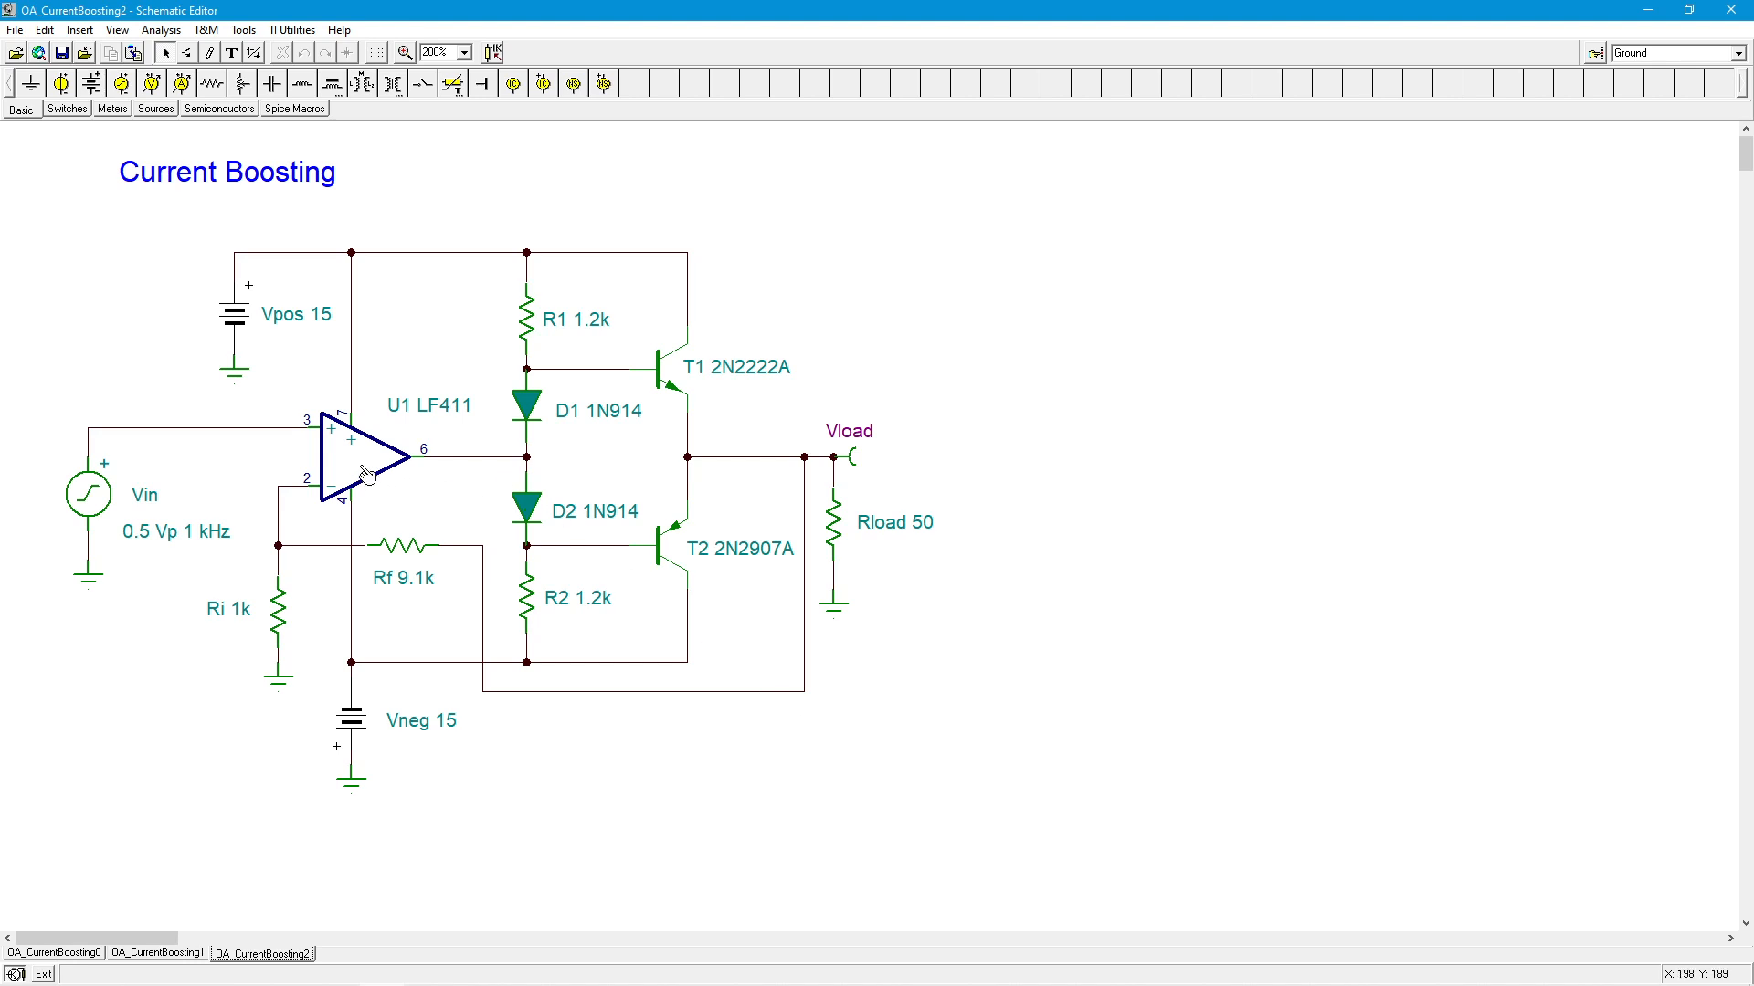
{"action": "mouse_move", "coordinate": [778, 517]}
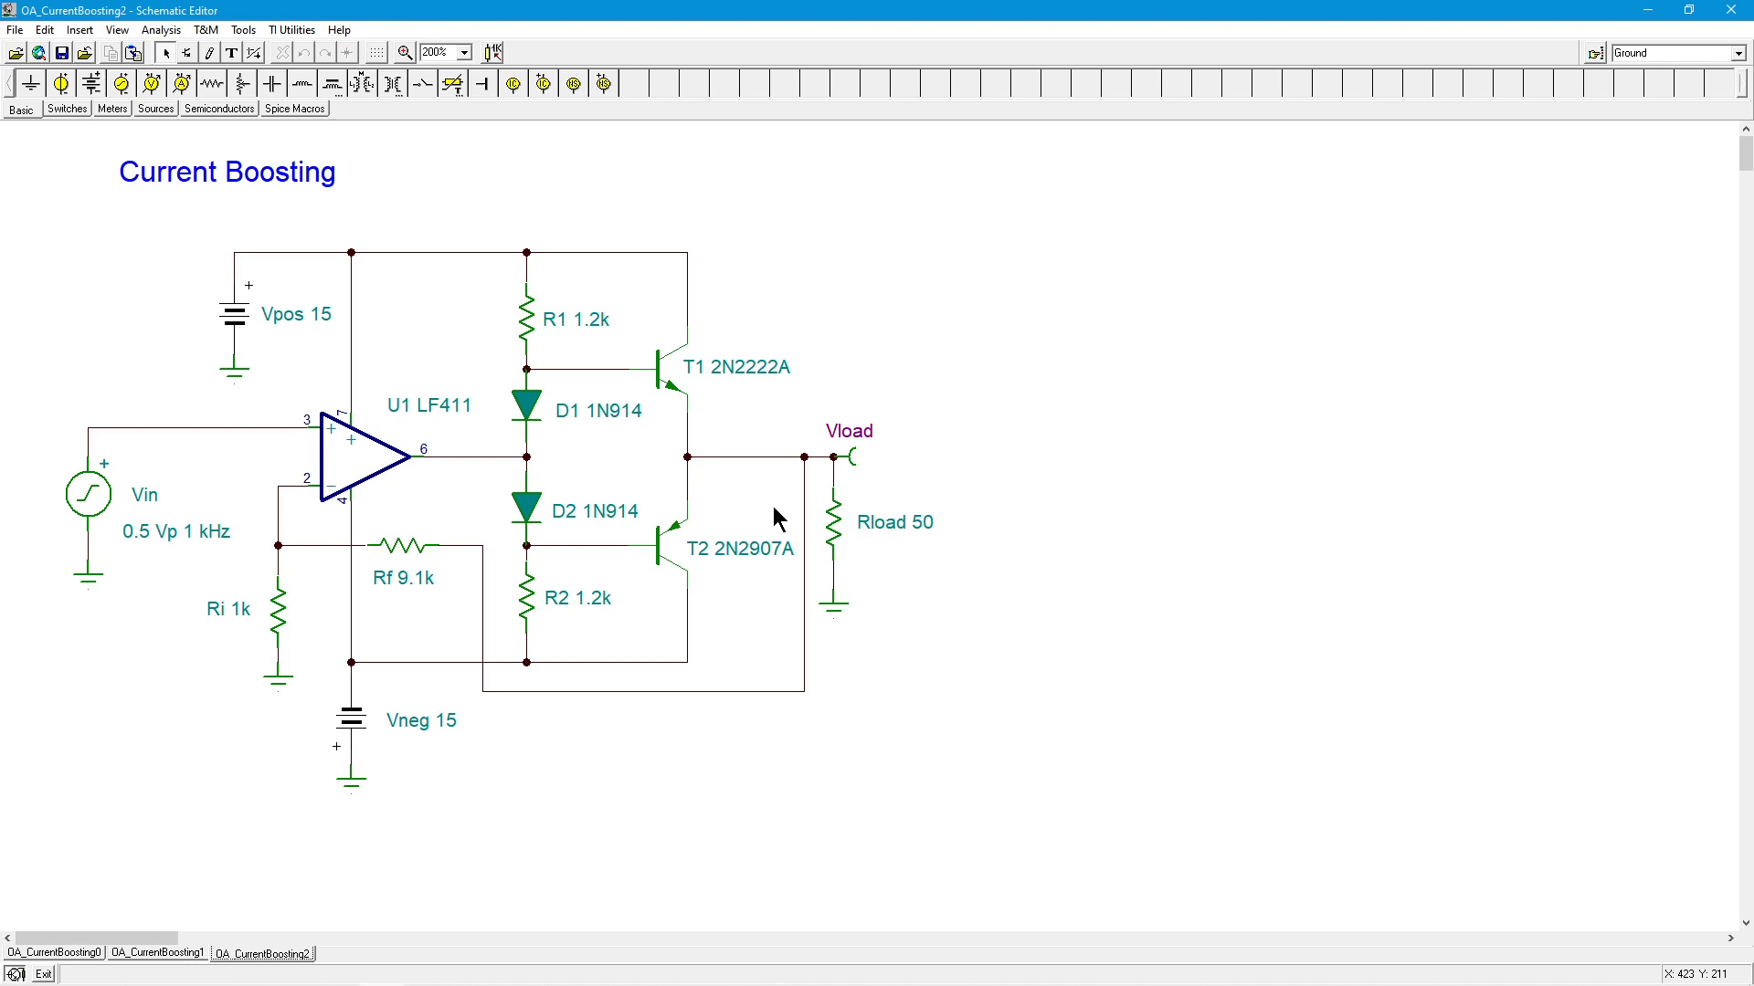
{"action": "mouse_move", "coordinate": [515, 401]}
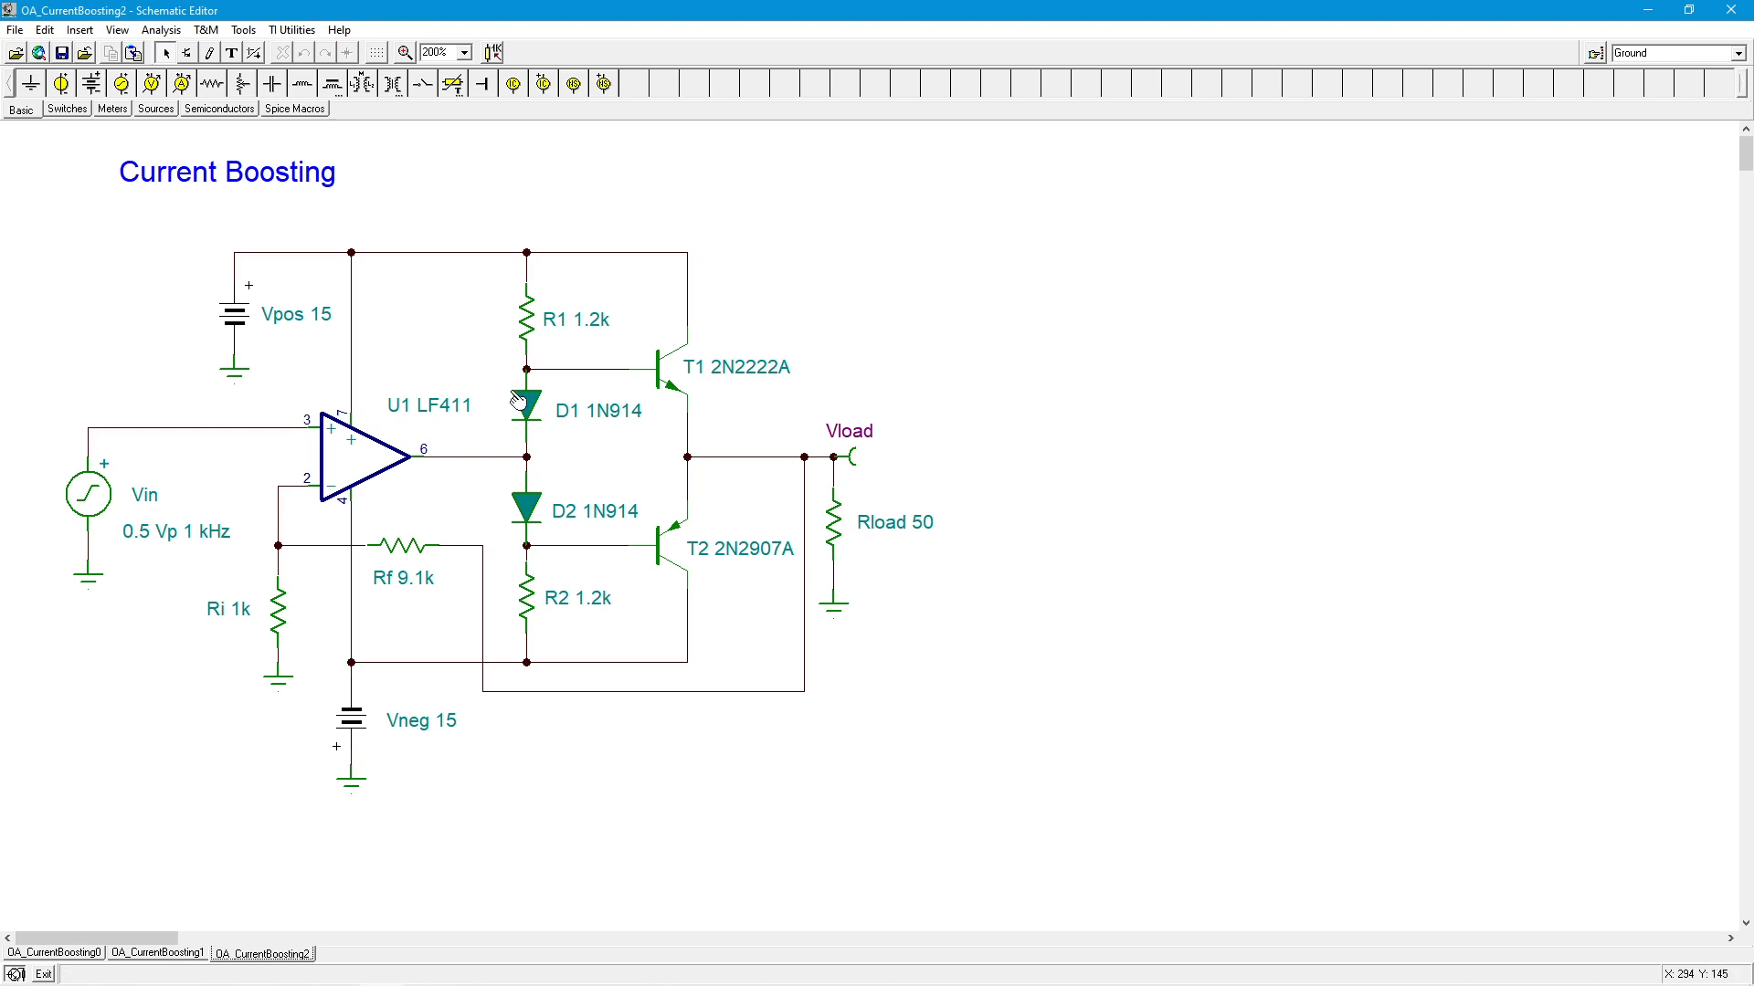
{"action": "mouse_move", "coordinate": [623, 769]}
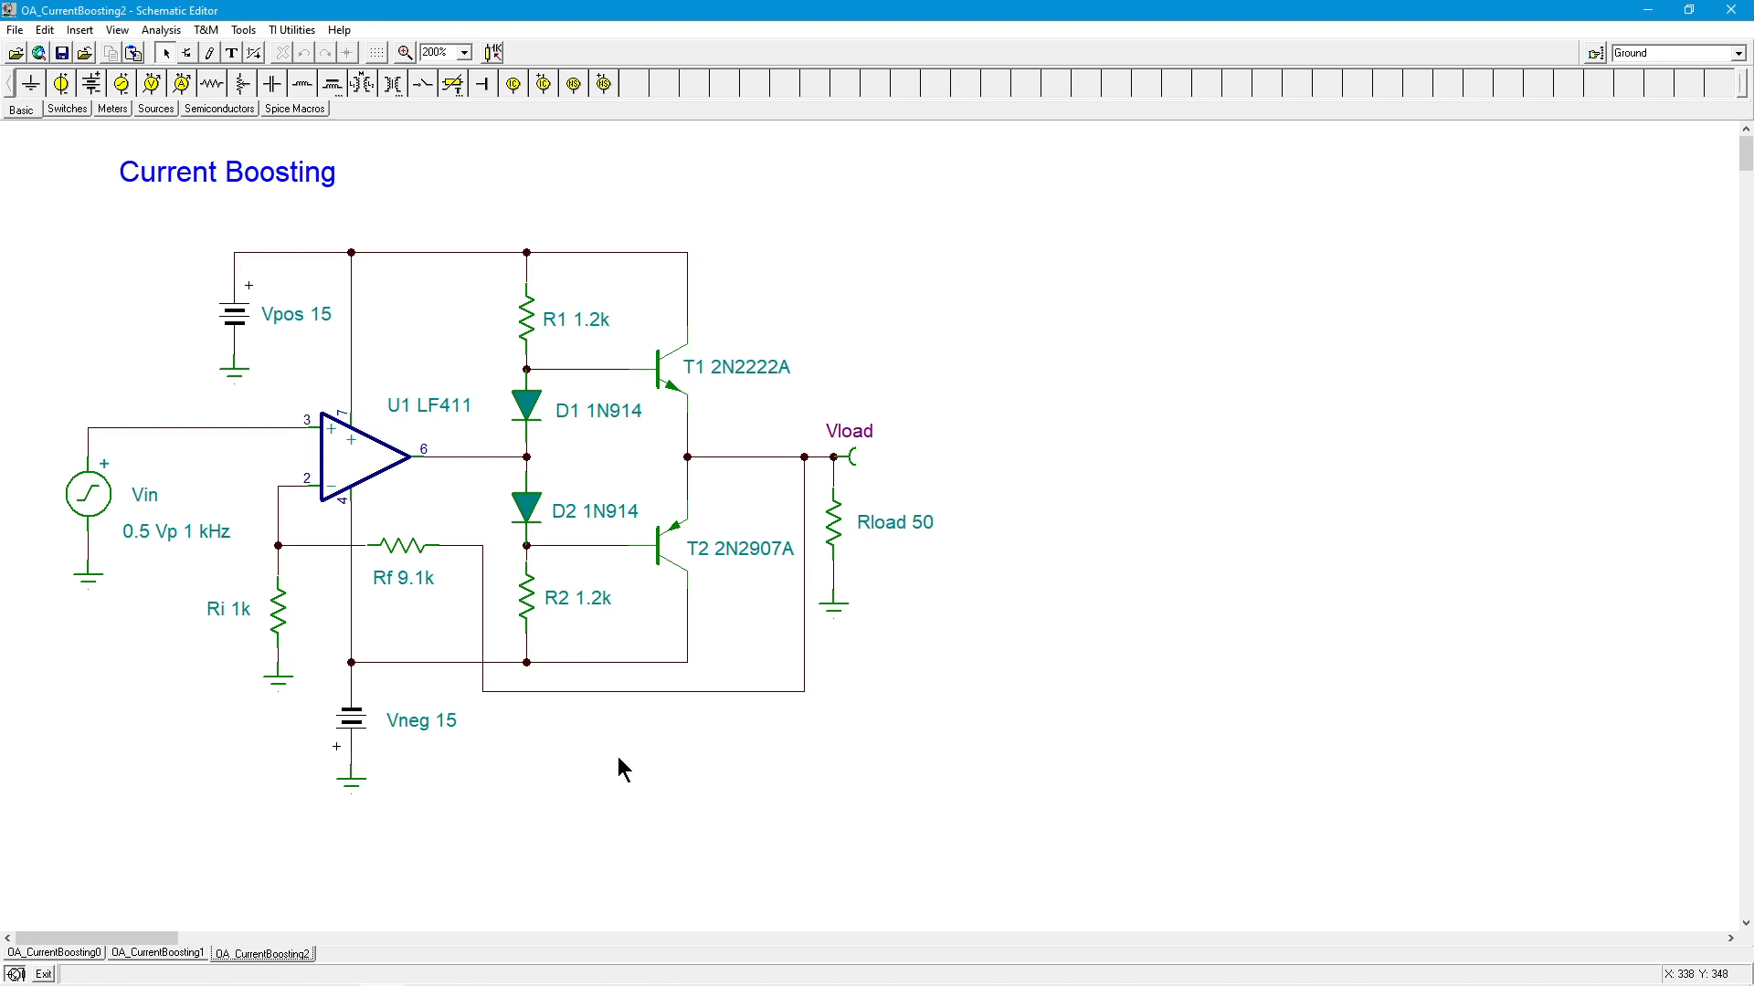